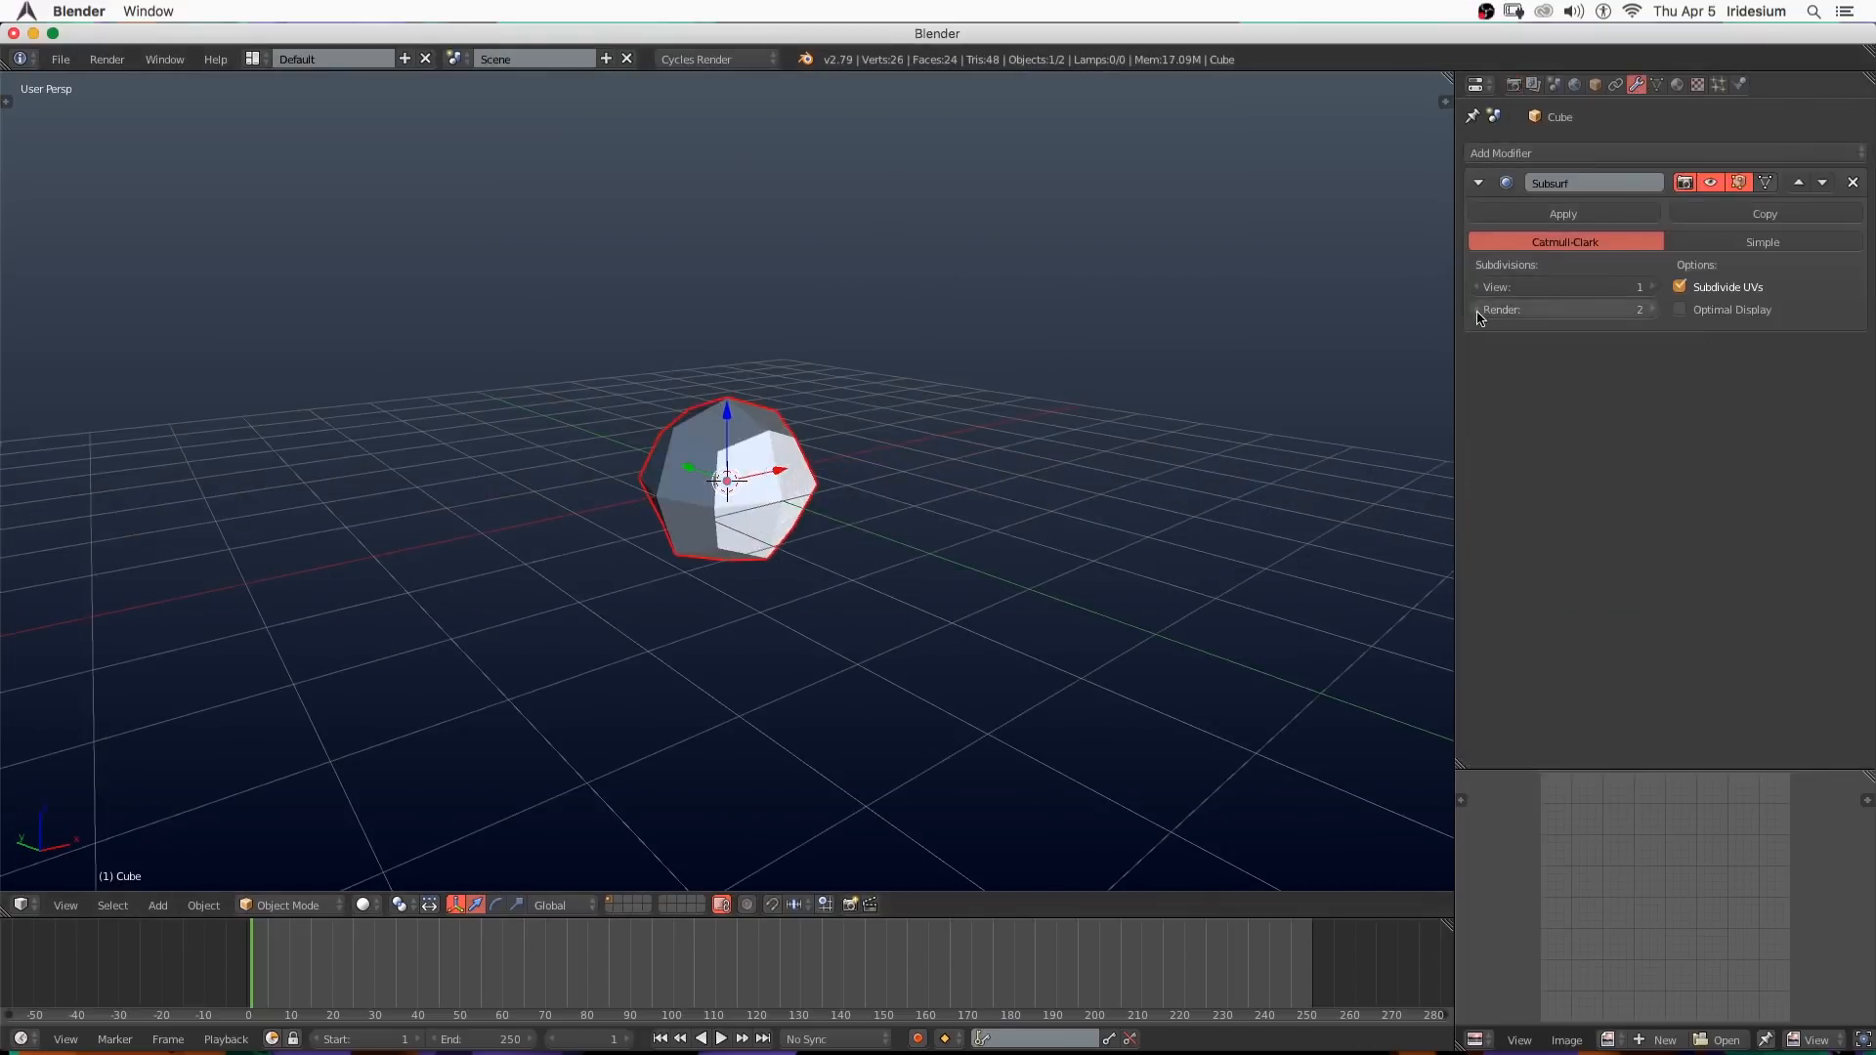
Raise Subsurf view level to 2, give the Displace a Clouds texture named Main, and add another Displace.
click(1850, 182)
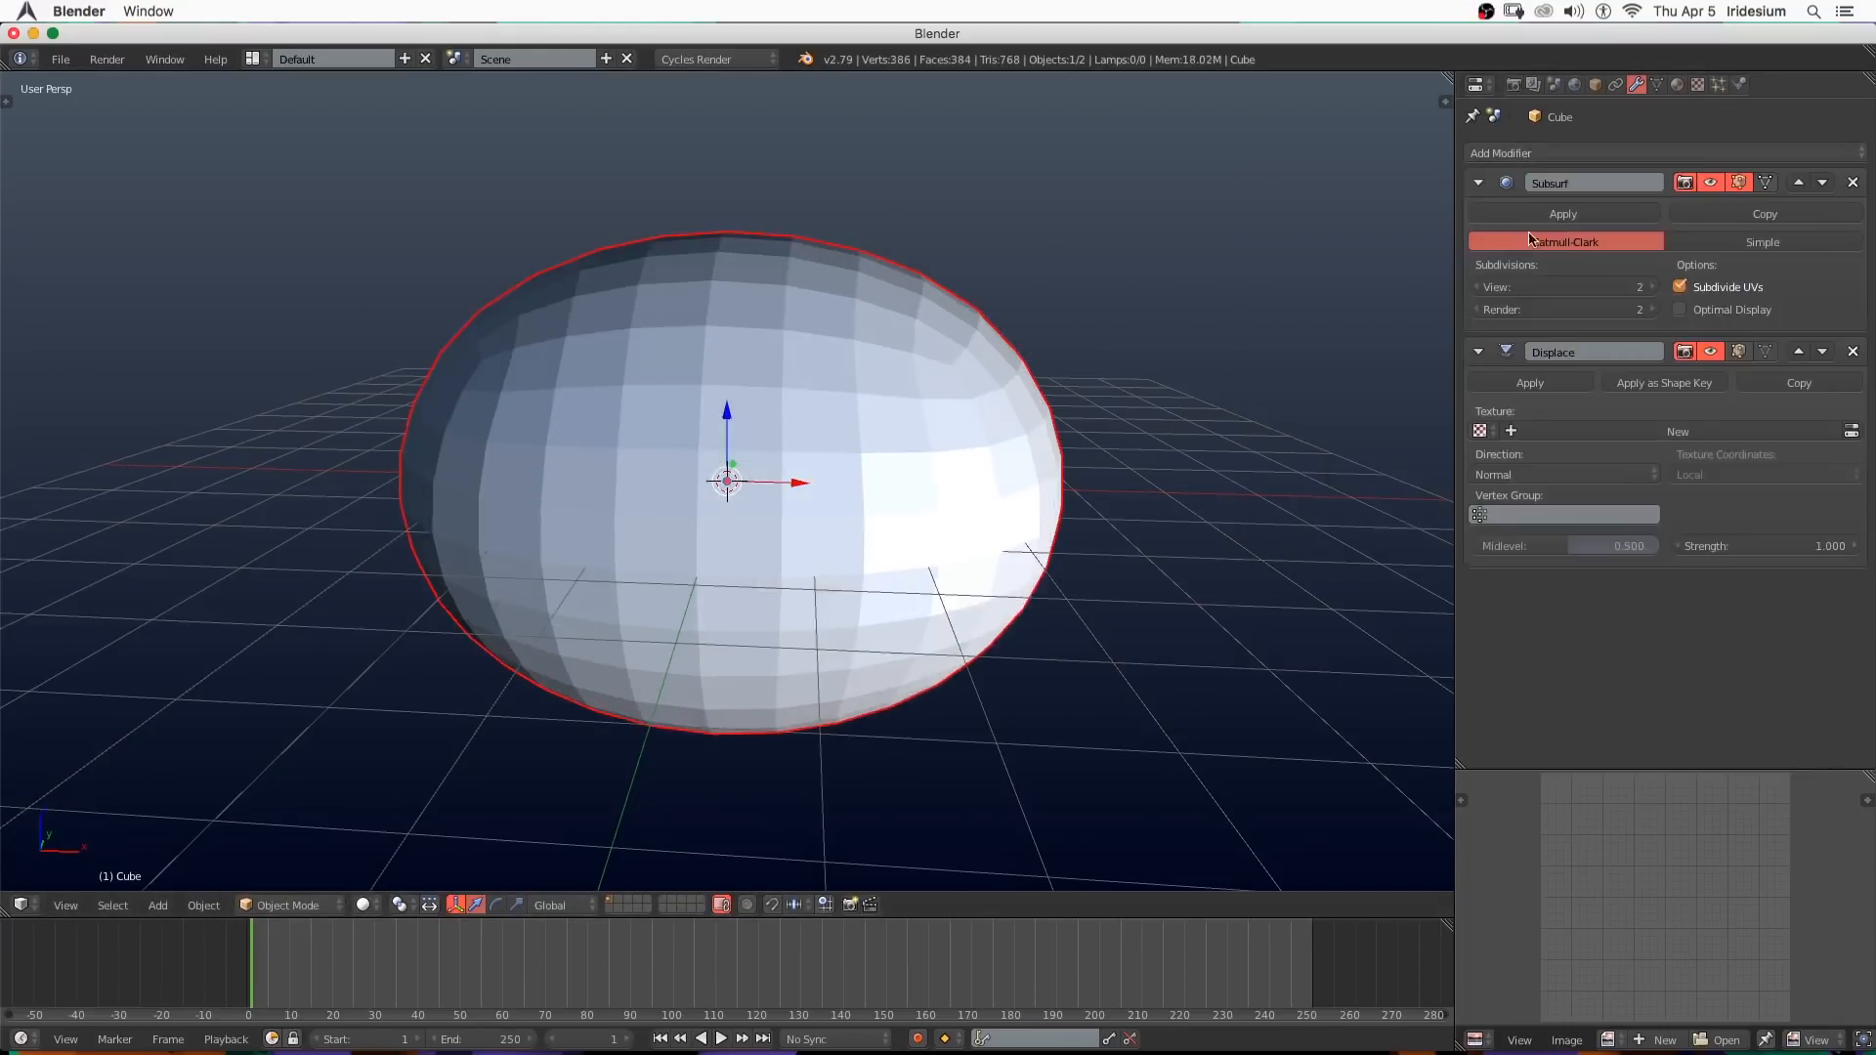
click(1477, 182)
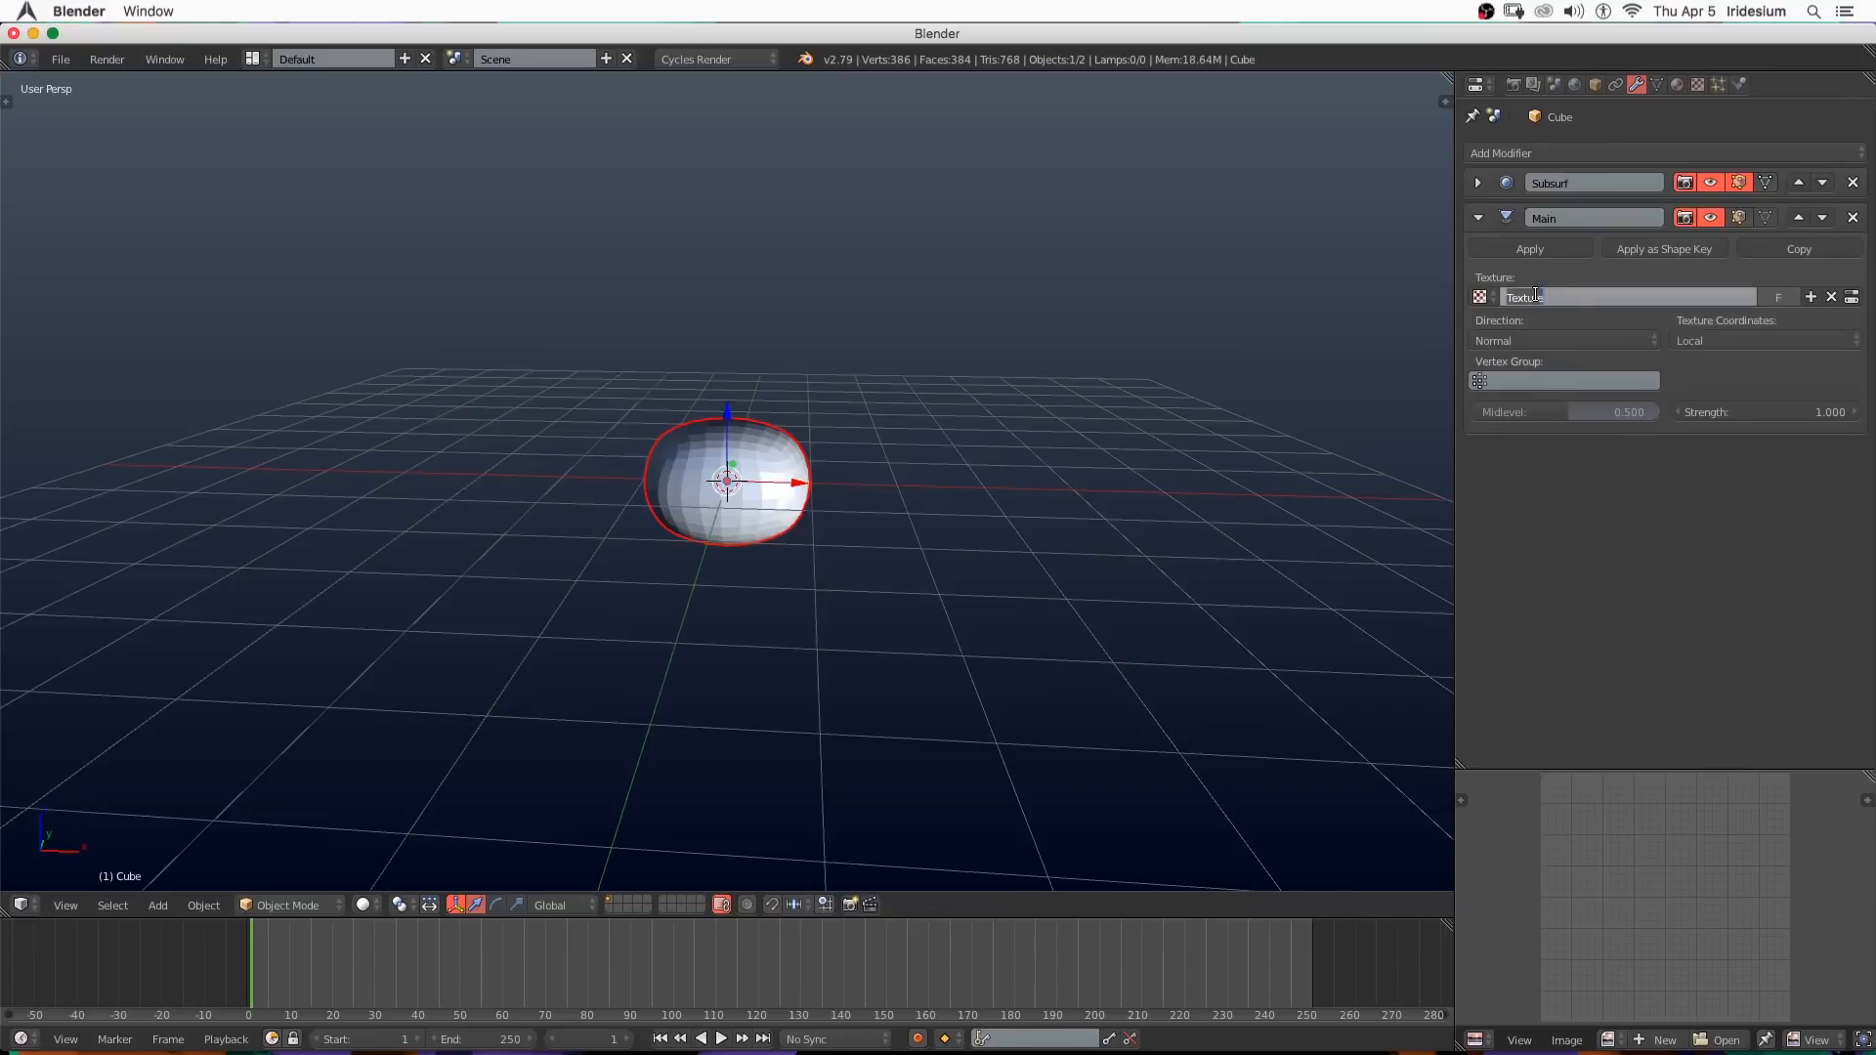
text(Main)
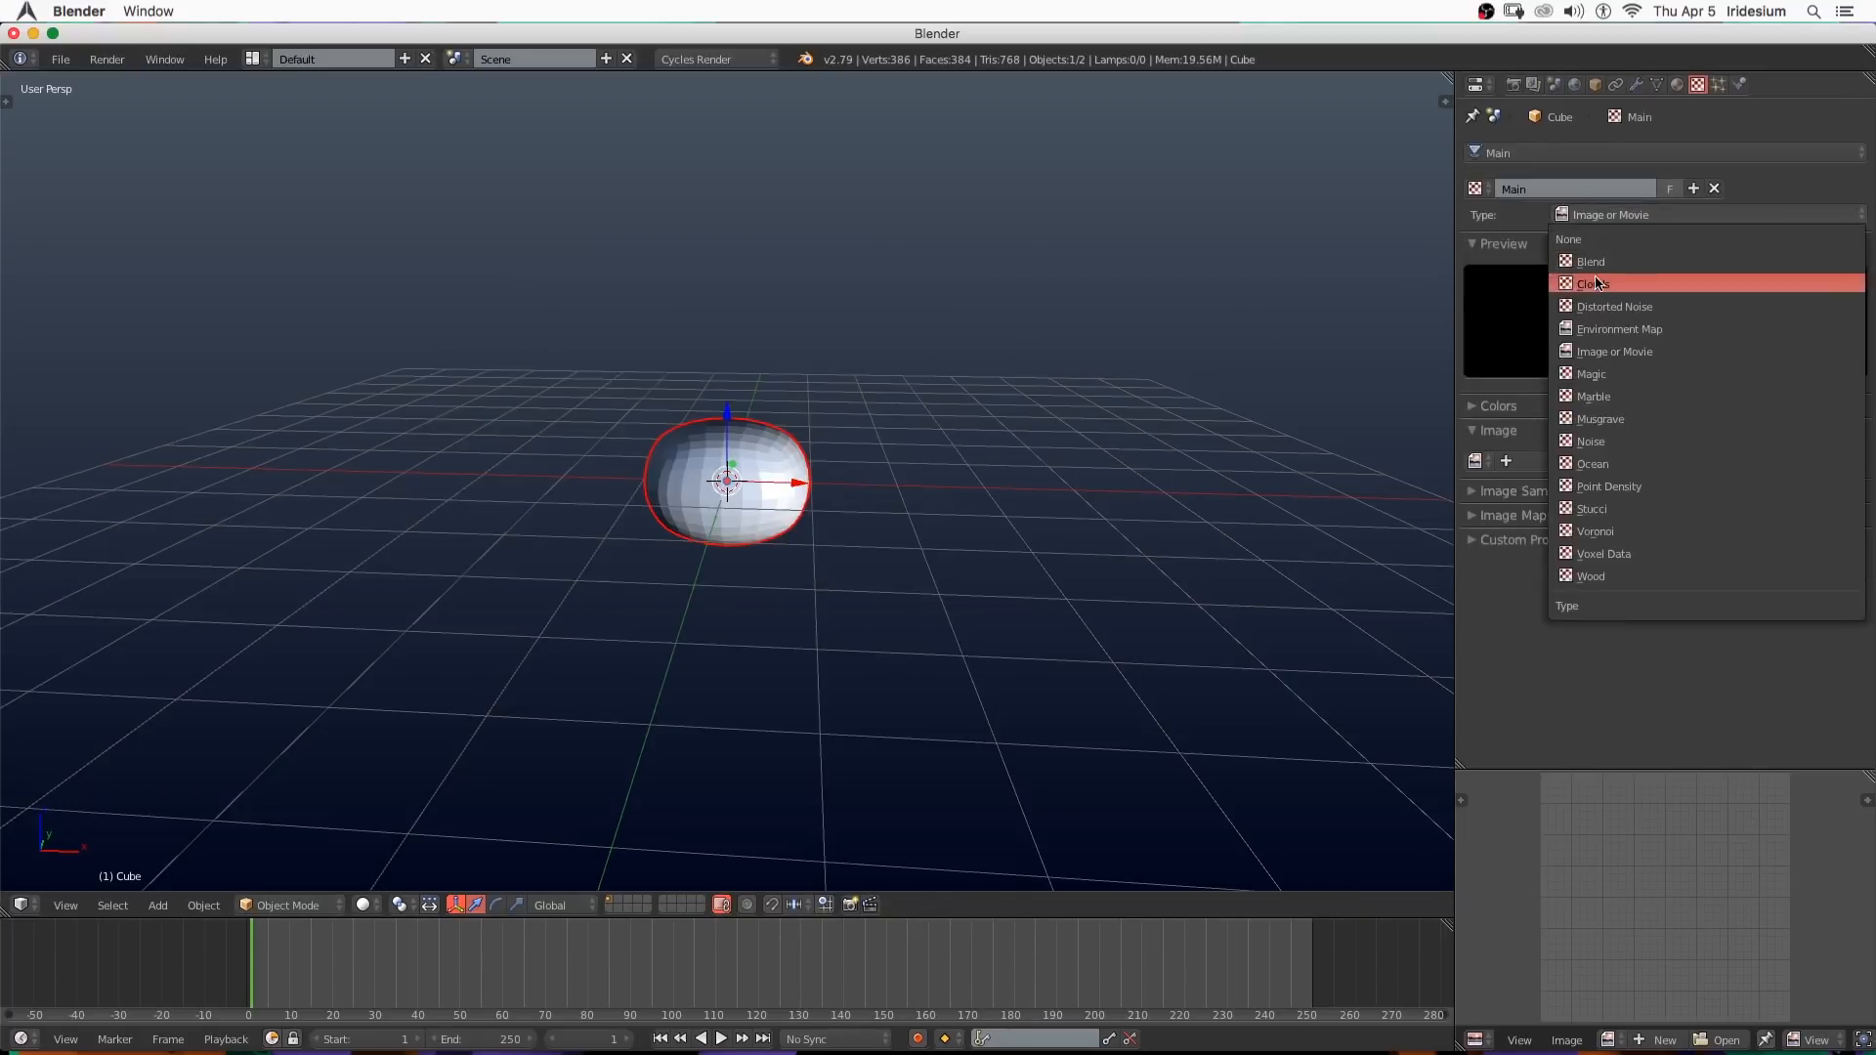
click(1595, 283)
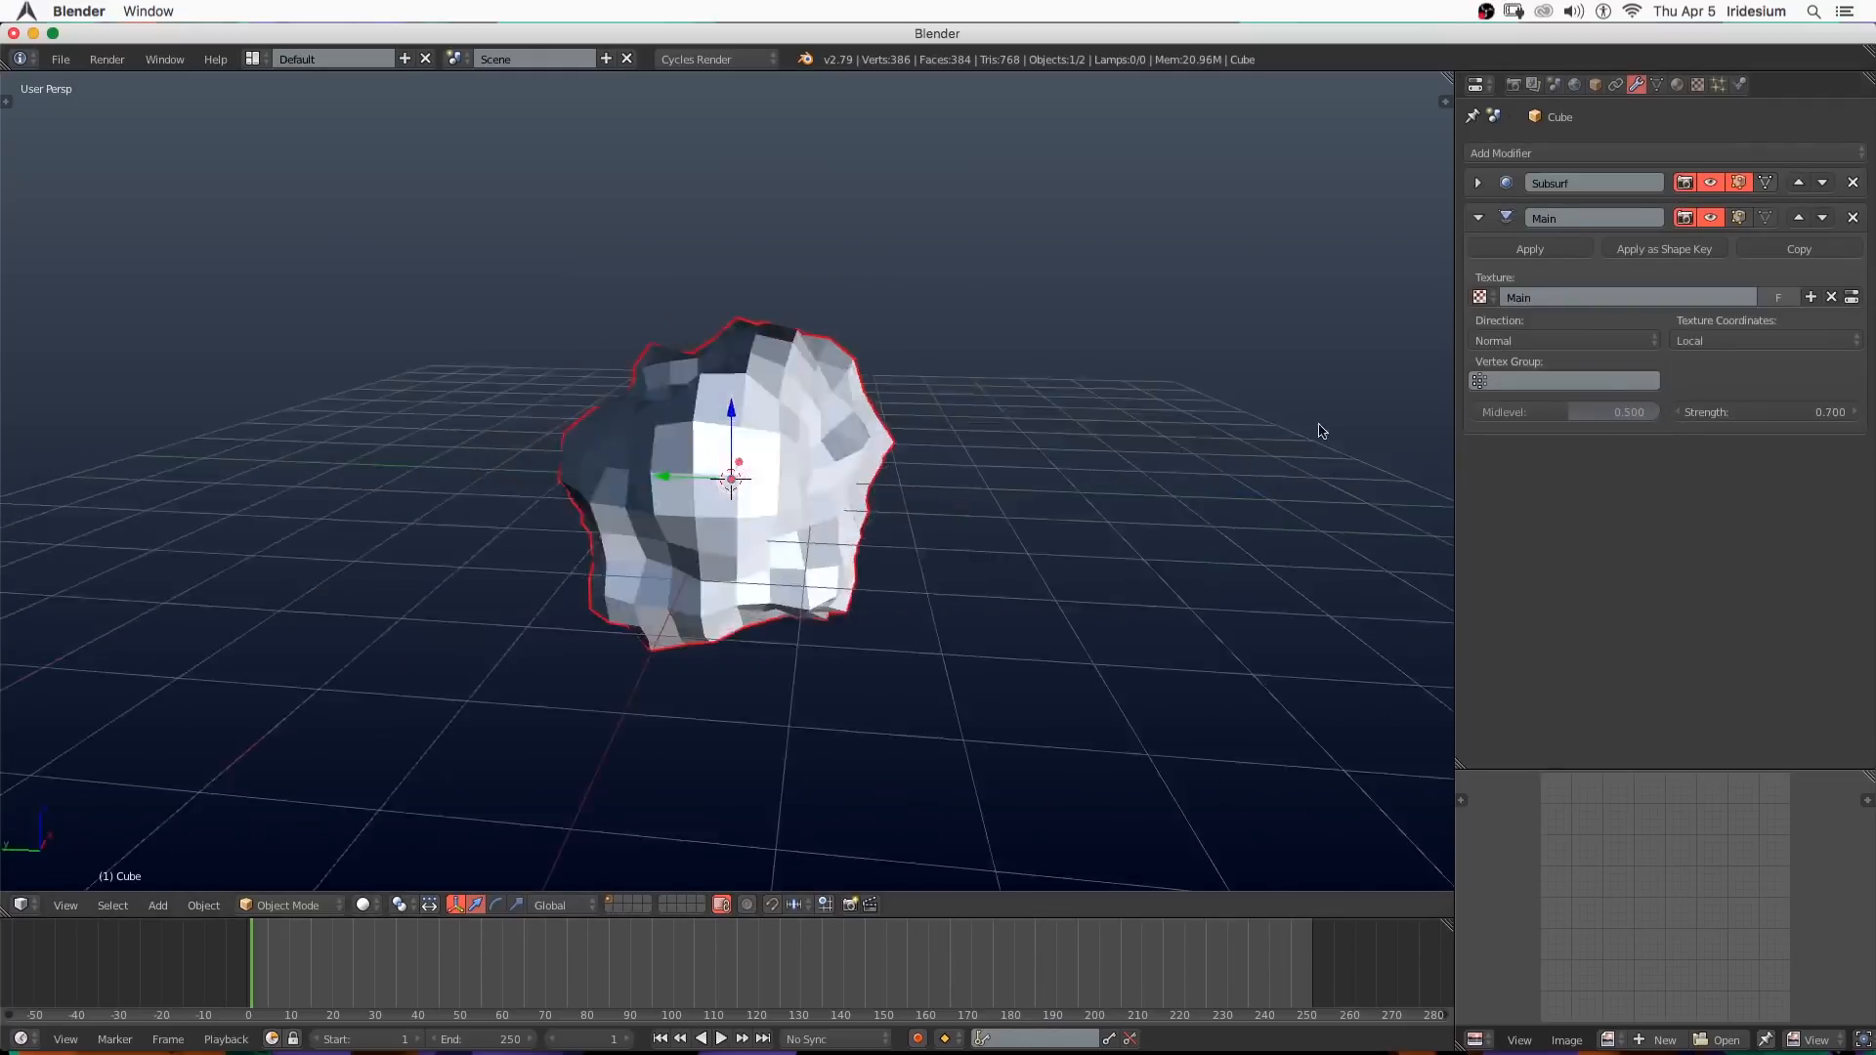
click(1501, 153)
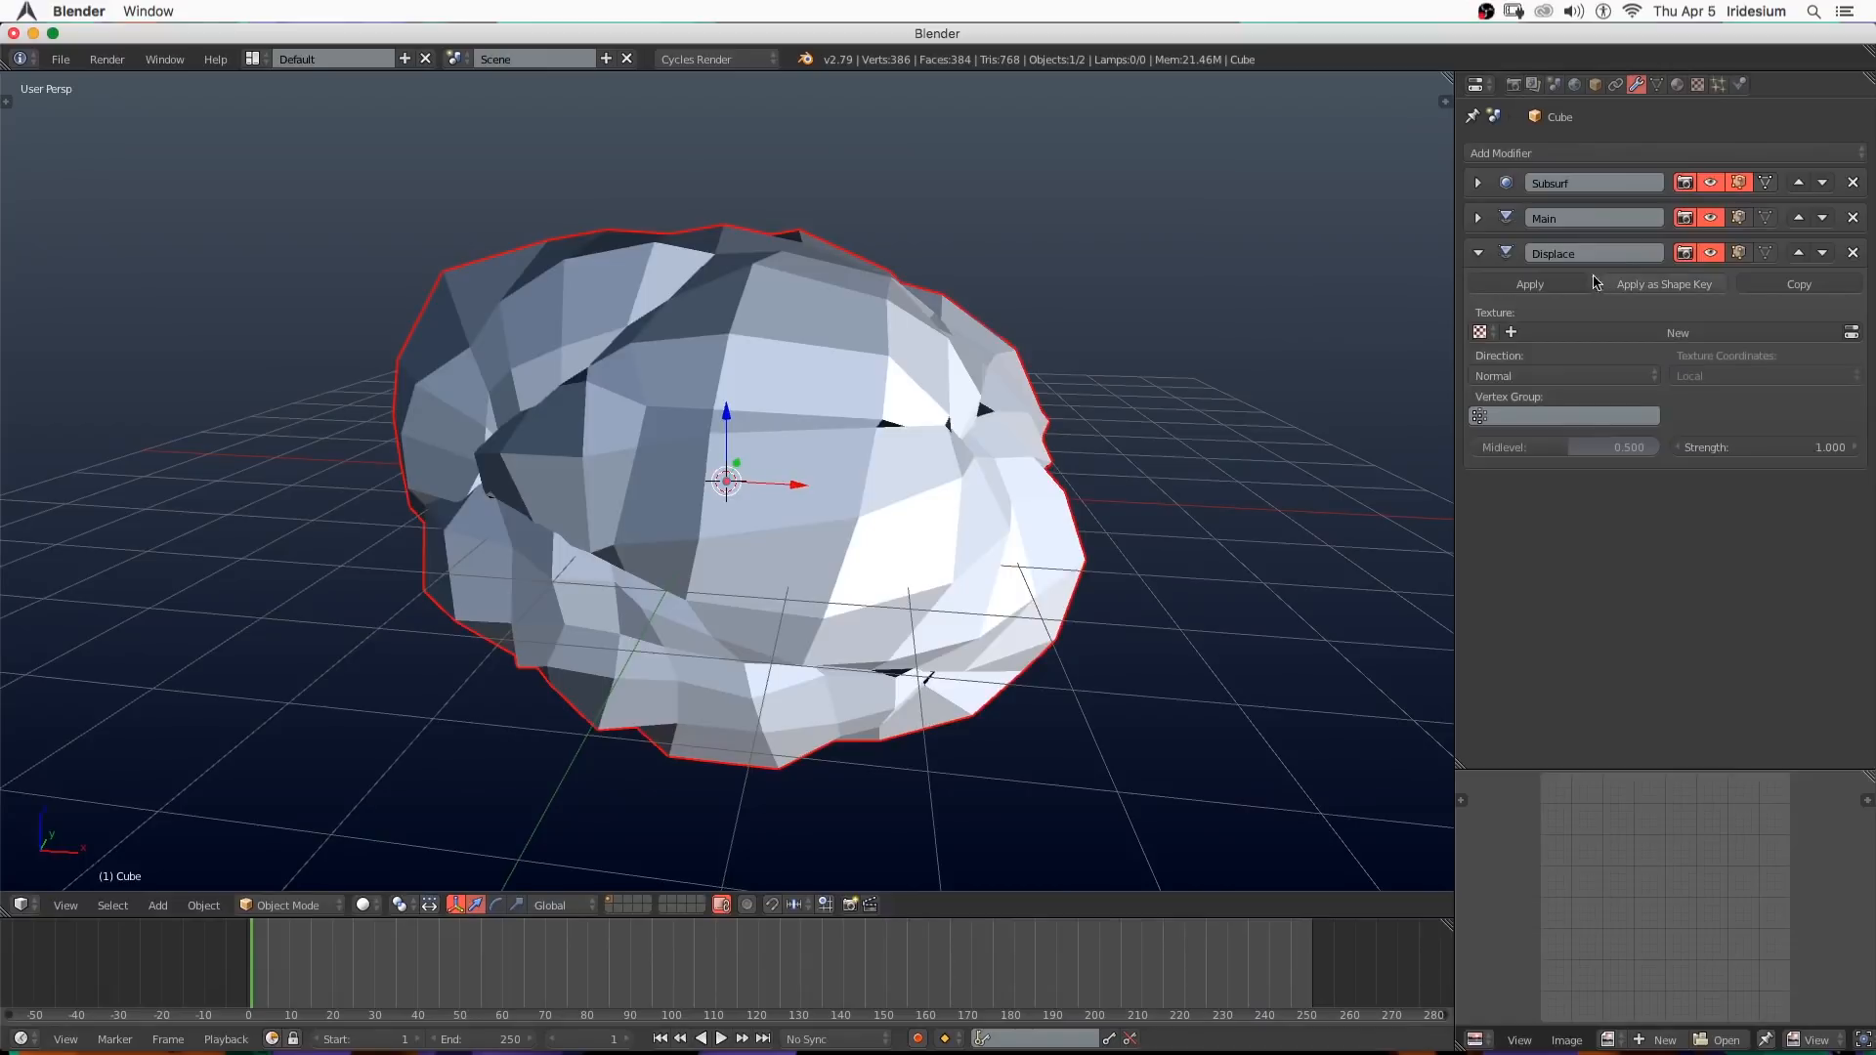
Rename the new displacement Bulge, lower its strength, and add another Subdivision Surface modifier.
double_click(1595, 252)
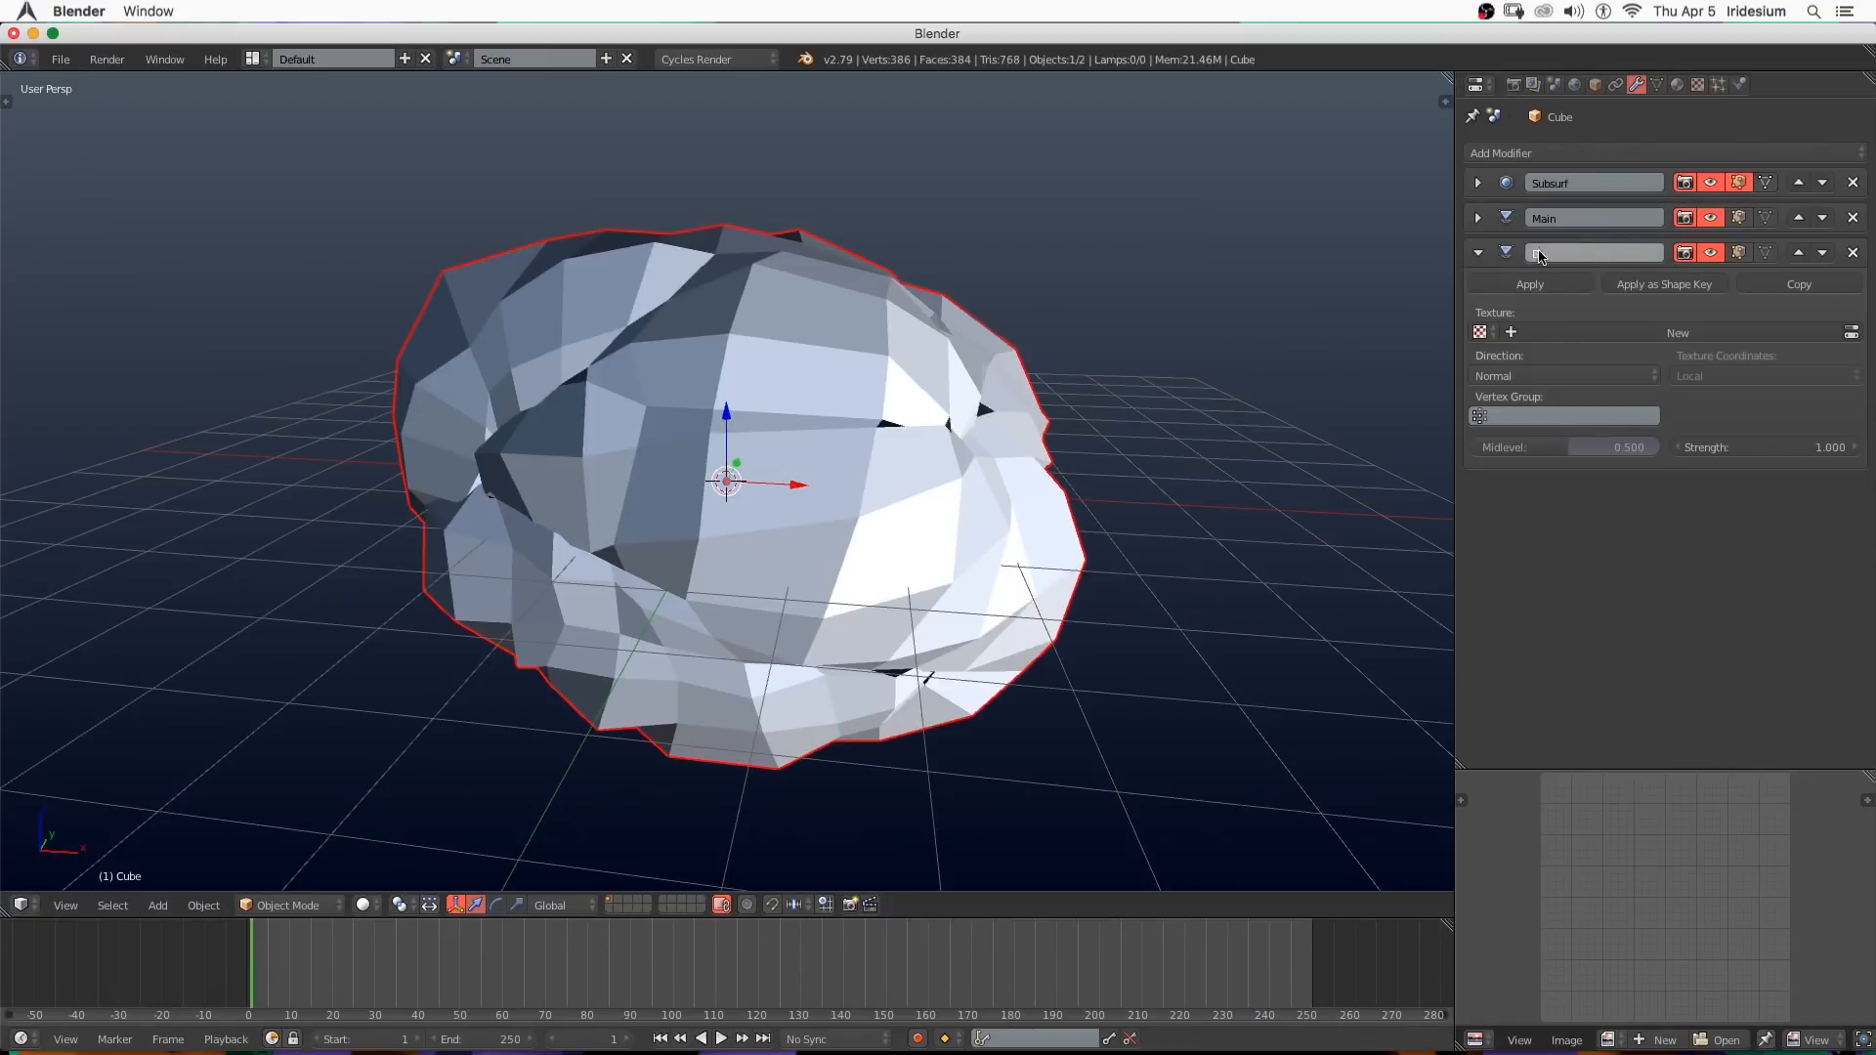
text(Bulge)
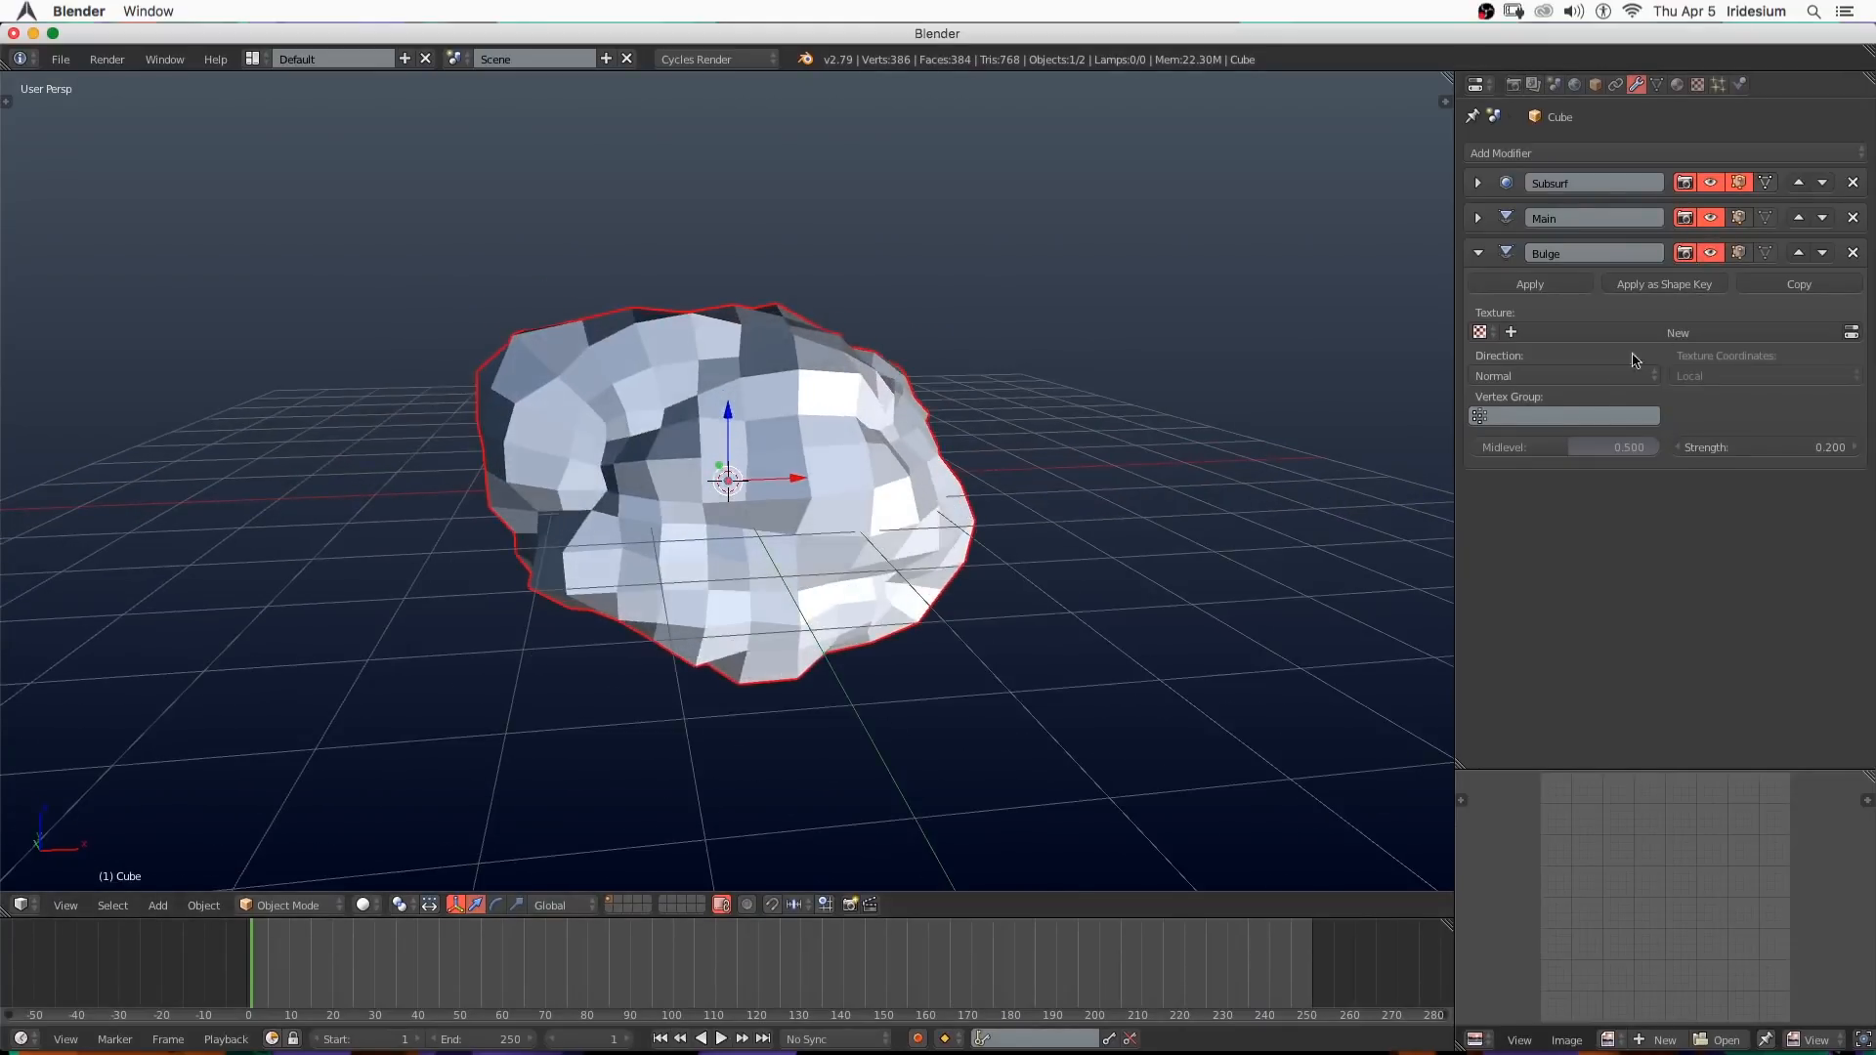
drag(1628, 448, 1544, 447)
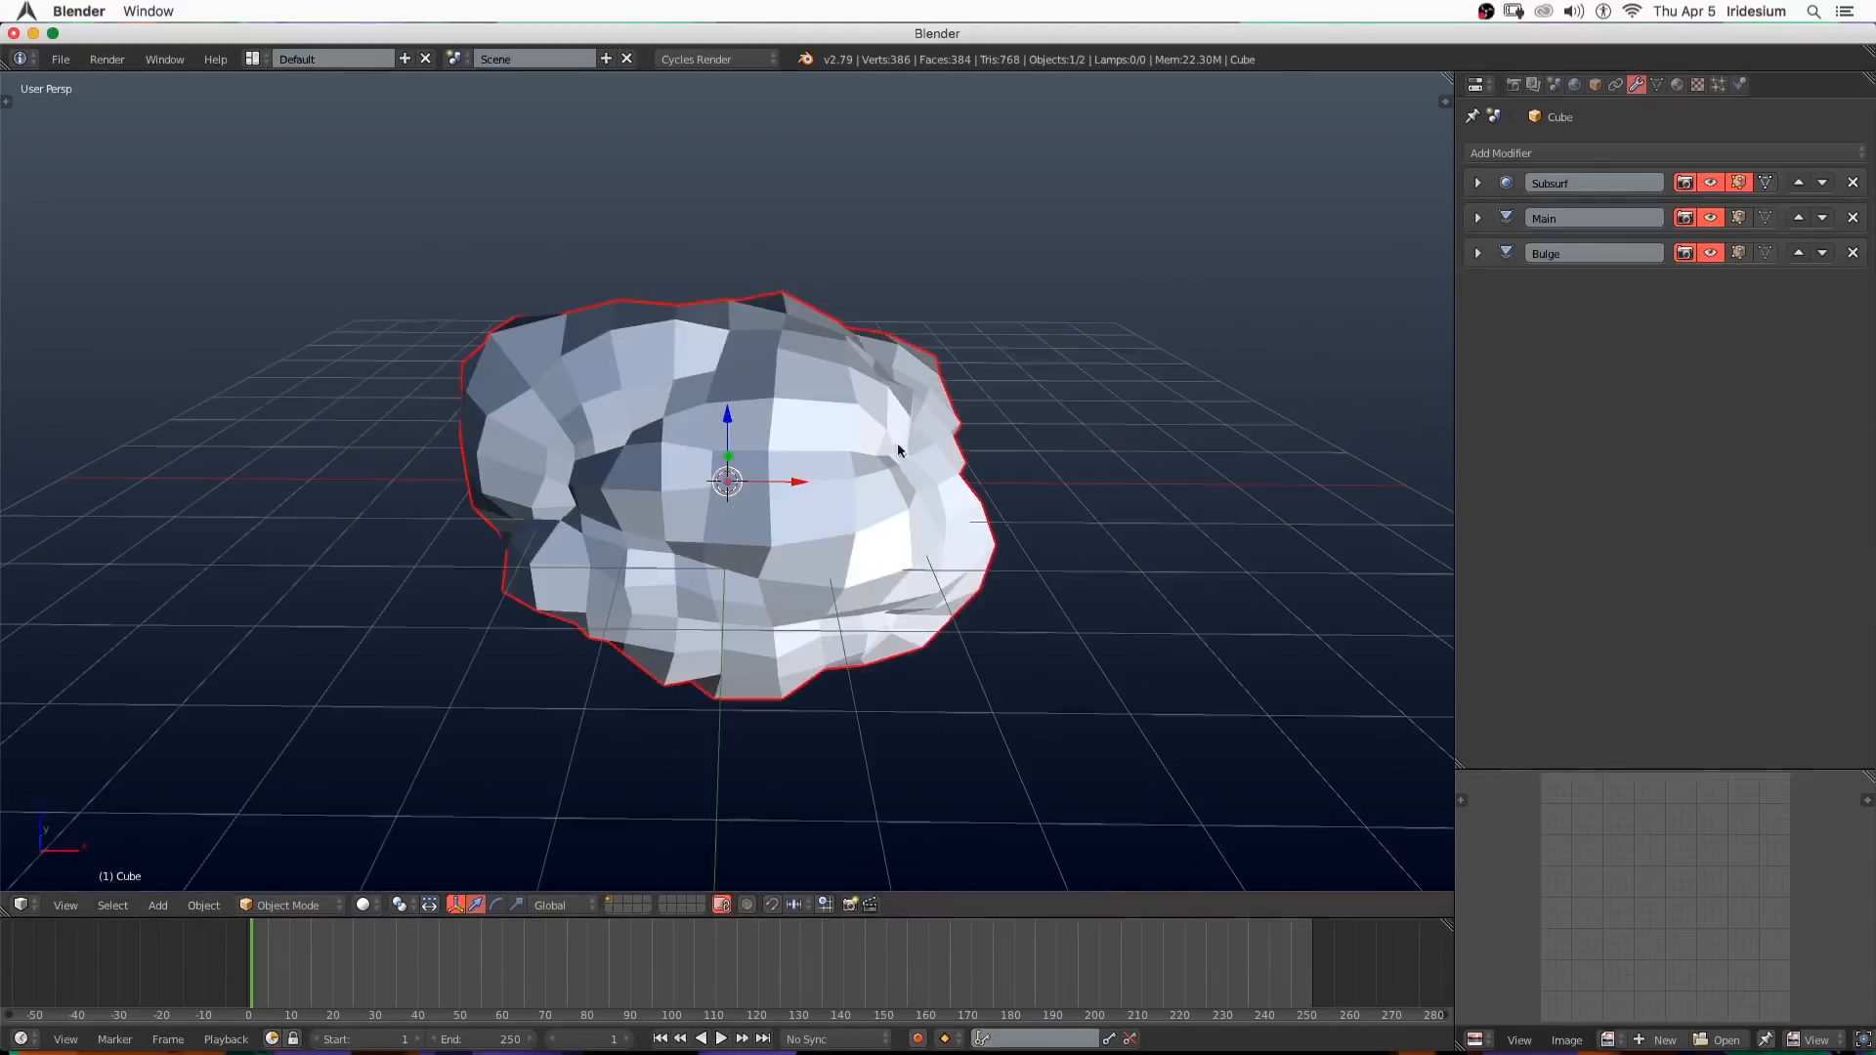
click(1500, 153)
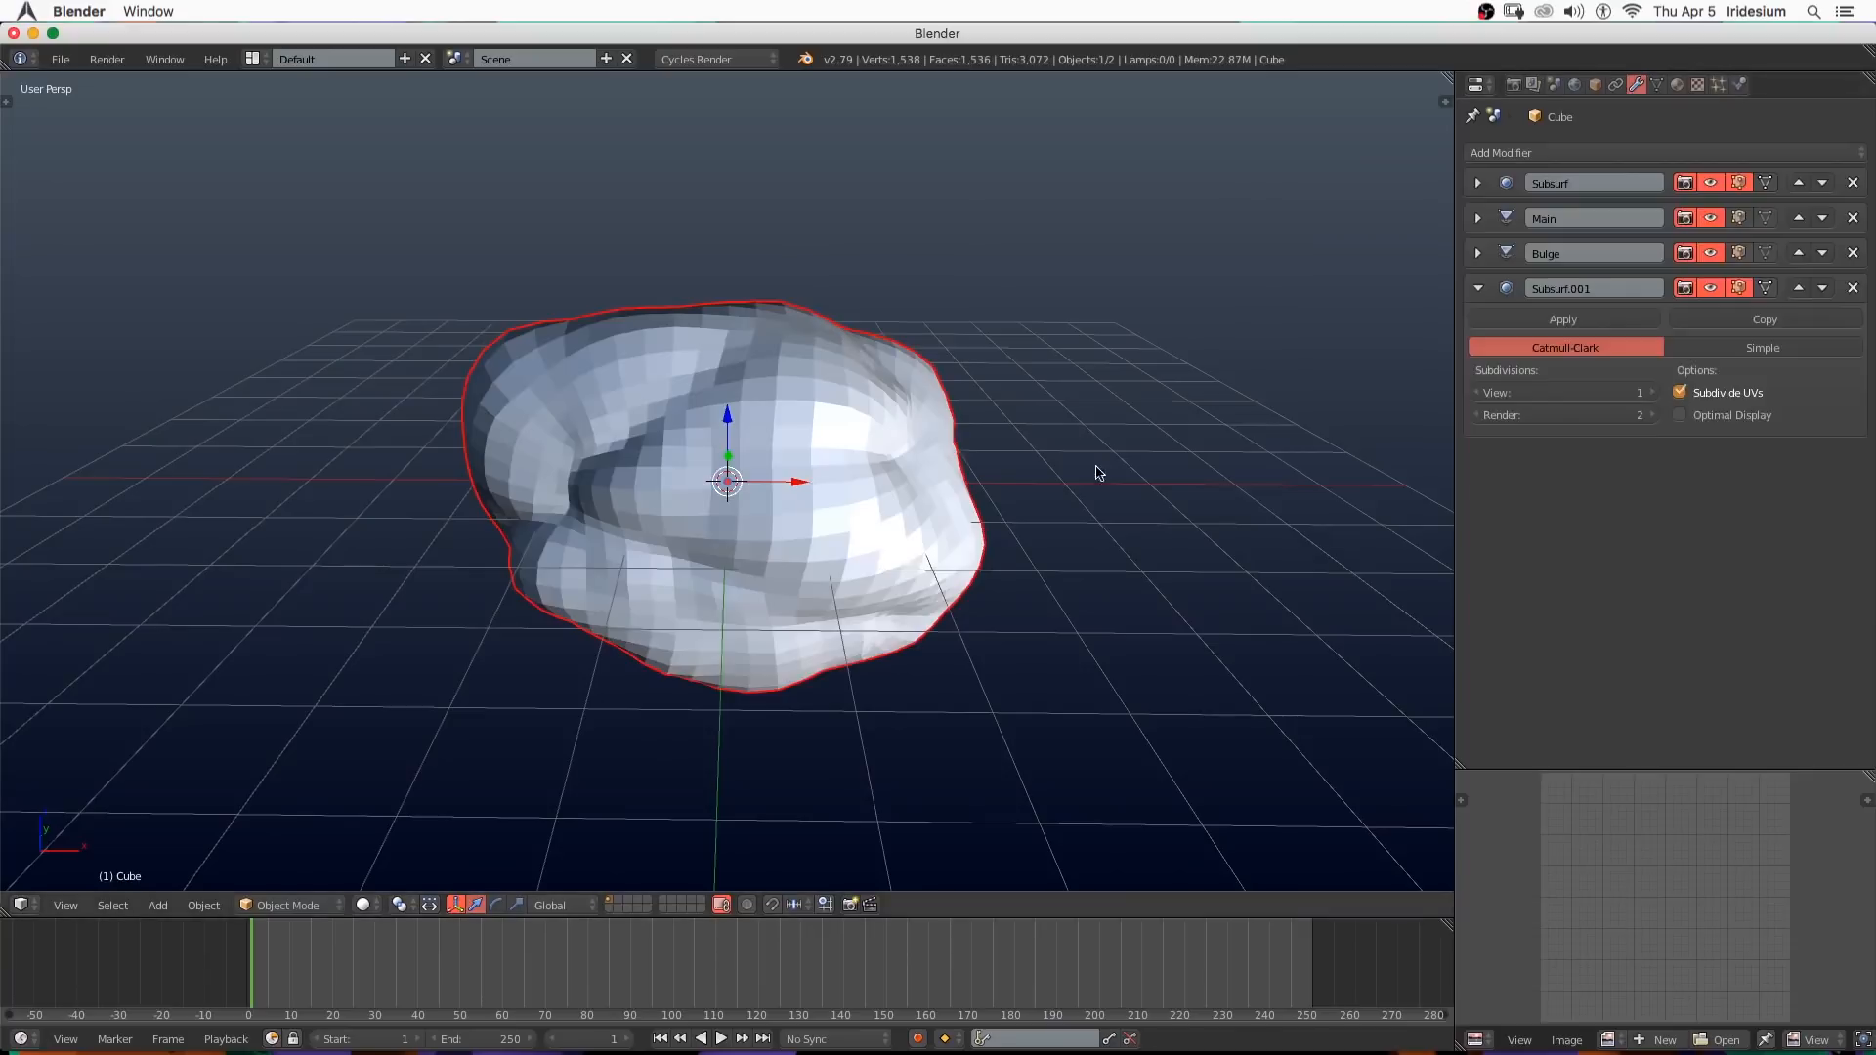
Review the Main and Bulge displacement settings and bring up the Add Modifier list.
click(1477, 217)
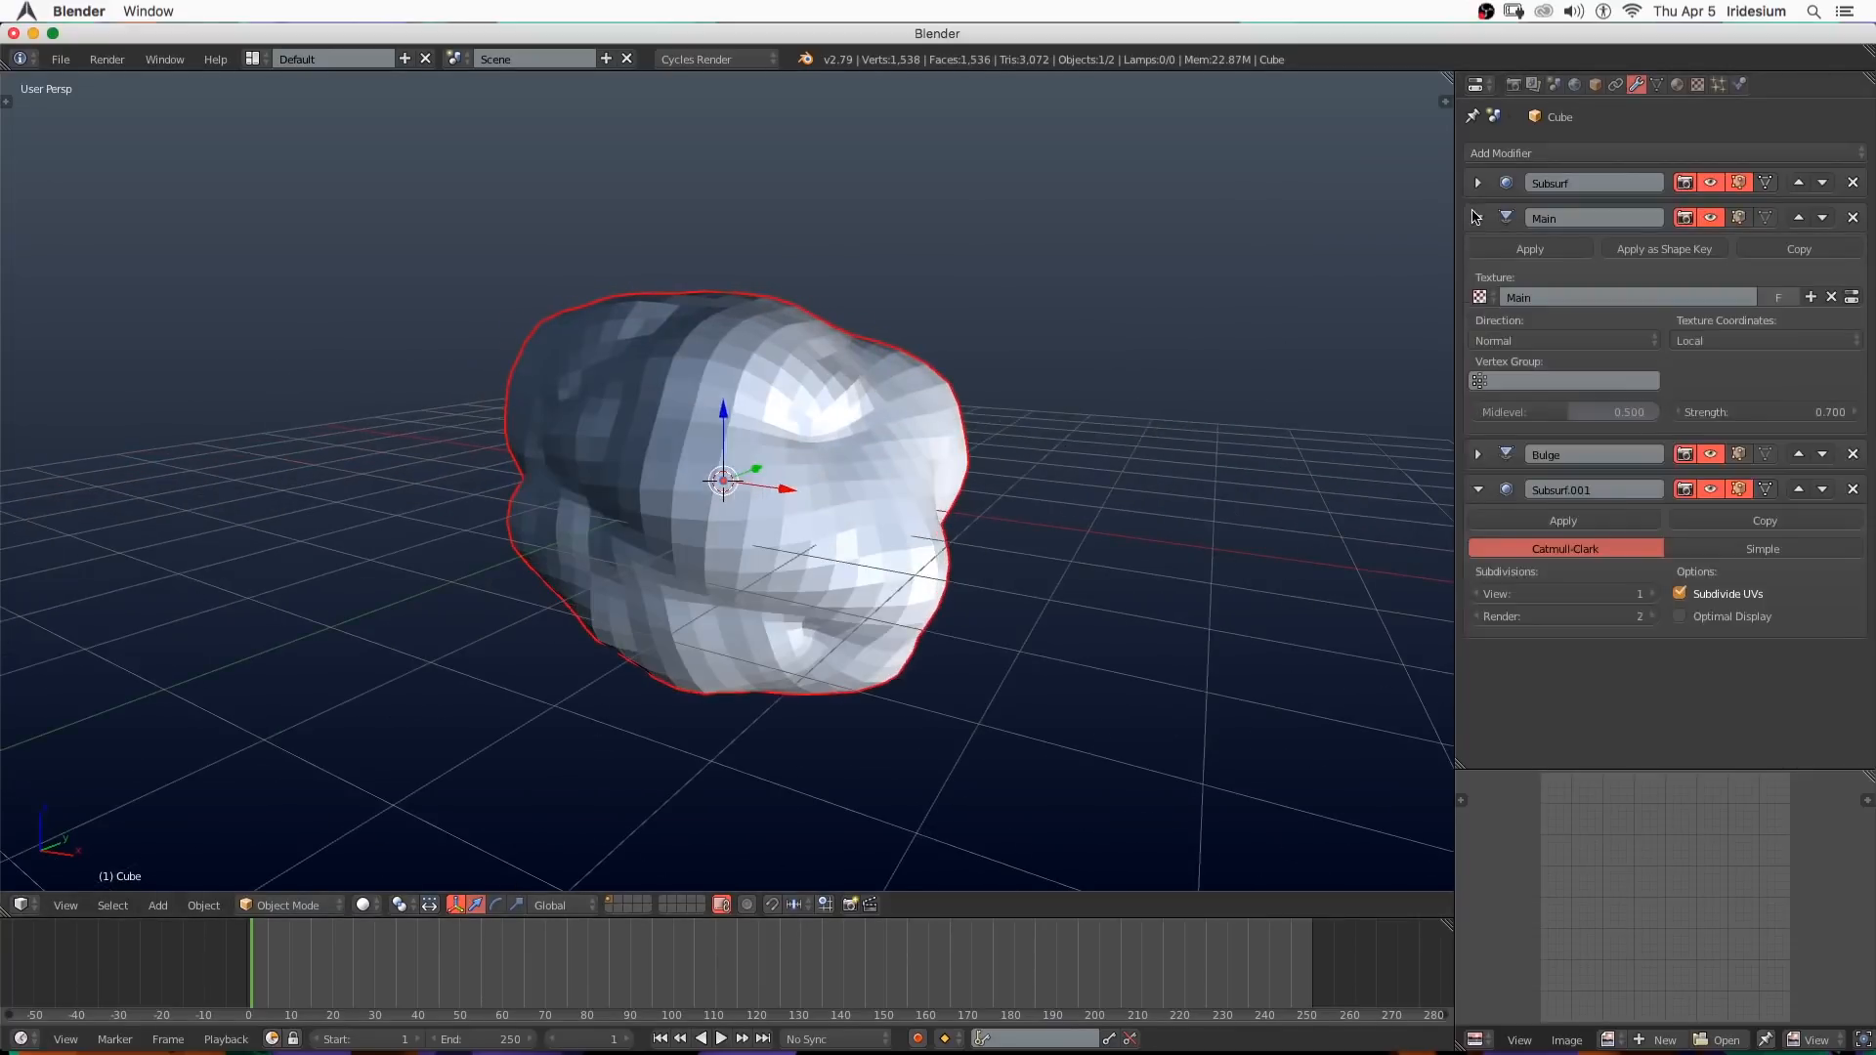
click(1478, 217)
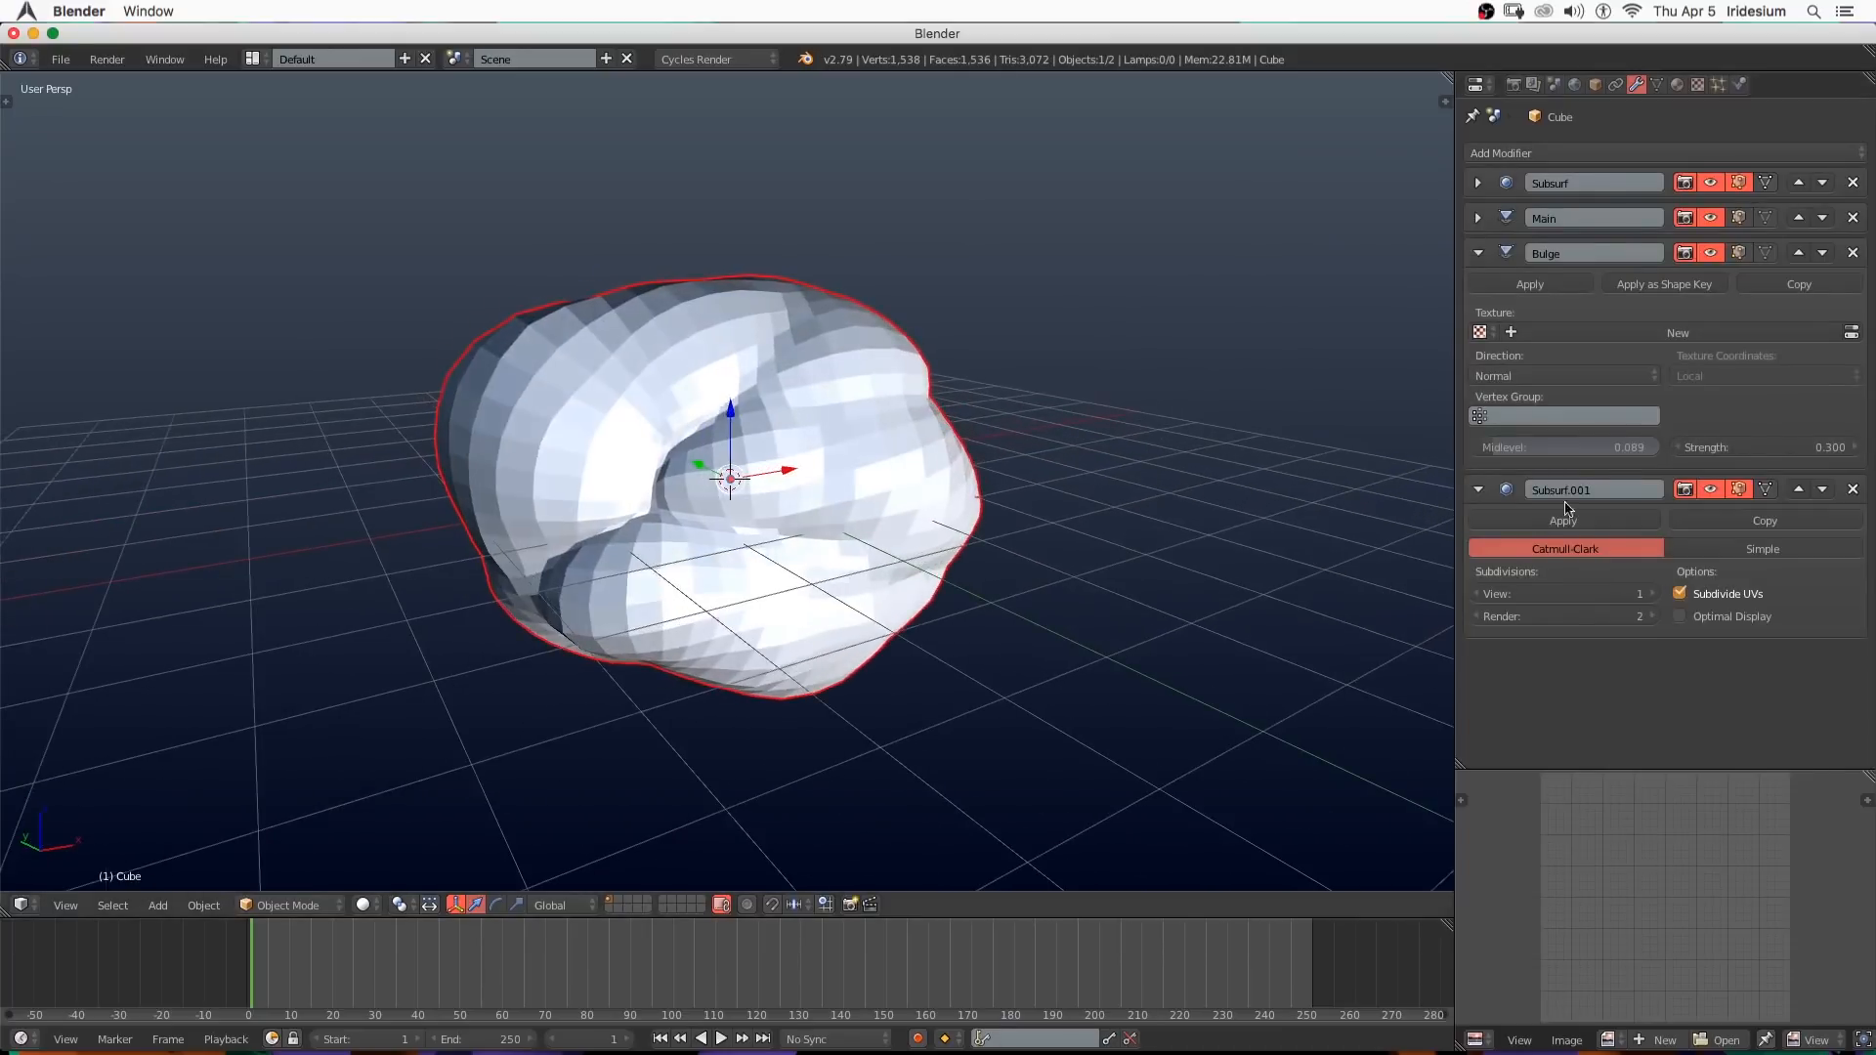
click(1477, 252)
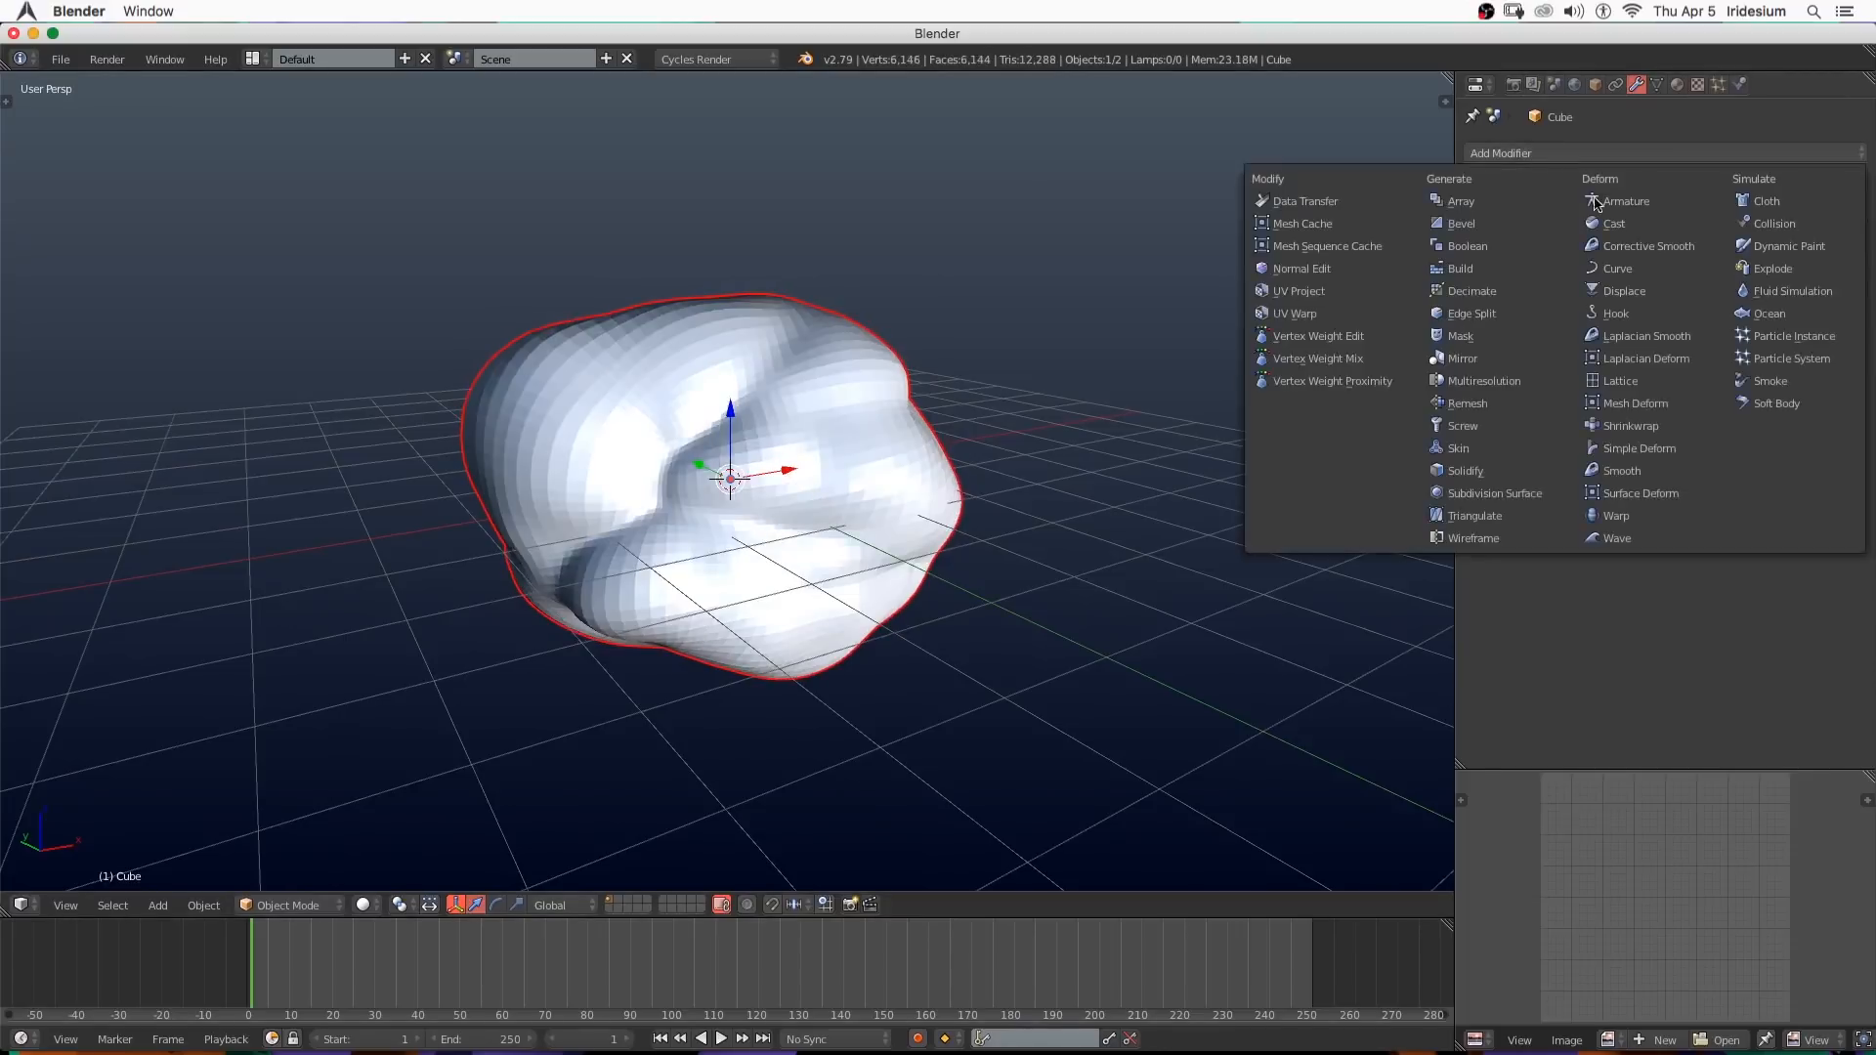
Add a third Displace modifier and rename it Detail with its own Detail texture.
click(1624, 292)
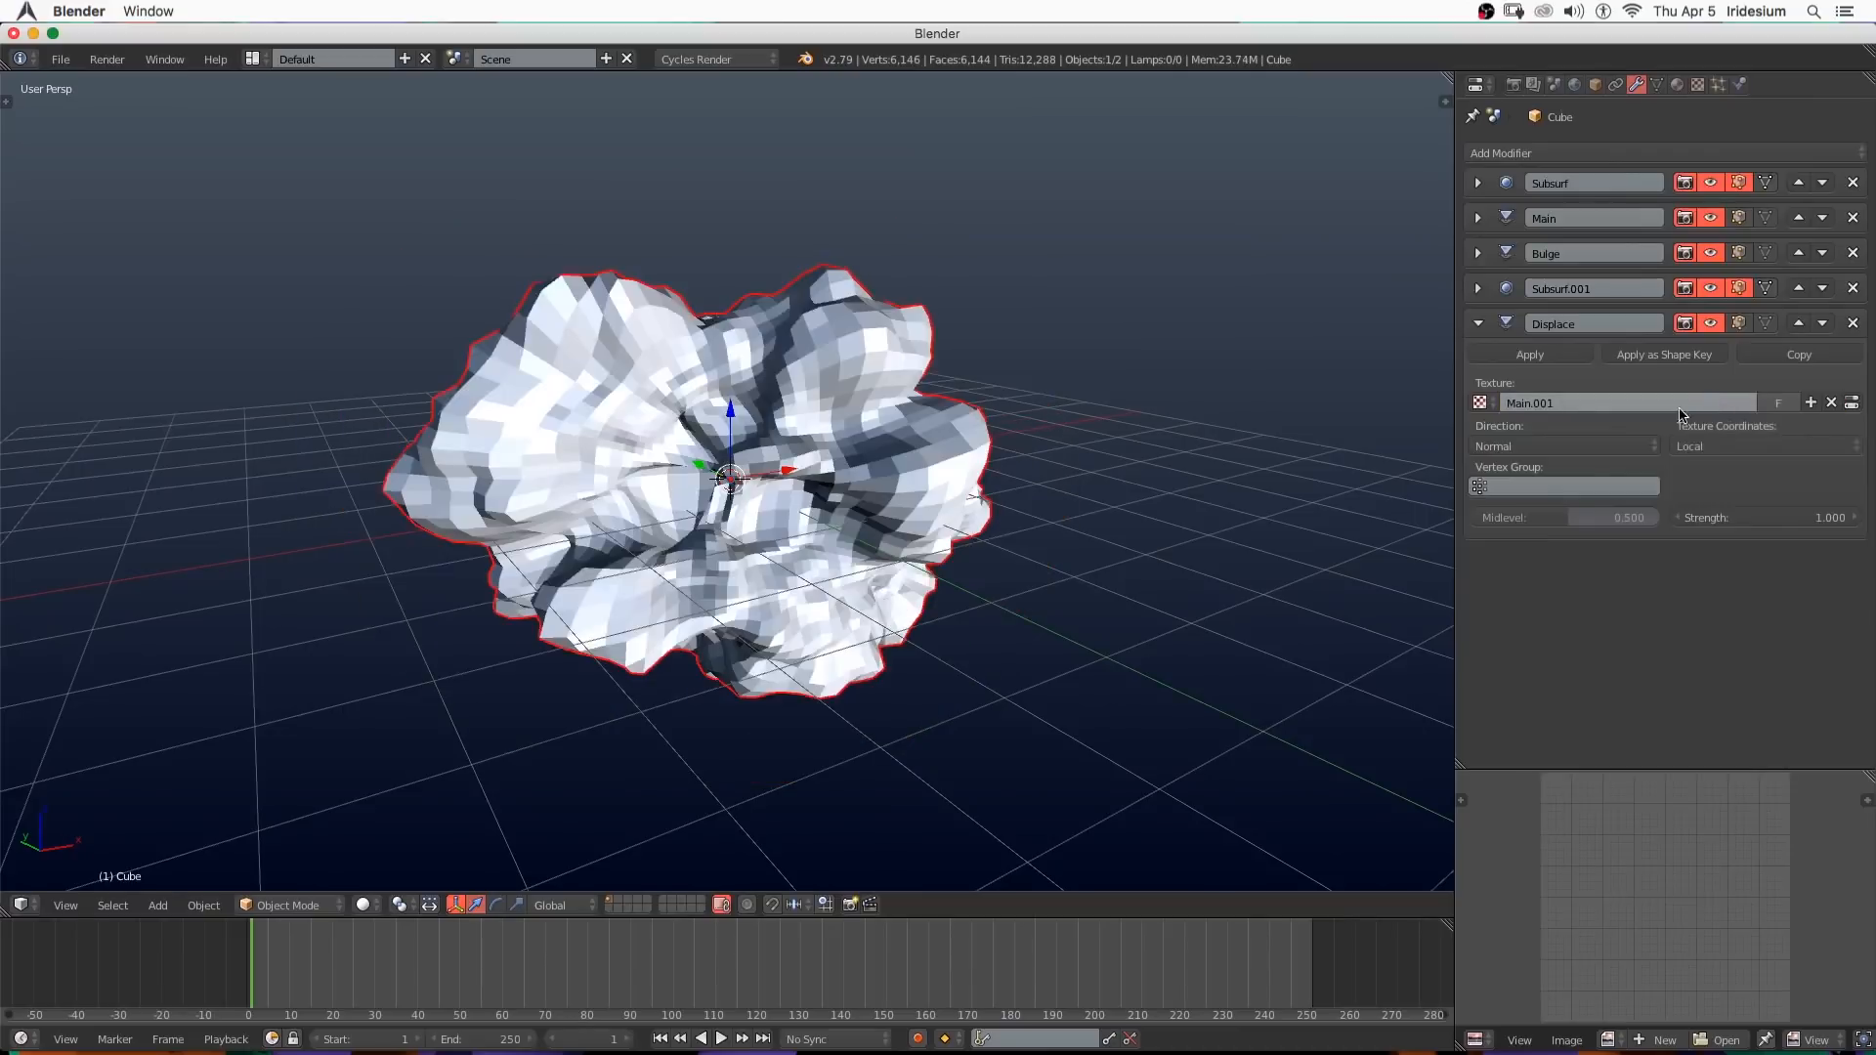
double_click(1551, 322)
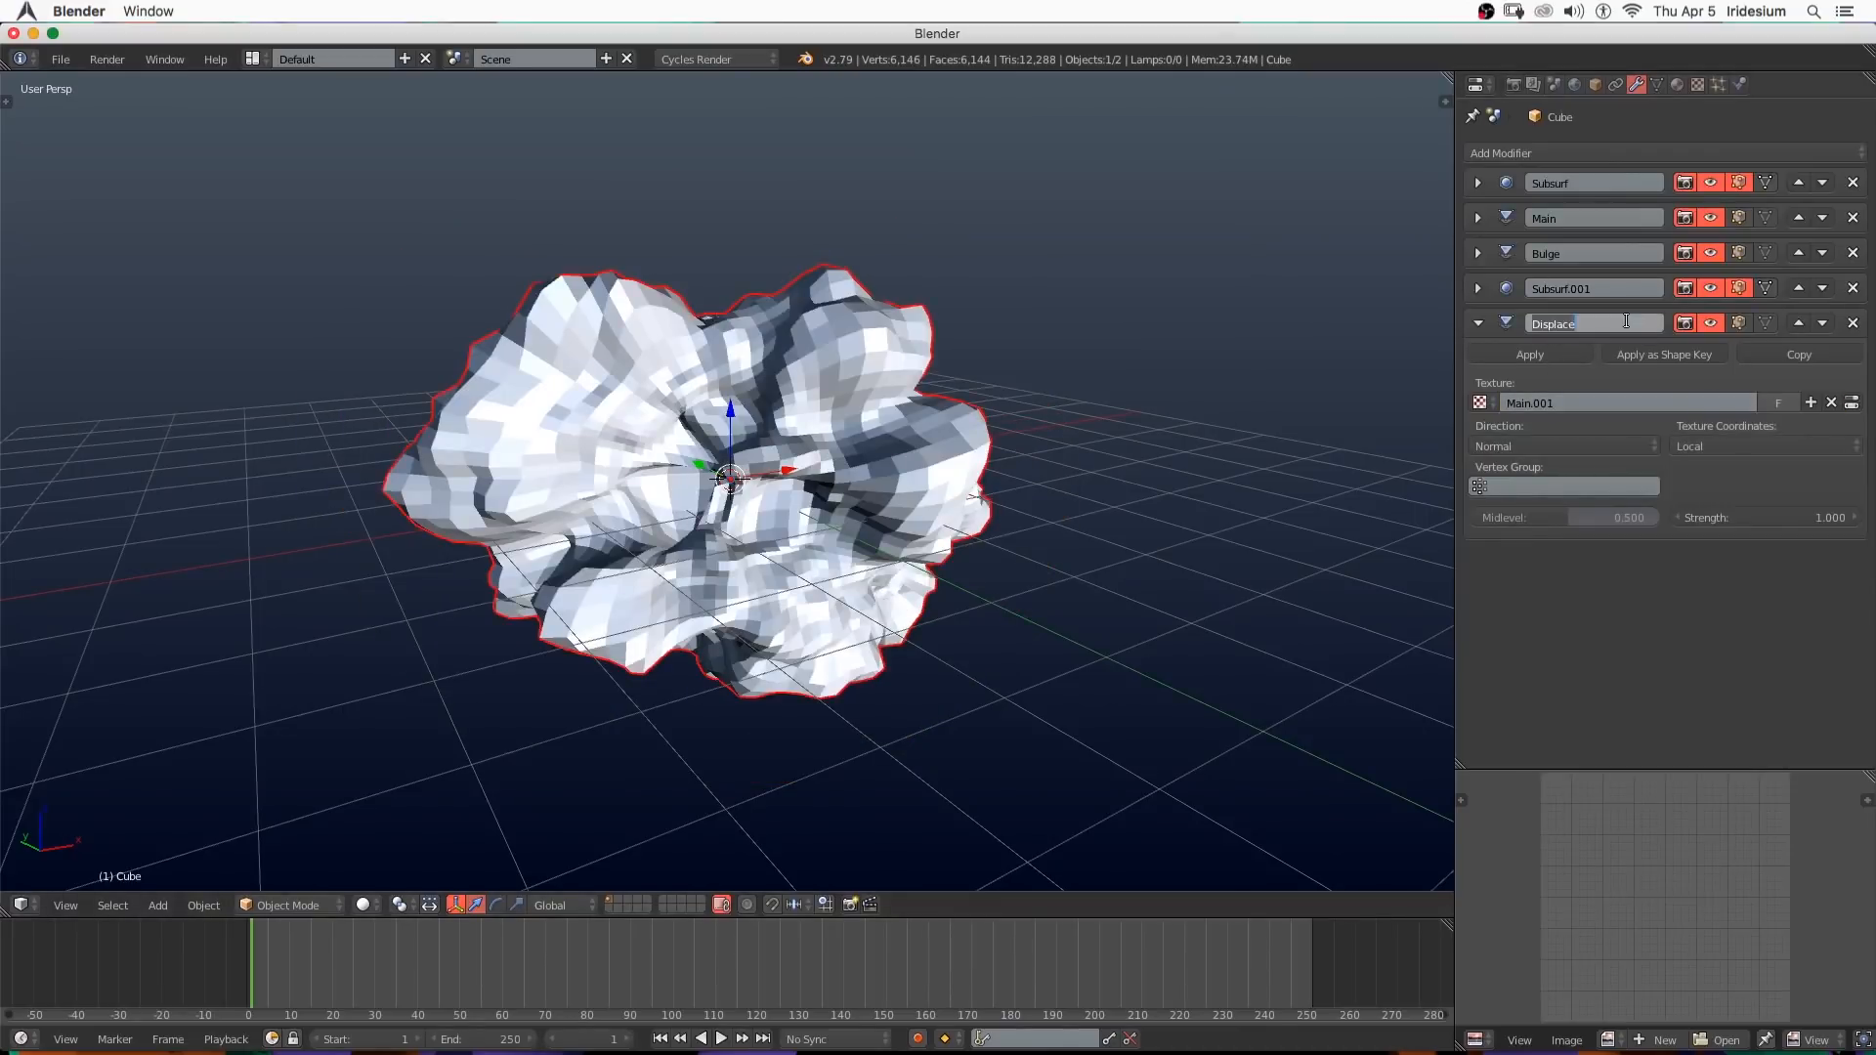
text(Detail)
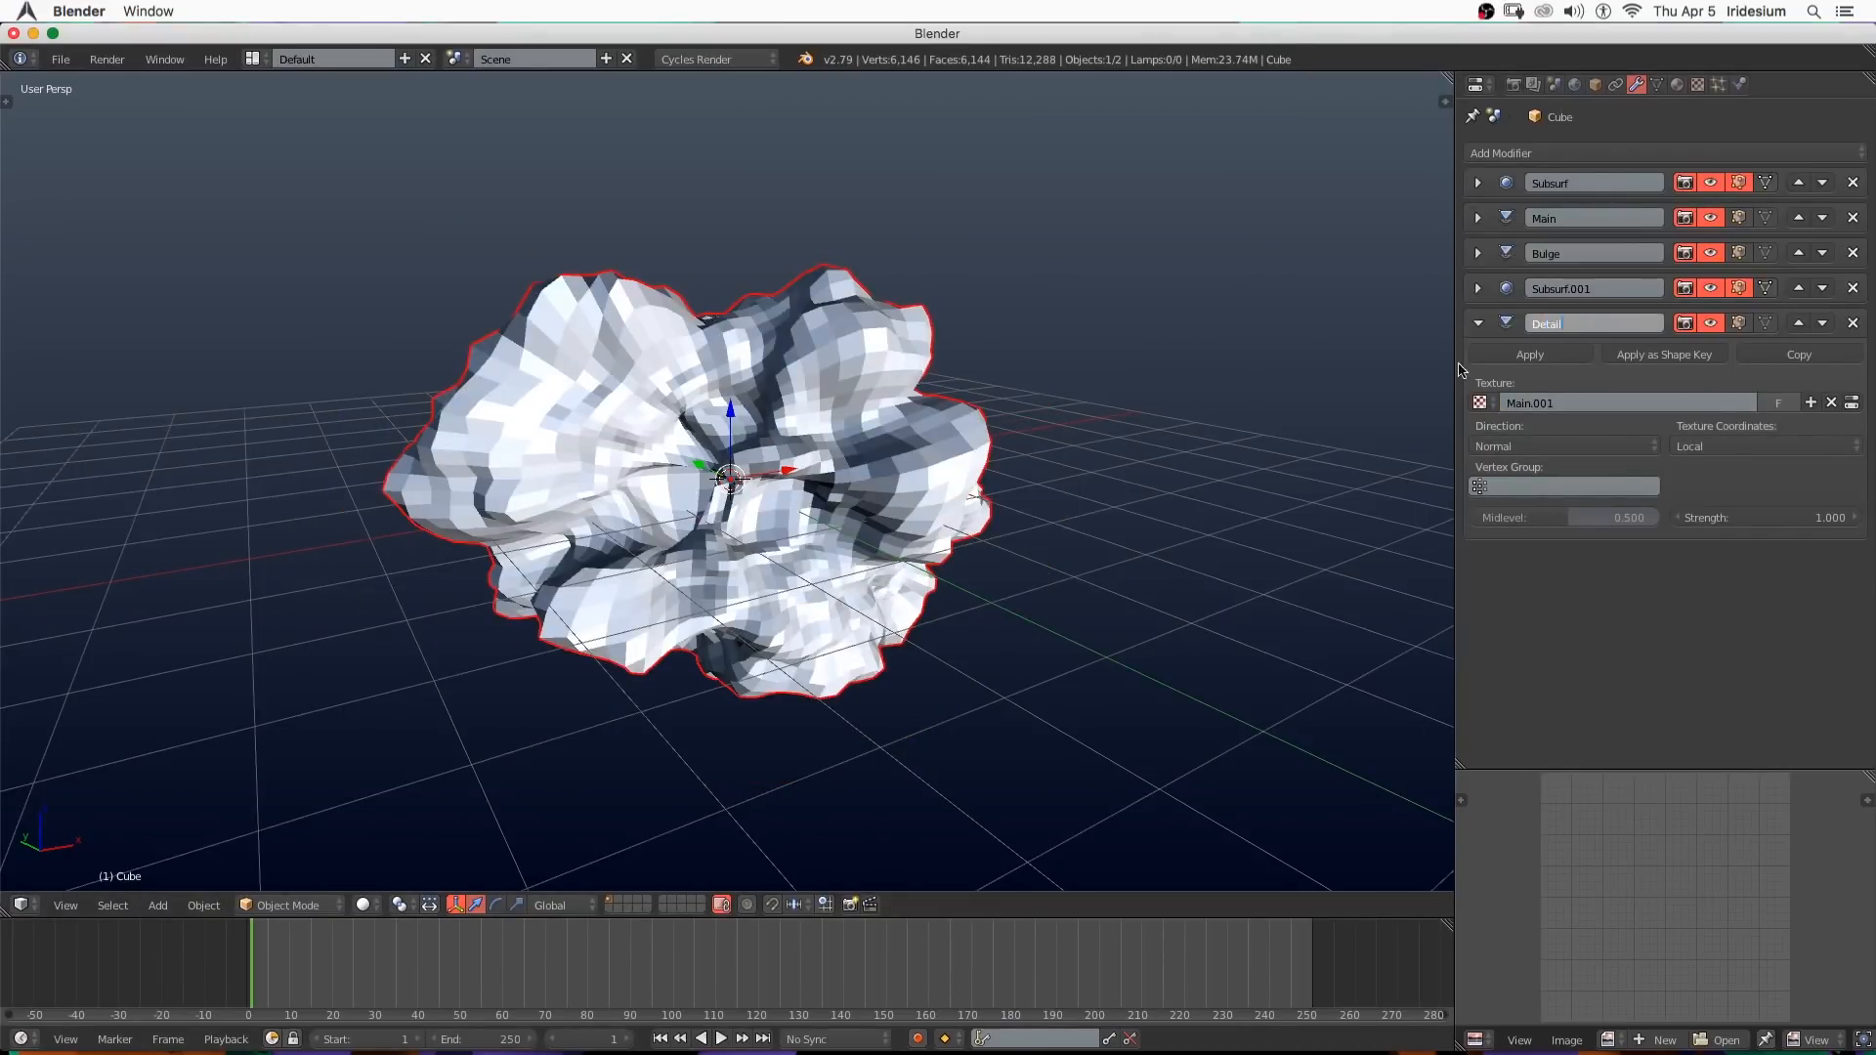
Set Main's texture coordinates to Global with strength 0.8 and collapse the modifier panels.
click(1628, 403)
text(Detail)
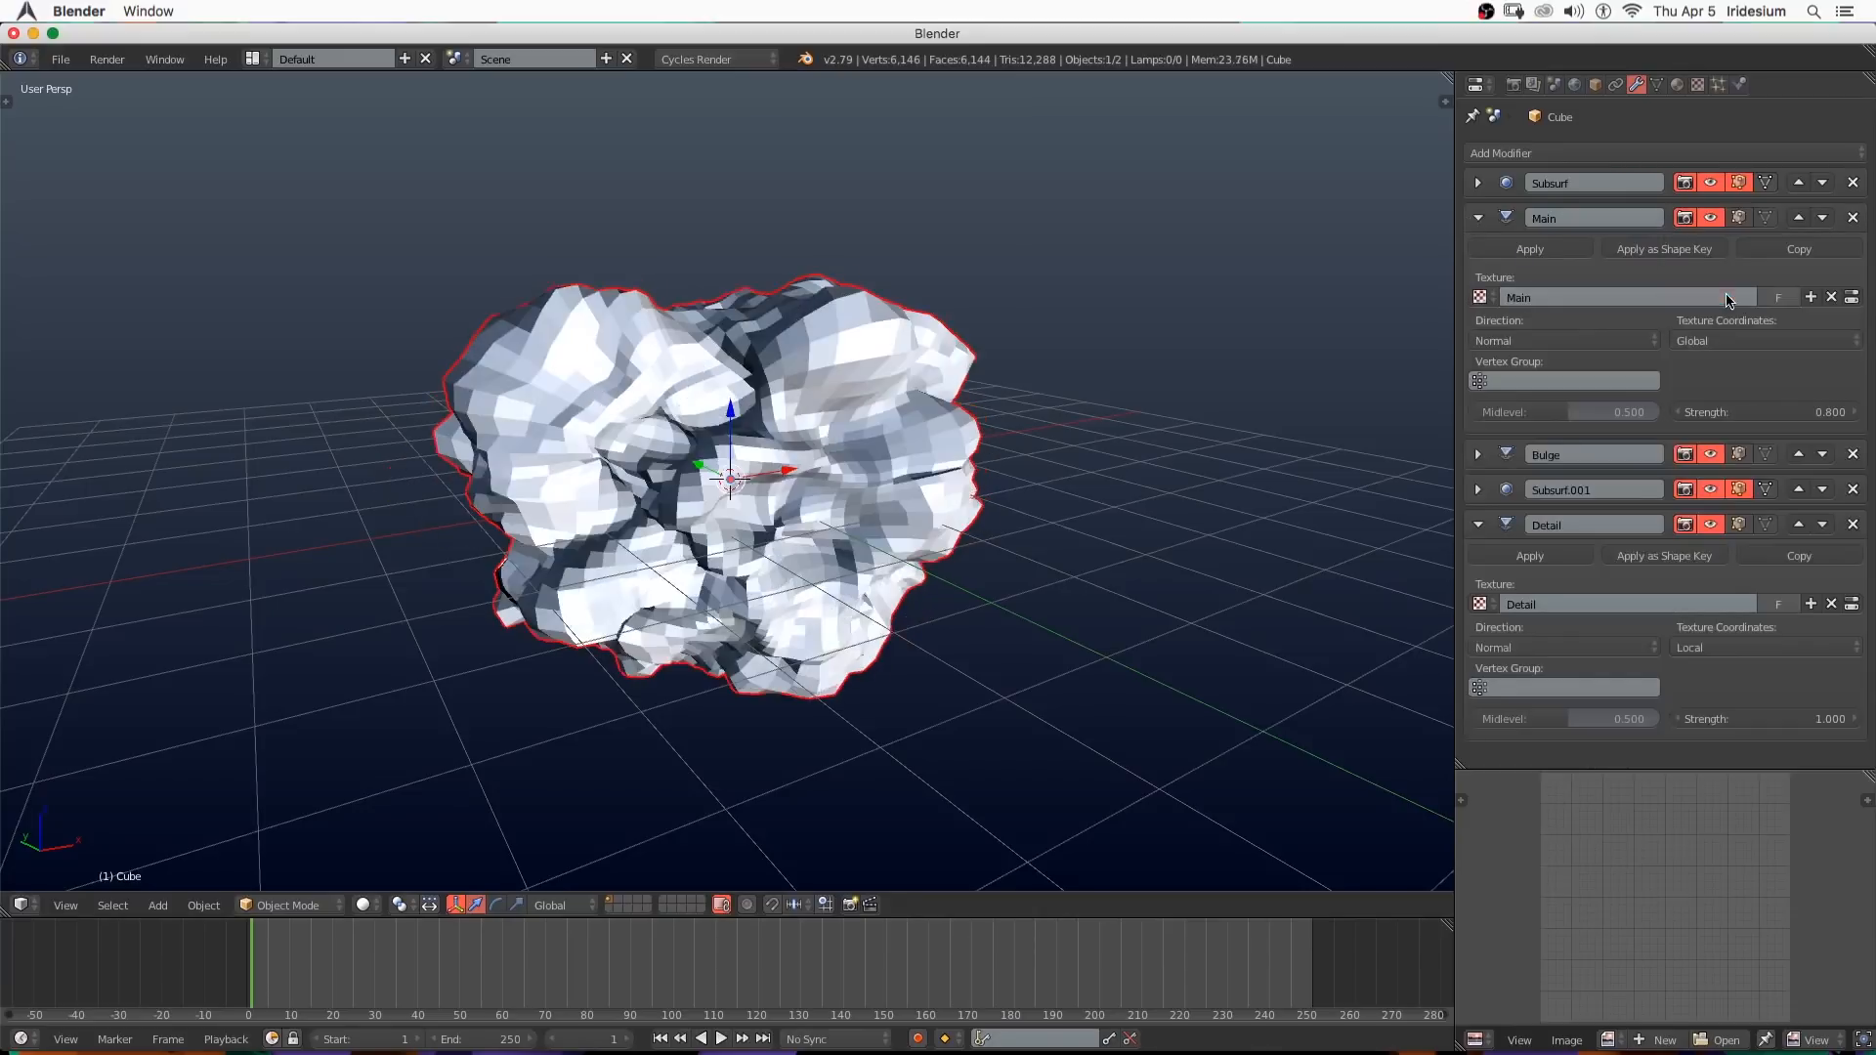
click(1477, 217)
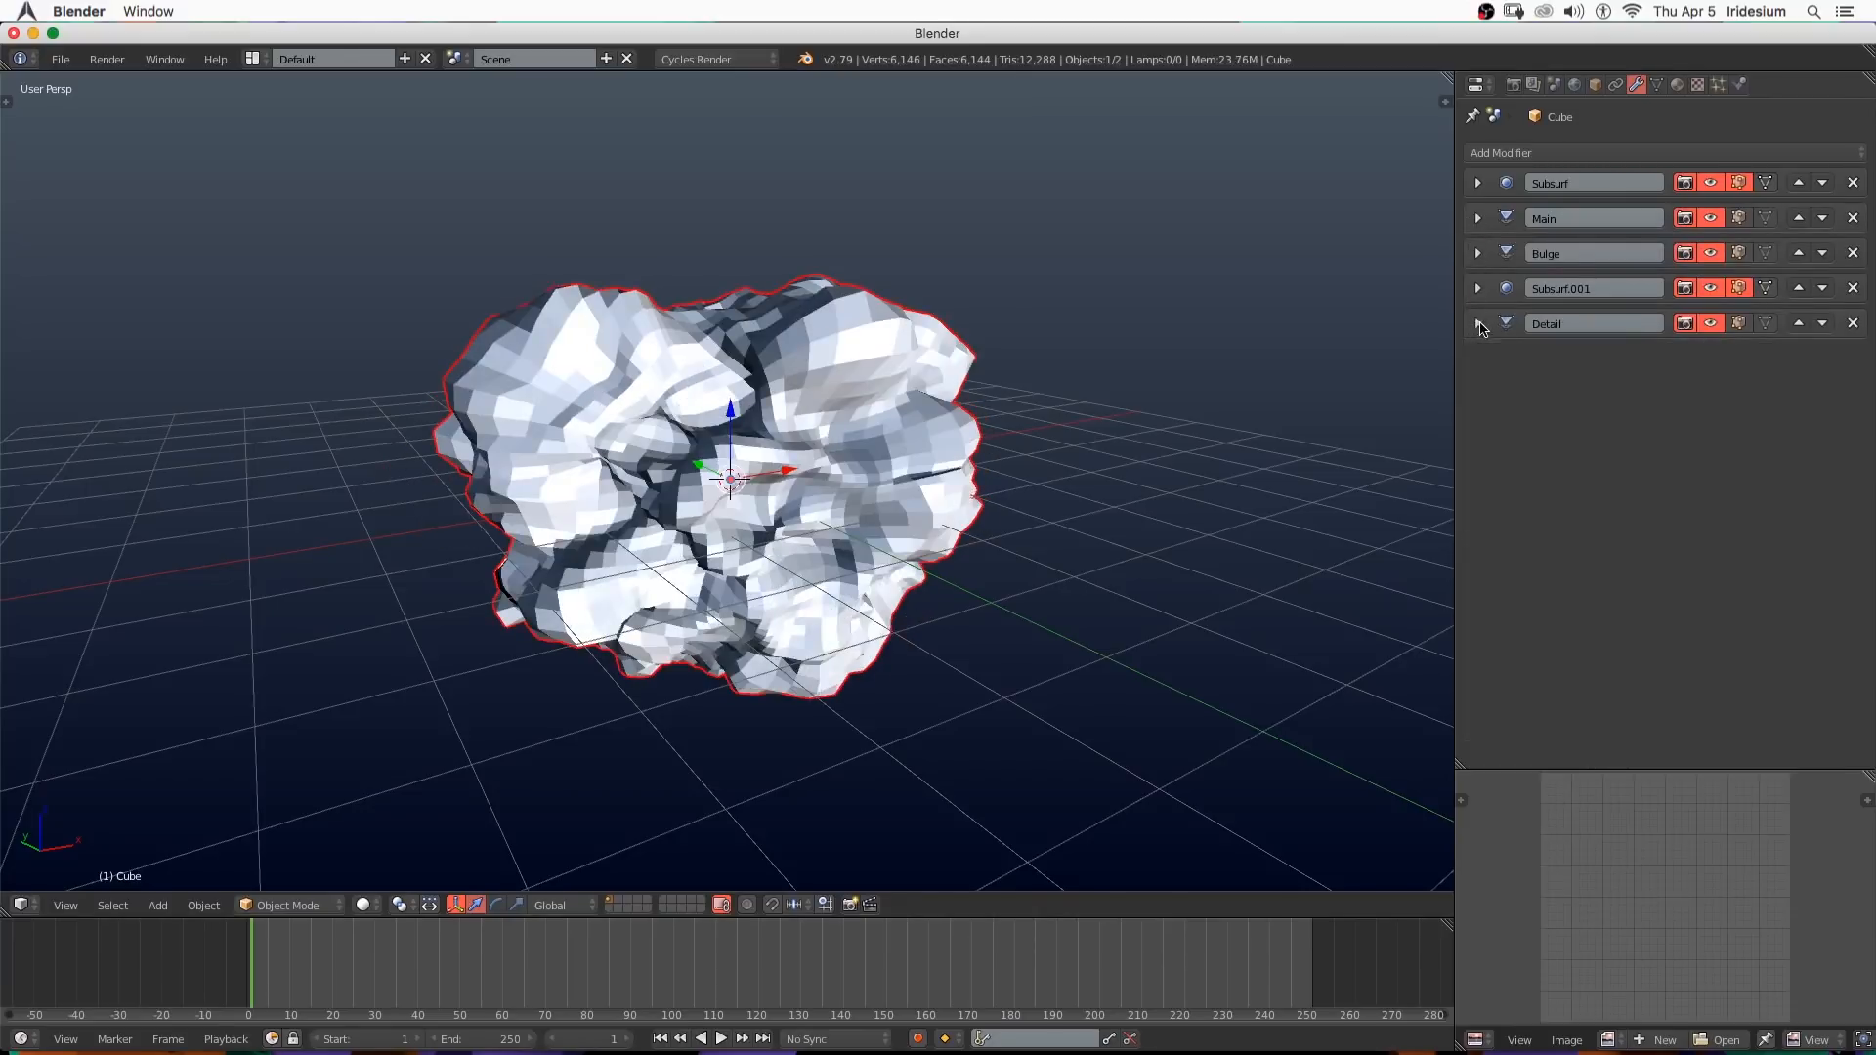
click(1684, 322)
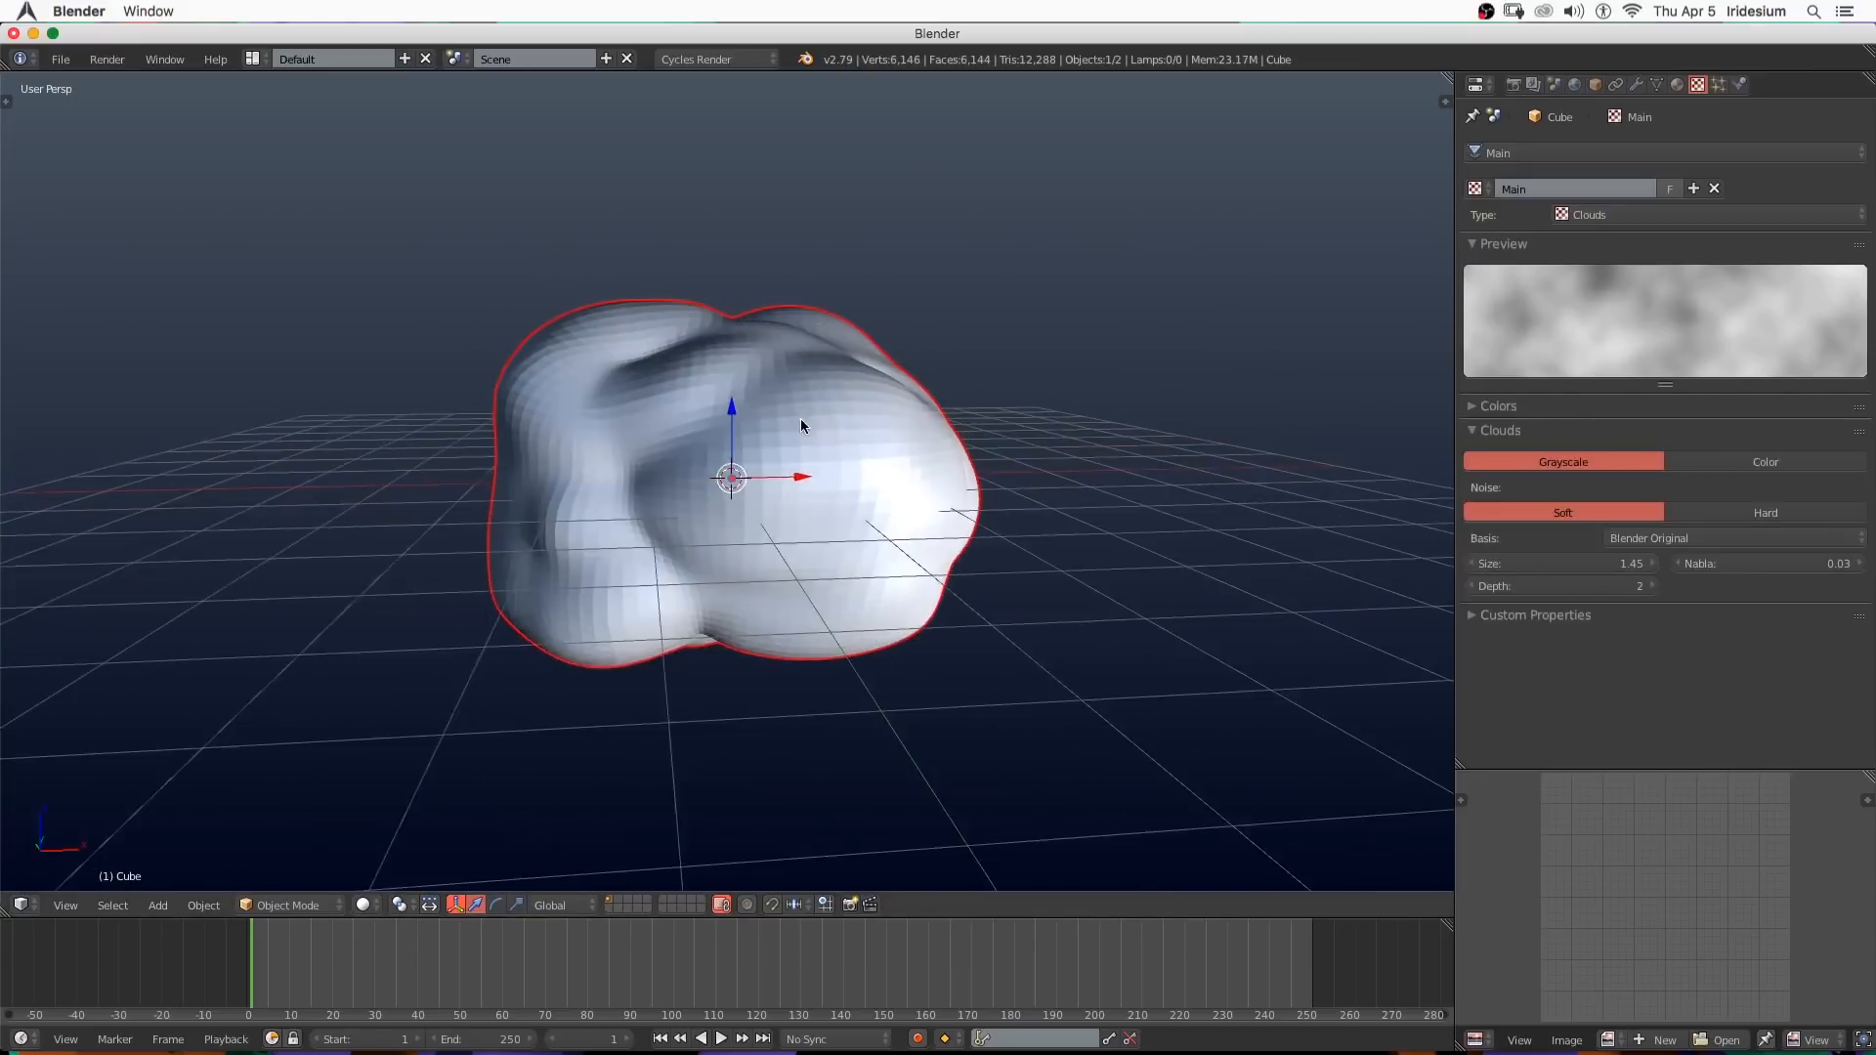
click(1498, 407)
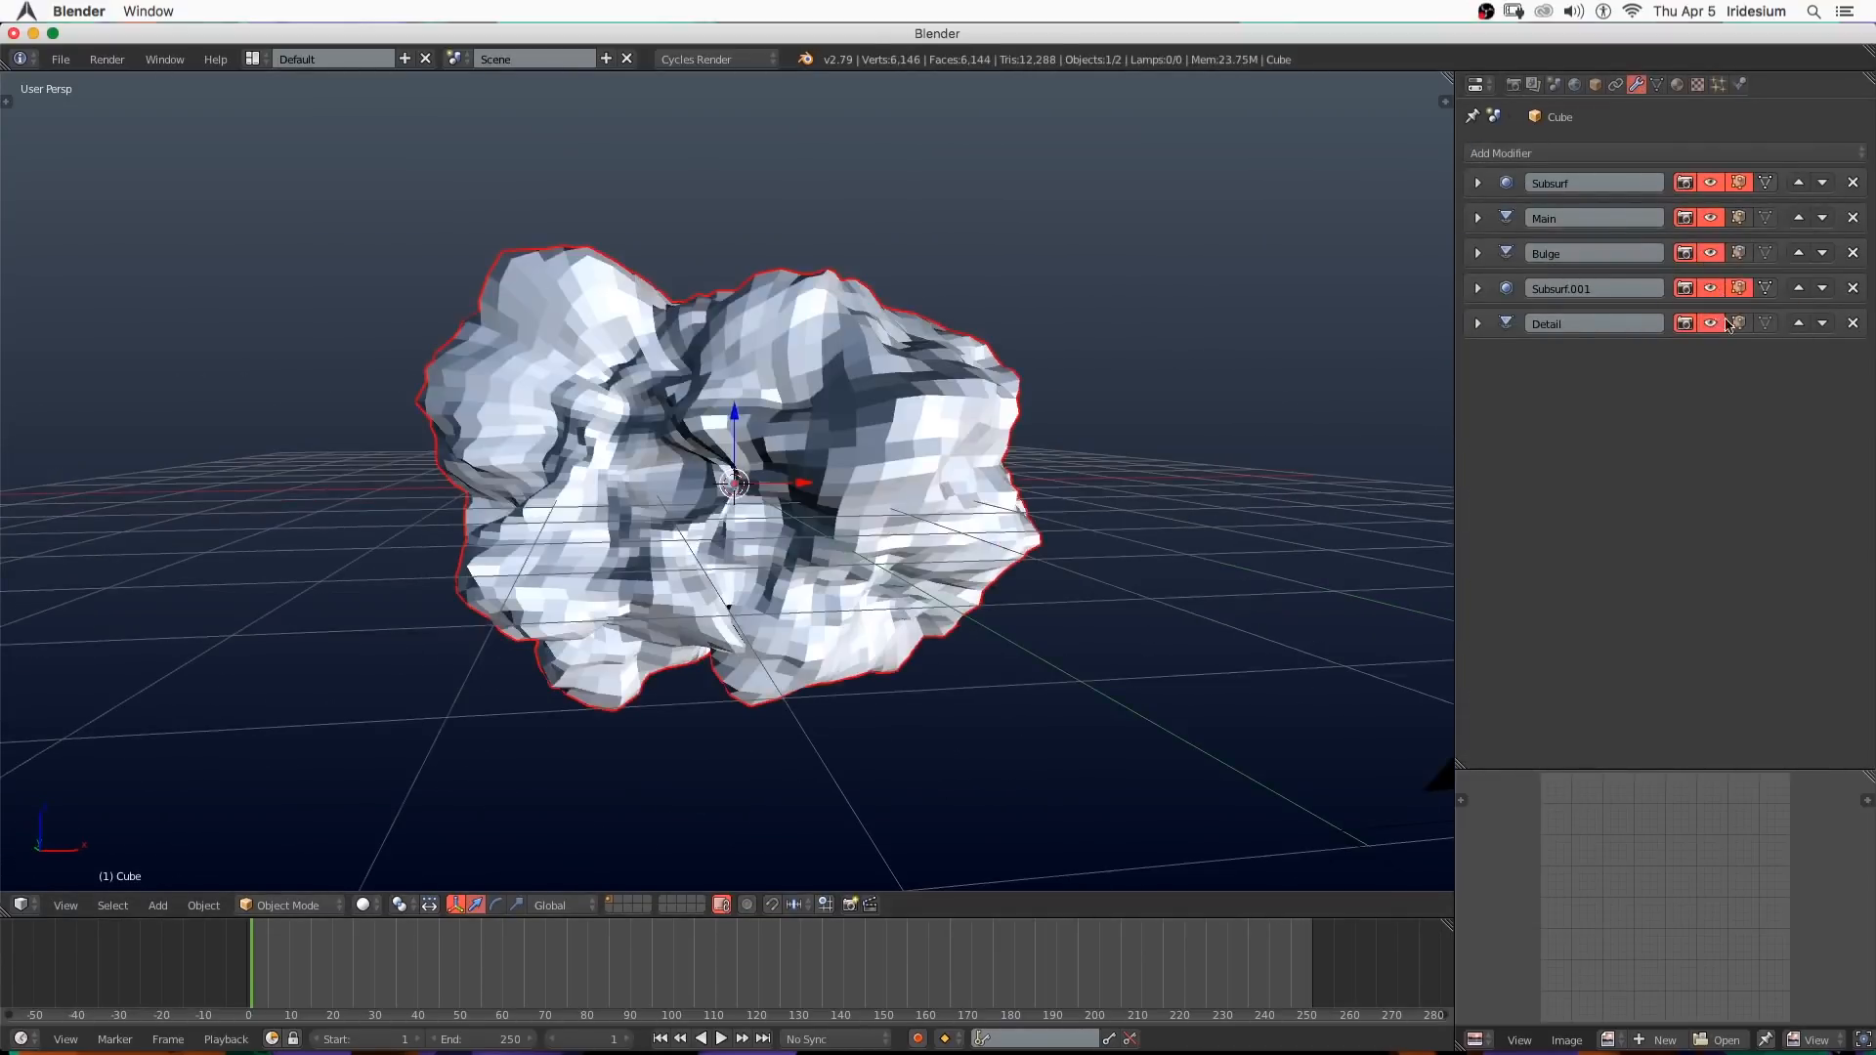
Make the Detail texture Voronoi with Distance Squared metric and size 0.15, and set Detail strength to -0.2.
click(1698, 84)
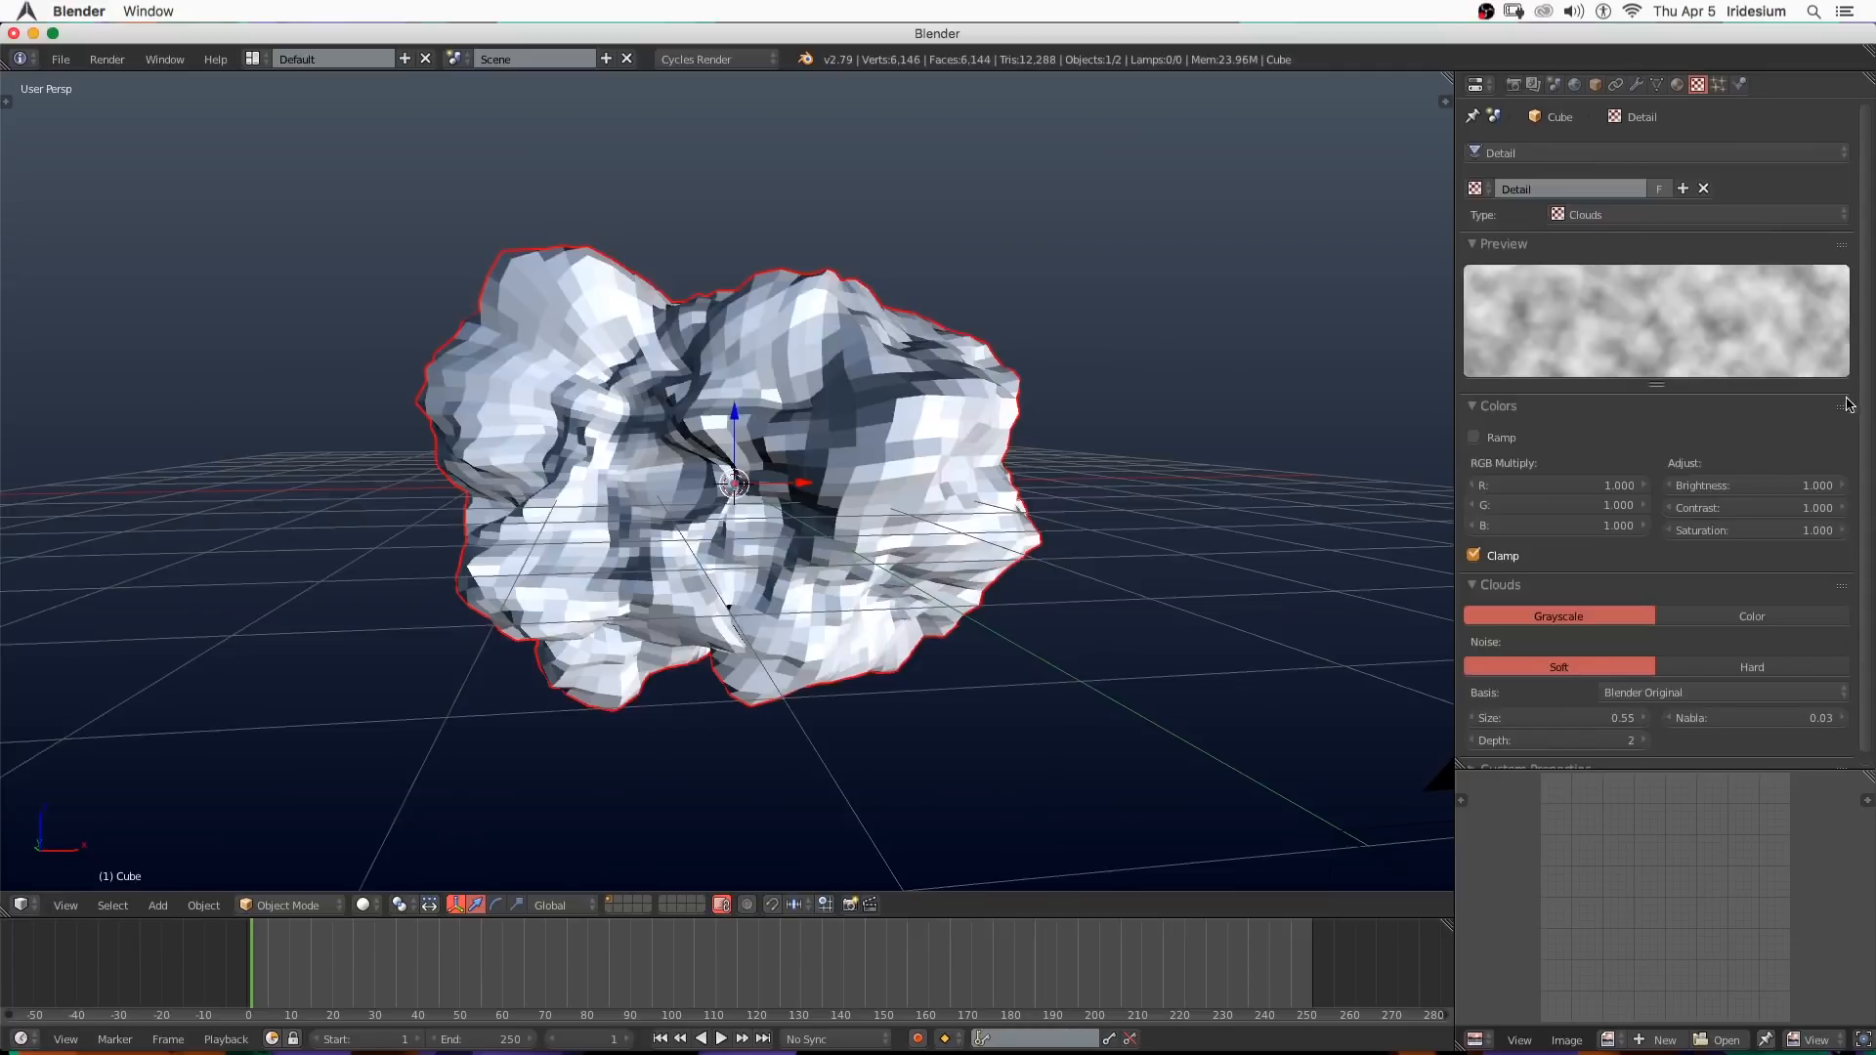
click(1686, 215)
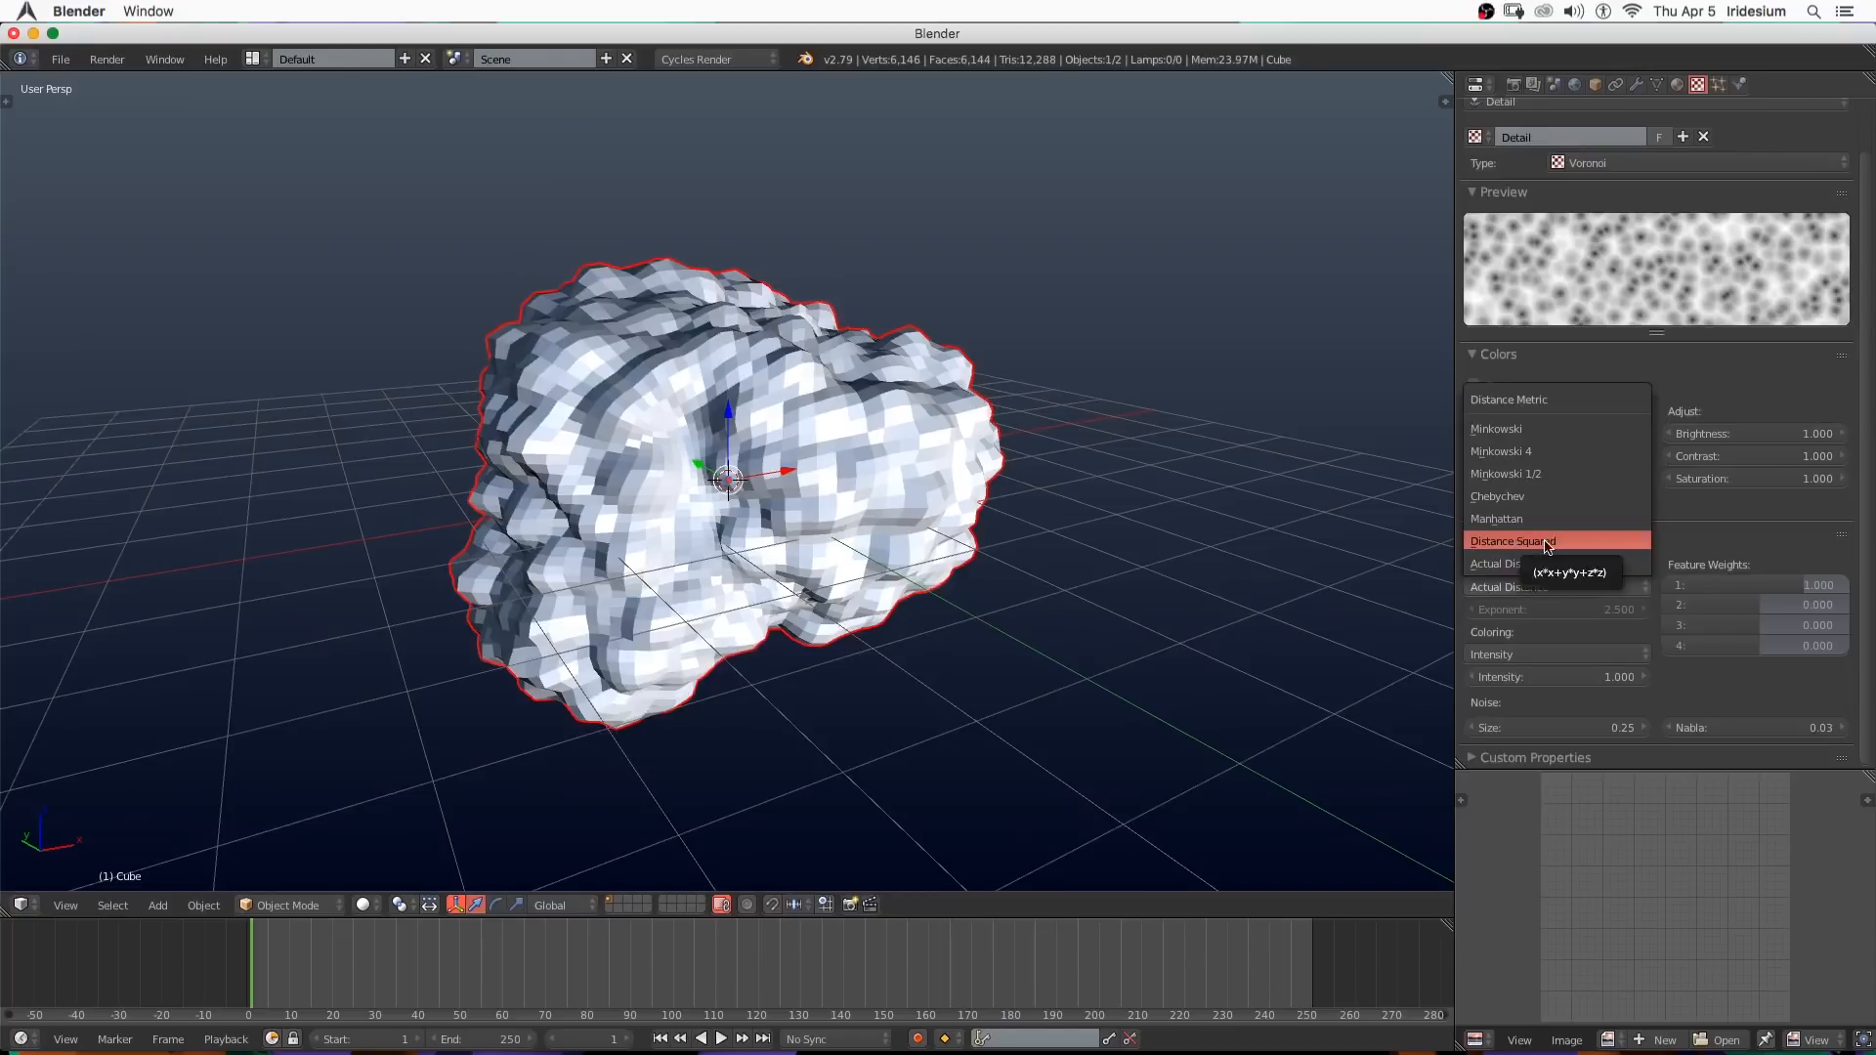
click(1511, 541)
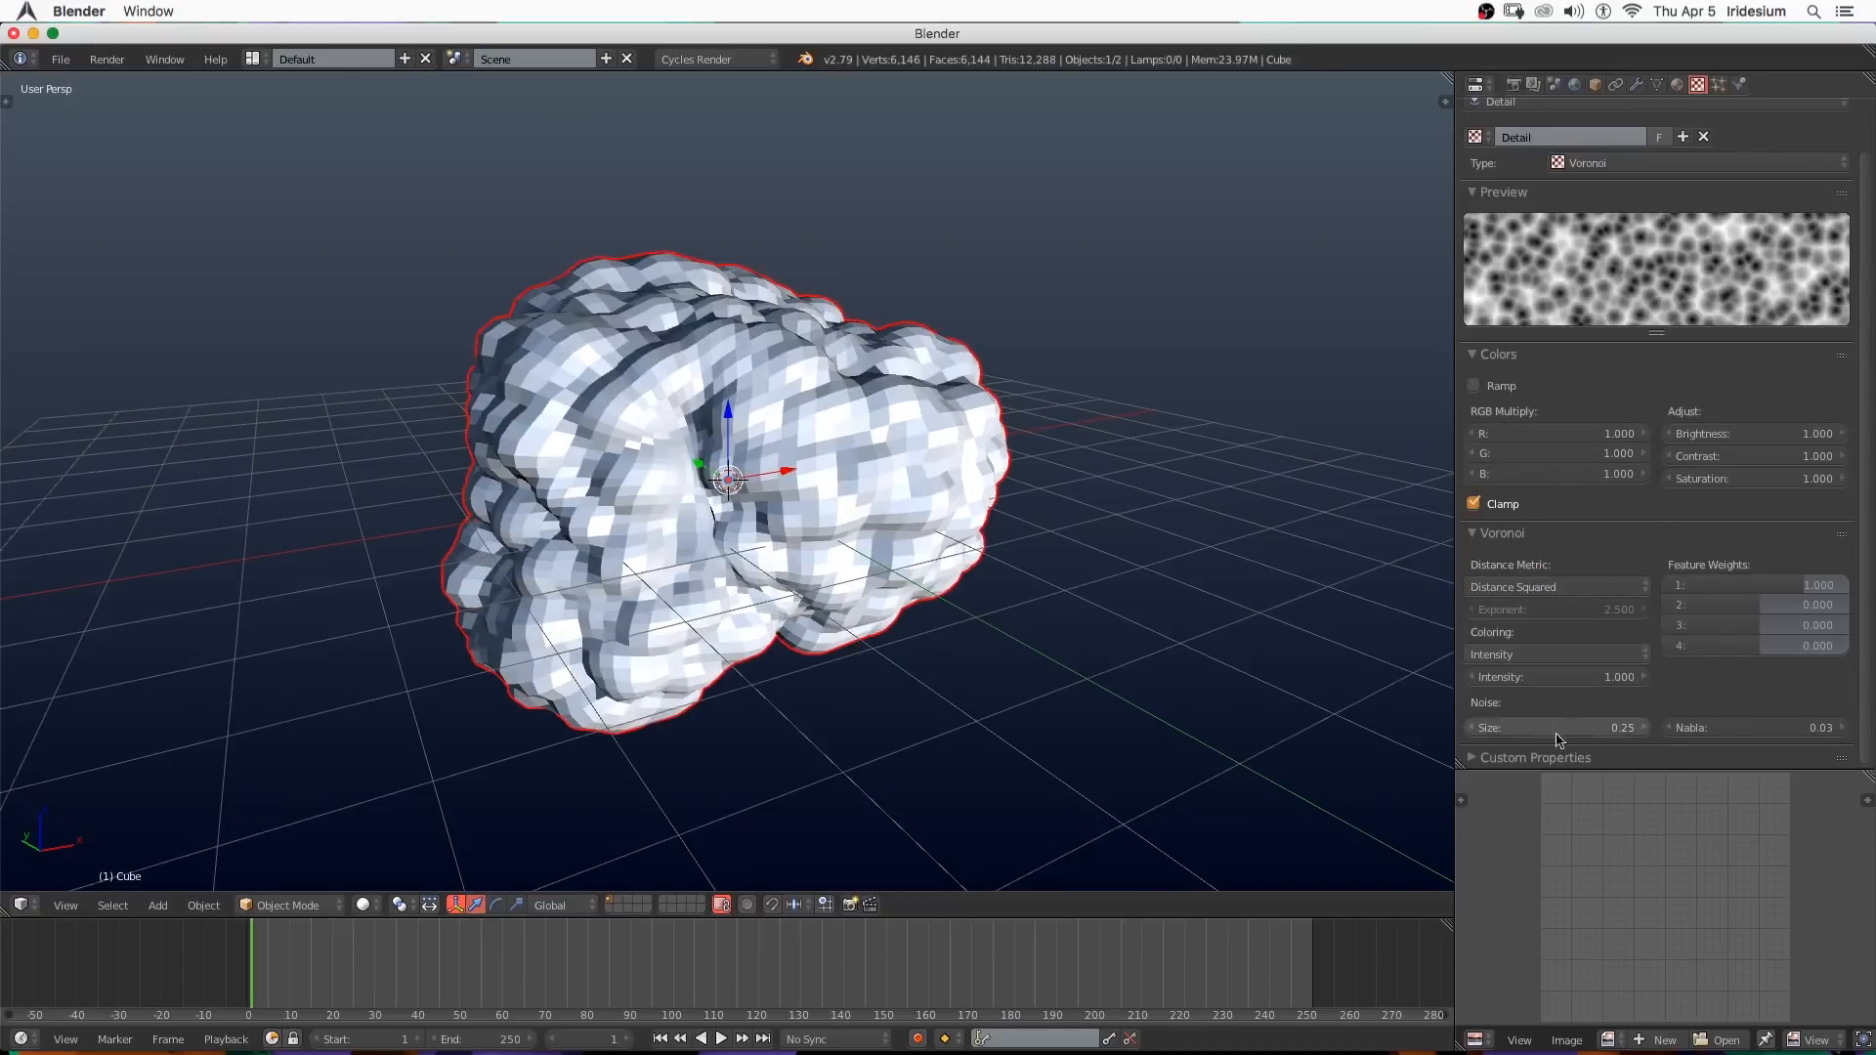
click(1555, 727)
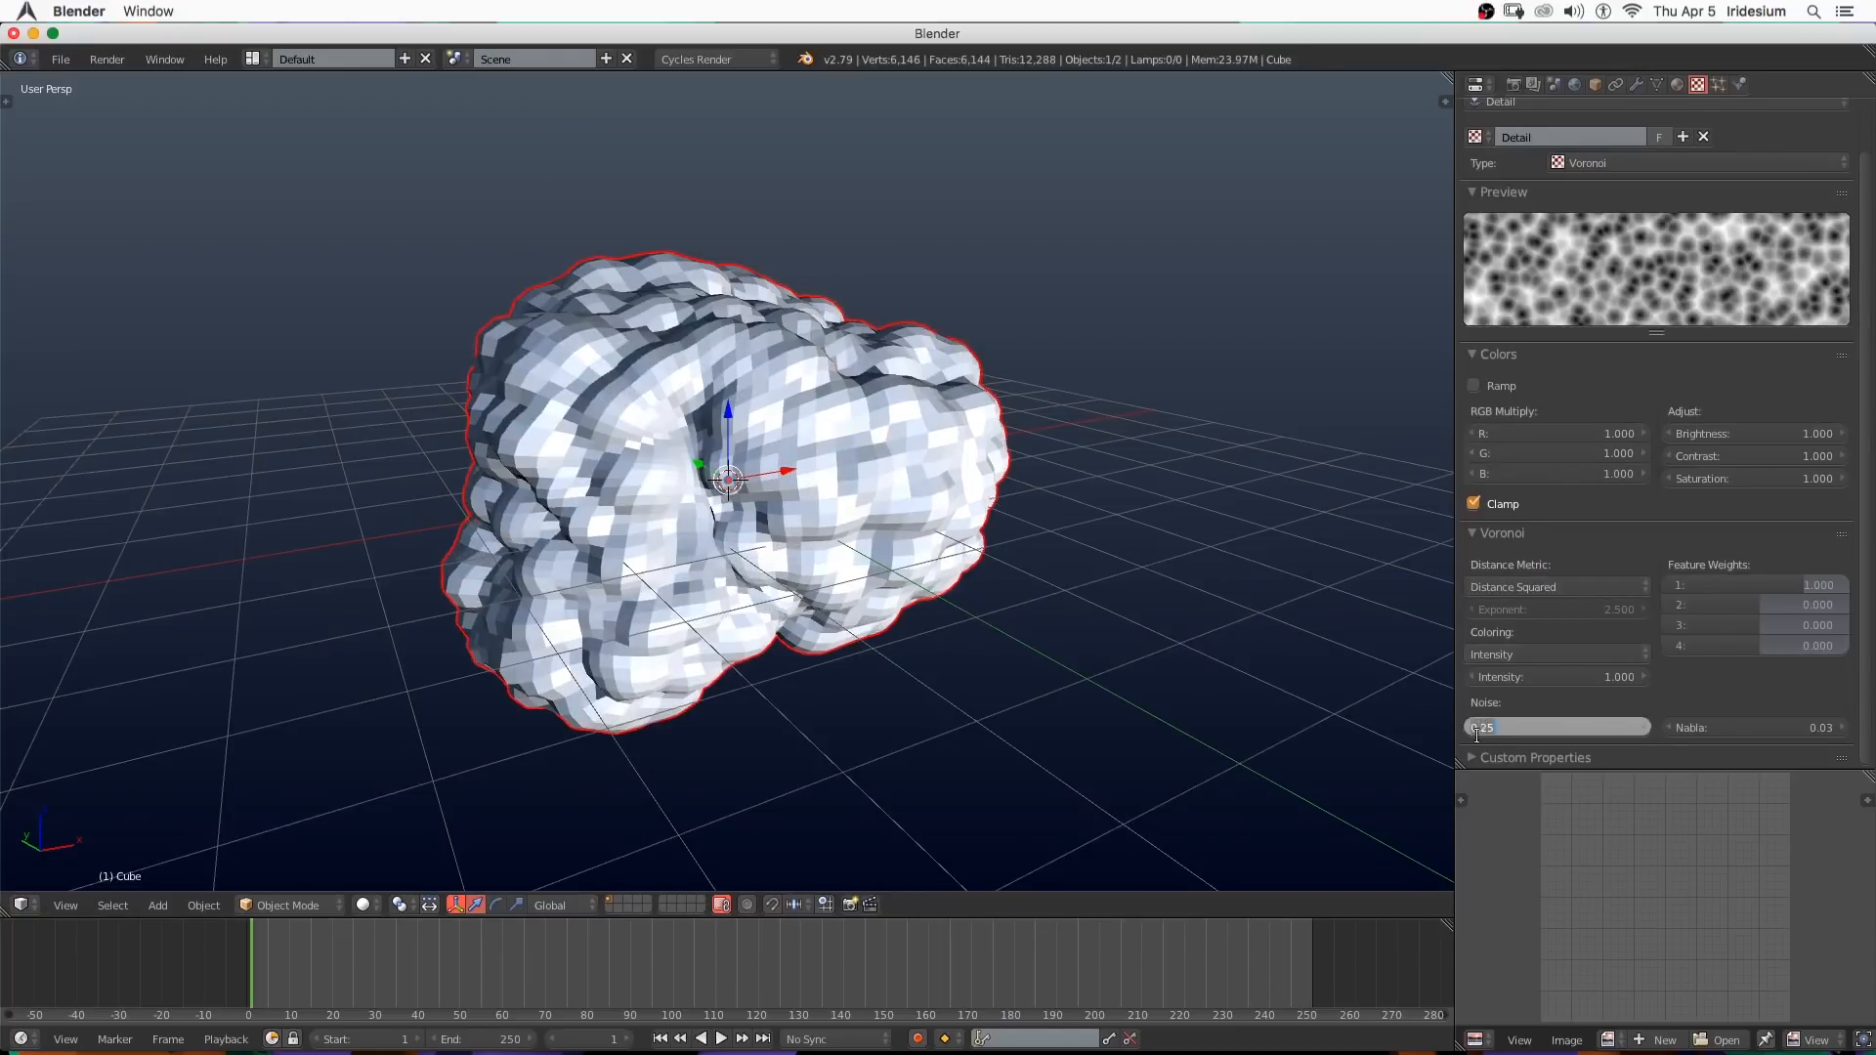
text(0.15)
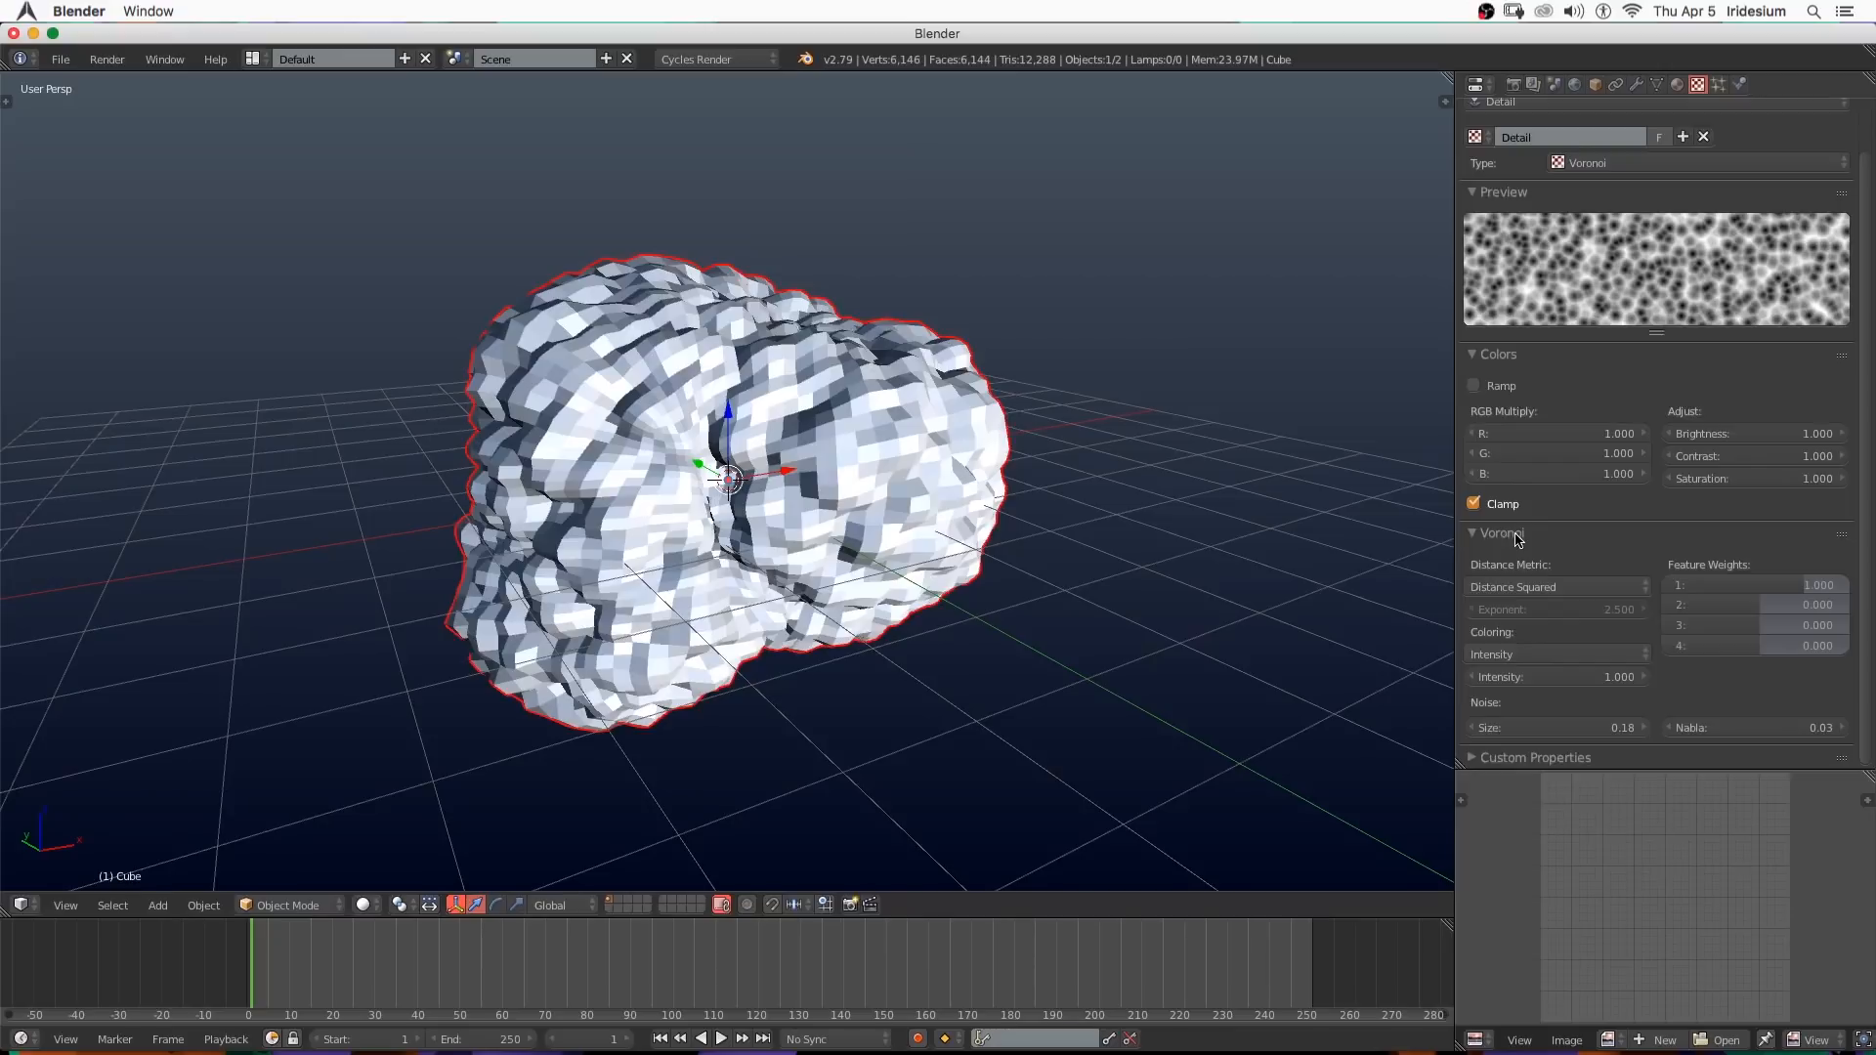
click(1501, 532)
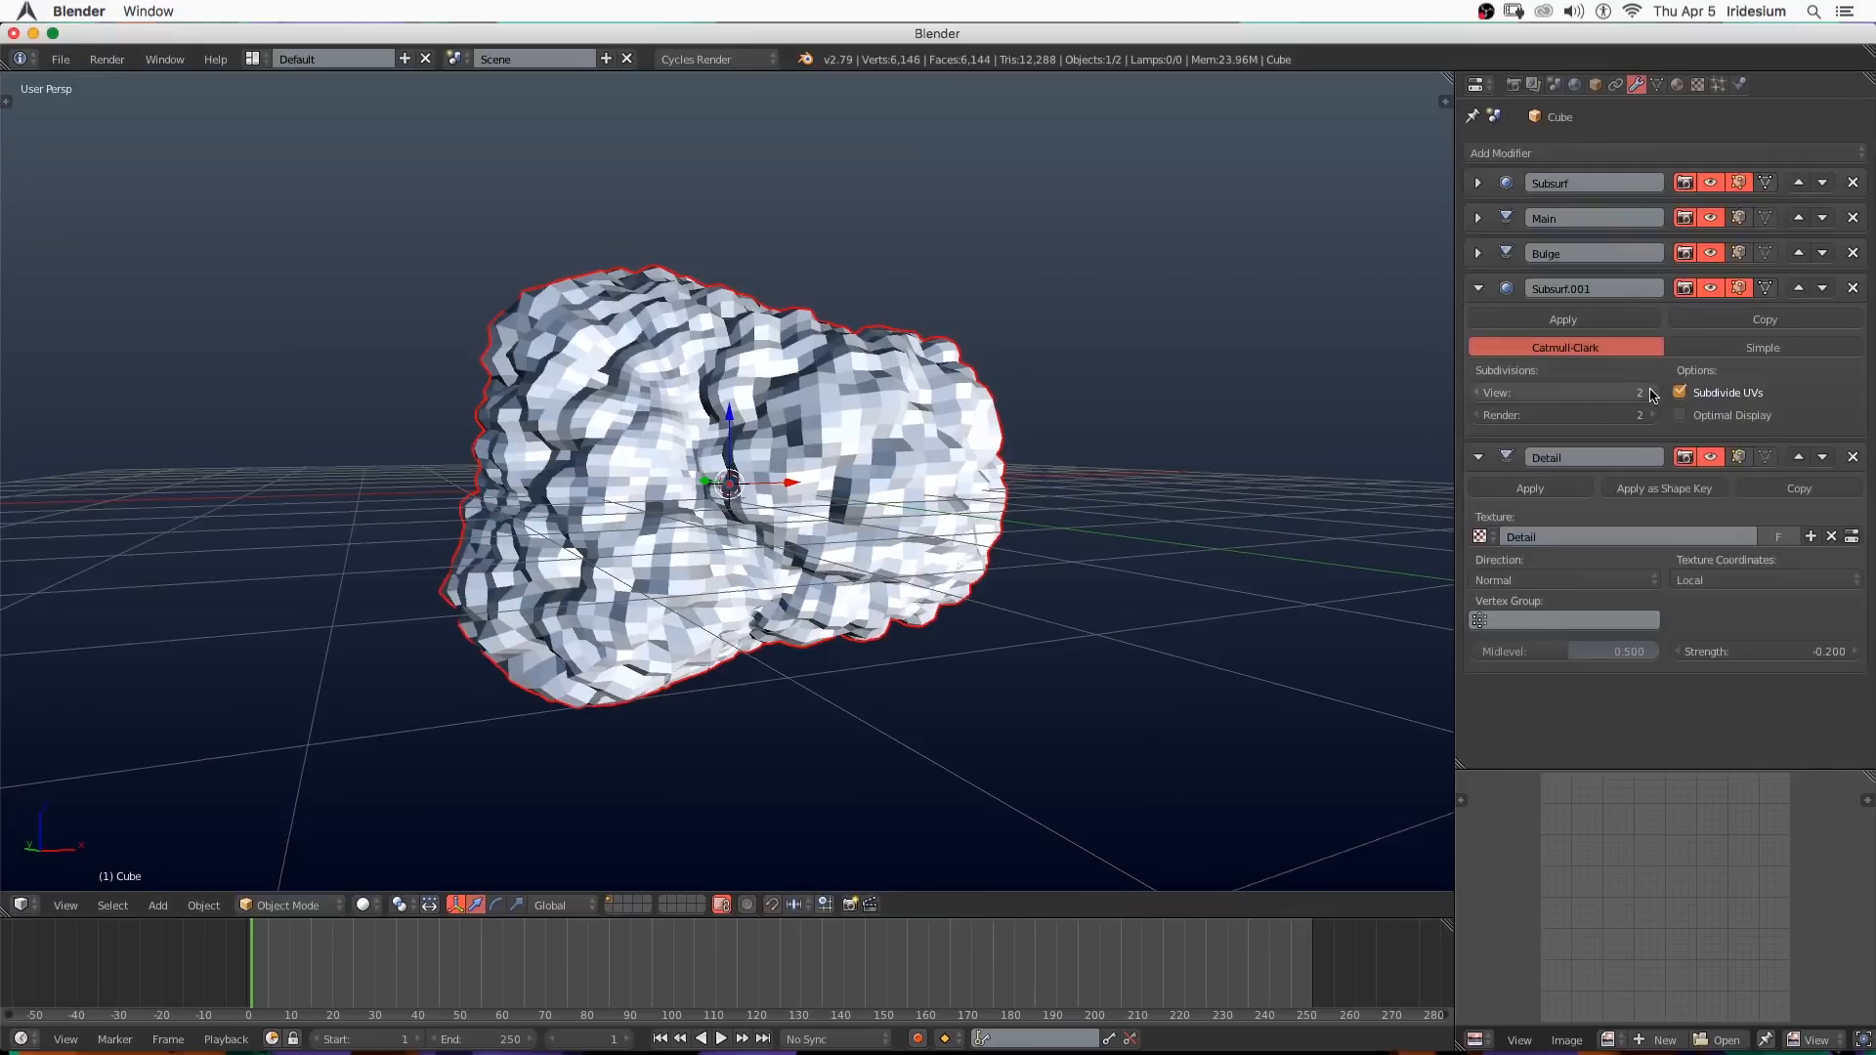
Raise Subsurf.001 view level to 3 and brighten the Detail texture's brightness and contrast.
click(1649, 393)
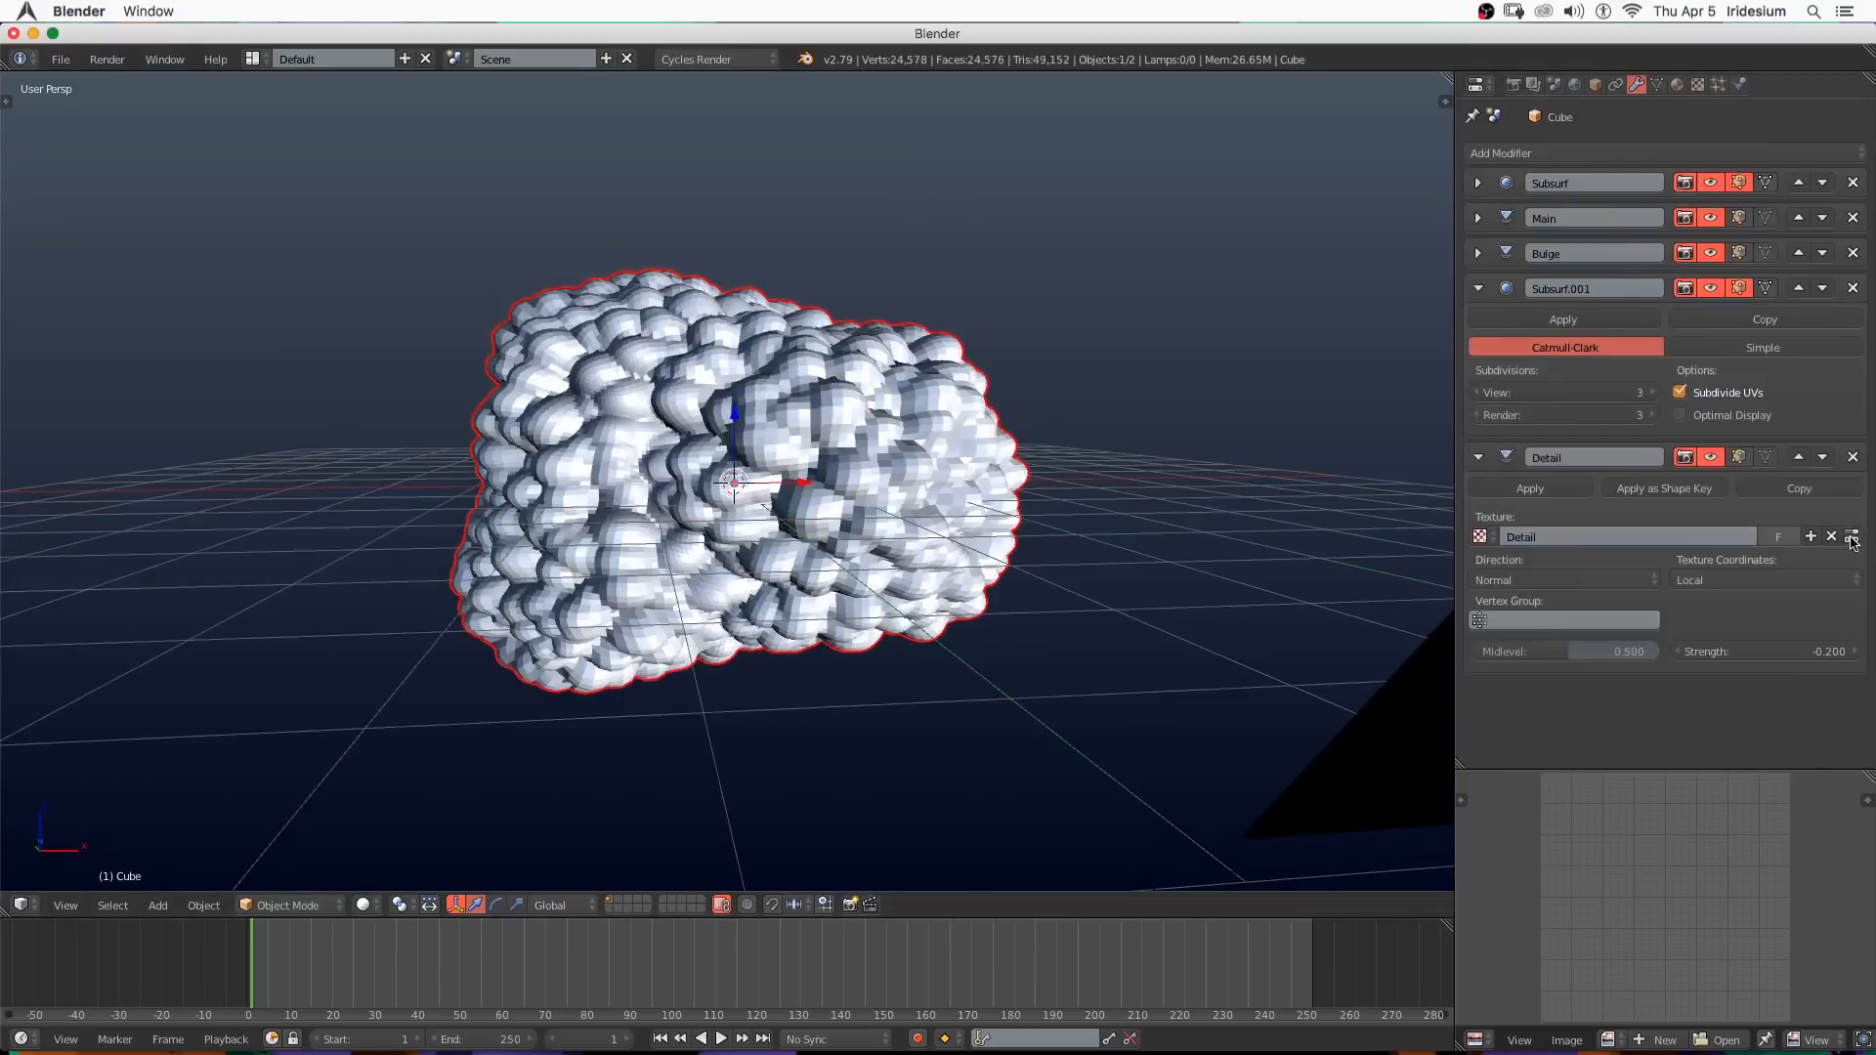
click(1696, 84)
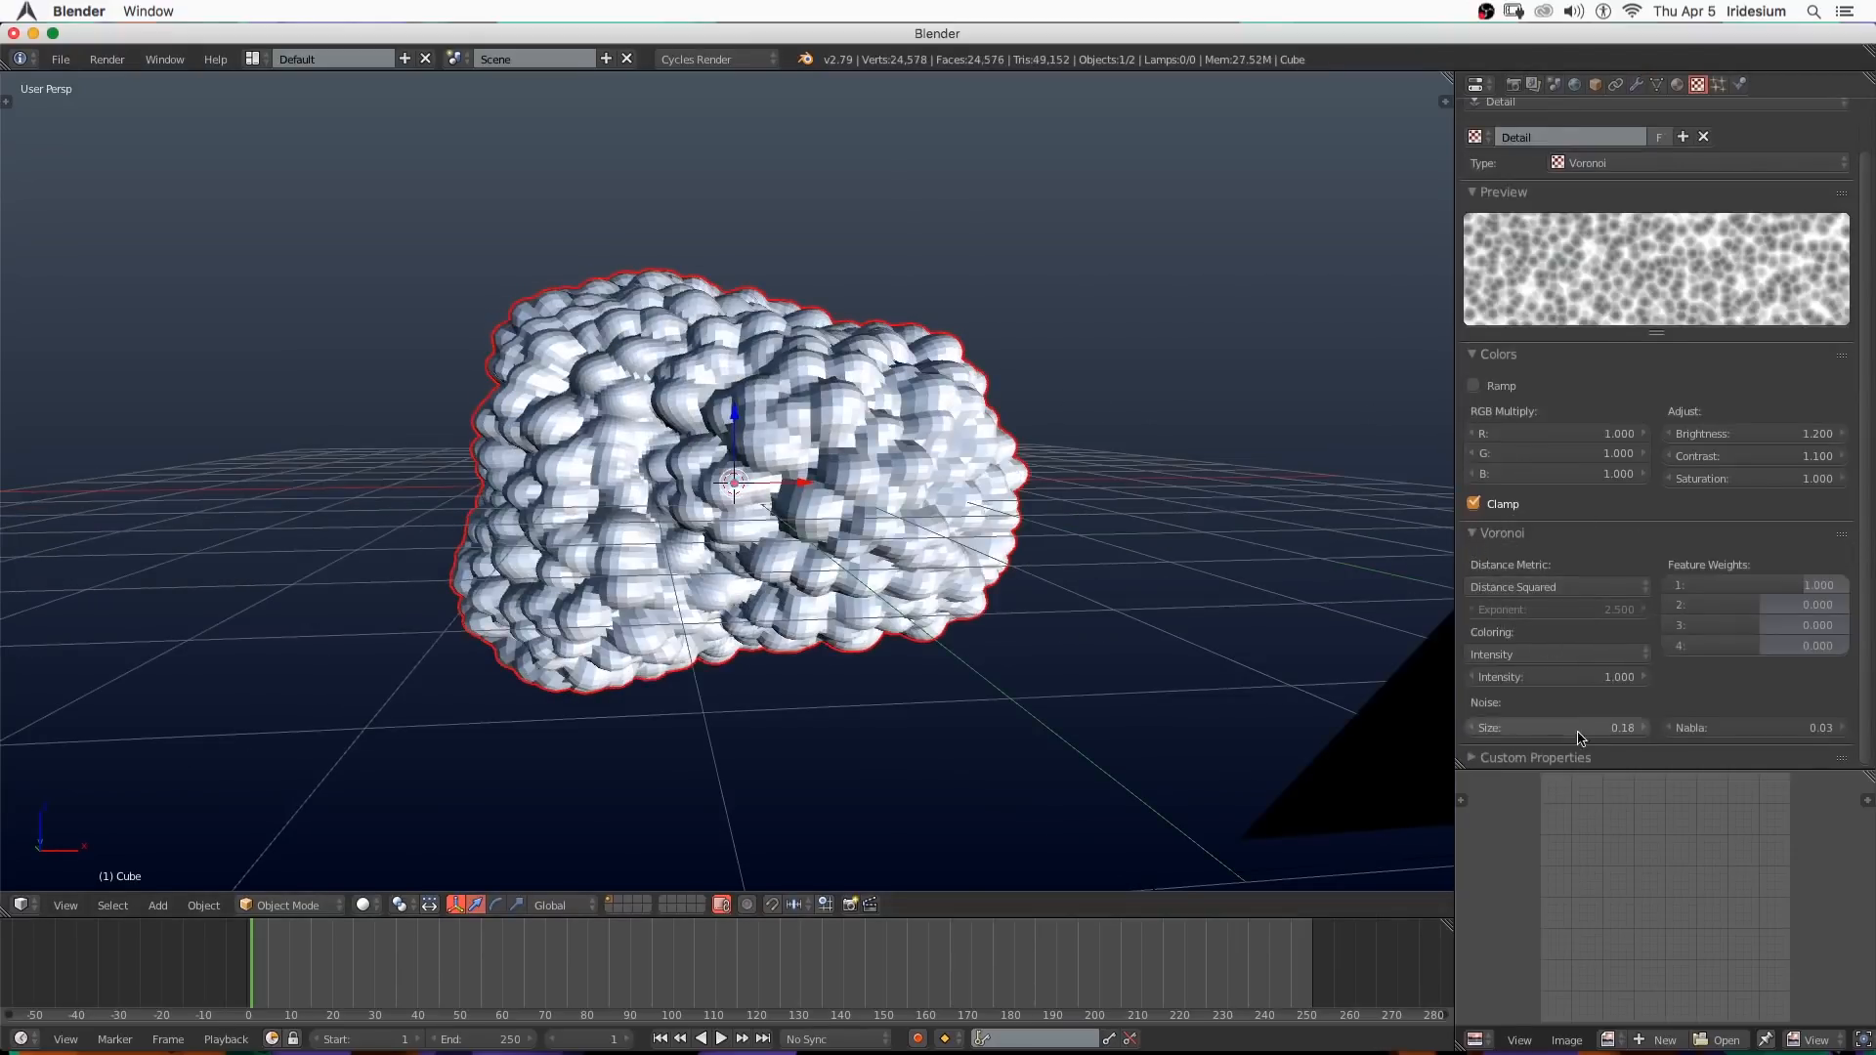
drag(1622, 727, 1622, 727)
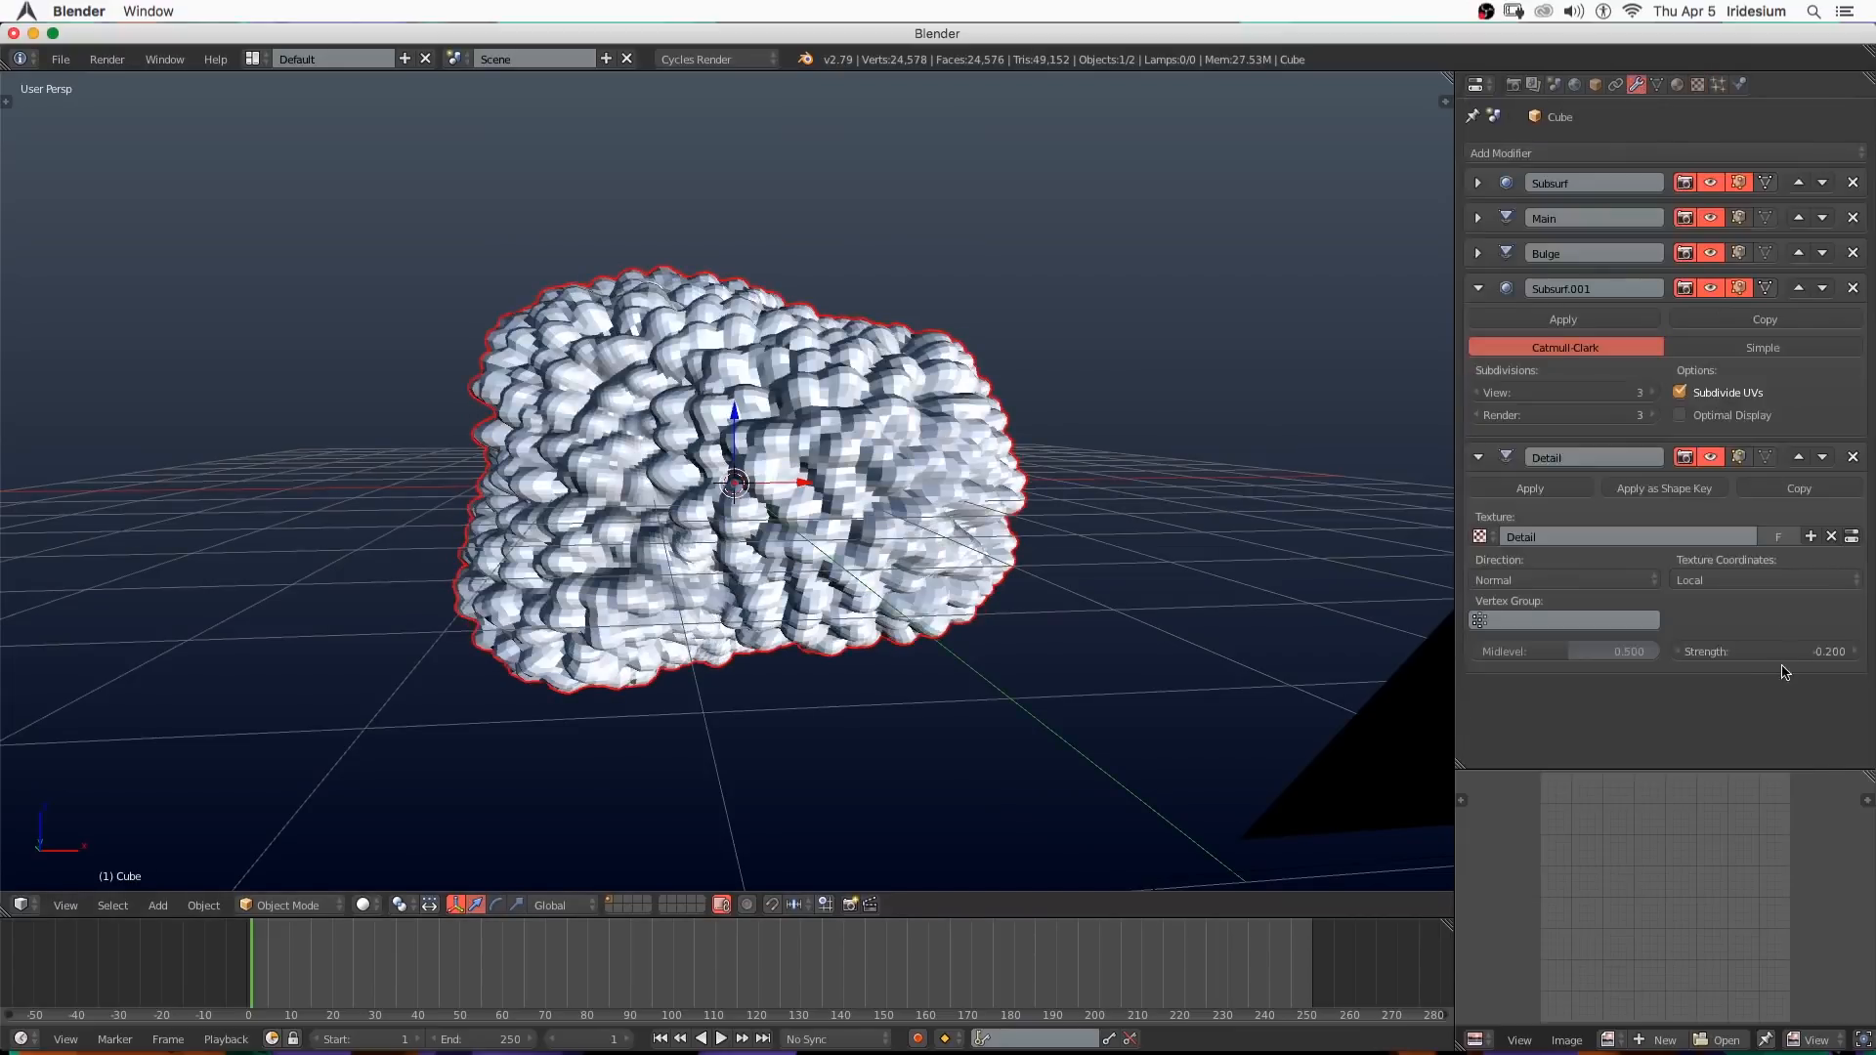
click(1758, 651)
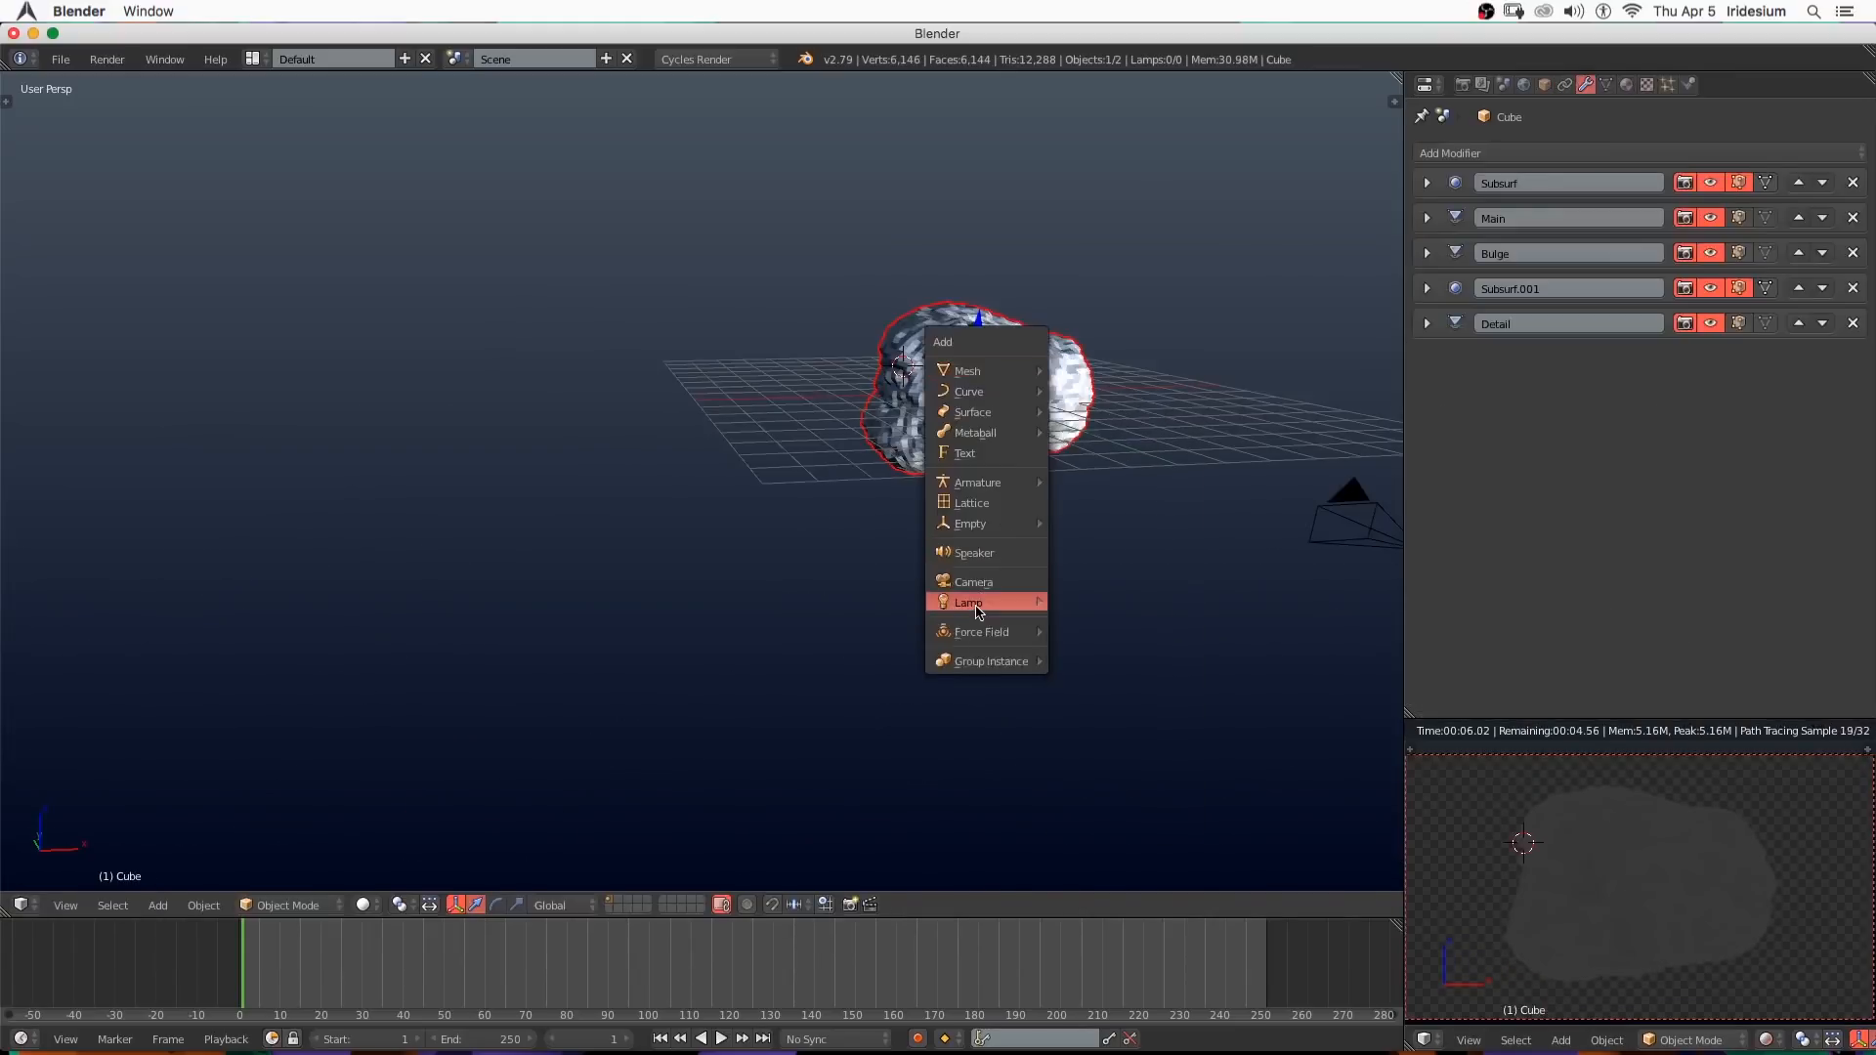
Add a Sun lamp of strength 6 and angle it across the cloud in top view.
click(970, 602)
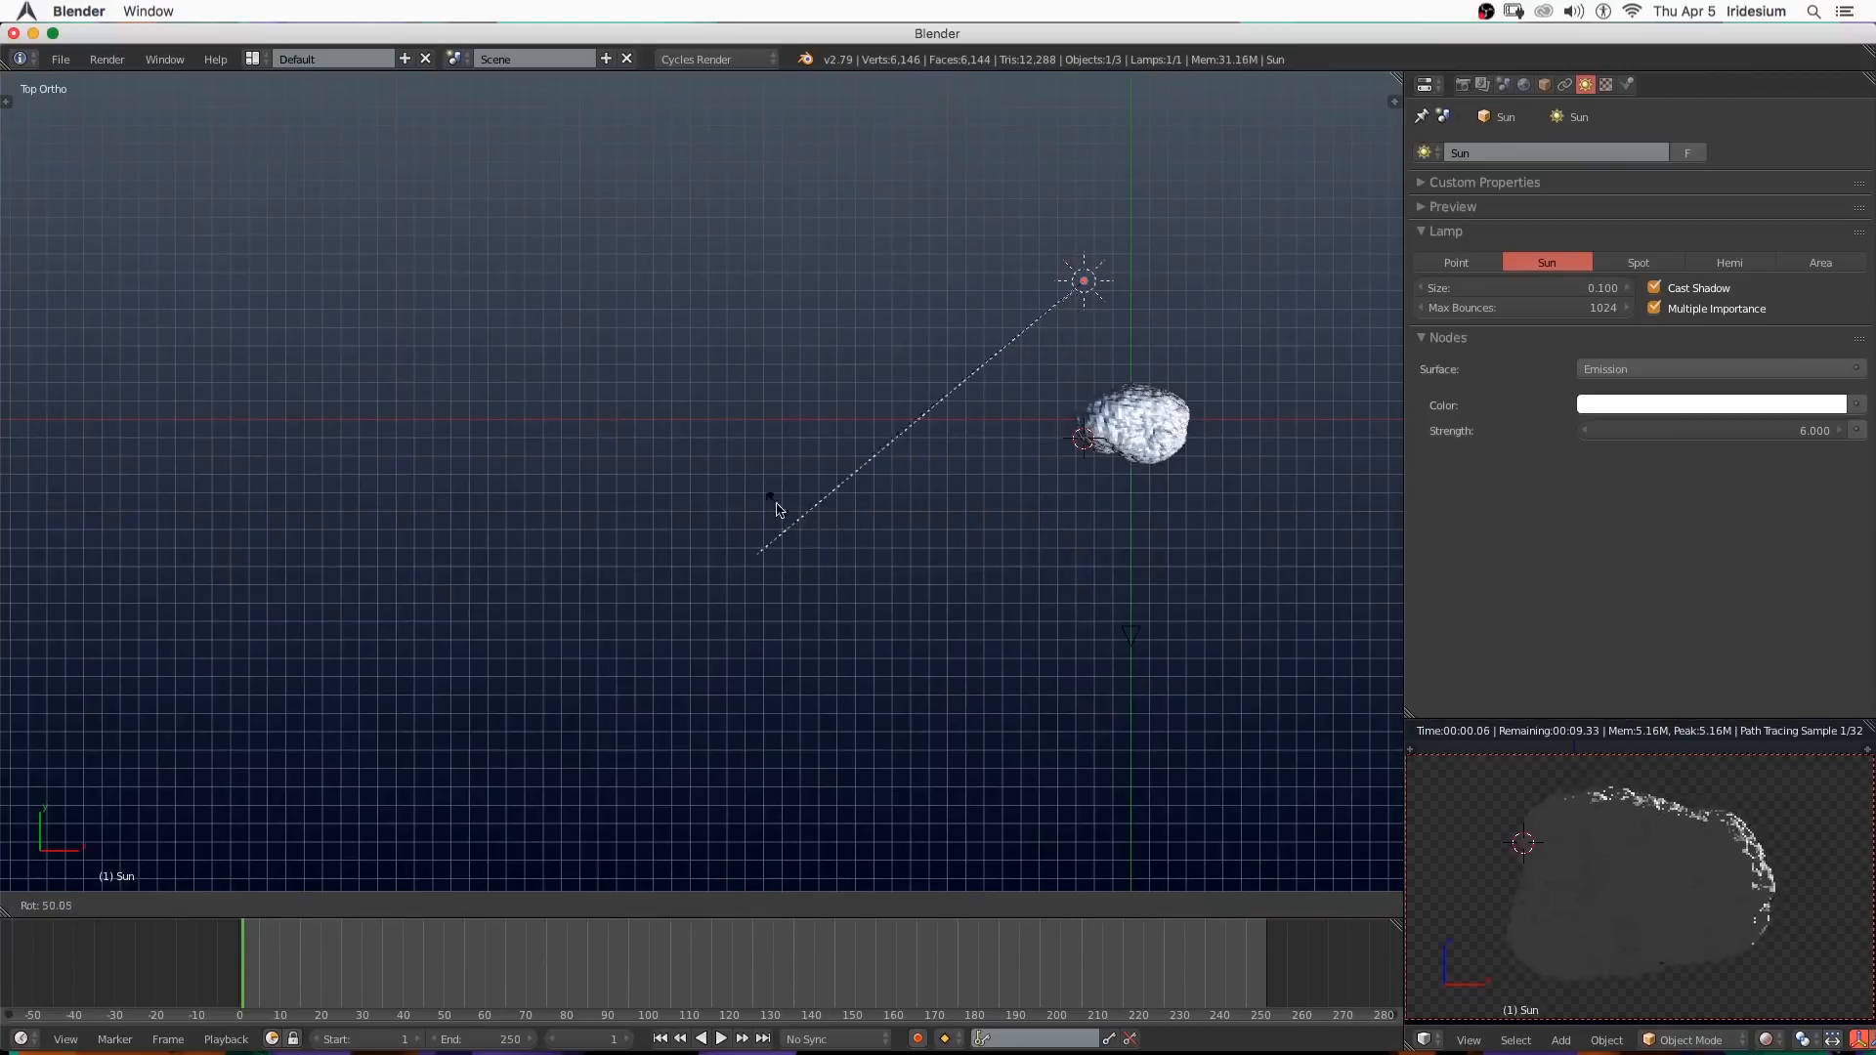
click(1083, 281)
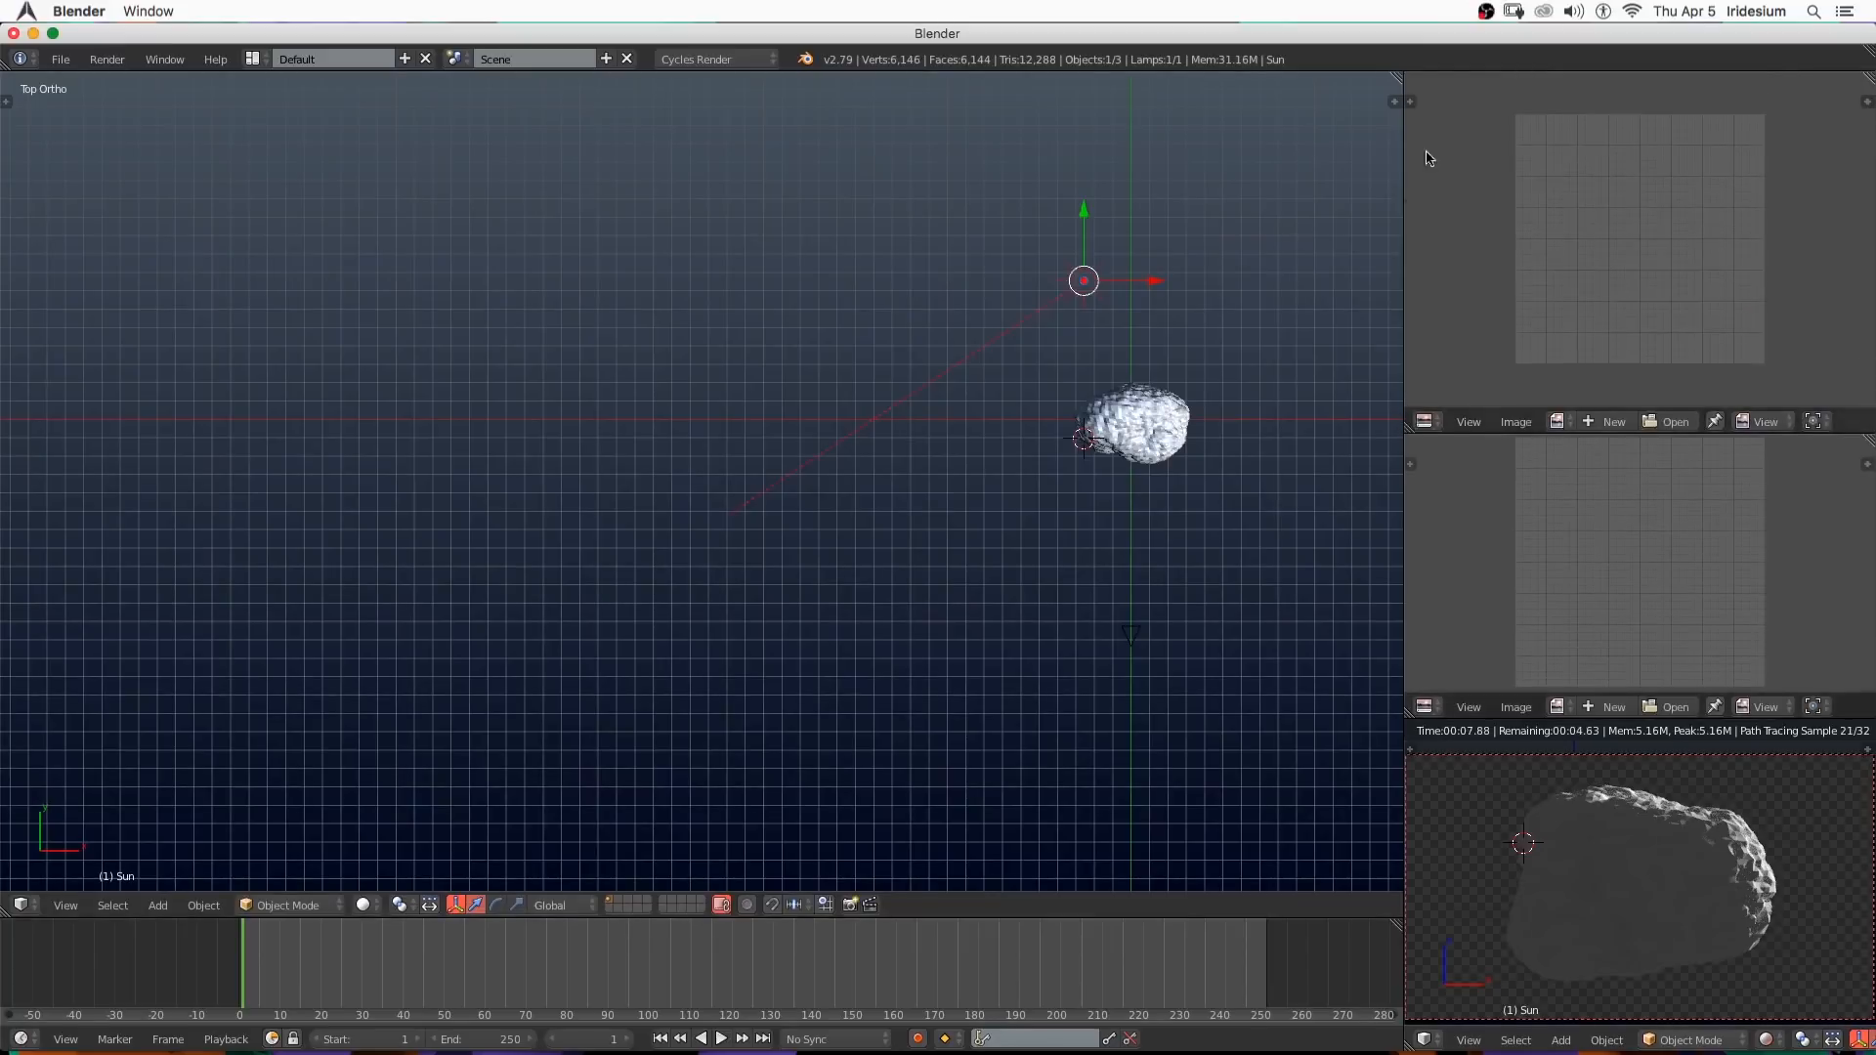
Turn the upper-right area into a Properties editor and load the sunny-clouds reference photo.
click(1424, 420)
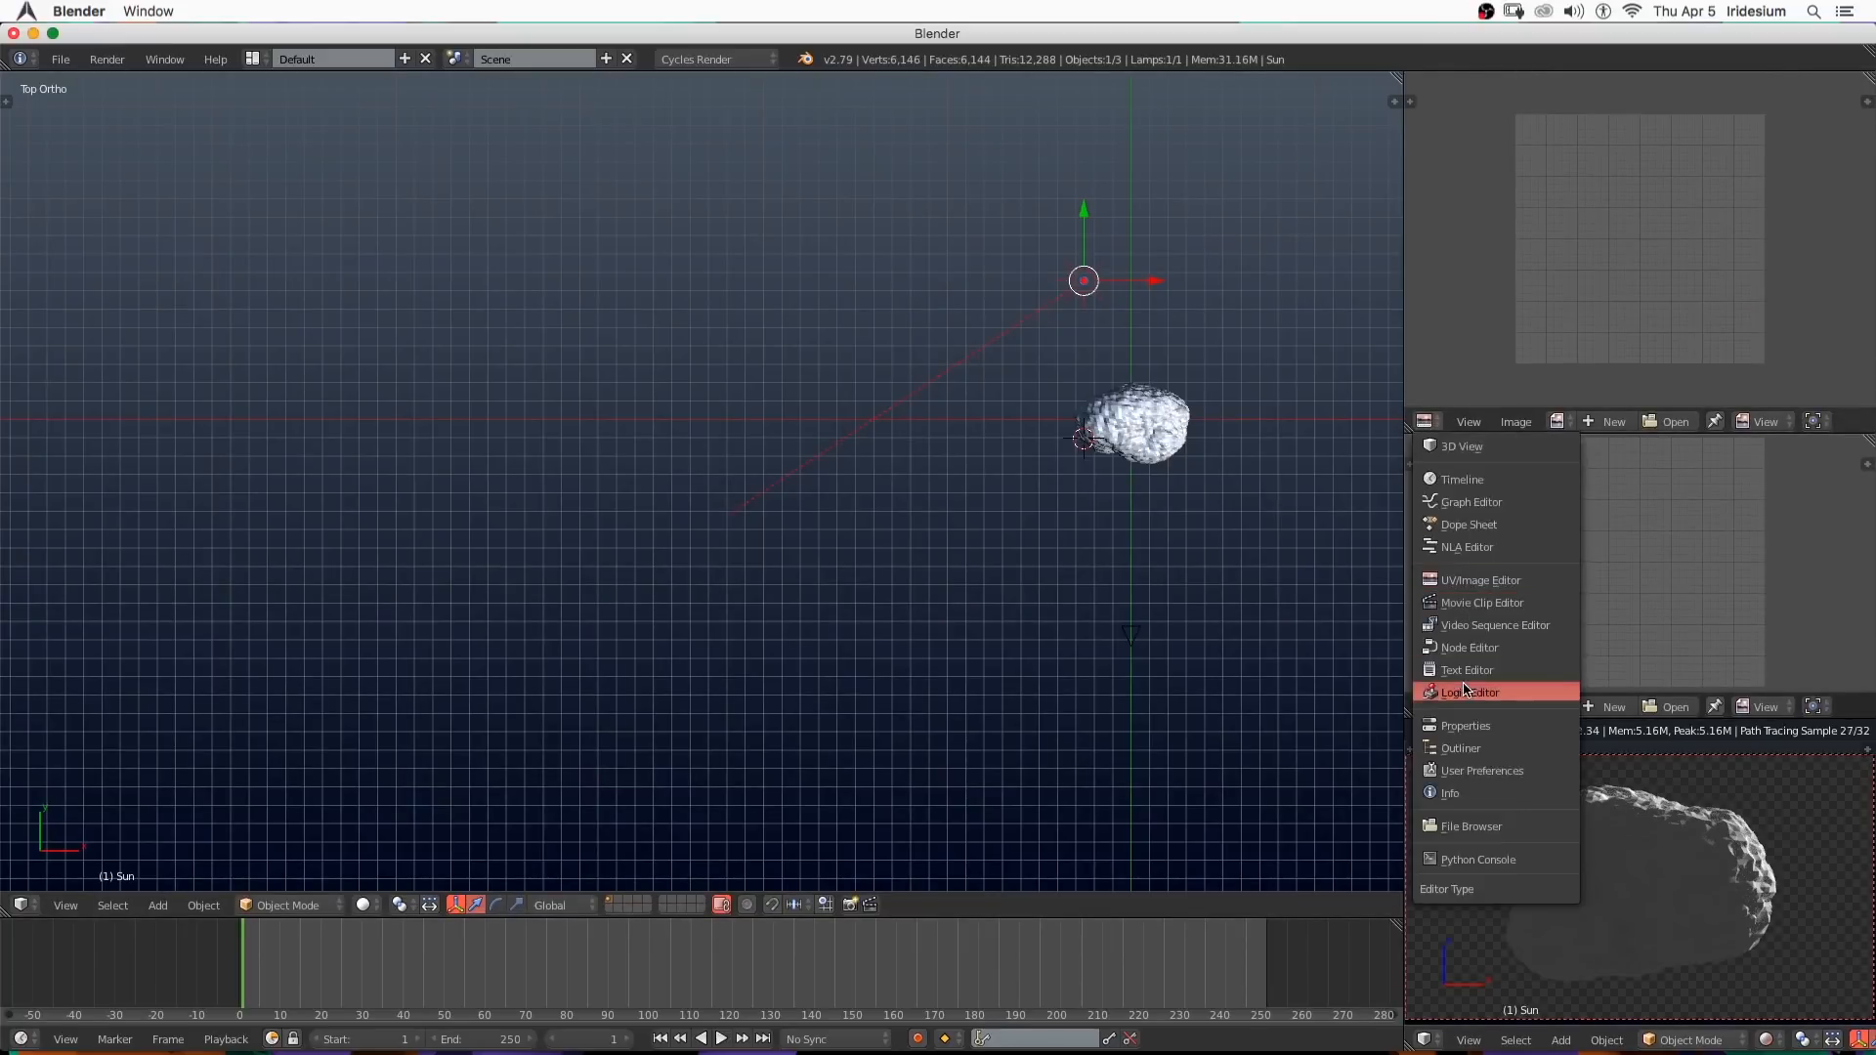
click(1464, 725)
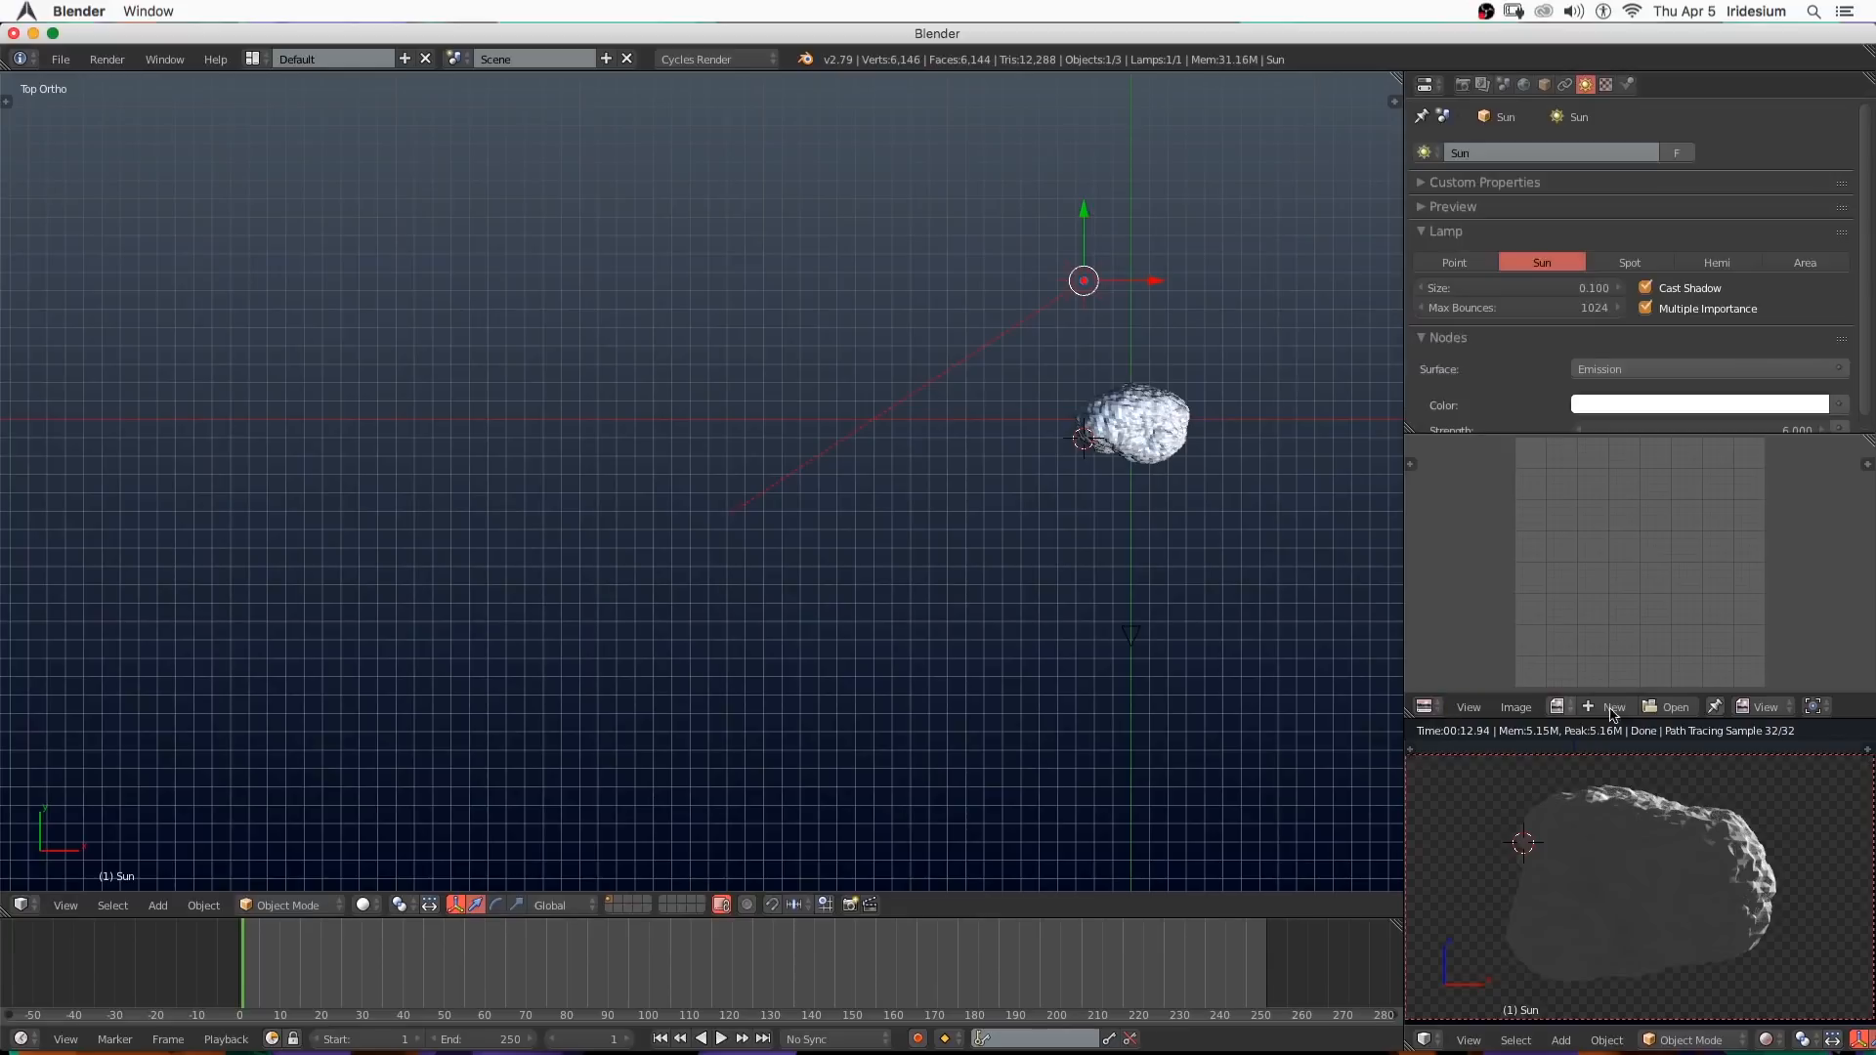
click(1675, 705)
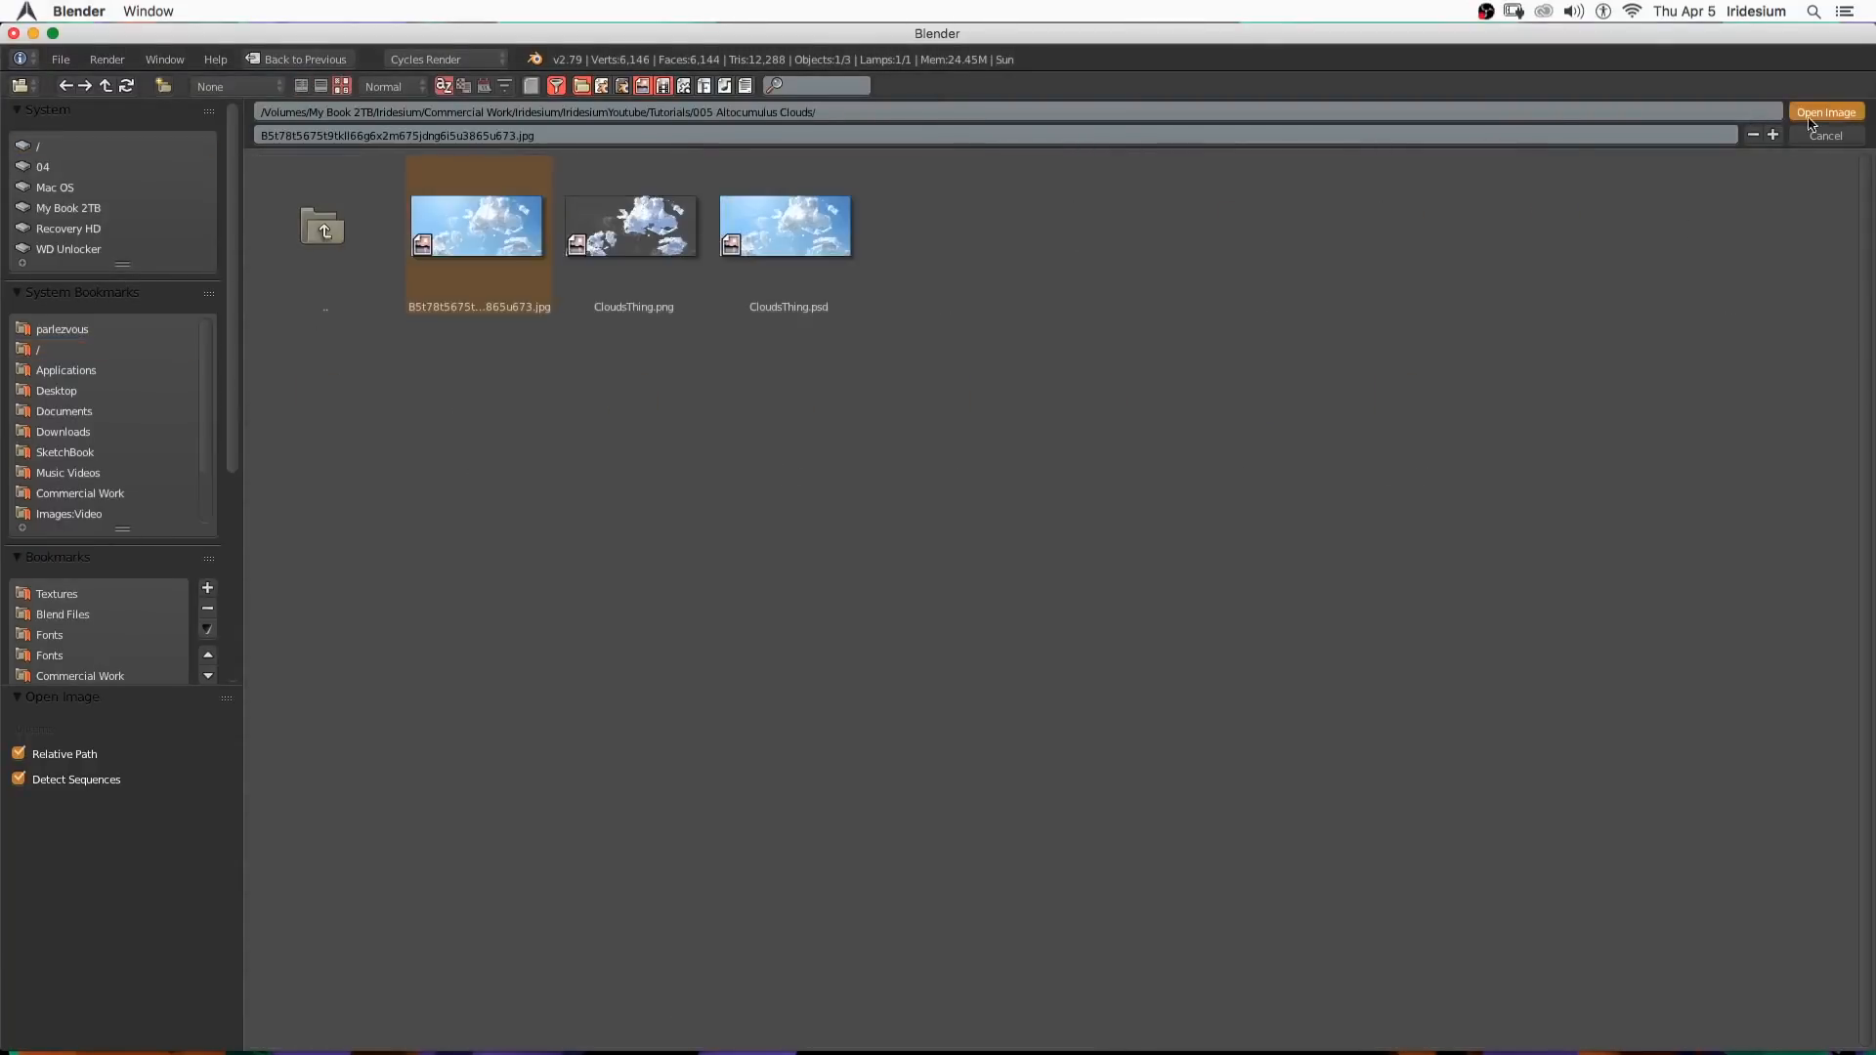
click(1823, 111)
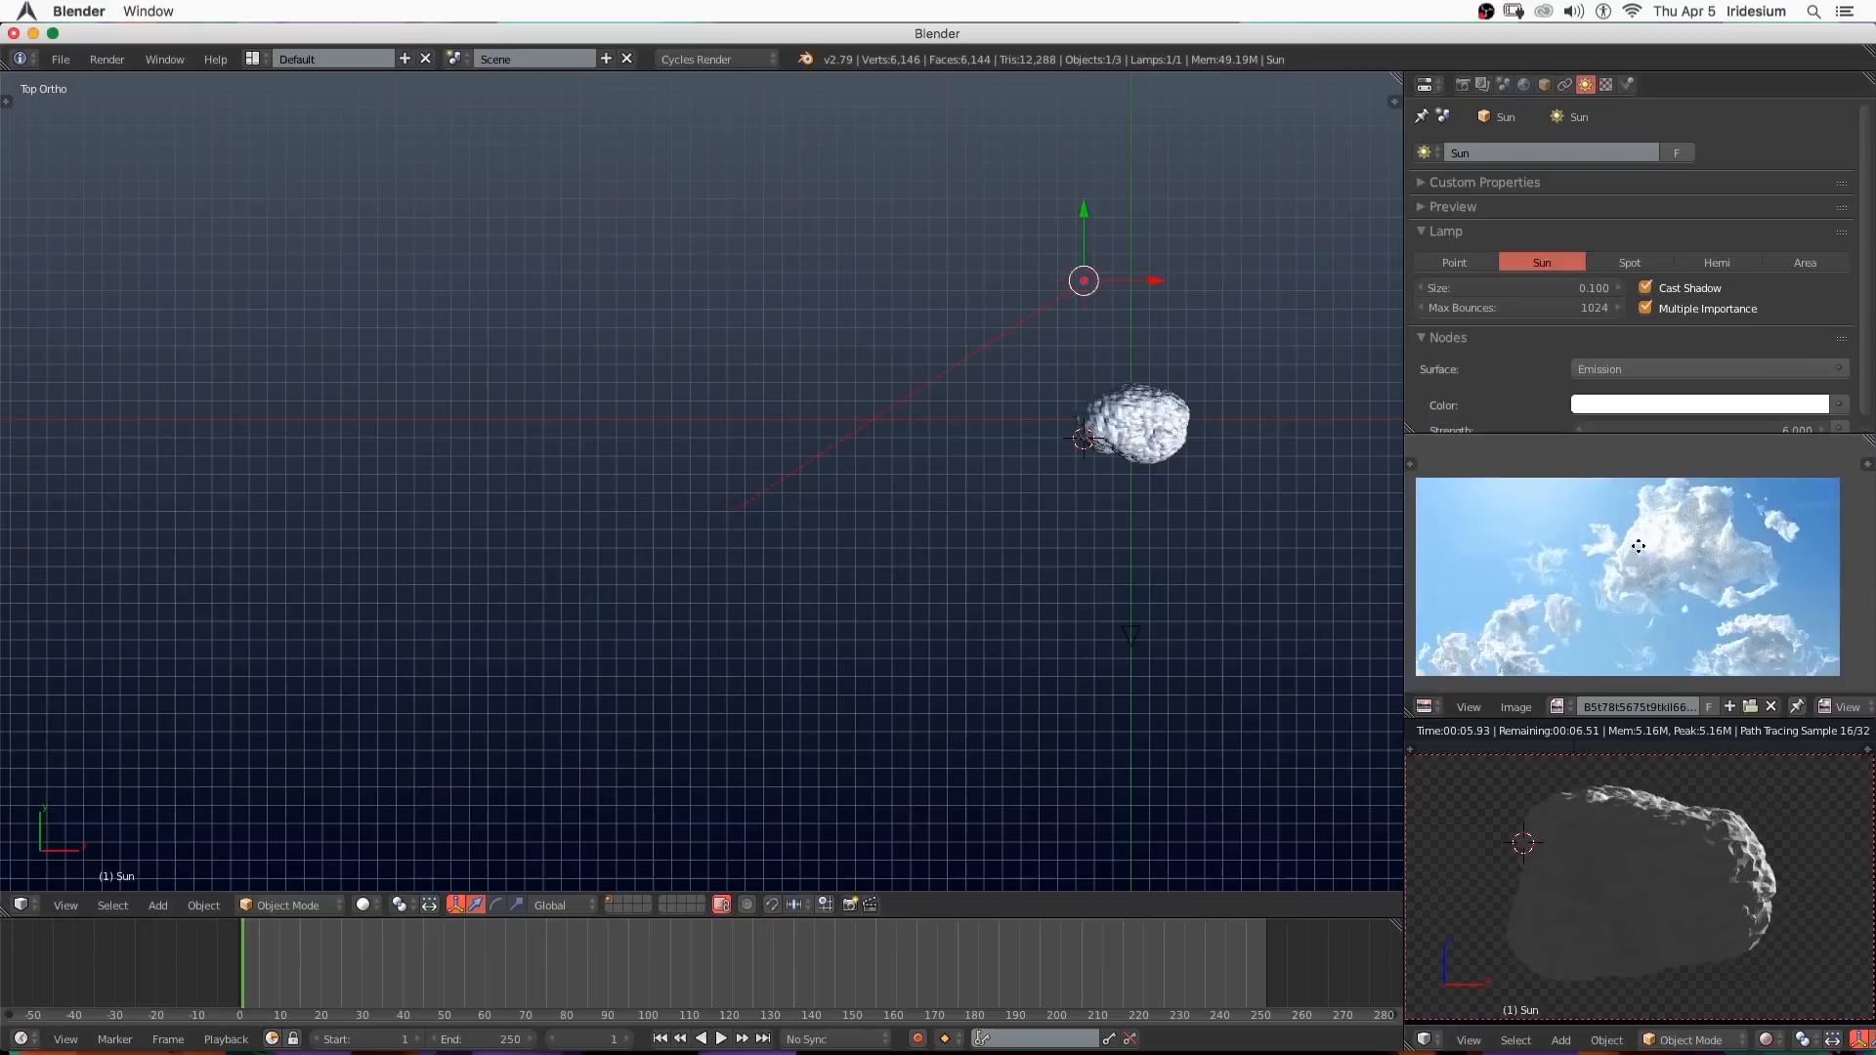
drag(717, 479, 742, 455)
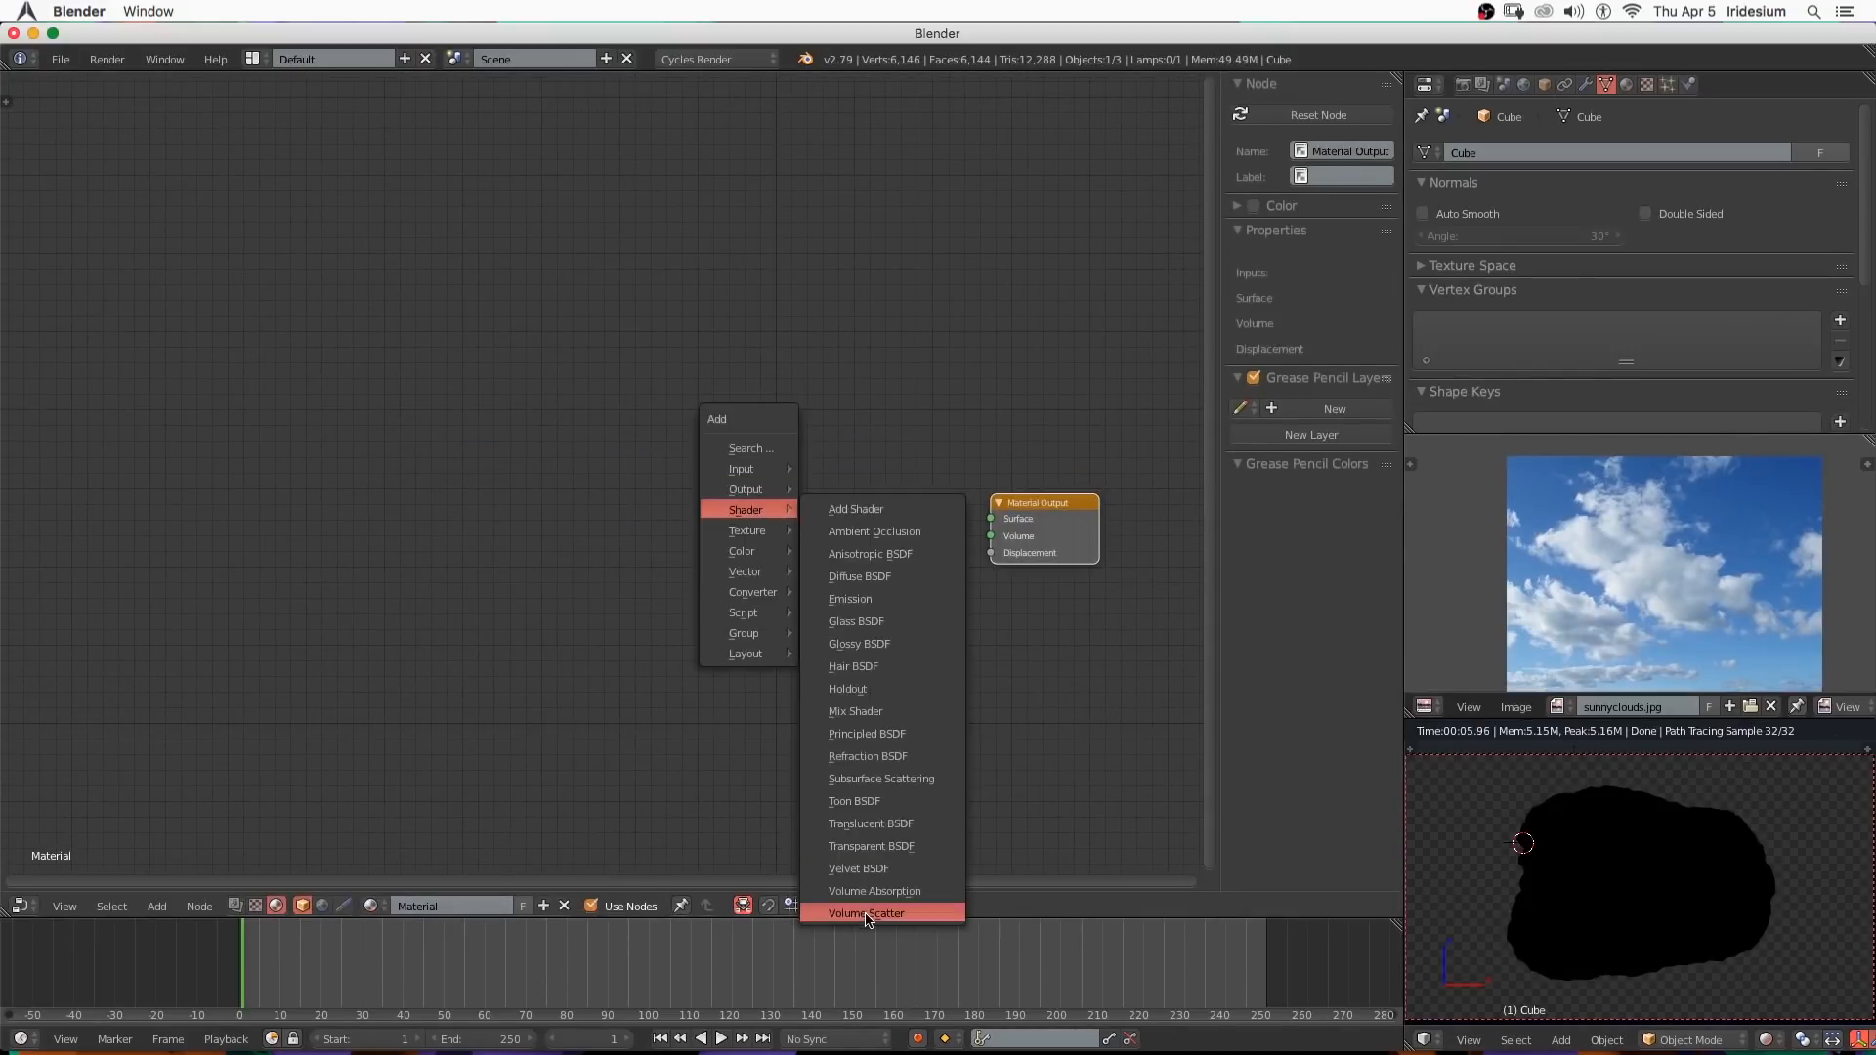
Add a Volume Scatter shader to the material's Volume output and adjust the volume bounces.
click(865, 912)
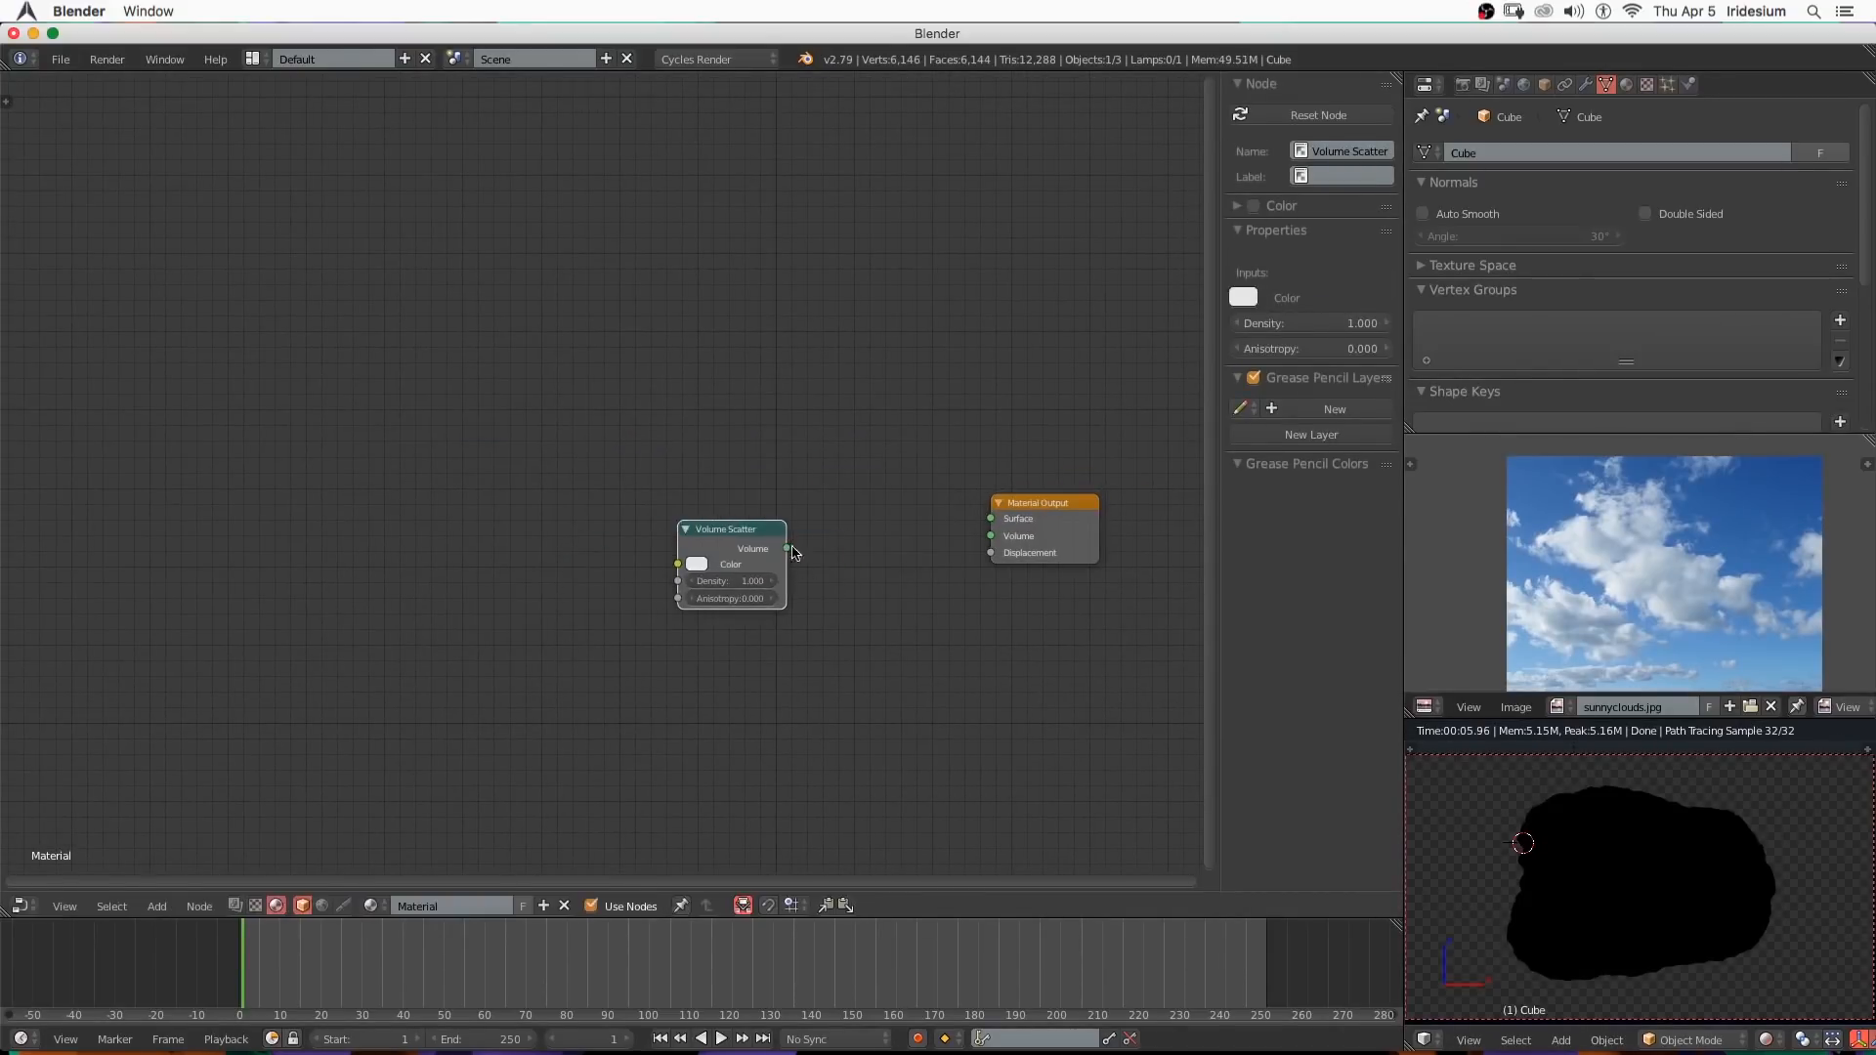
drag(787, 547, 991, 535)
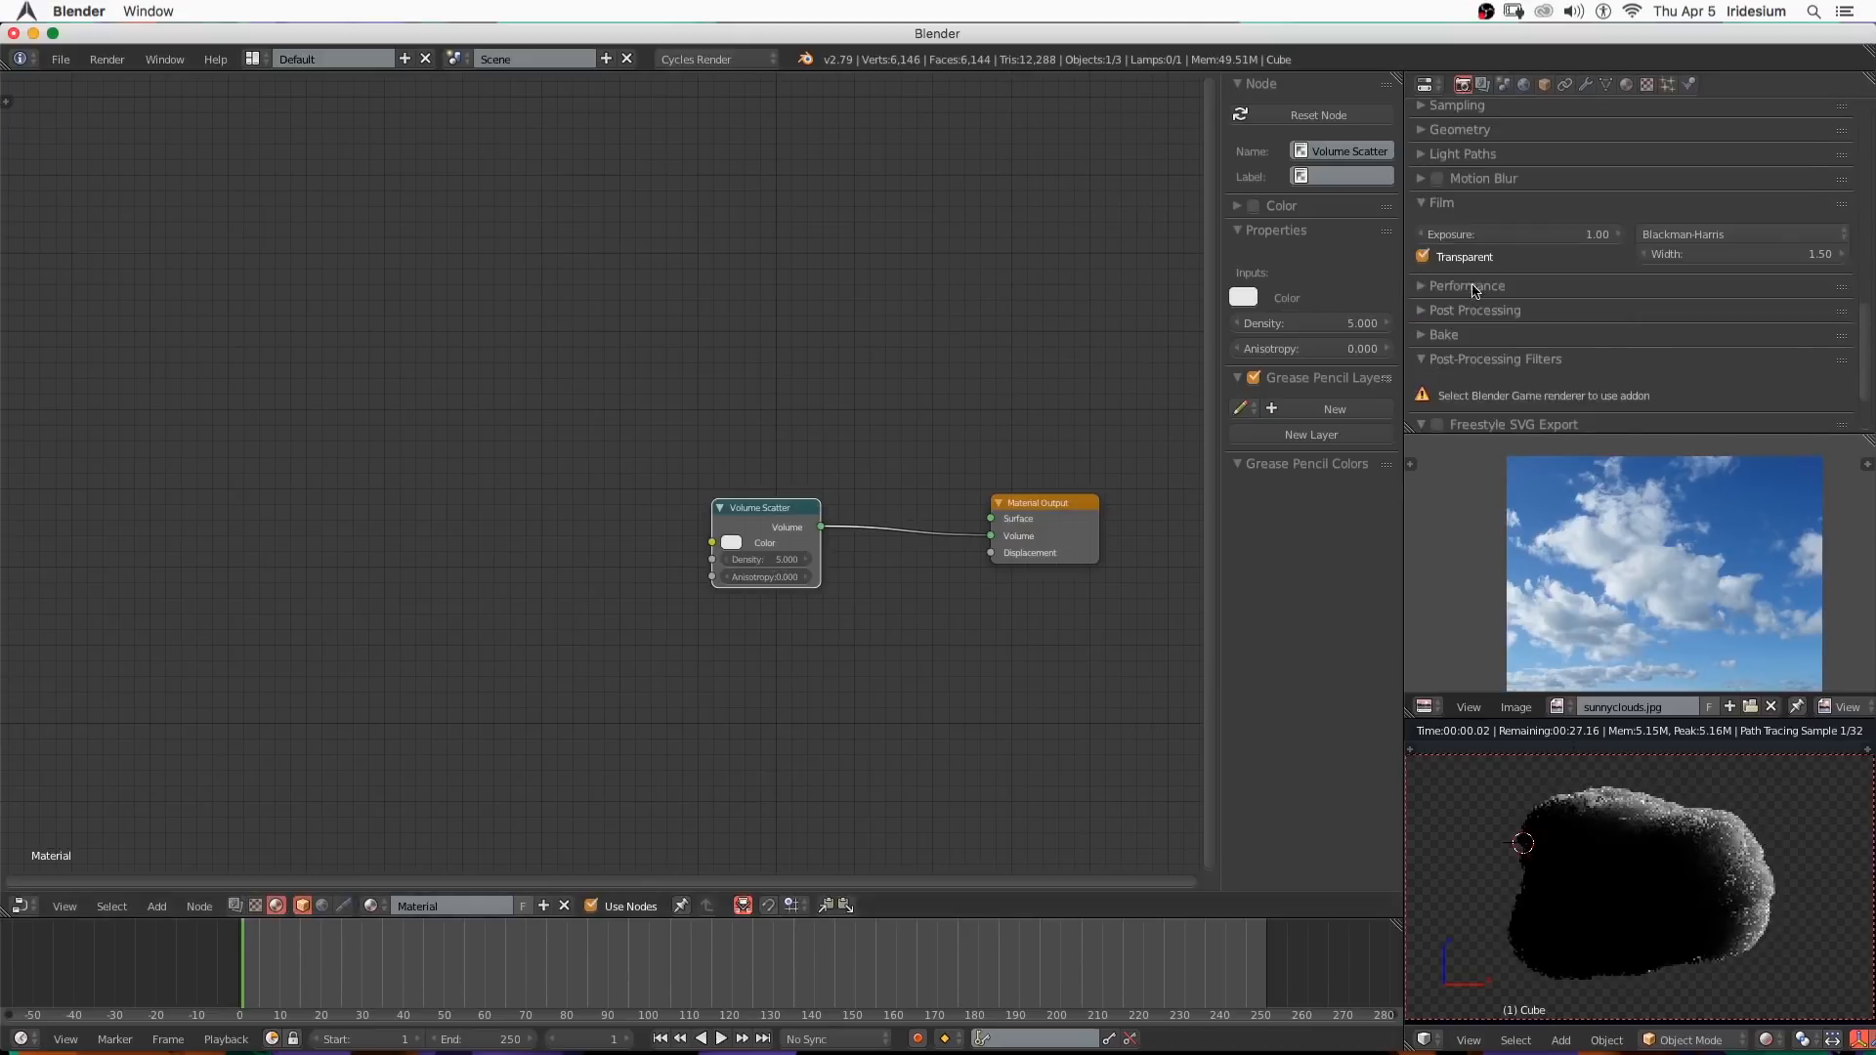
click(1461, 152)
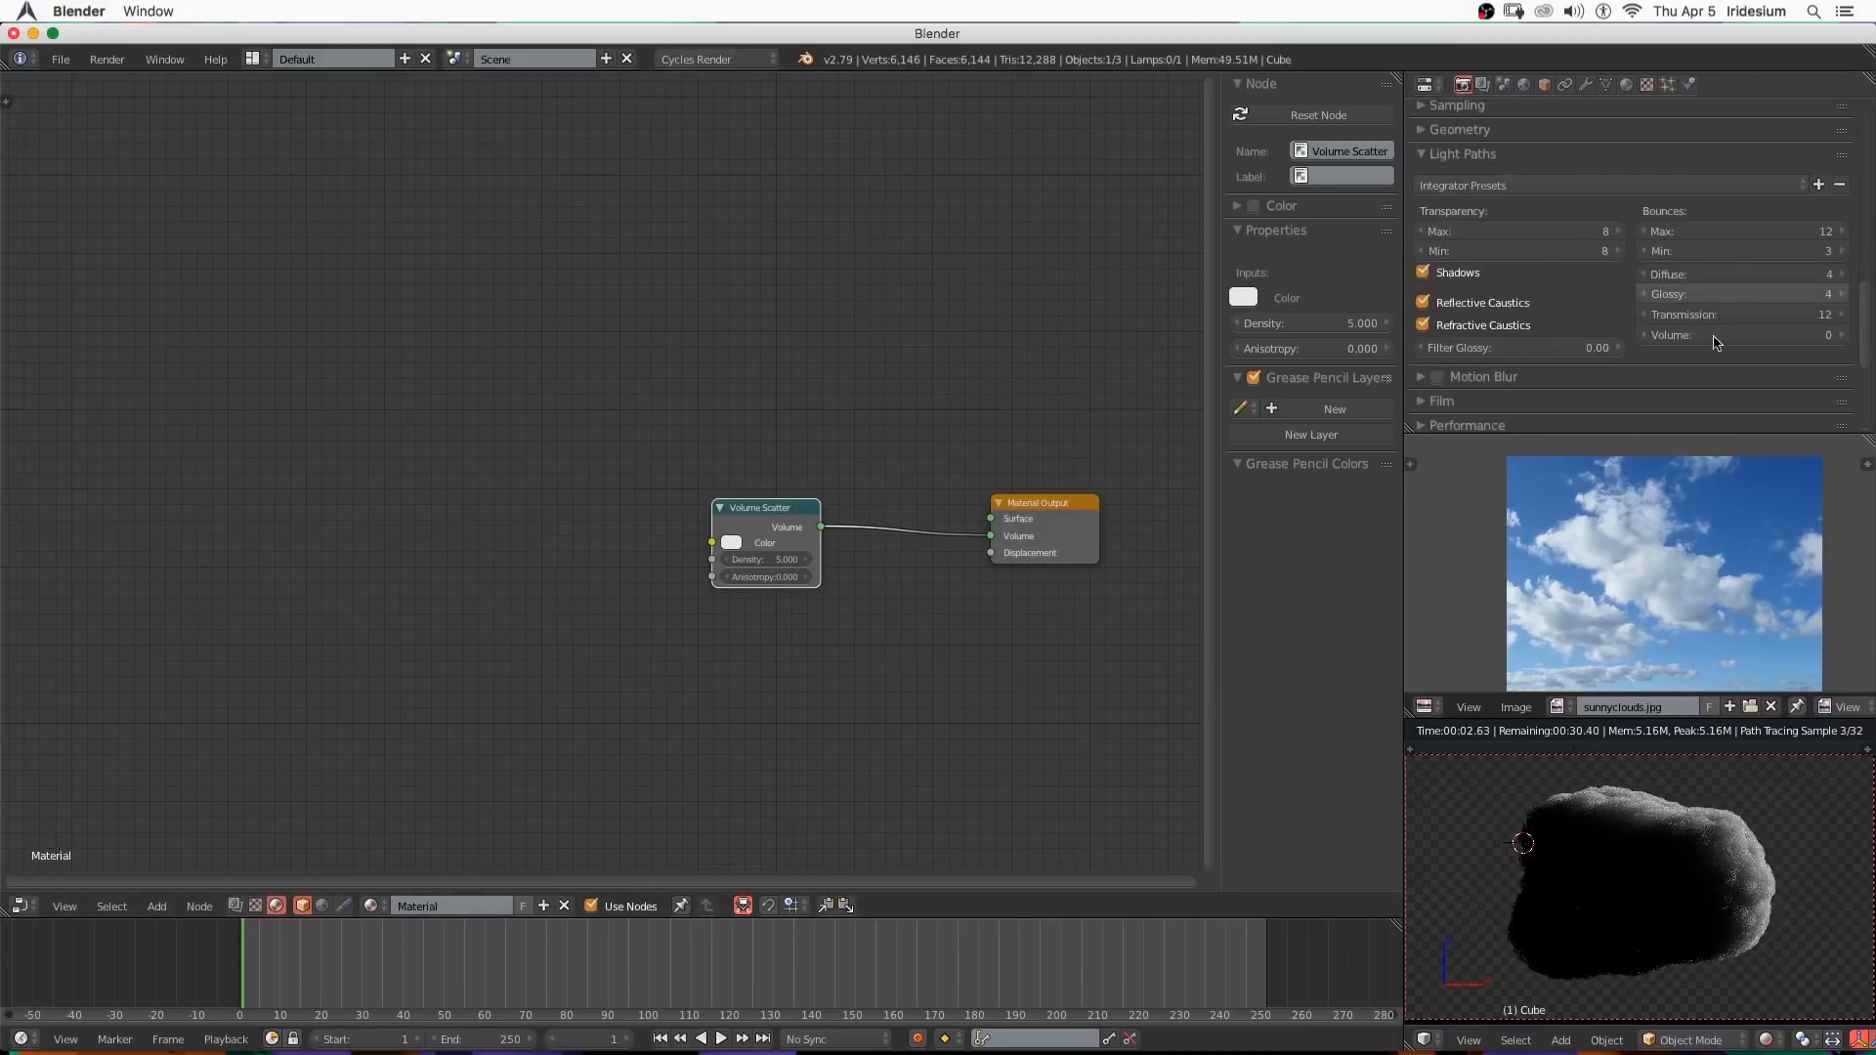
click(1741, 334)
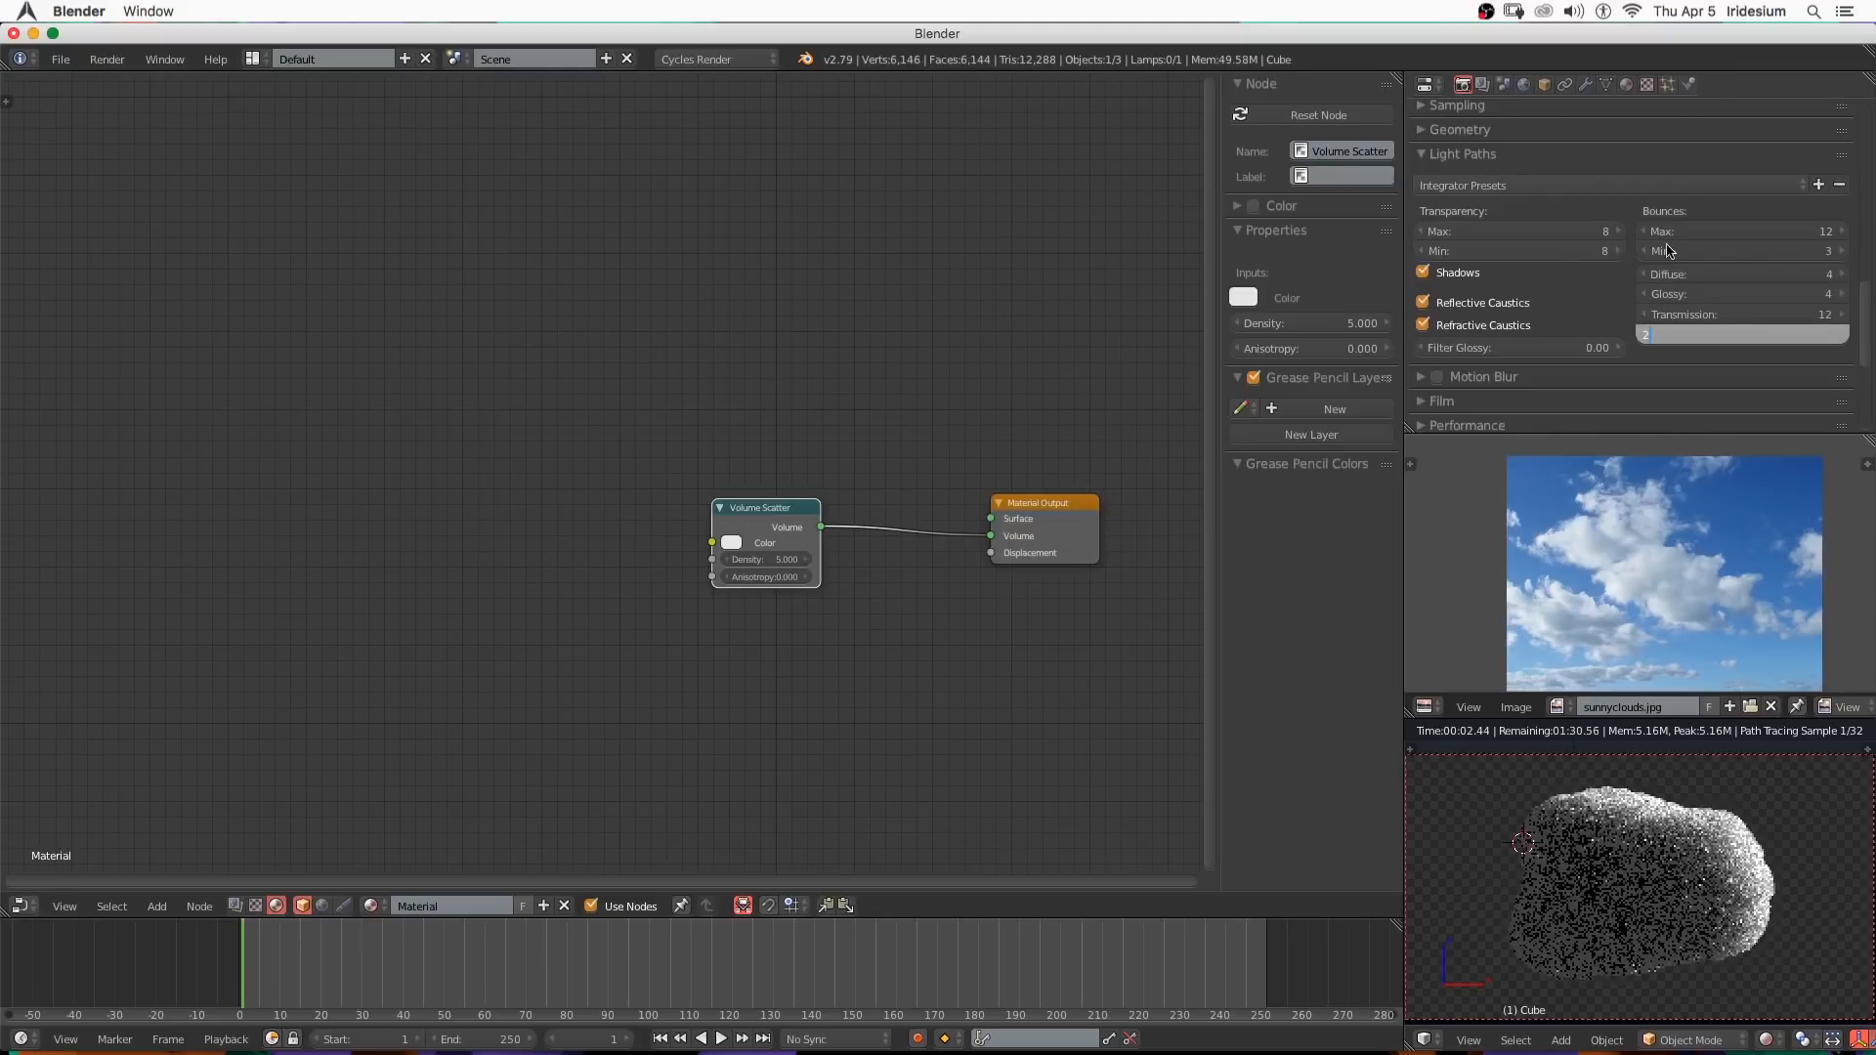
Set the World colour to an Environment Texture using sunnyclouds.jpg.
click(1522, 84)
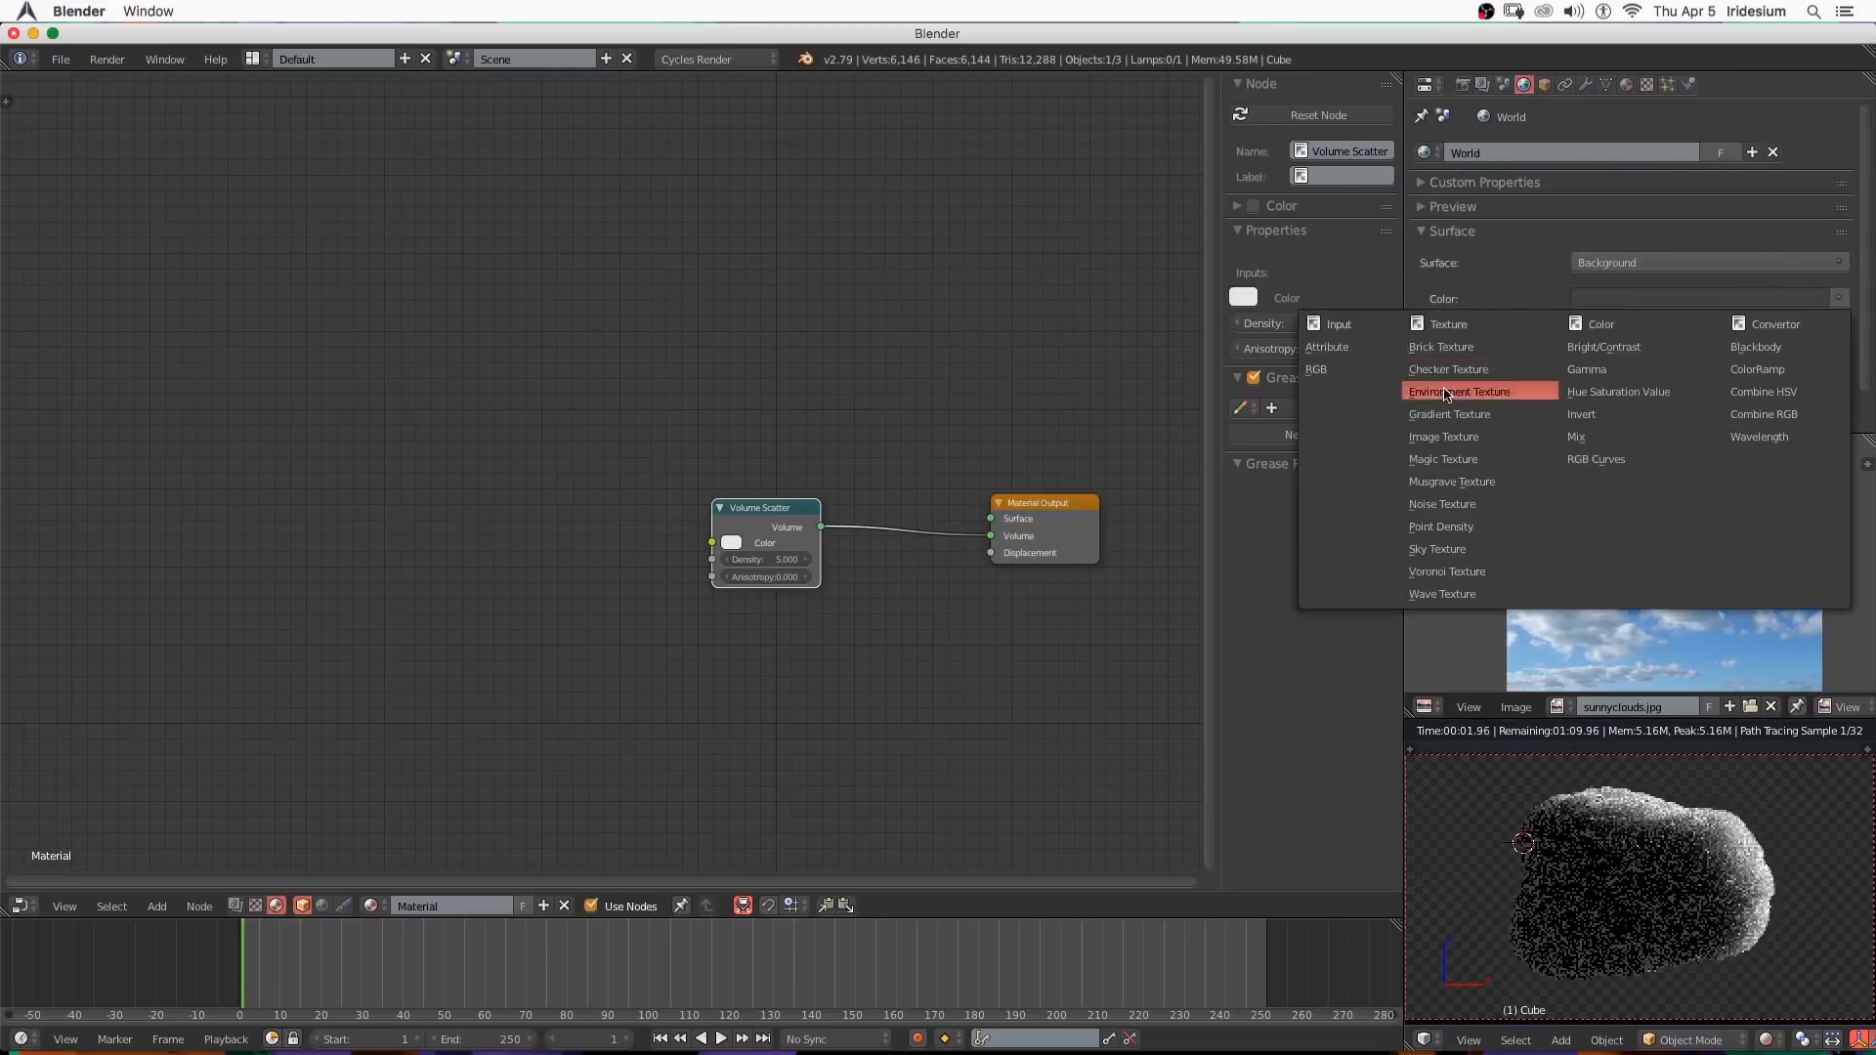
click(1458, 391)
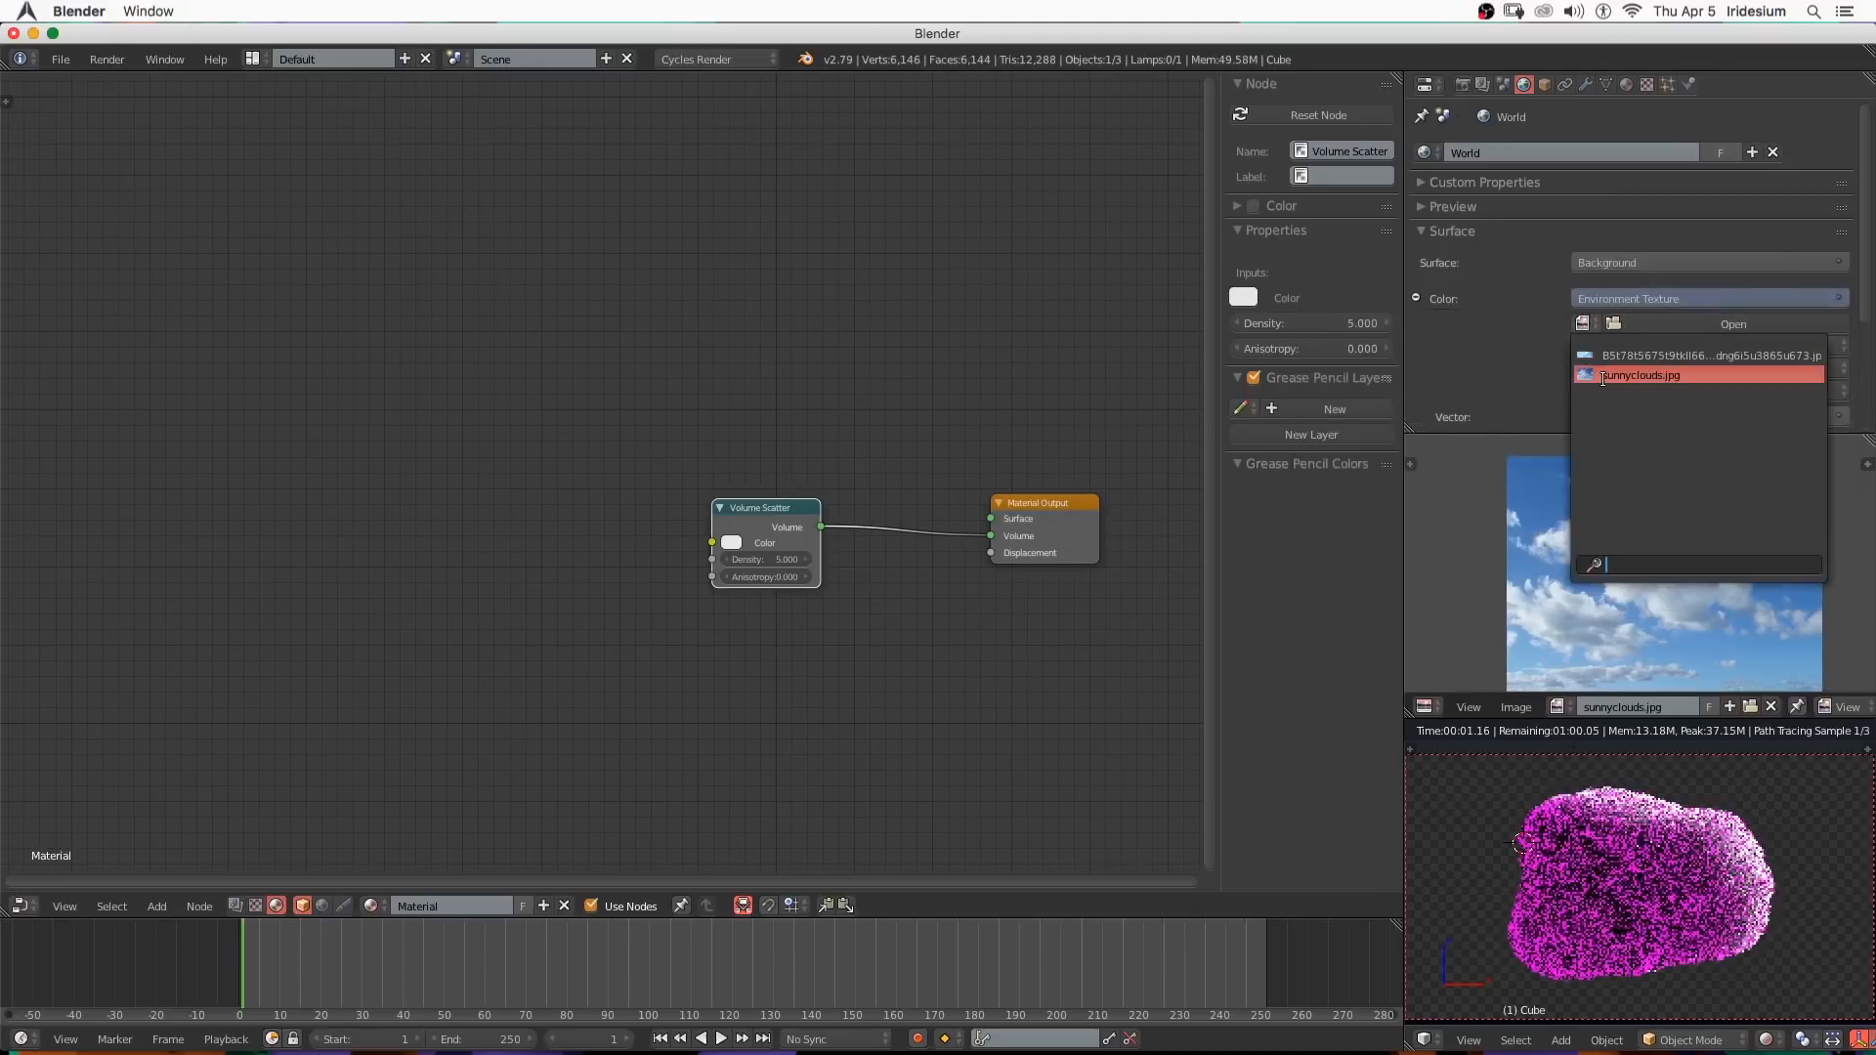
click(1661, 355)
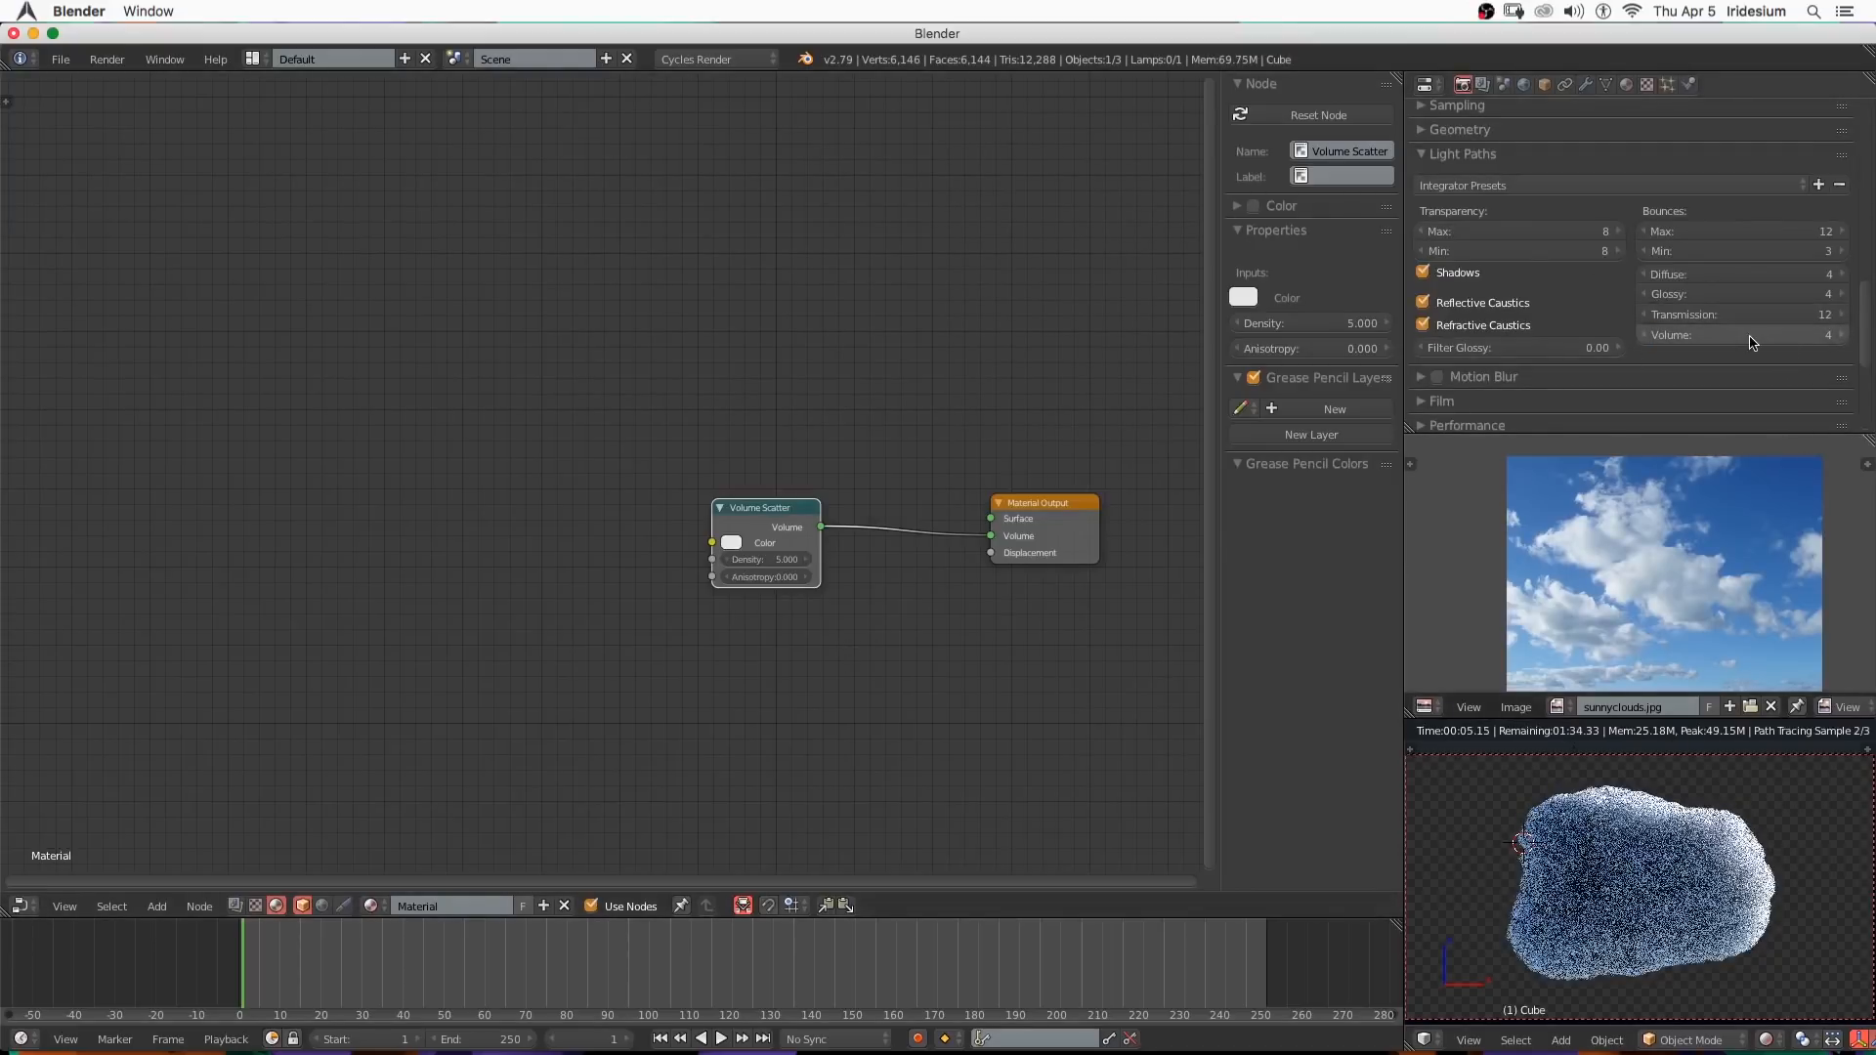
Set volume bounces to 8 and add Musgrave Texture, Multiply and ColorRamp nodes toward scatter density.
click(1843, 334)
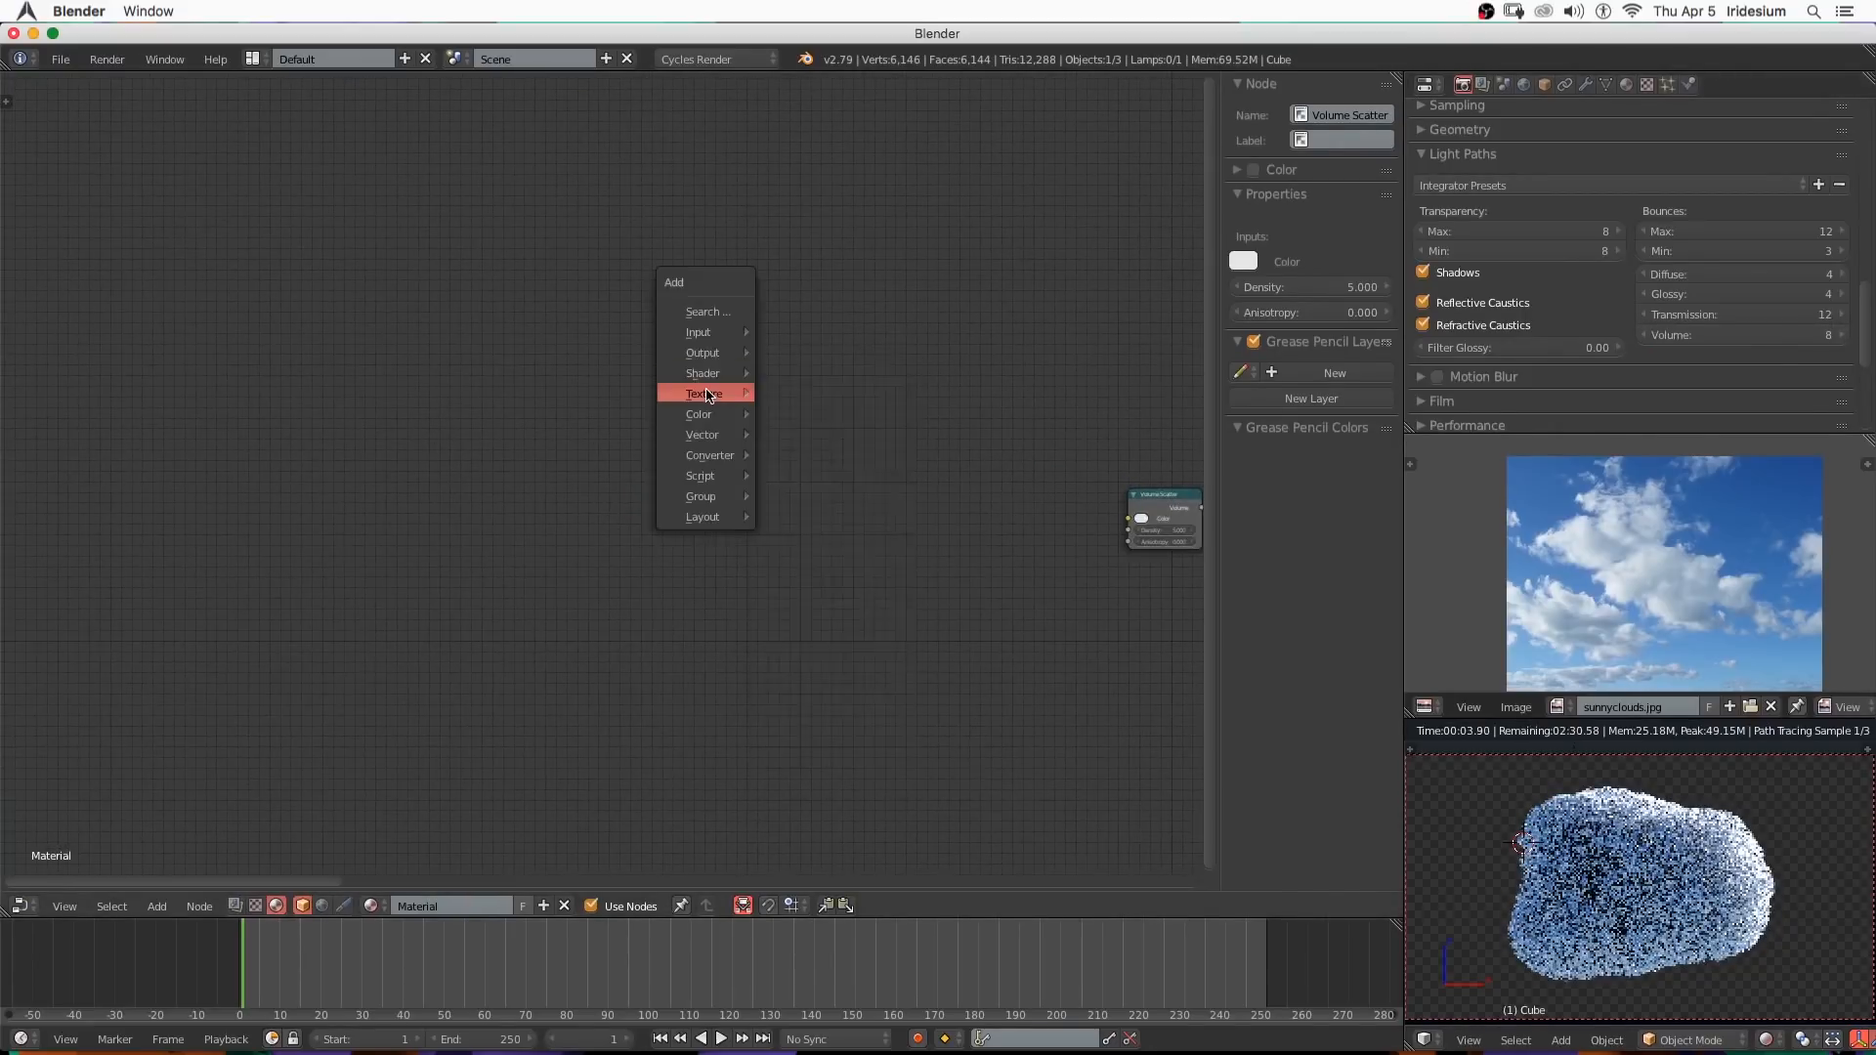
mouse_move(703, 393)
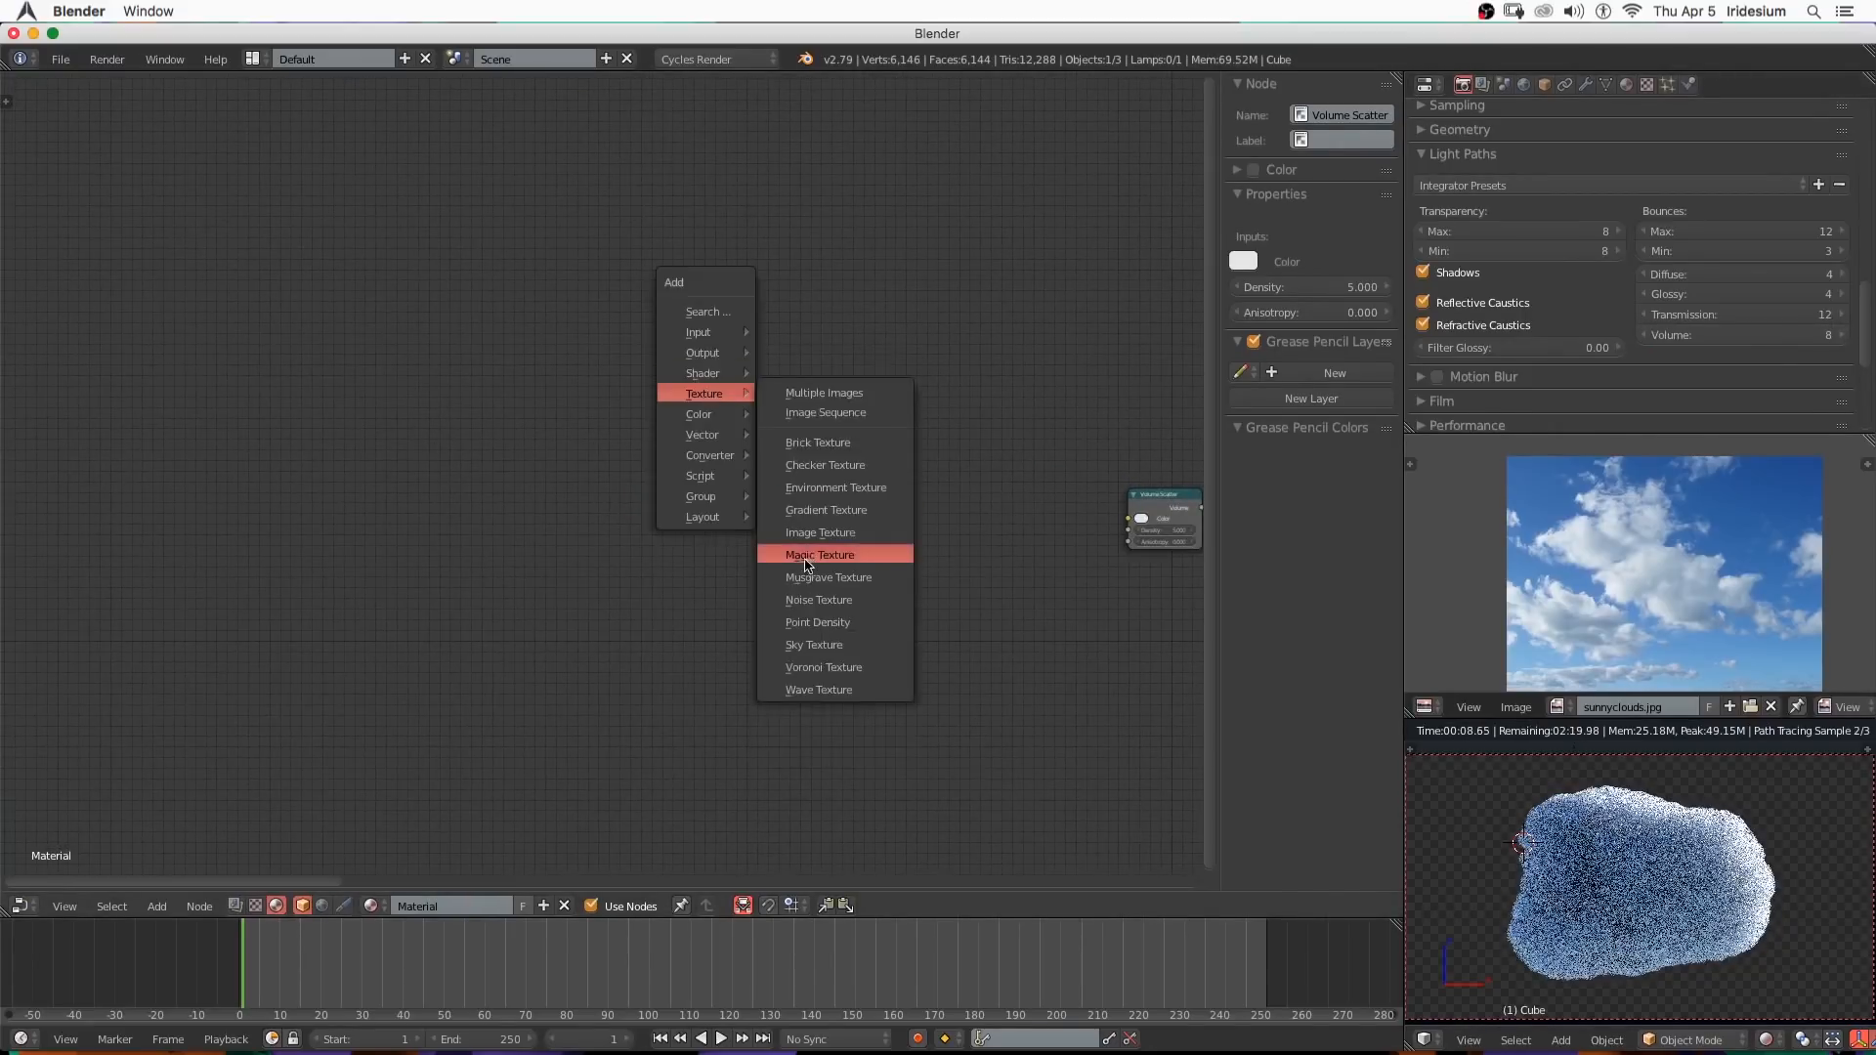
click(829, 577)
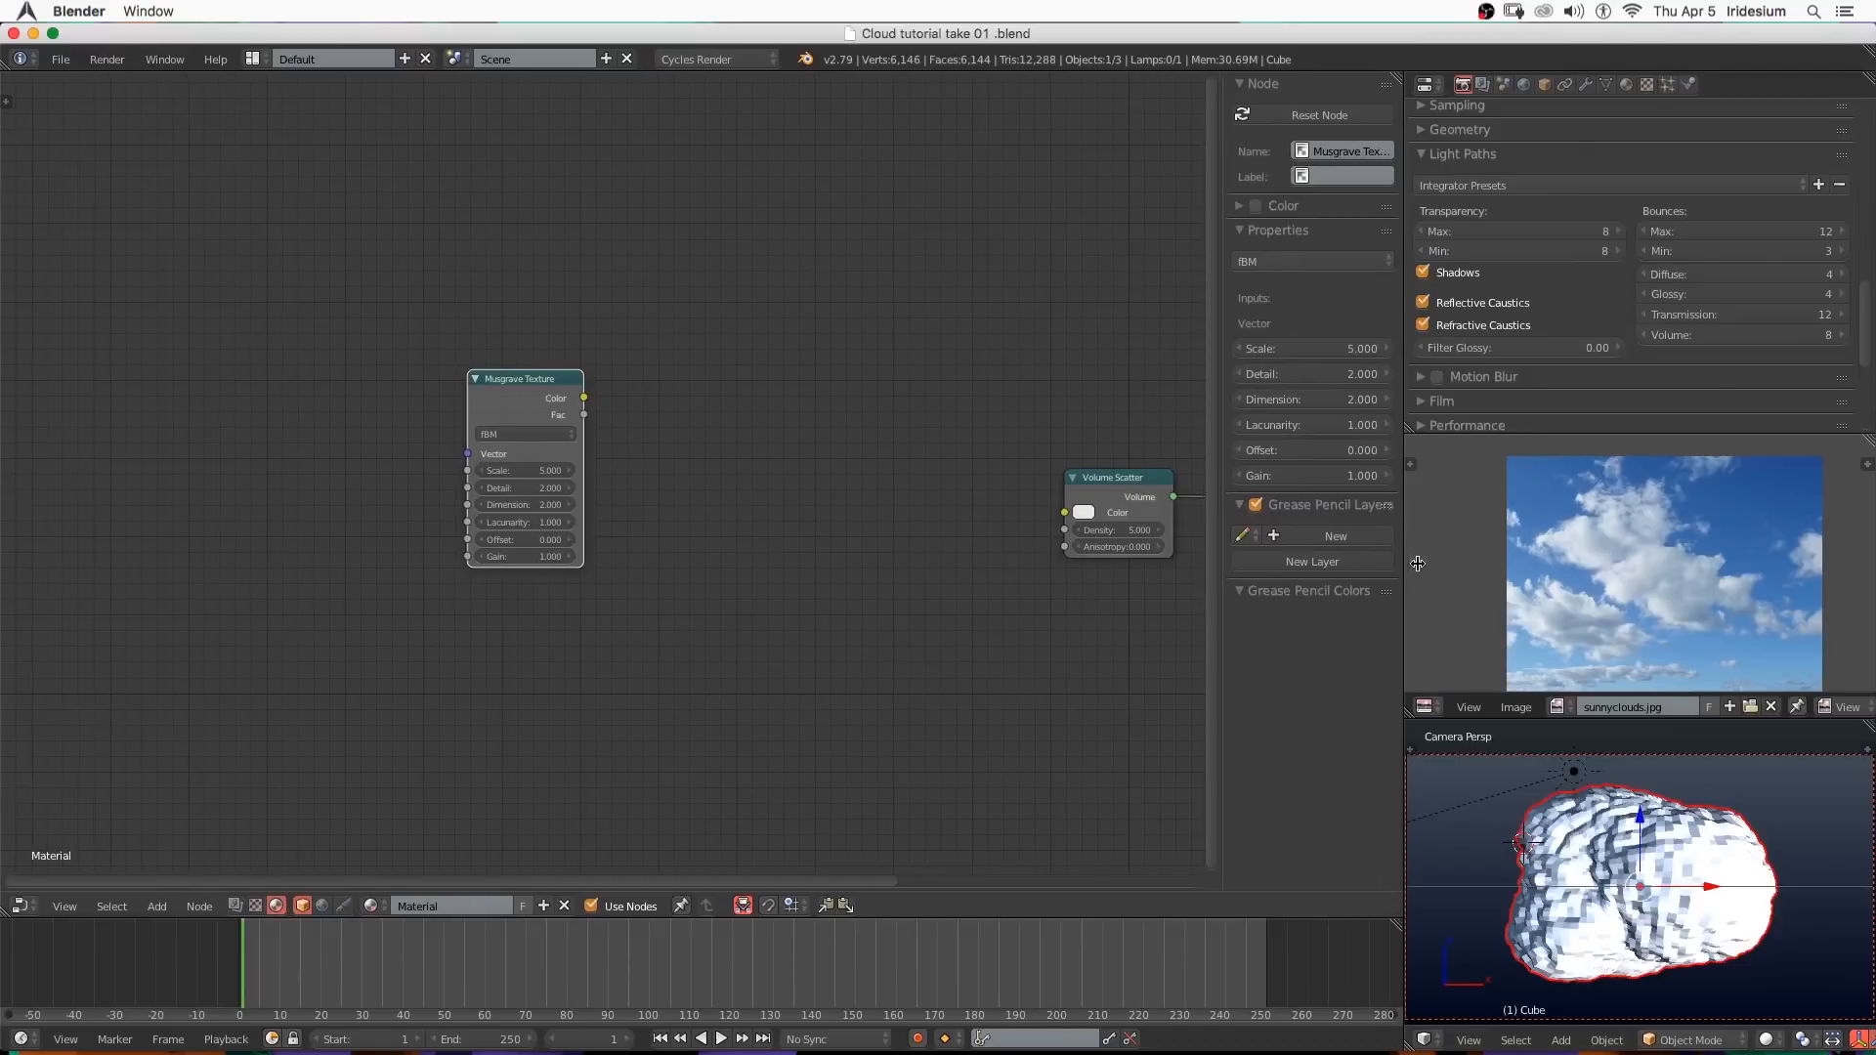
click(157, 905)
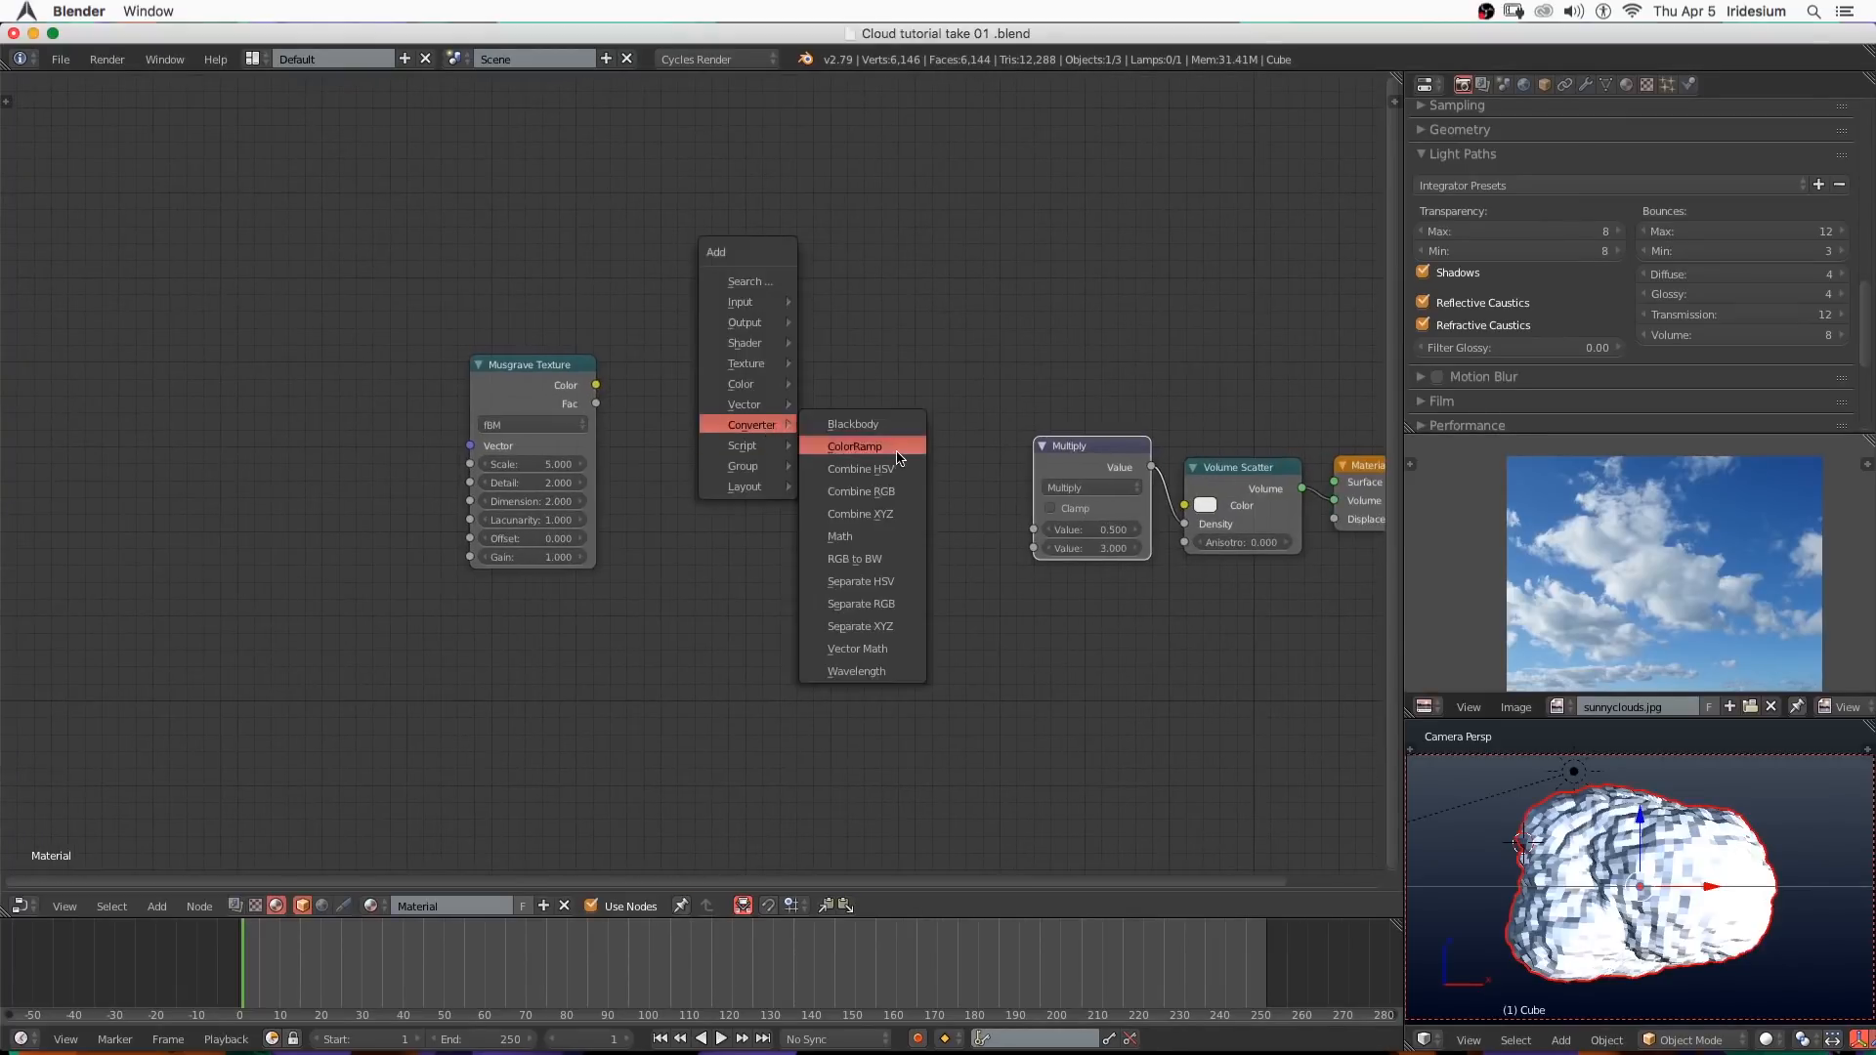
click(854, 445)
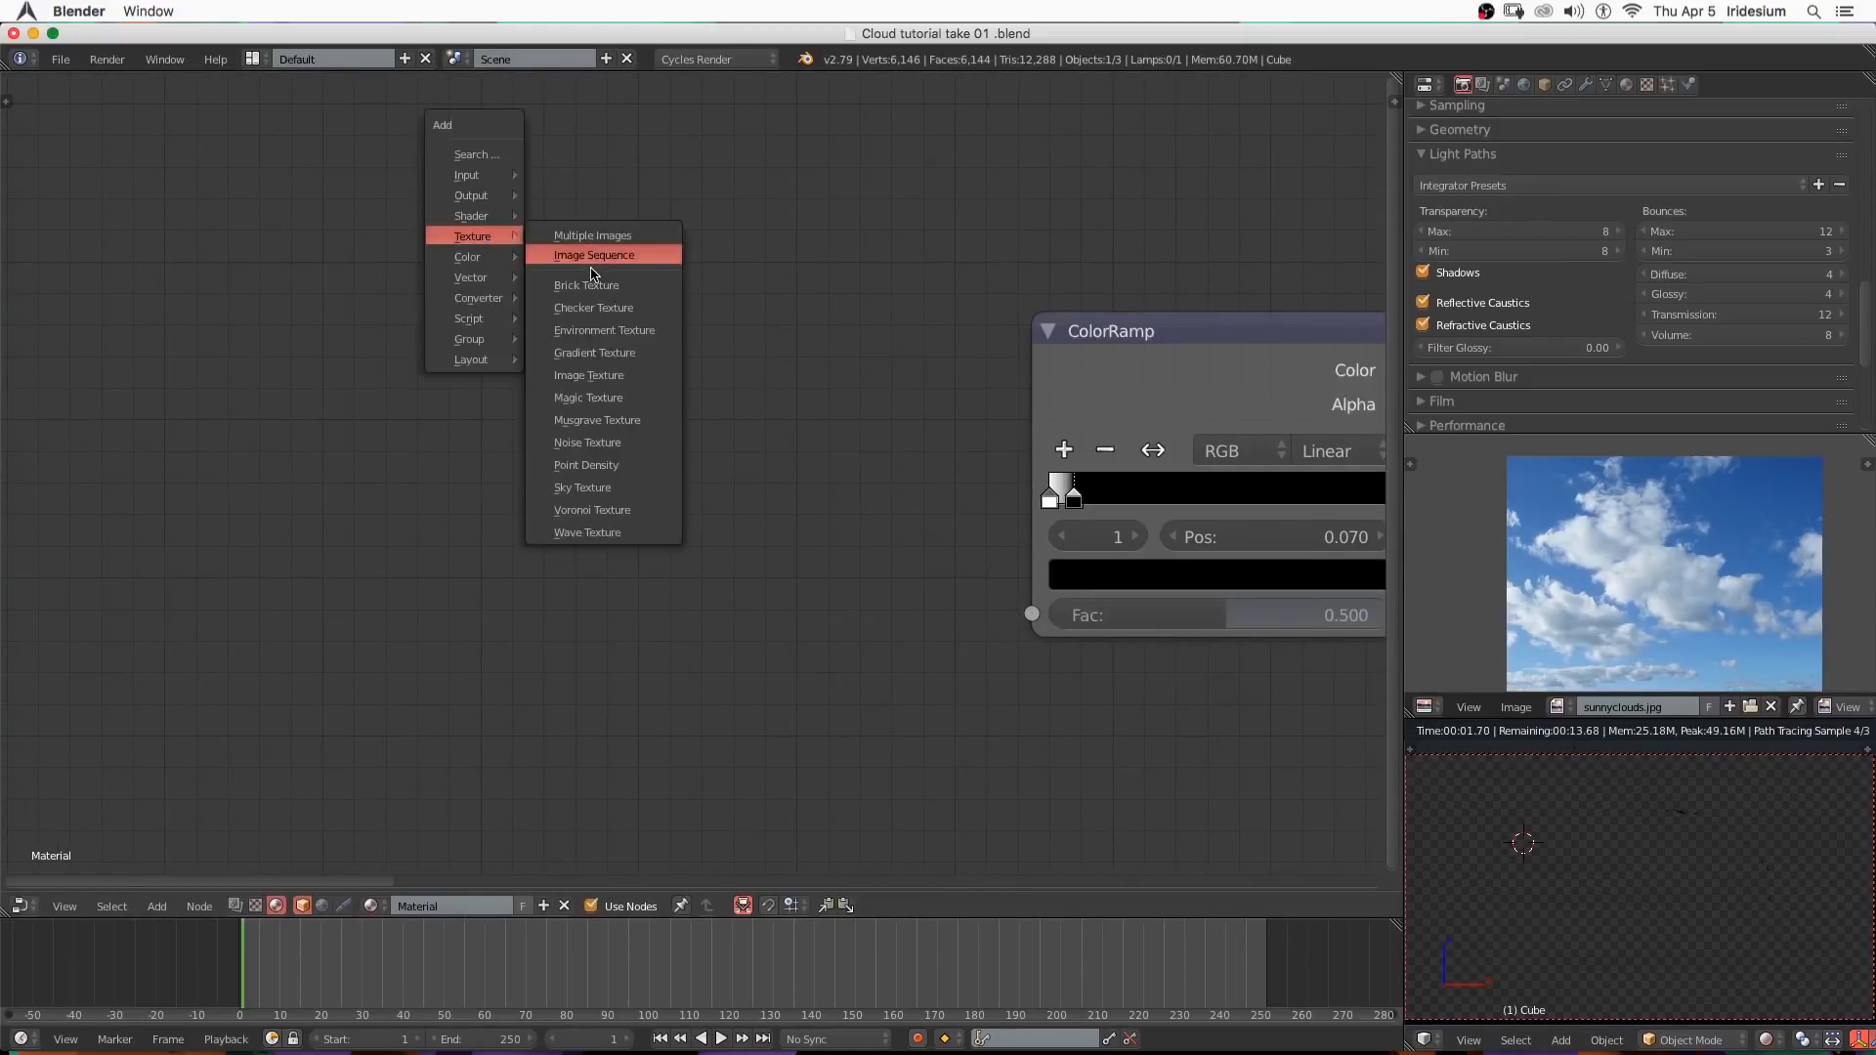
Add a Wave Texture with scale 0.1, distortion 41.3, detail 16 feeding the ColorRamp factor.
click(589, 532)
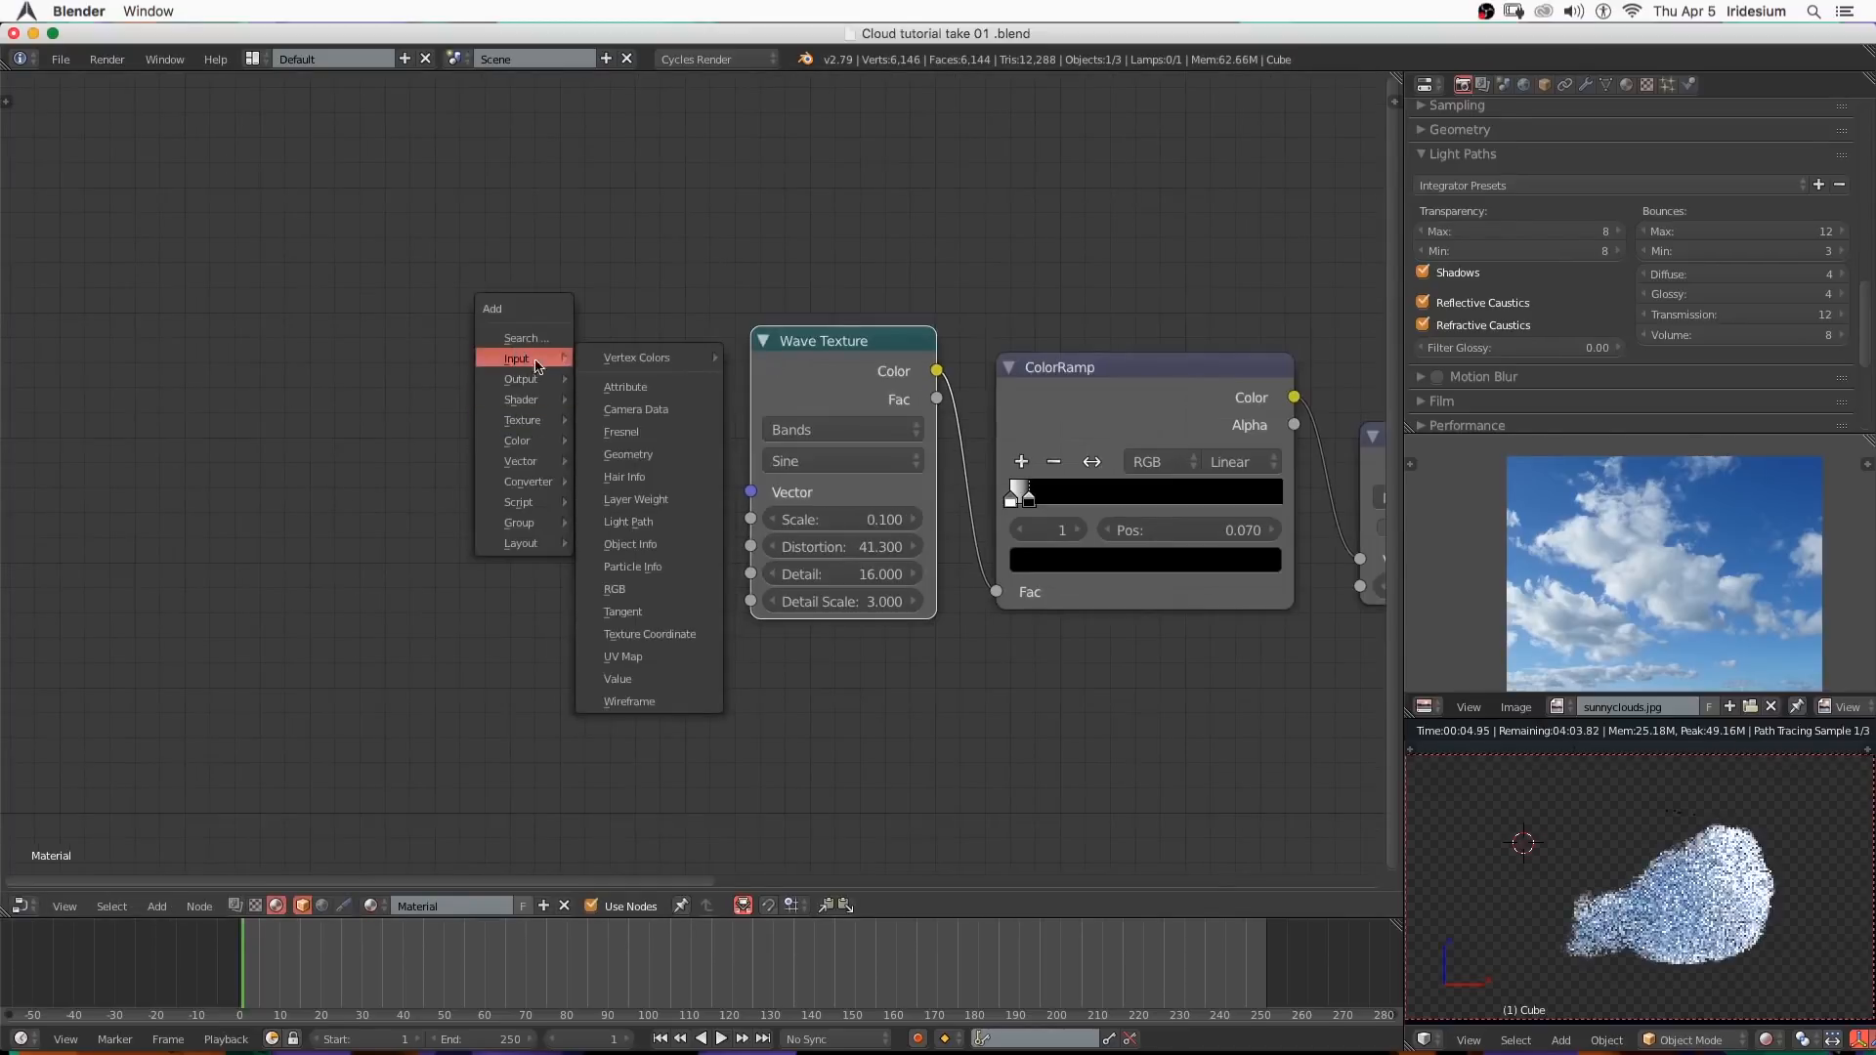
Feed Geometry Position into the Wave Texture vector, make the ramp Constant with its stop near the start, scale 0.080.
click(628, 454)
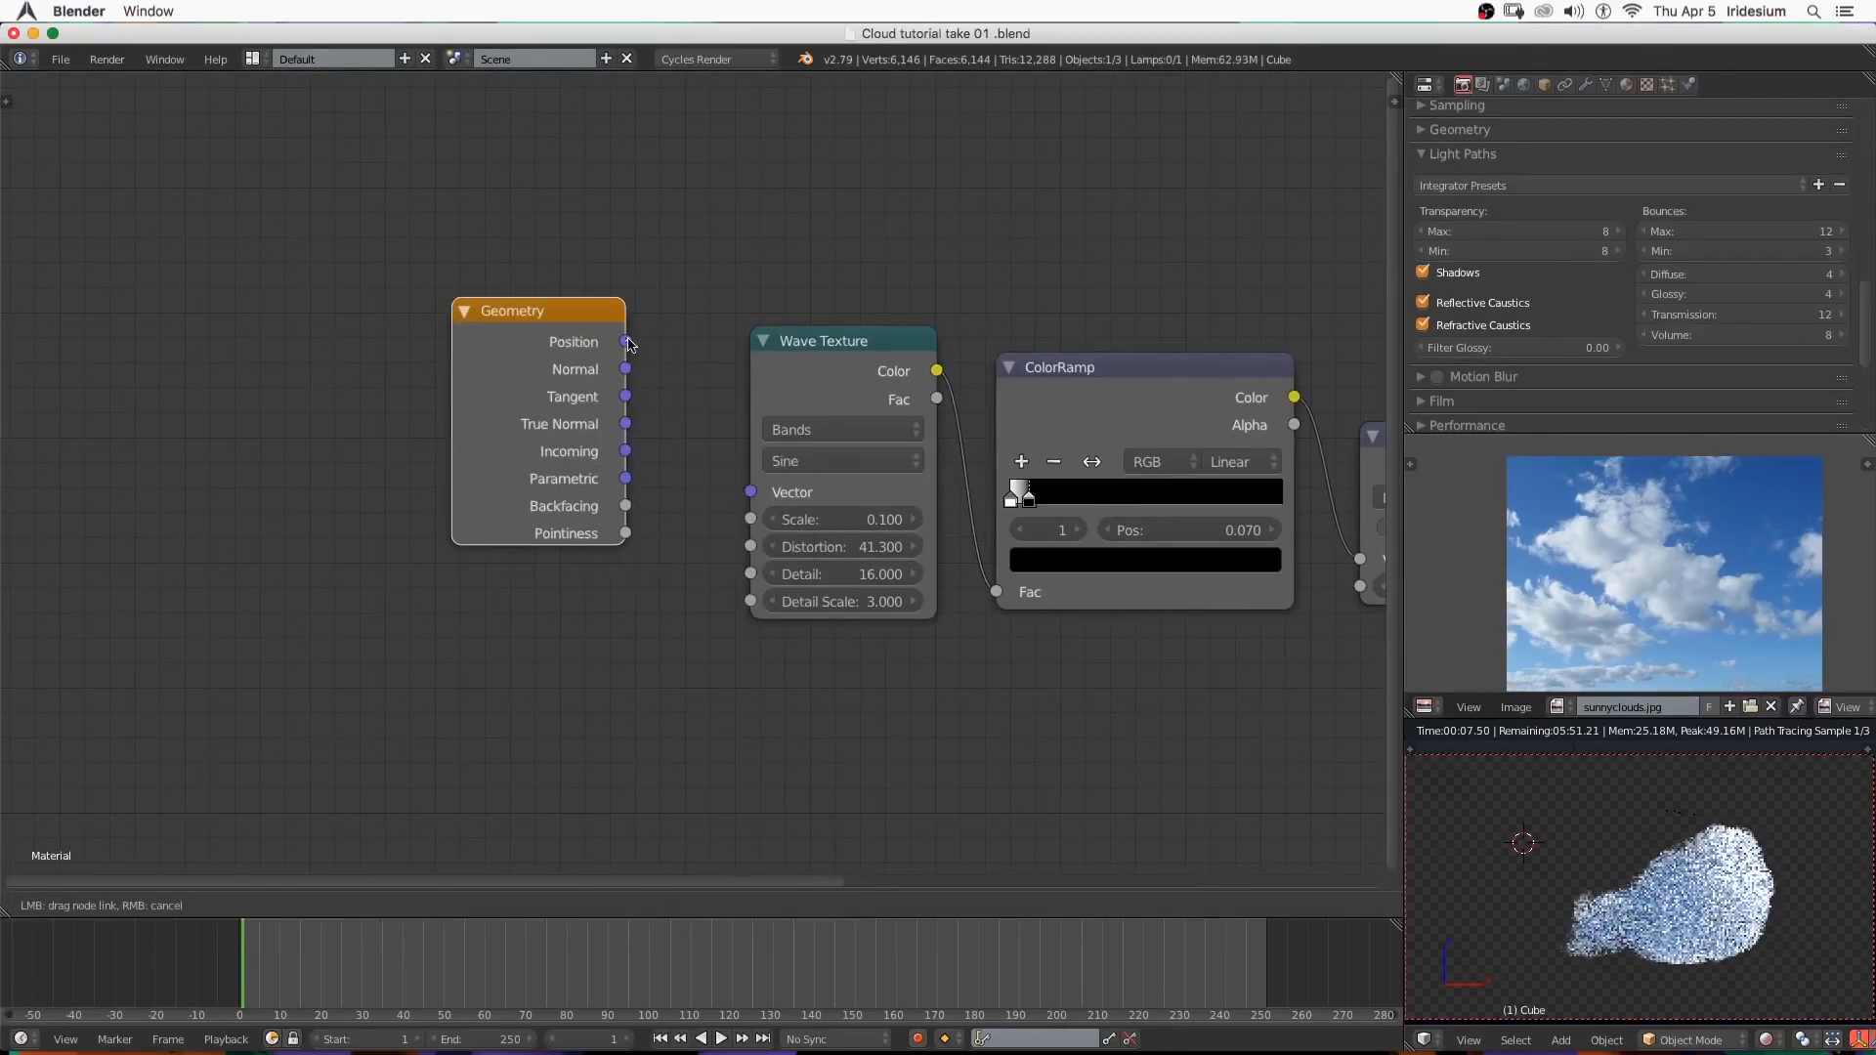
drag(625, 340, 750, 490)
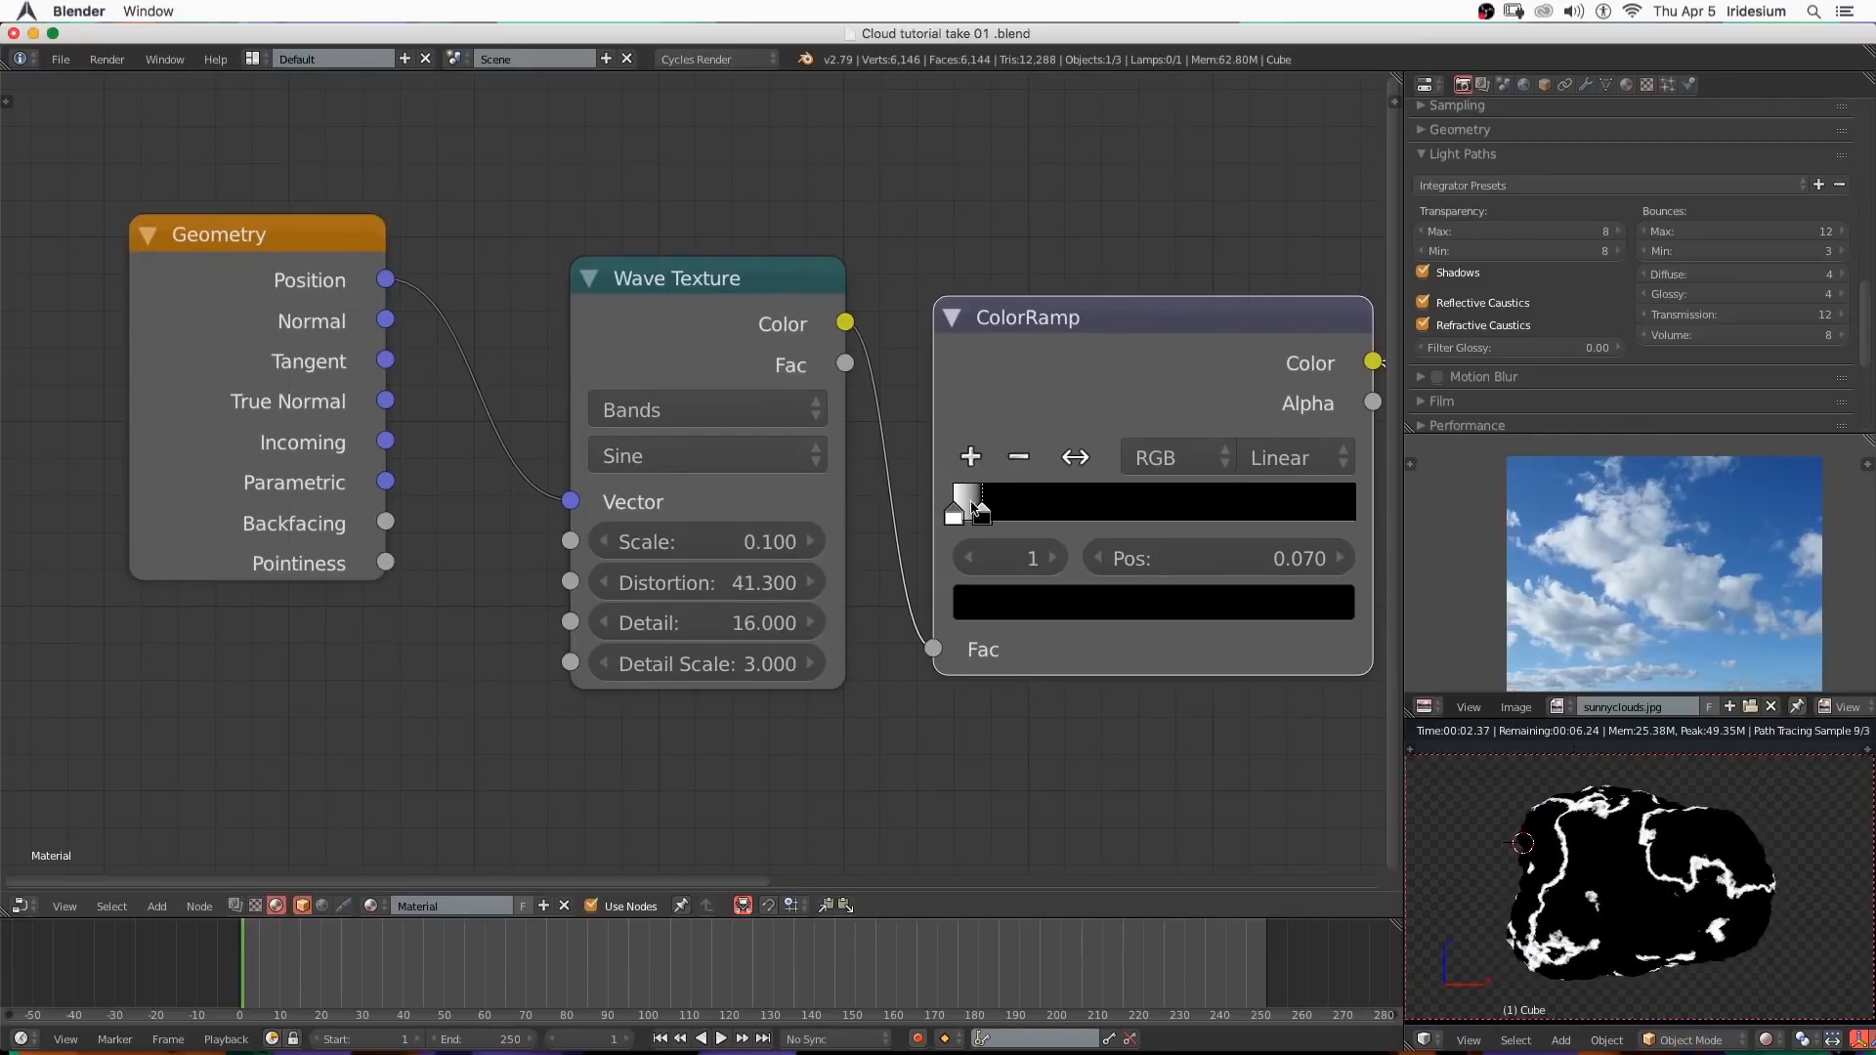
drag(964, 501, 953, 500)
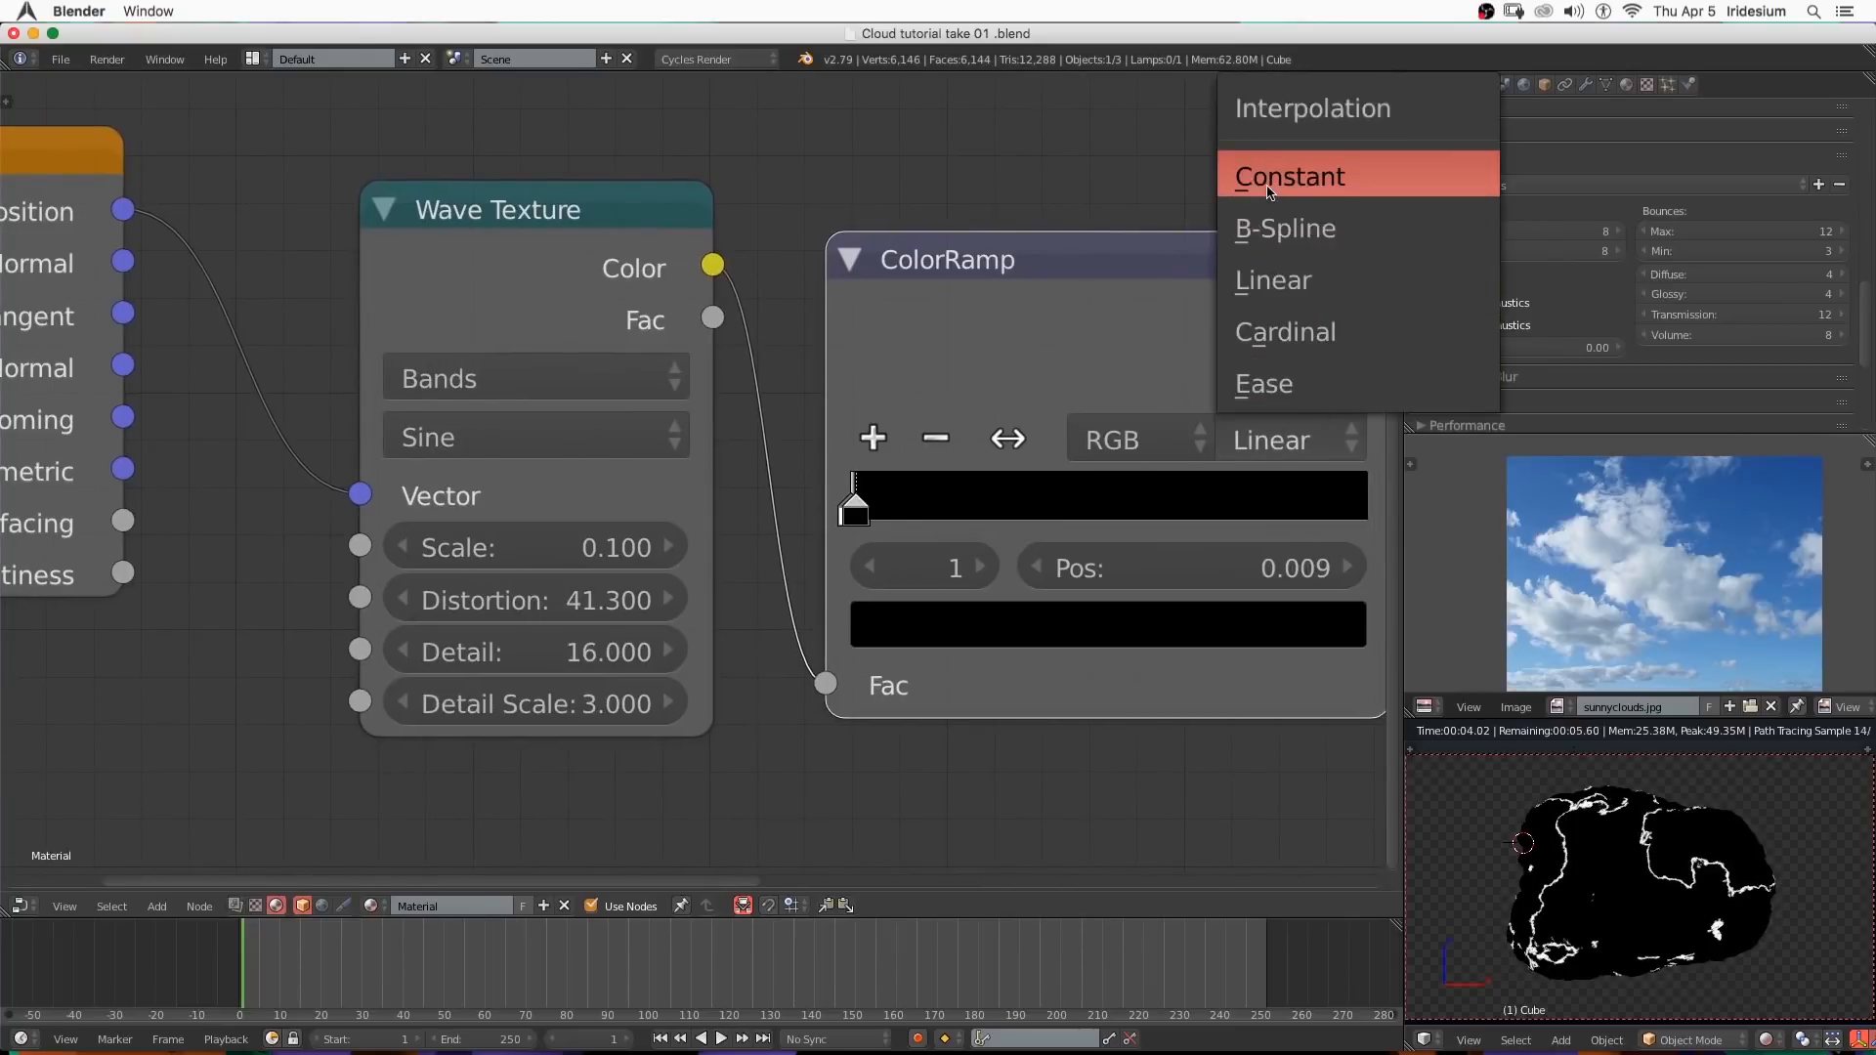
click(1288, 176)
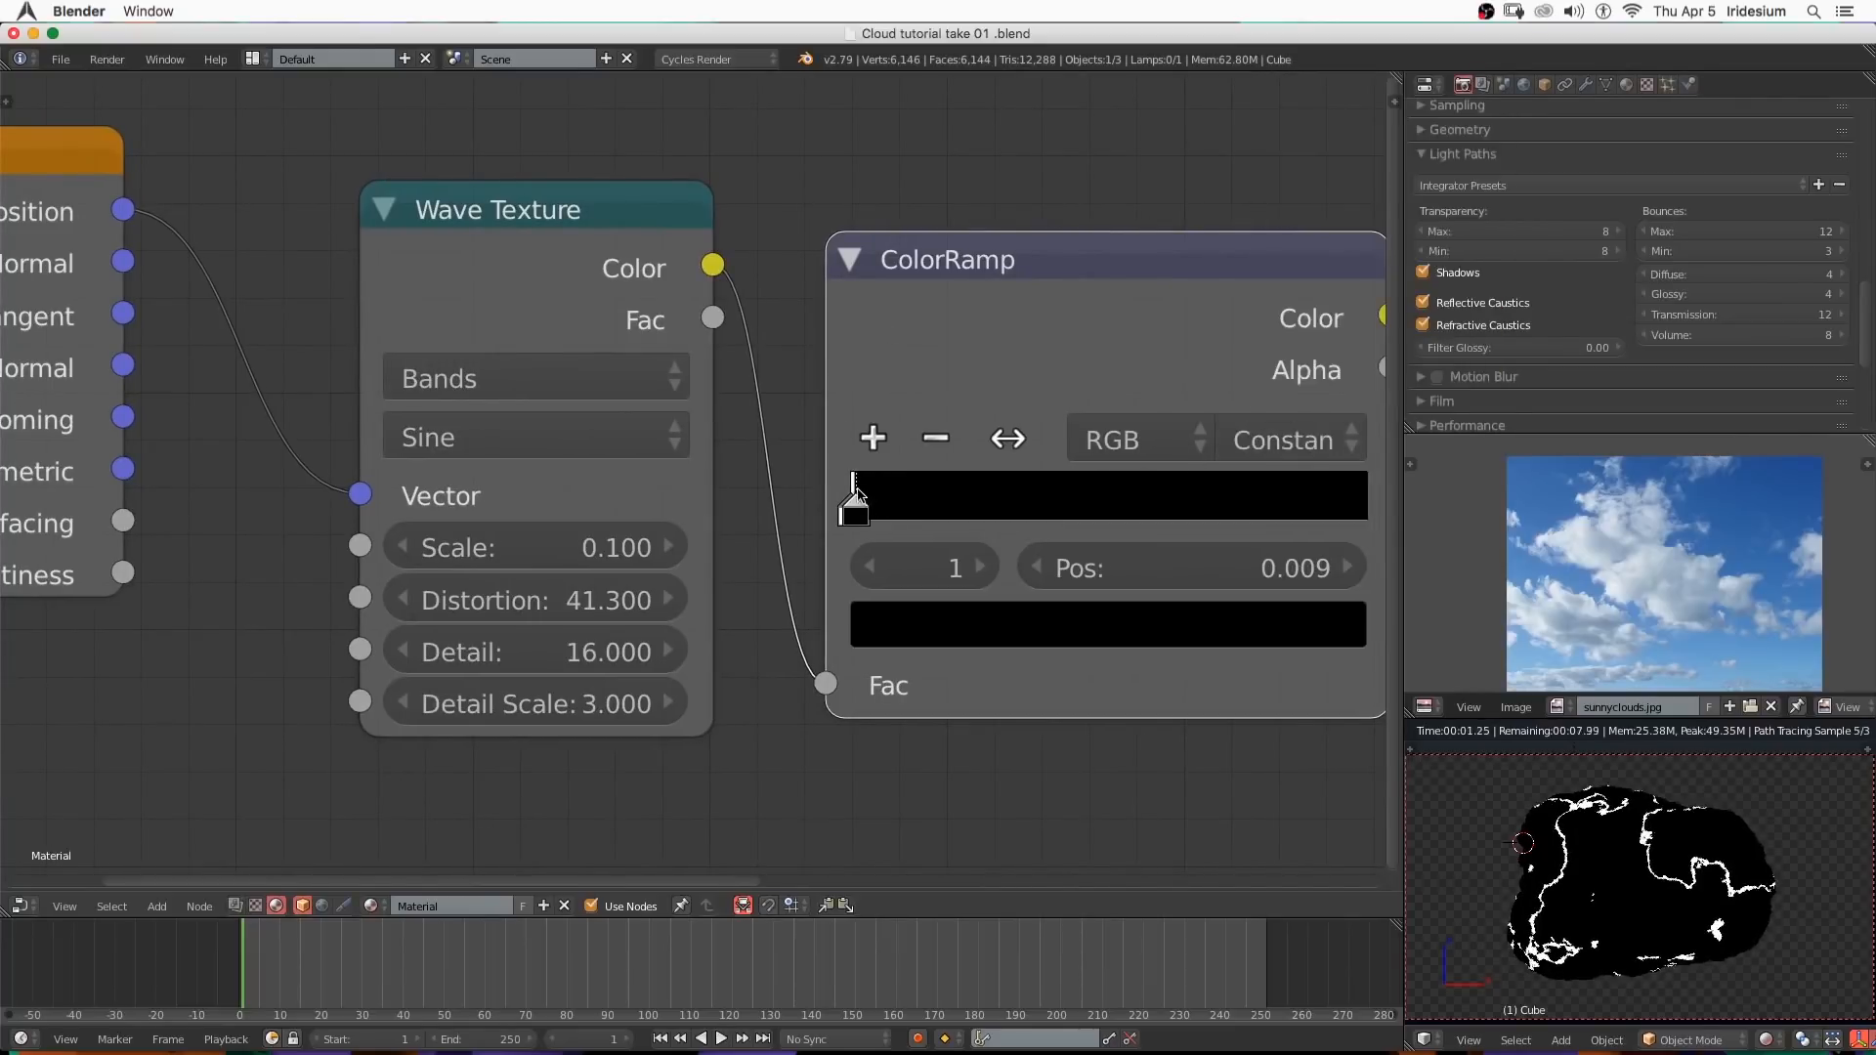
drag(856, 494, 850, 502)
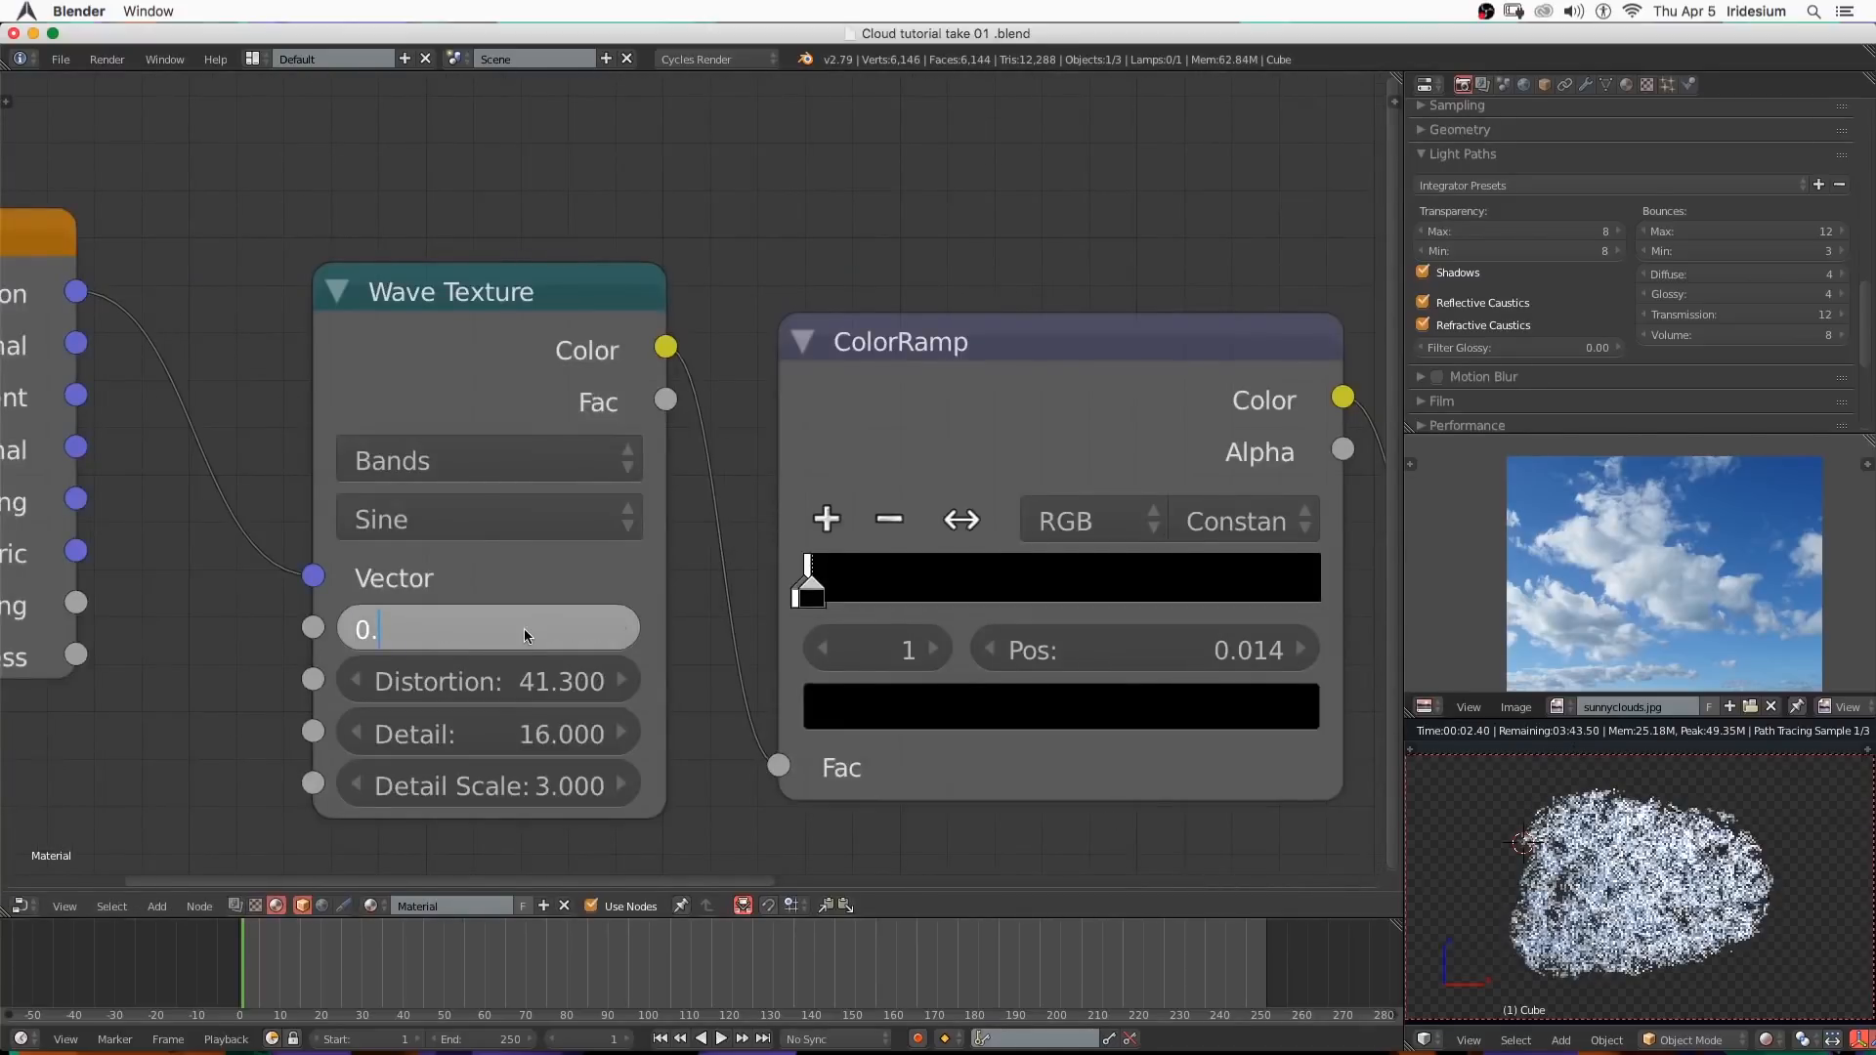
text(0.080)
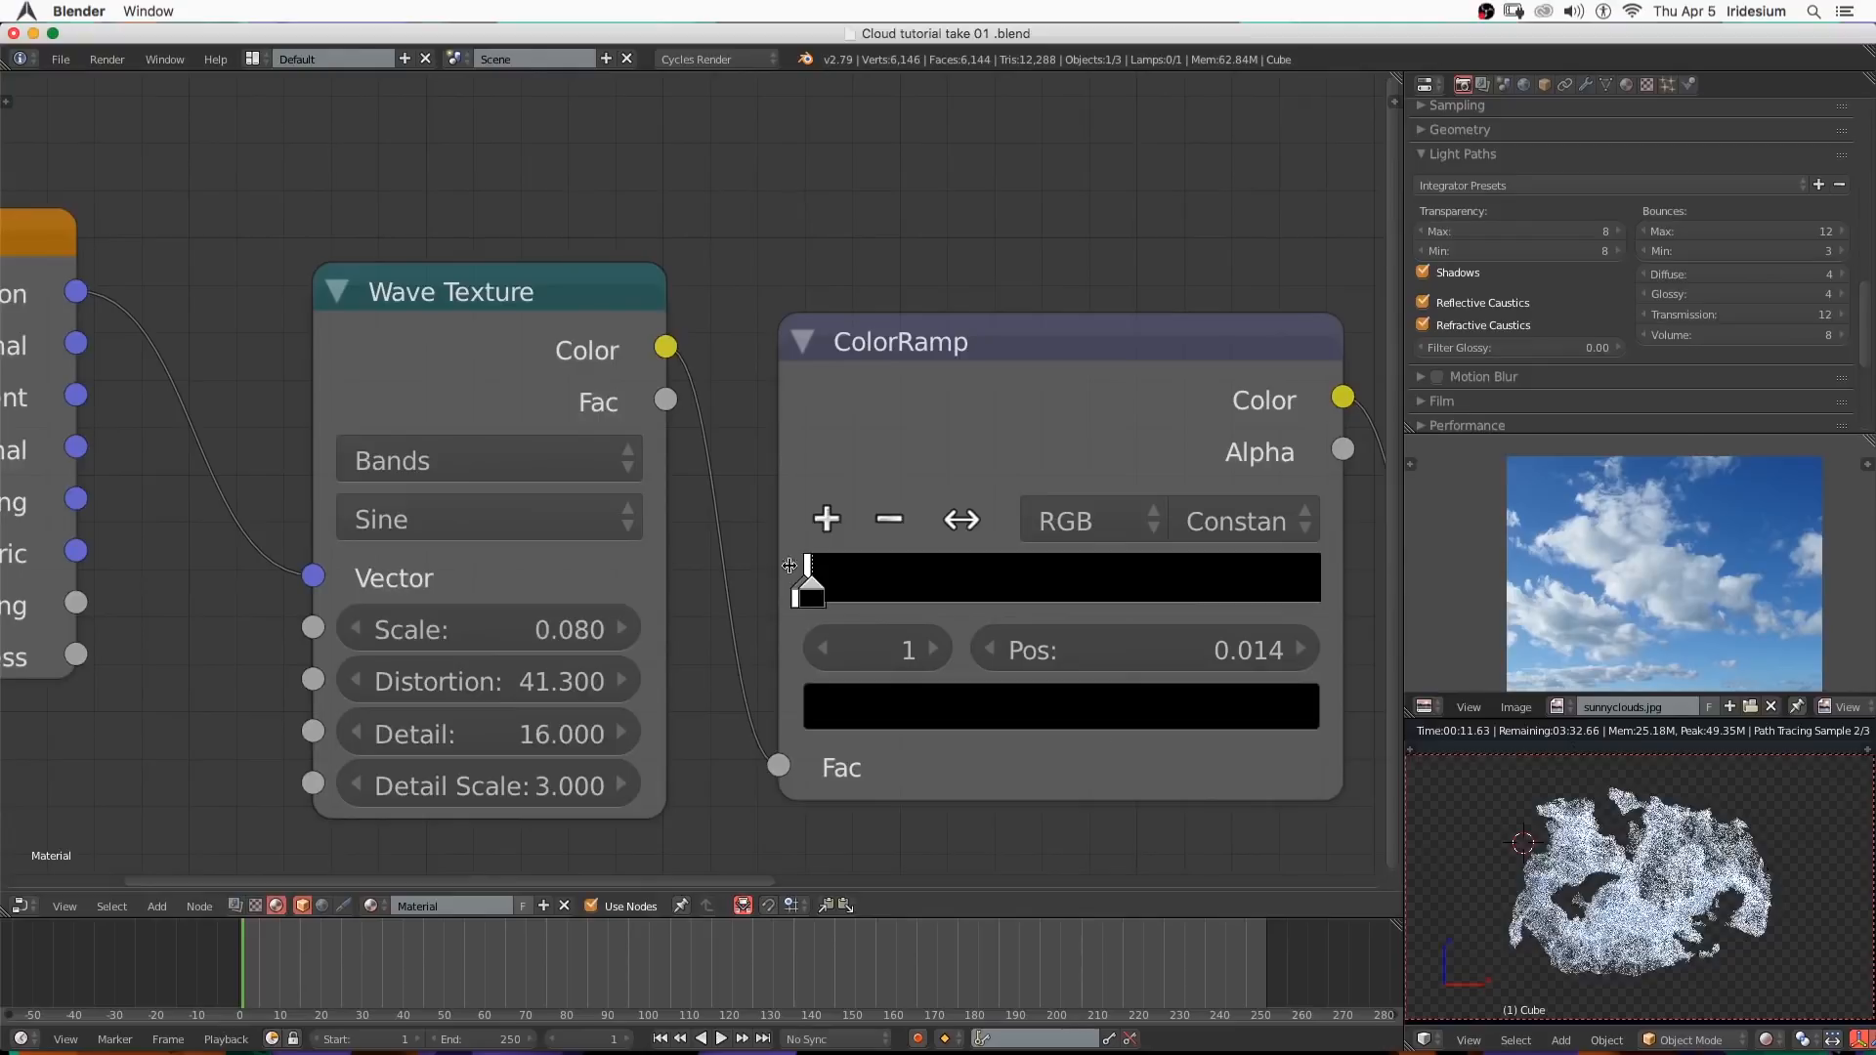
drag(811, 581, 803, 580)
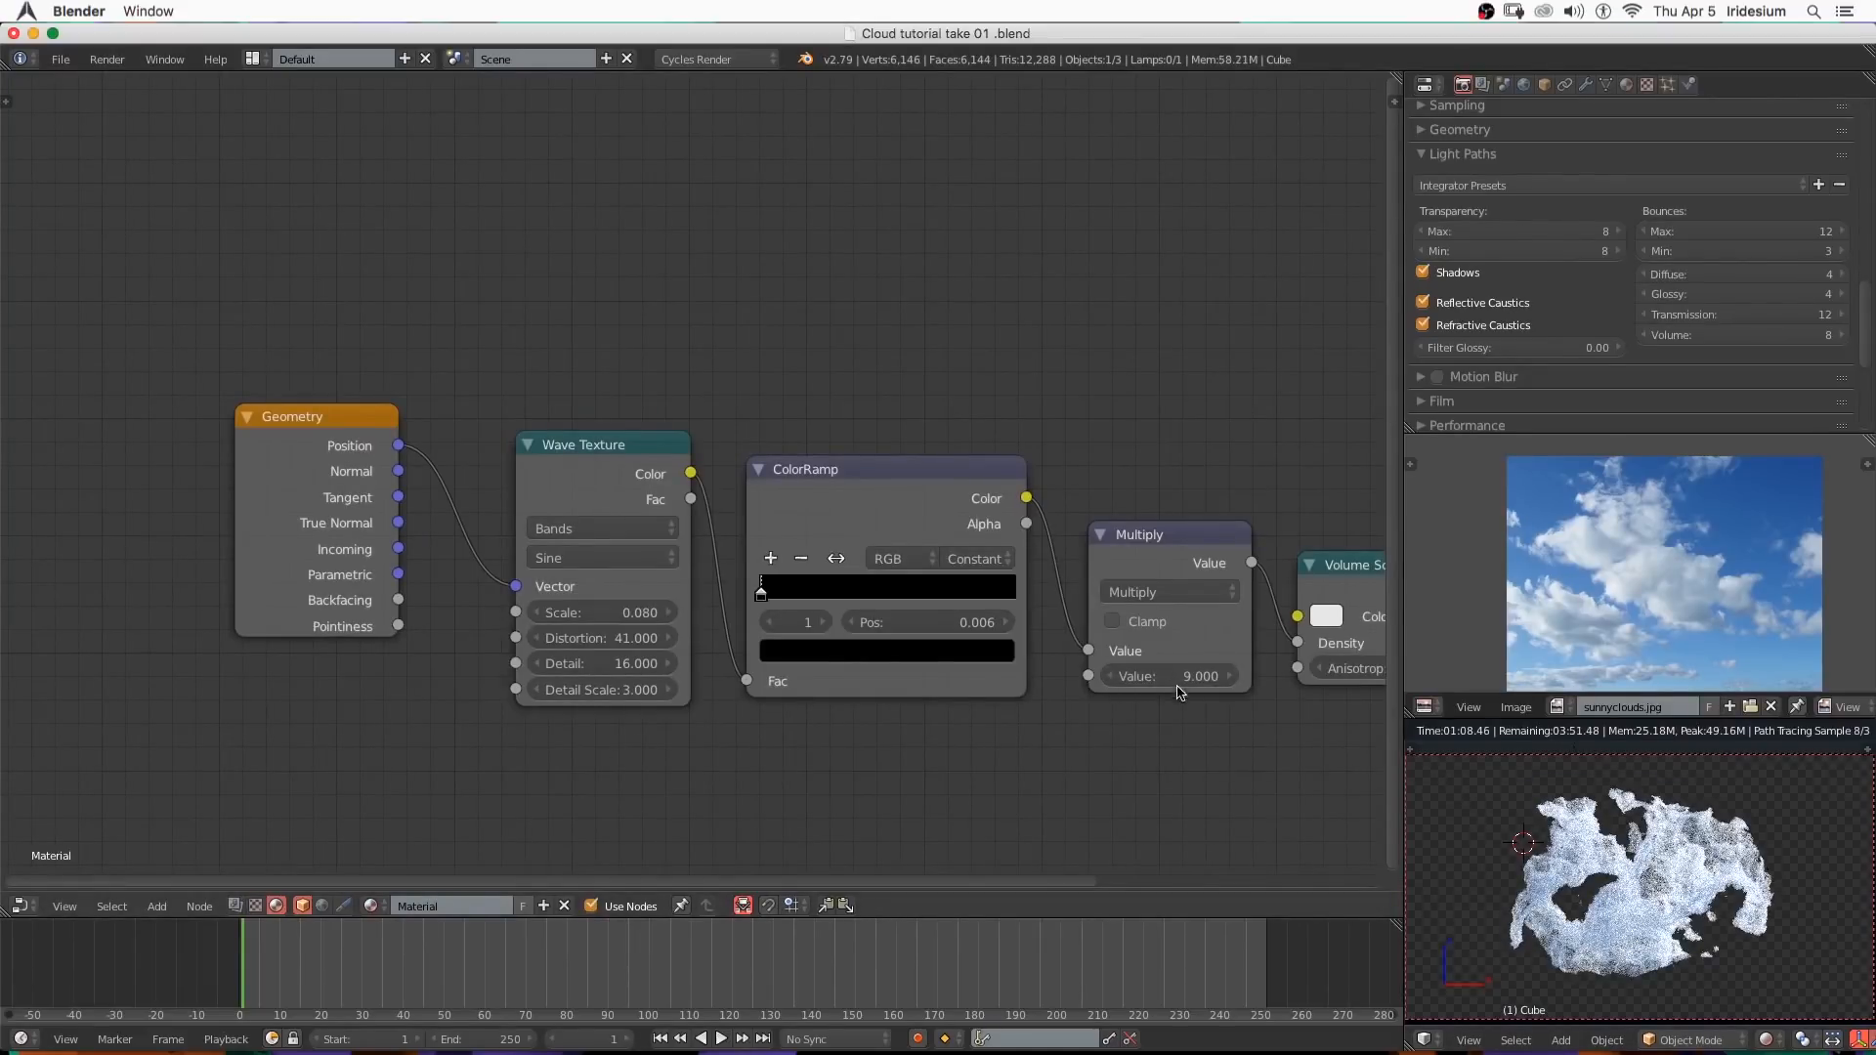
Return the large area to the 3D viewport and view the cloud mesh from the top.
click(1166, 676)
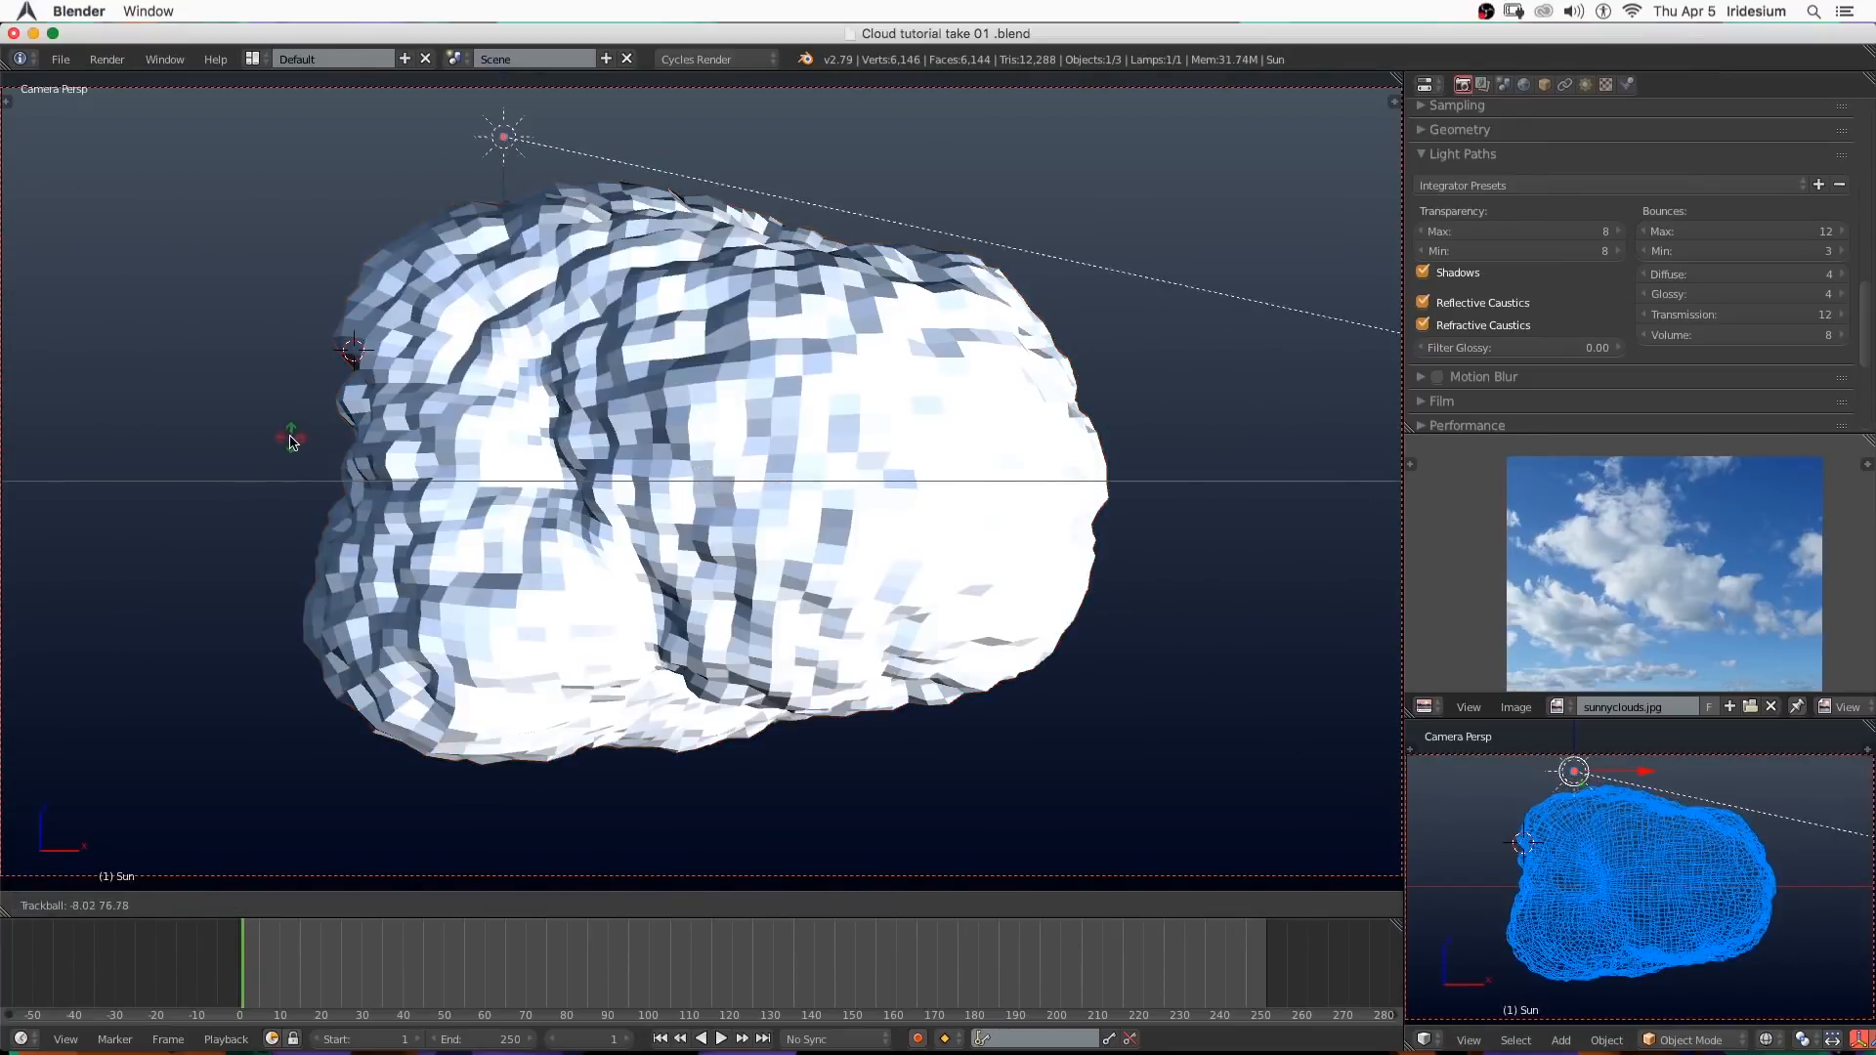
key(KP_7)
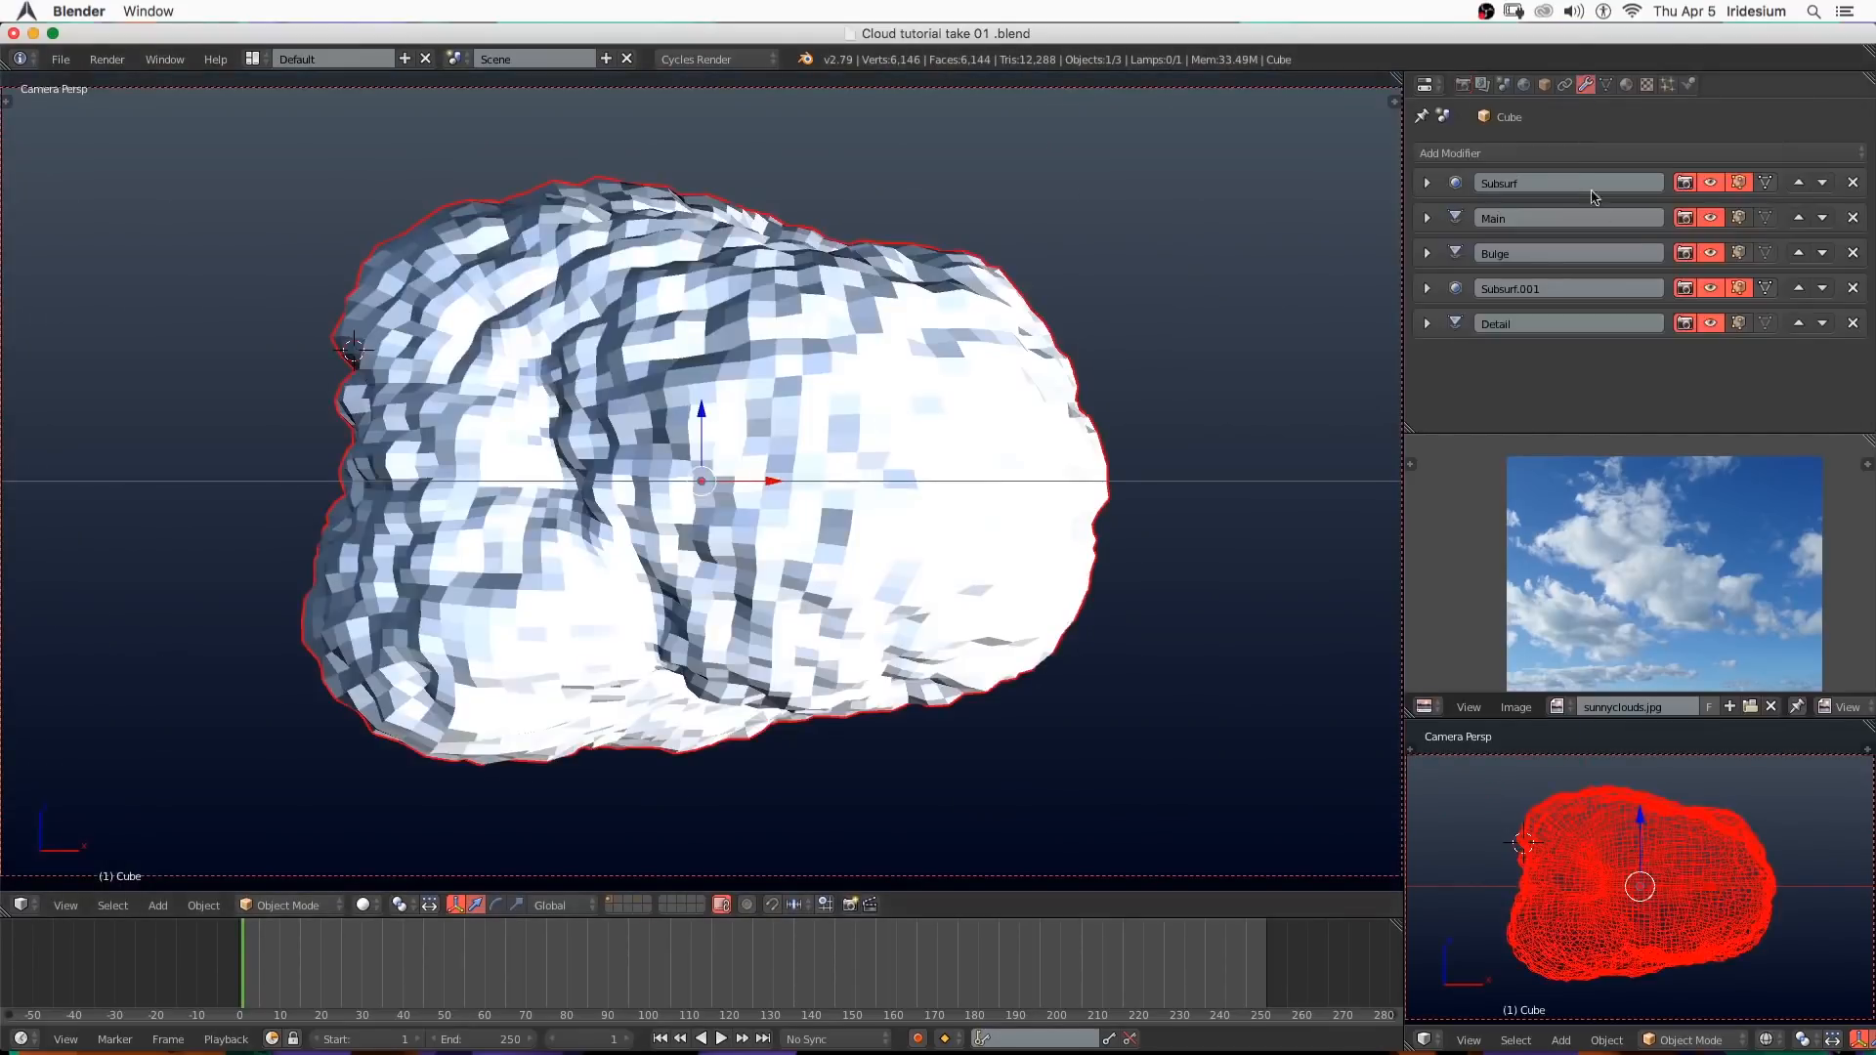
Set the Detail displace modifier to Global texture coordinates and collapse the Main displacement panel.
click(1645, 84)
text(1024)
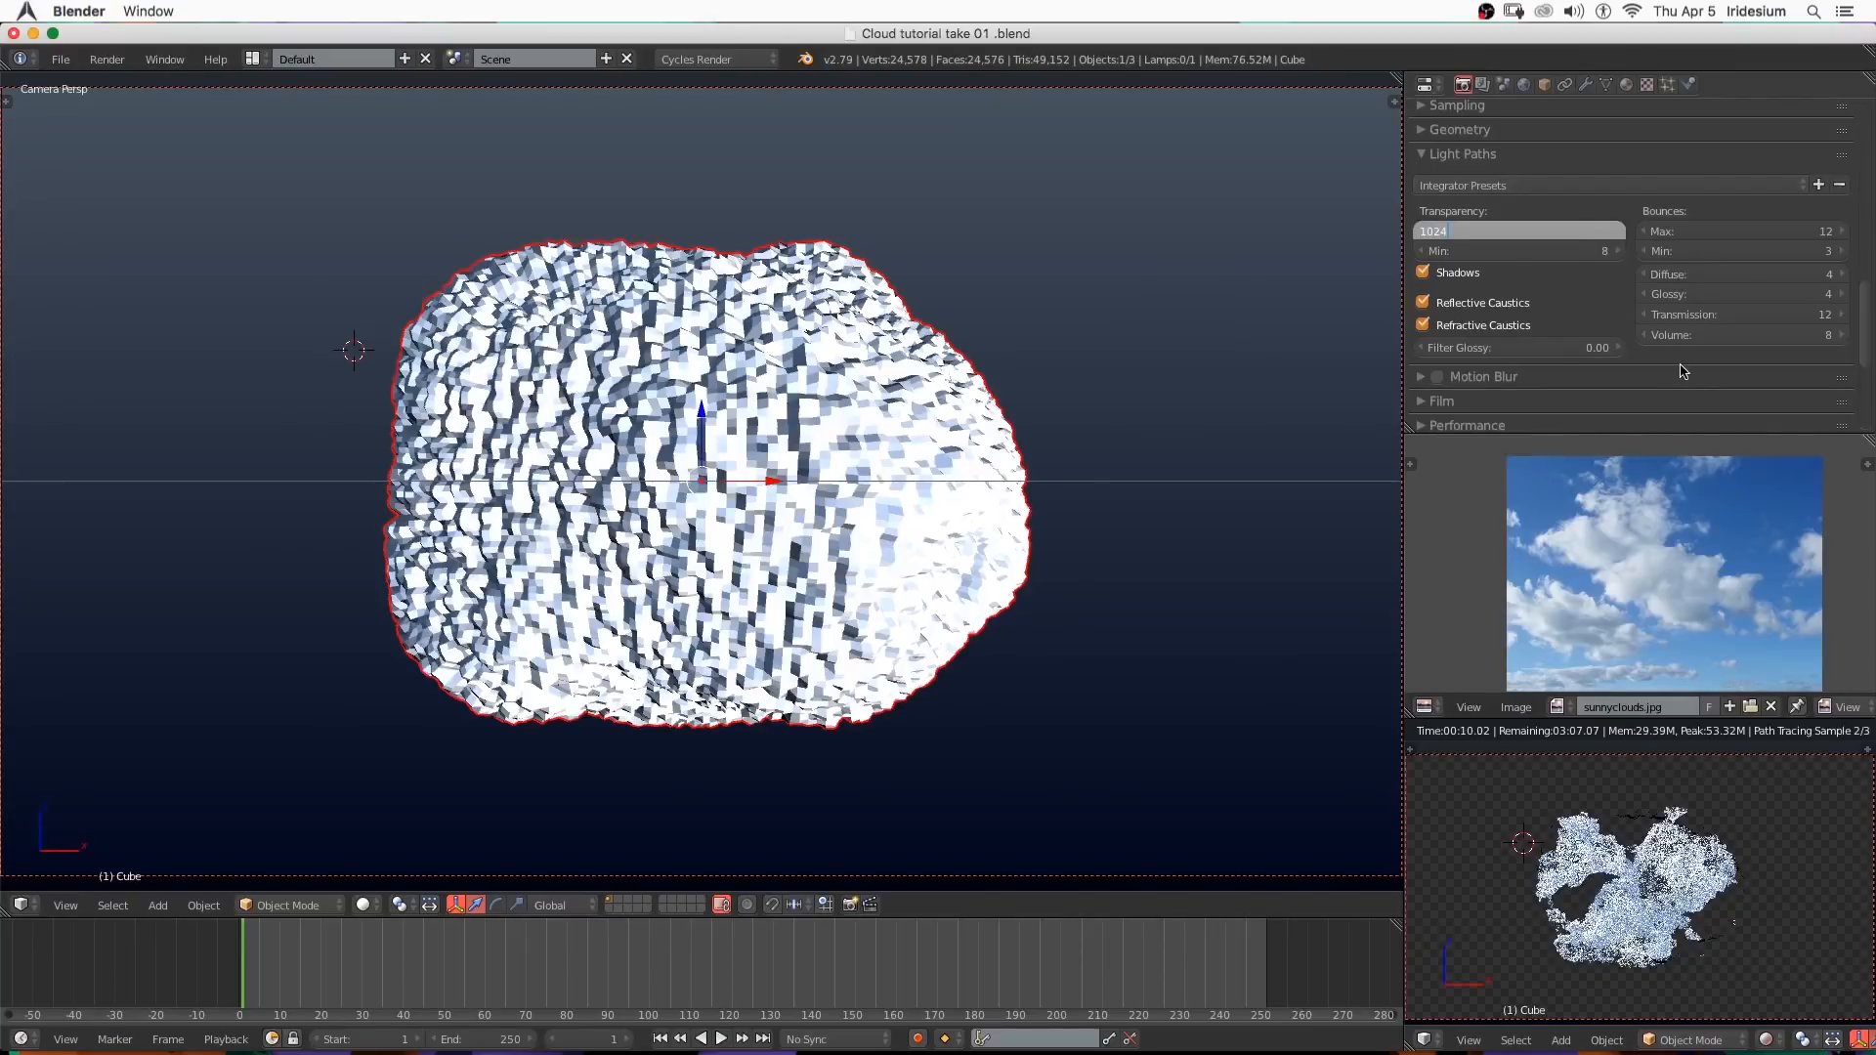
click(1423, 152)
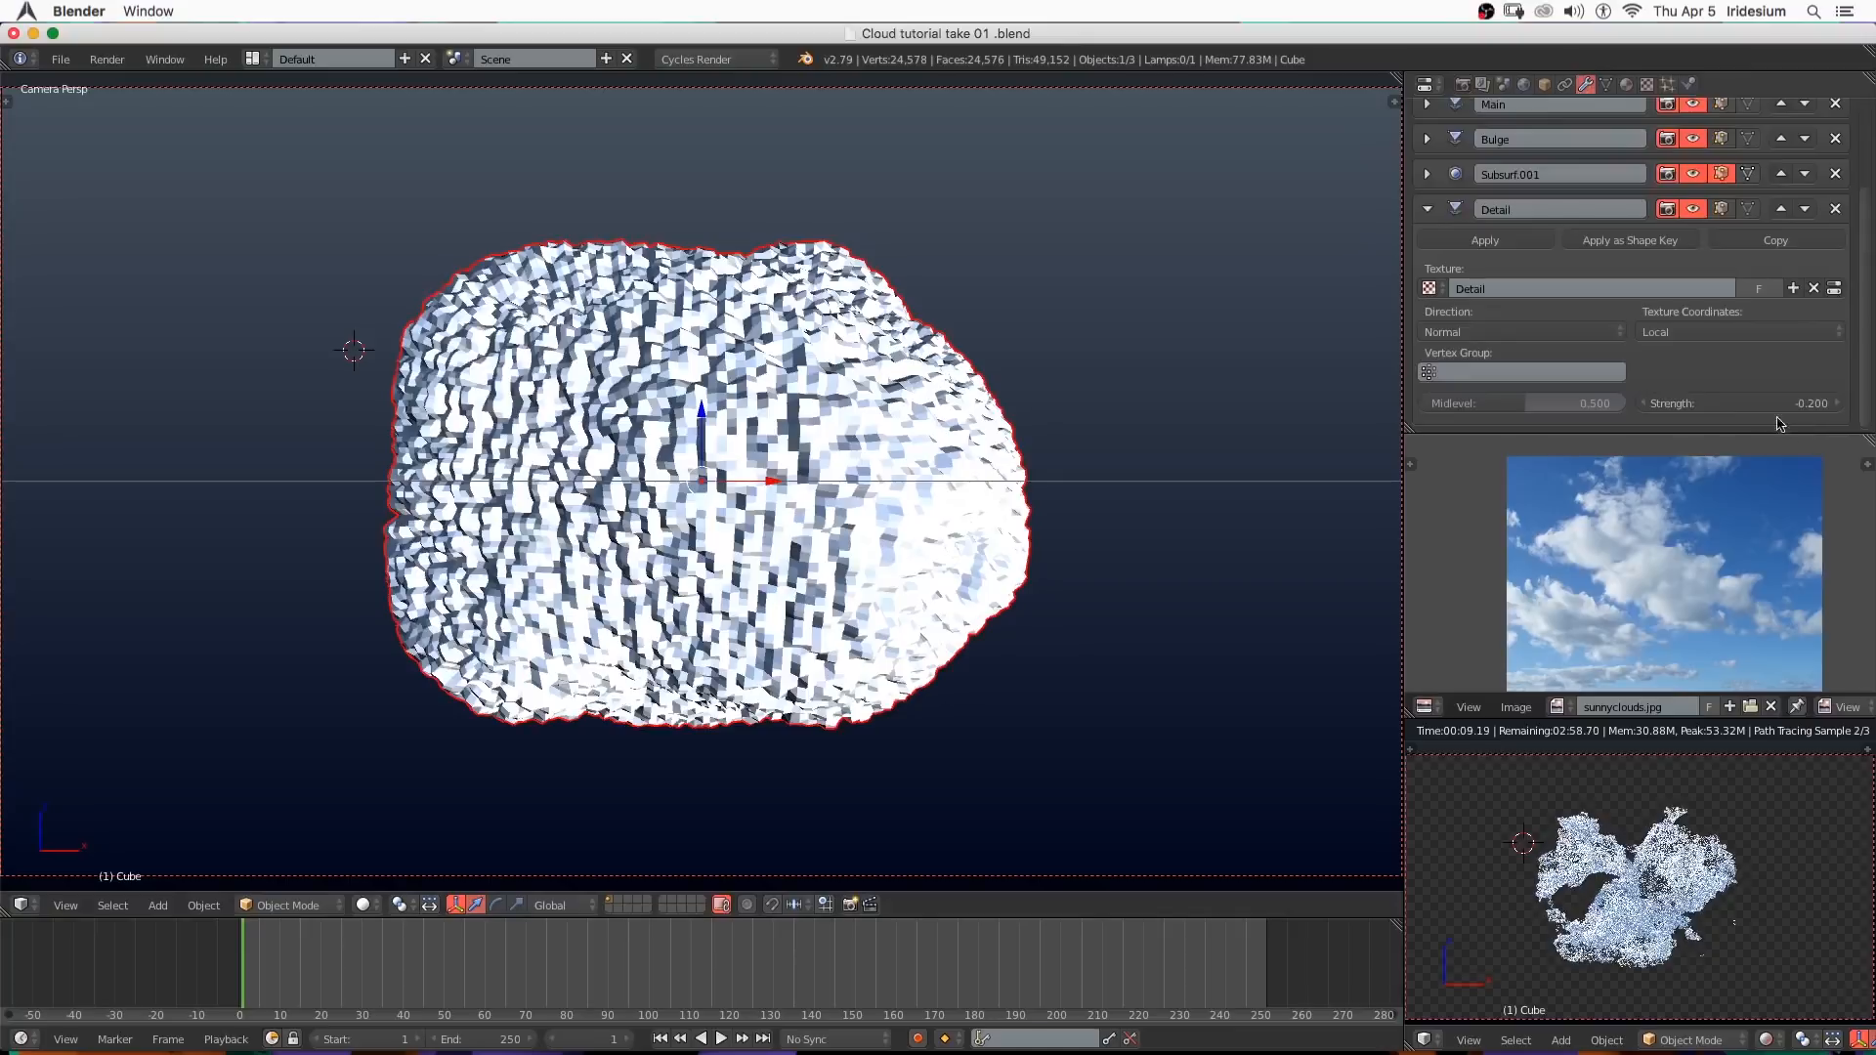
click(1737, 332)
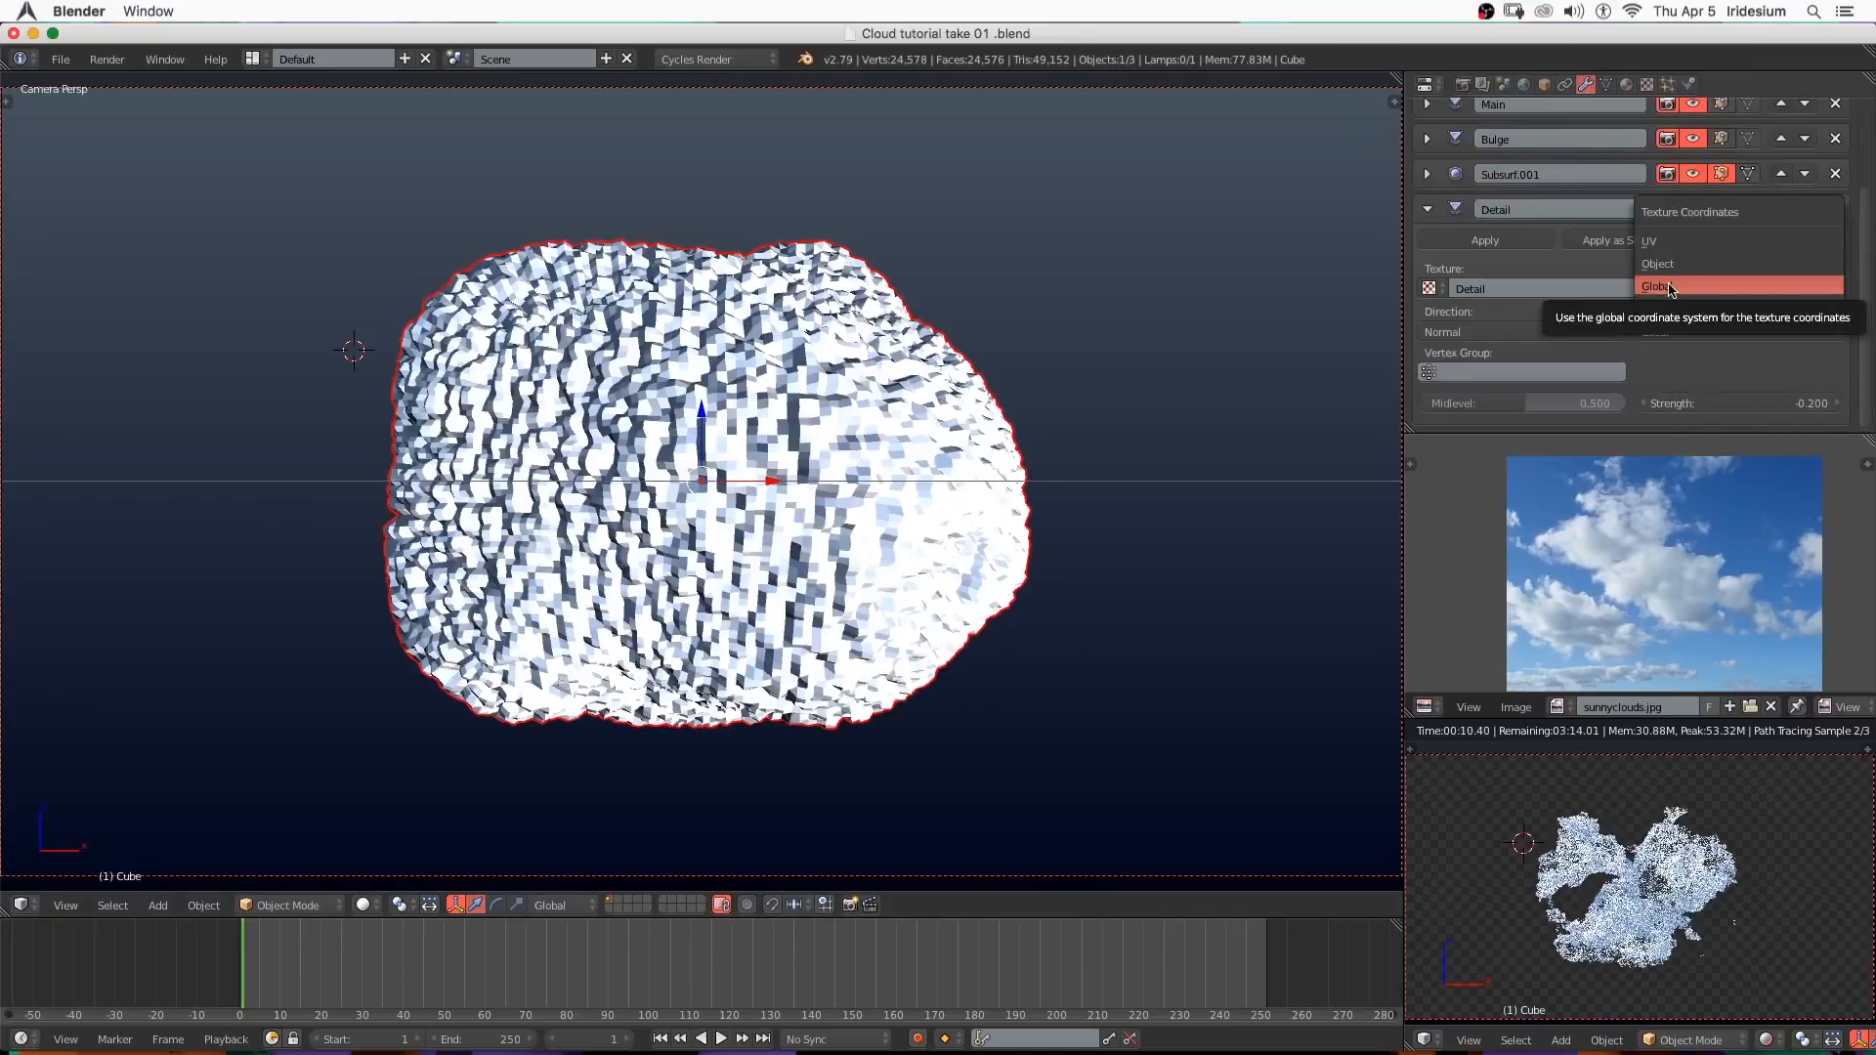
click(1426, 174)
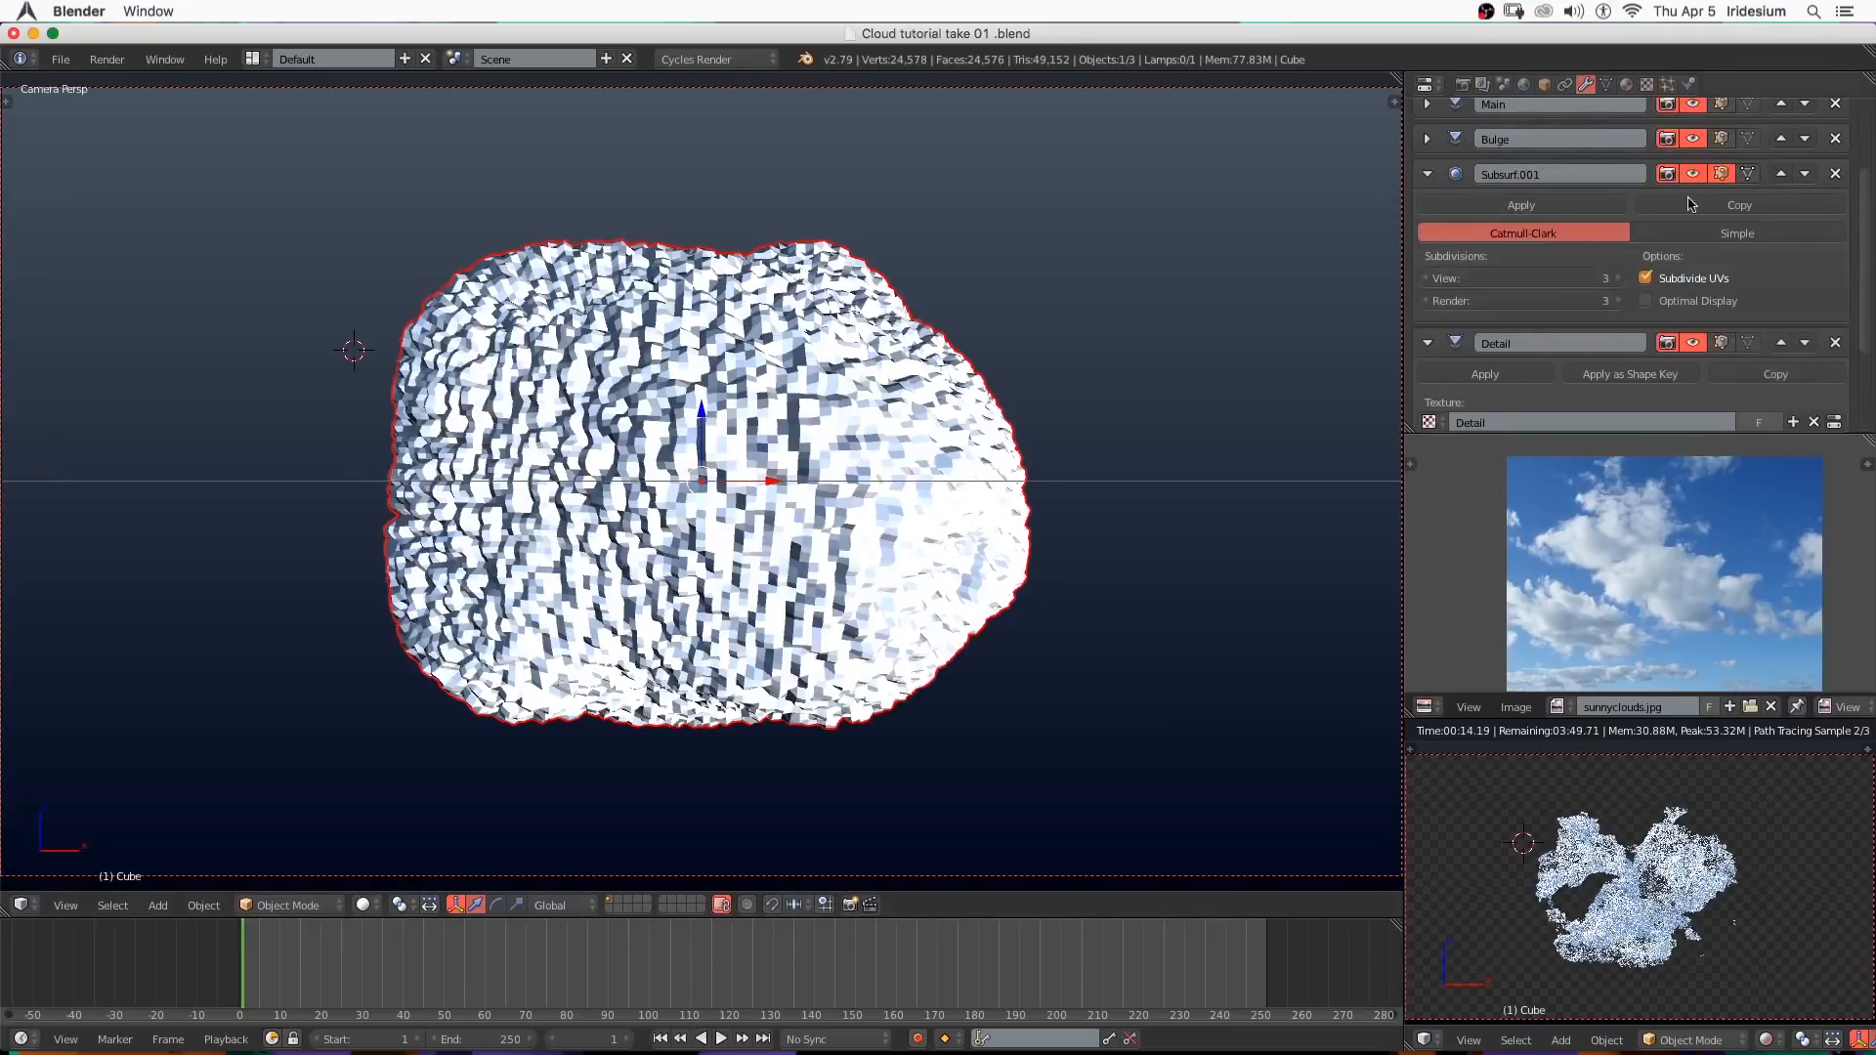
click(1692, 174)
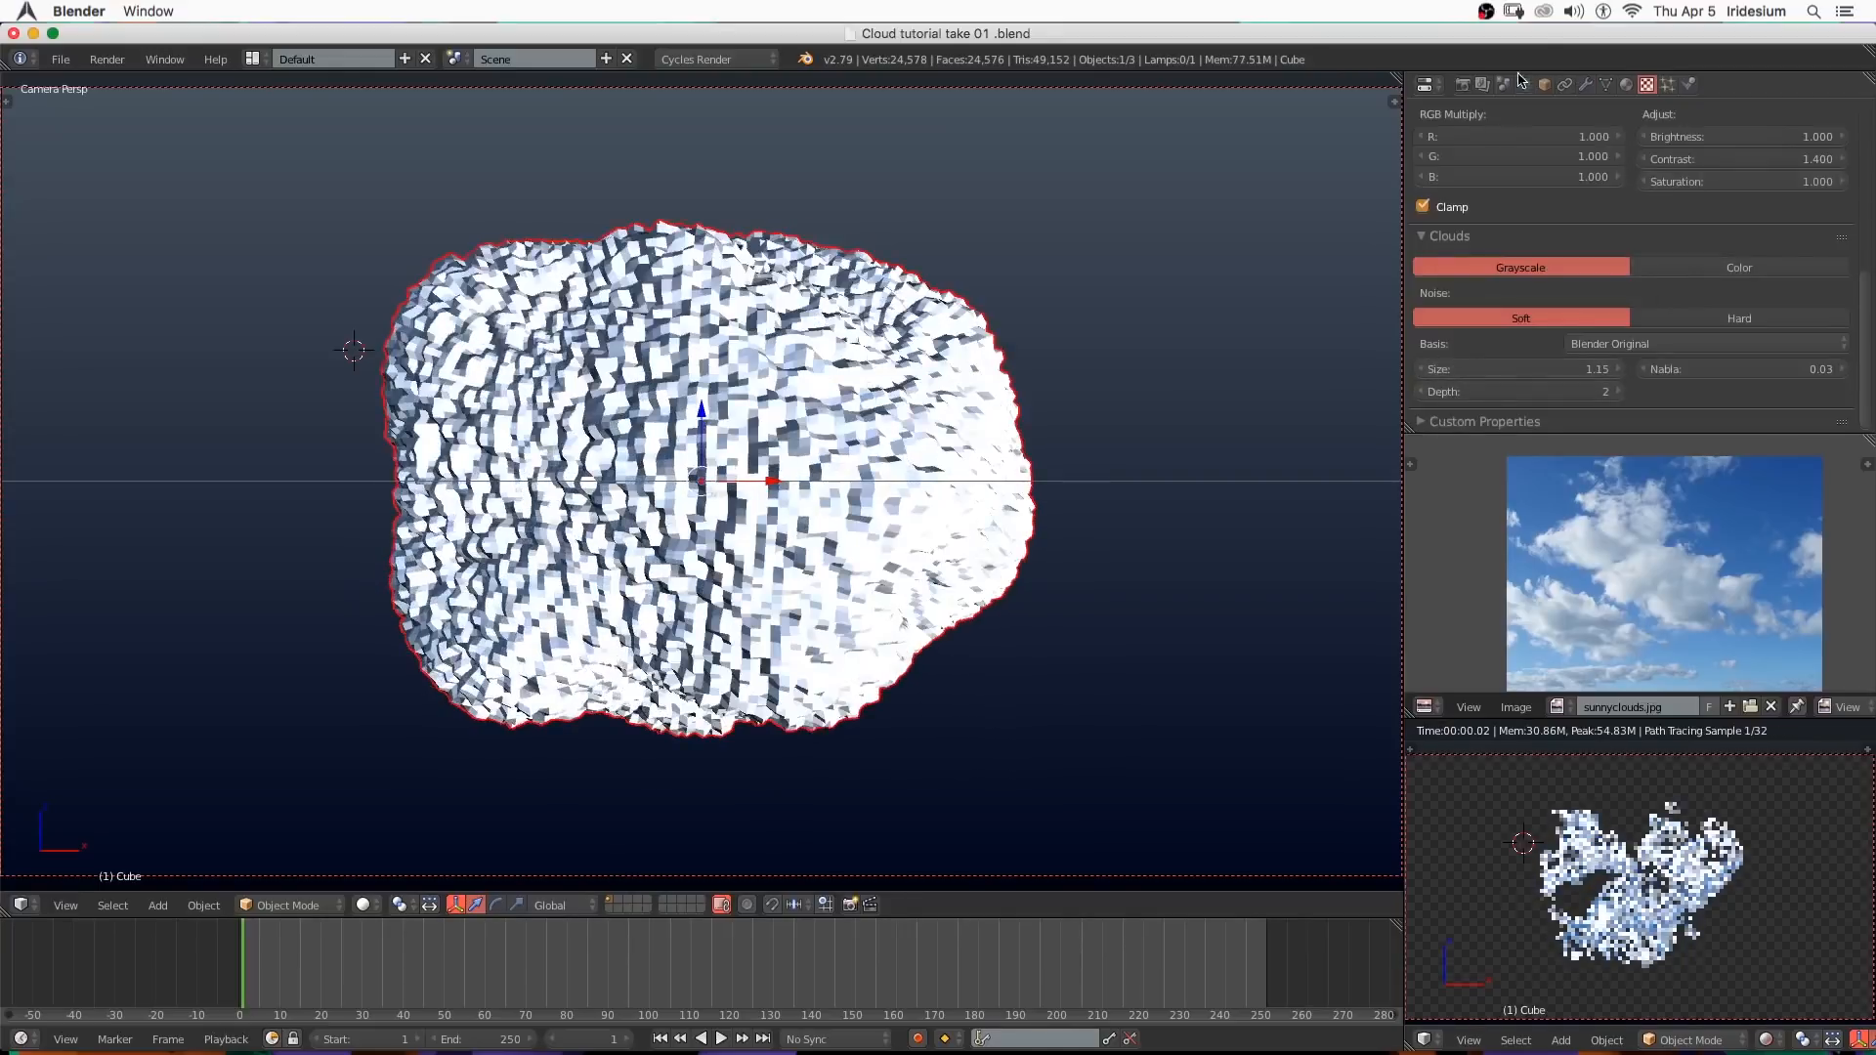
click(1585, 84)
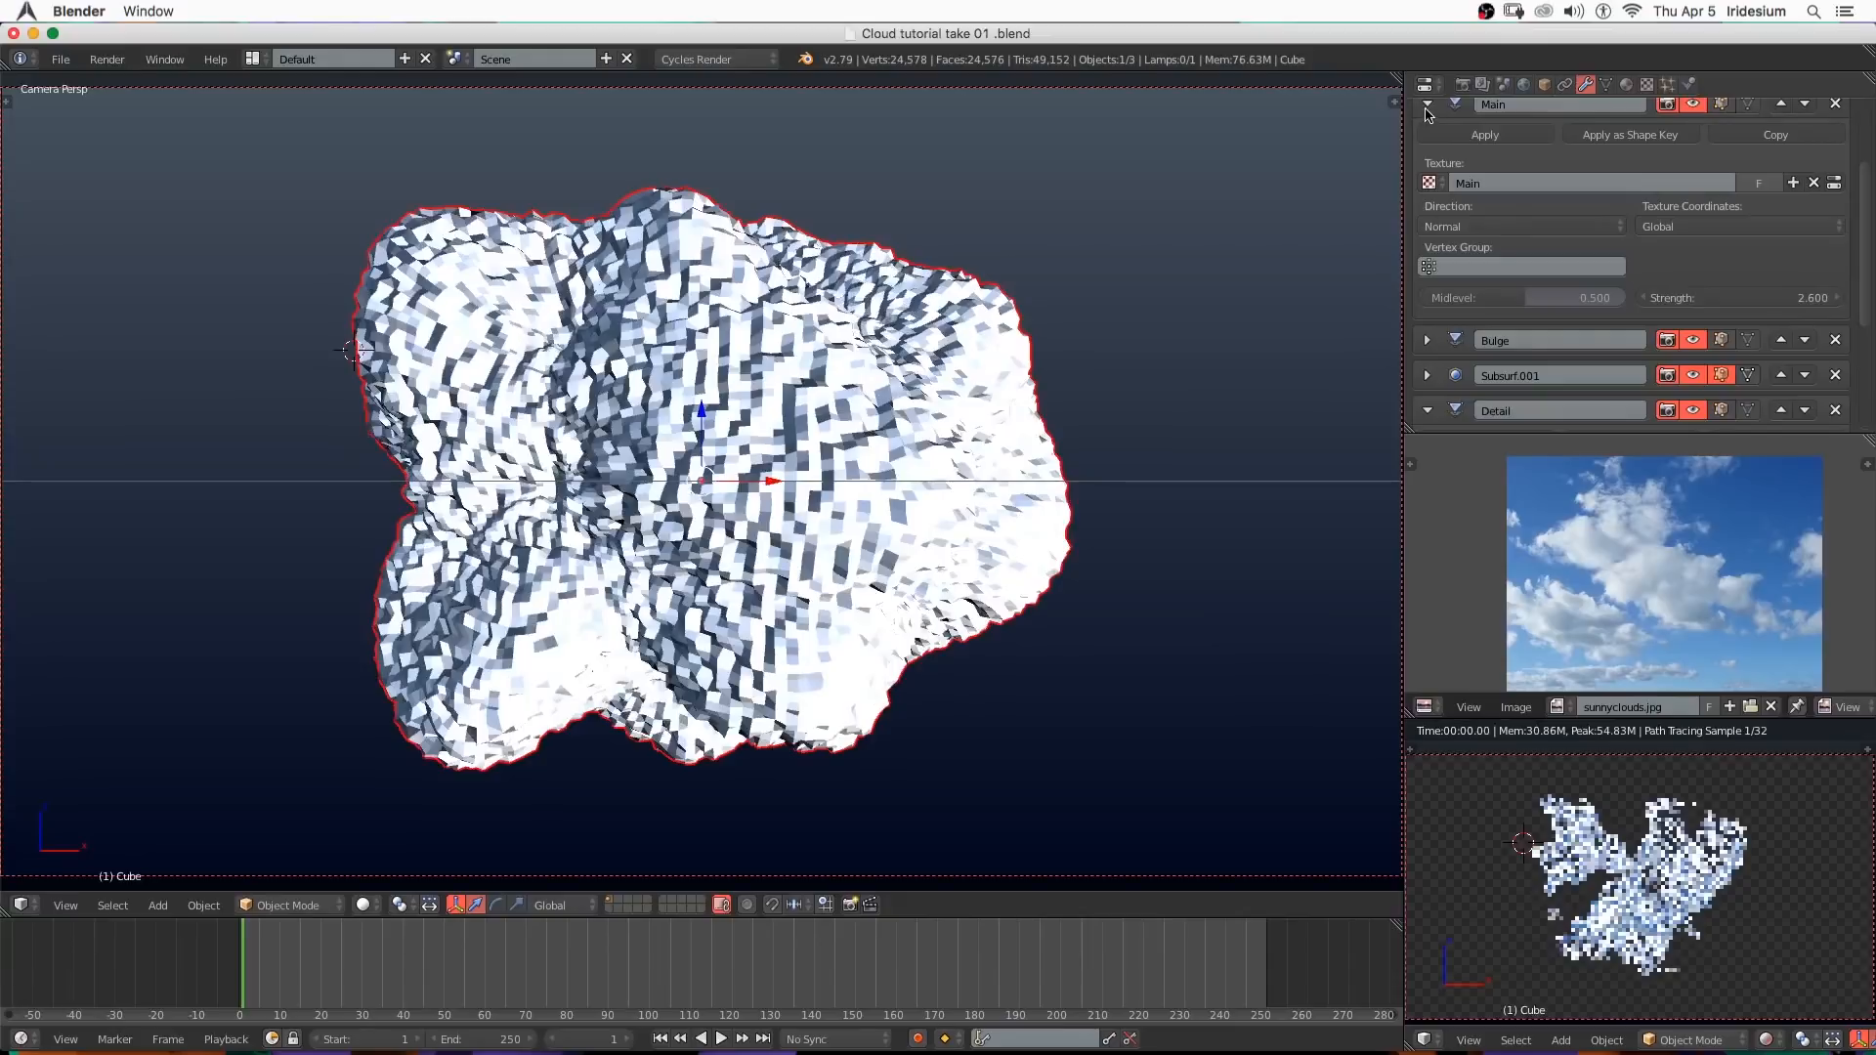
click(1426, 136)
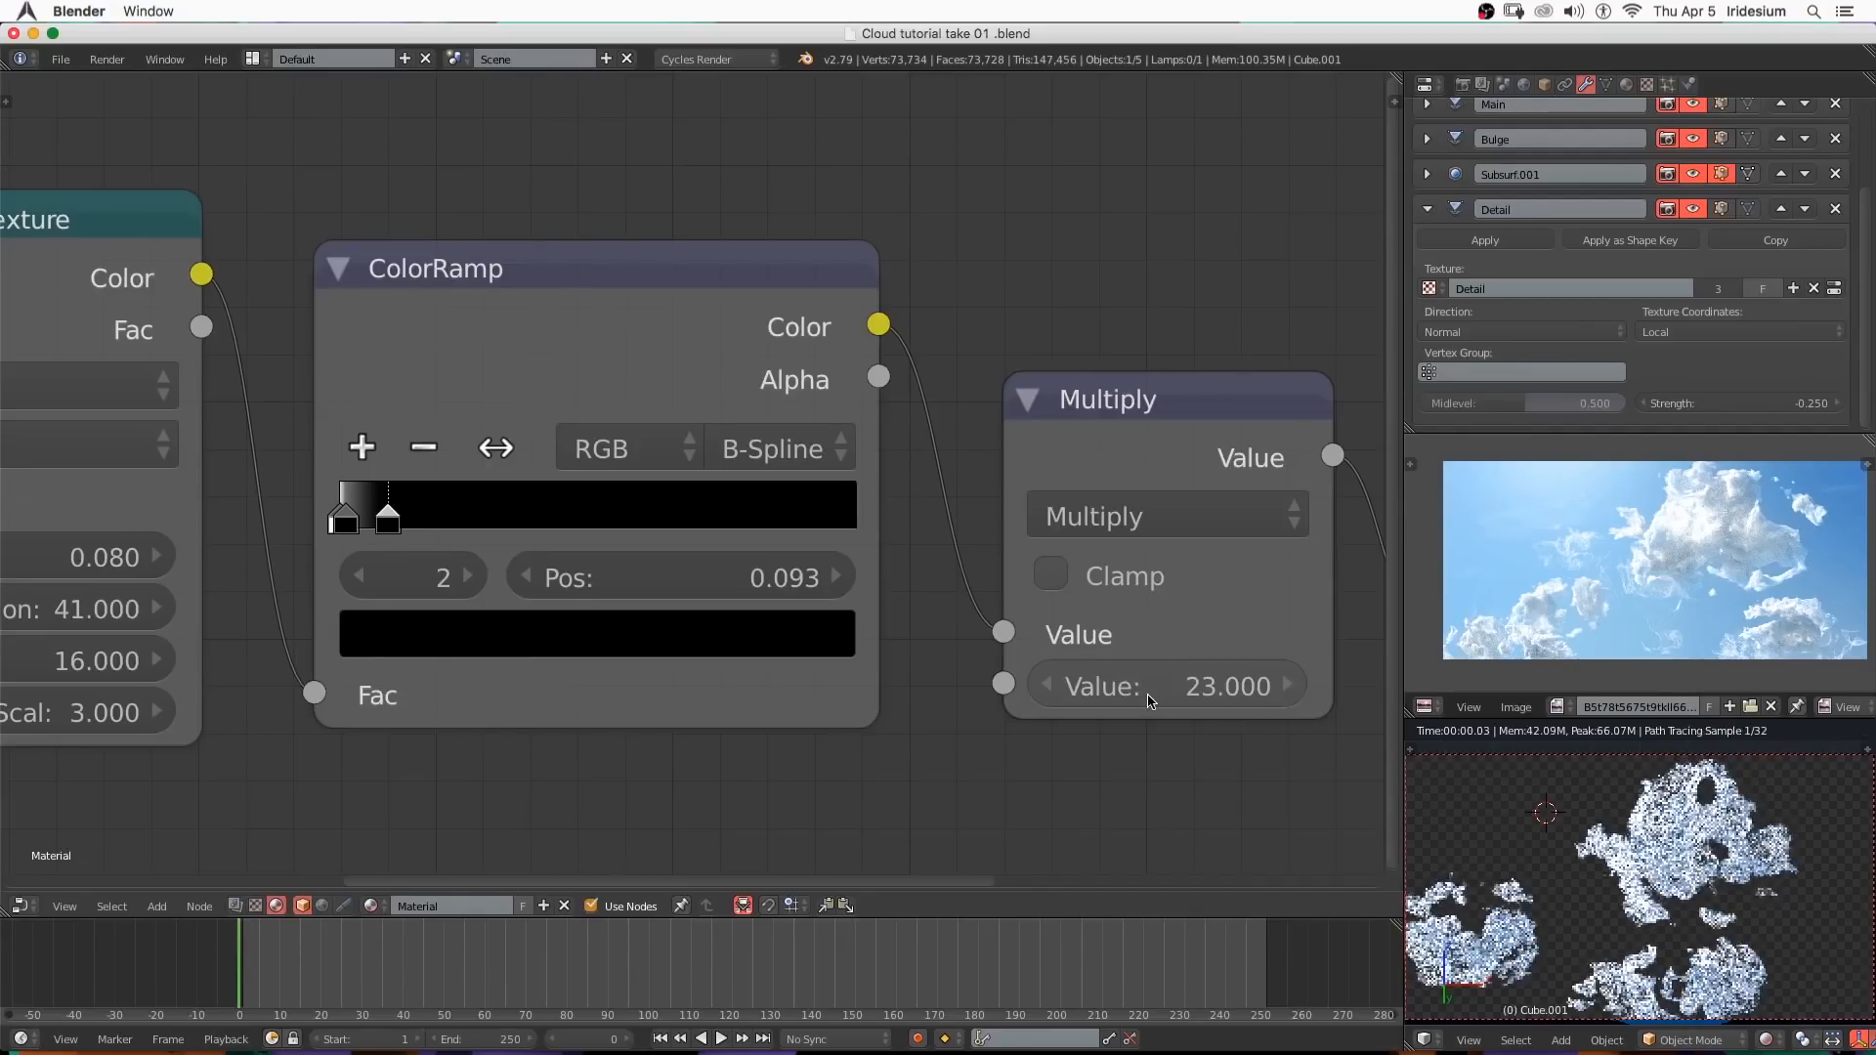
Switch the cloud material's ColorRamp interpolation to Linear.
click(770, 449)
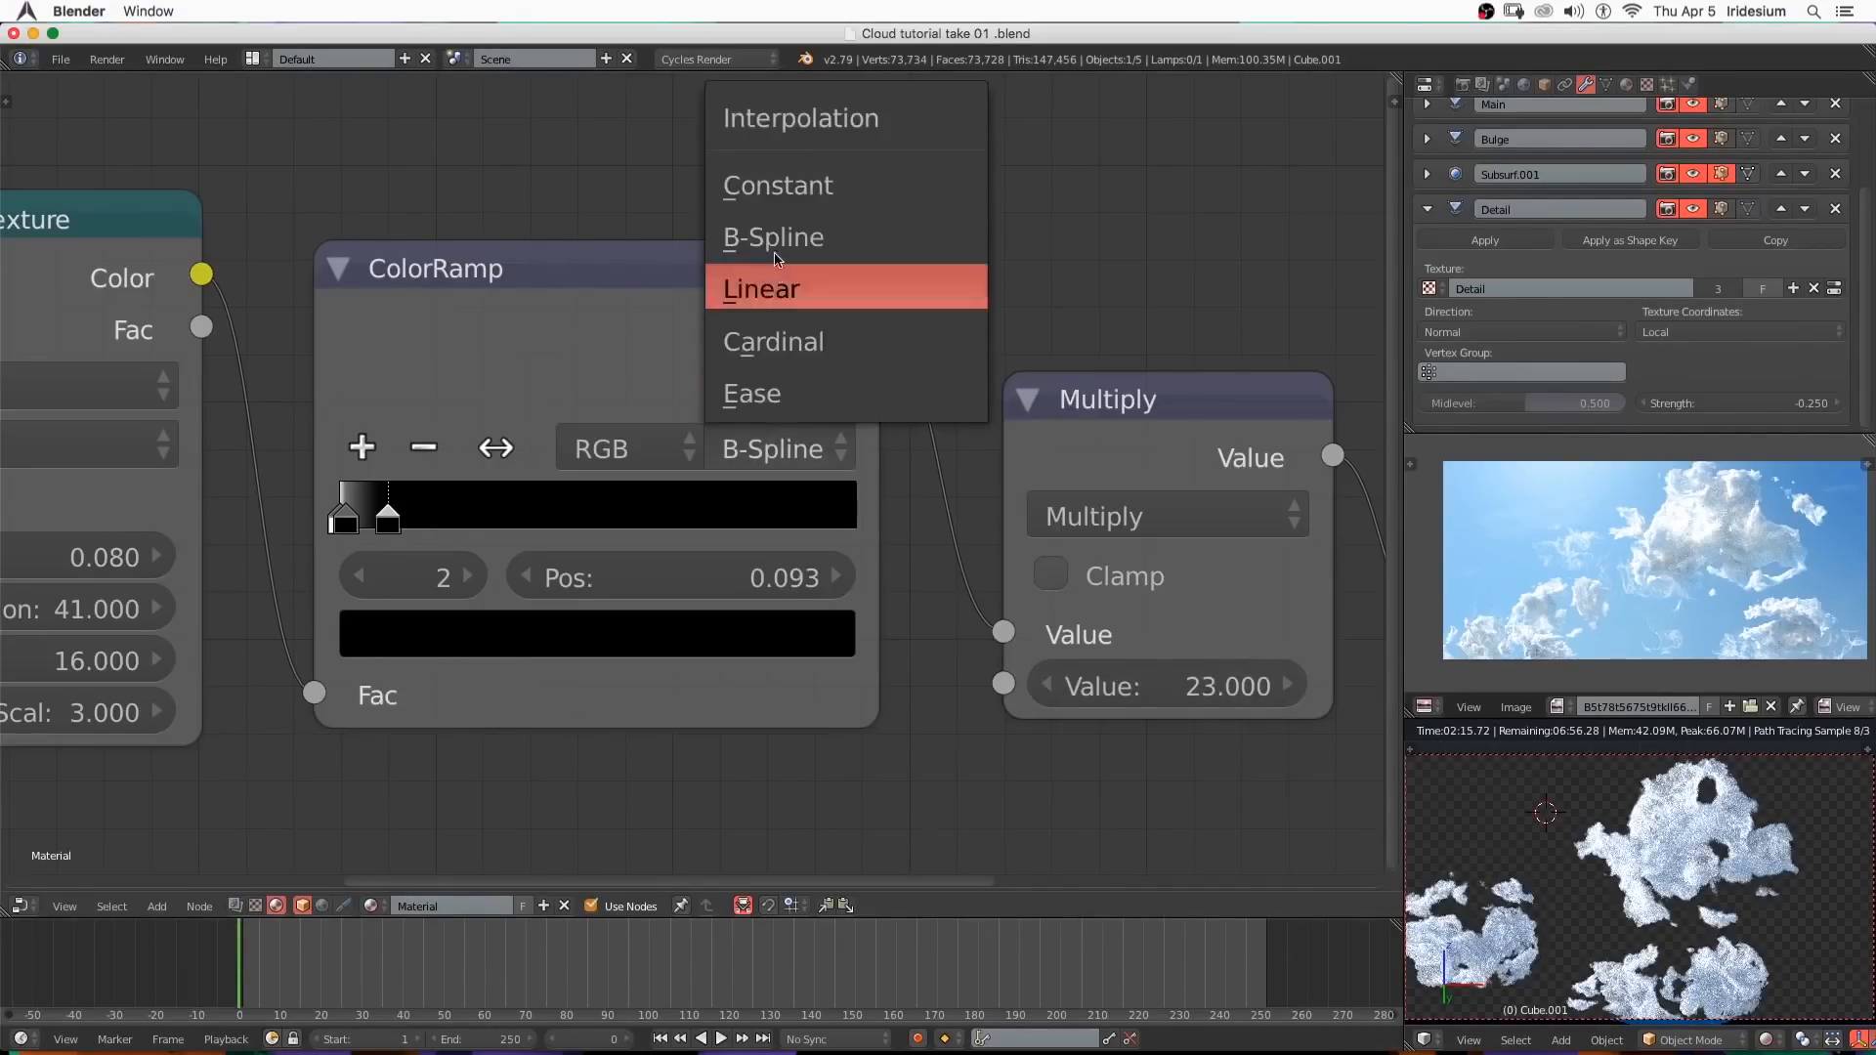
click(760, 289)
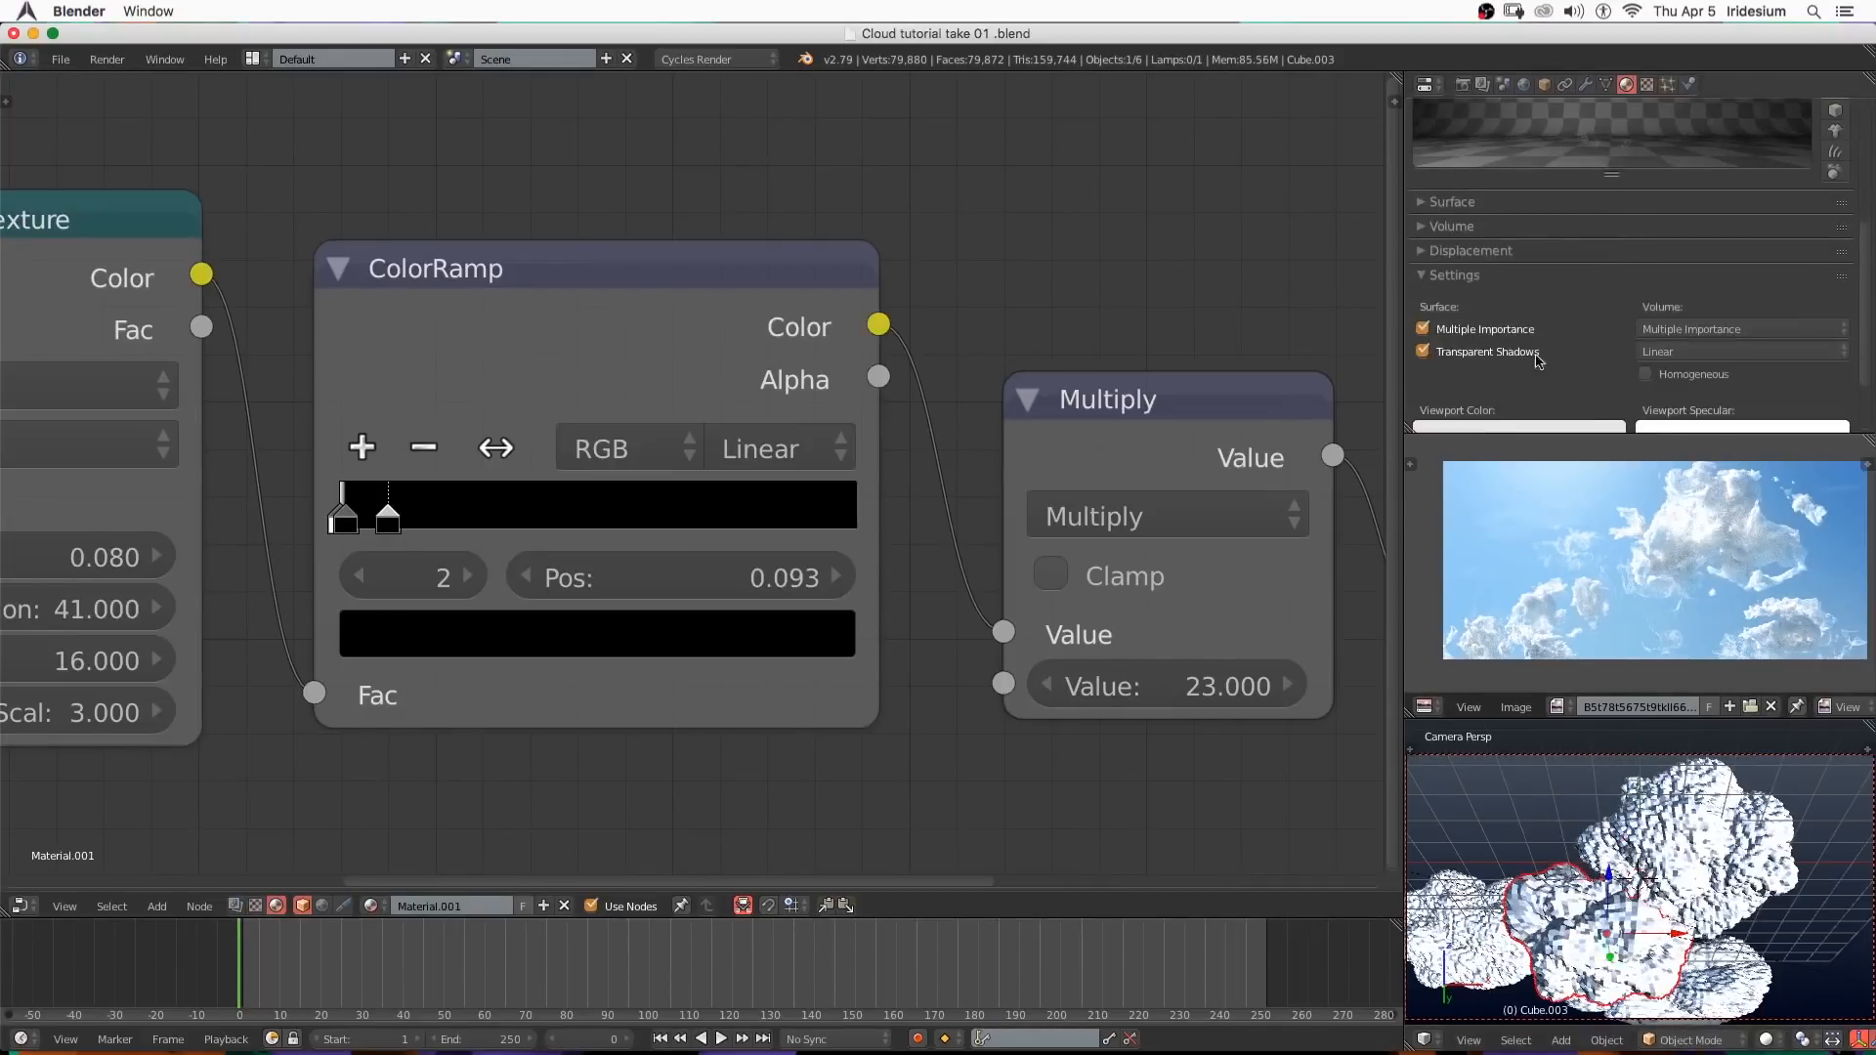
Give Material.001 a red viewport colour, a Constant ramp and a Multiply density value of 0.200.
click(1516, 426)
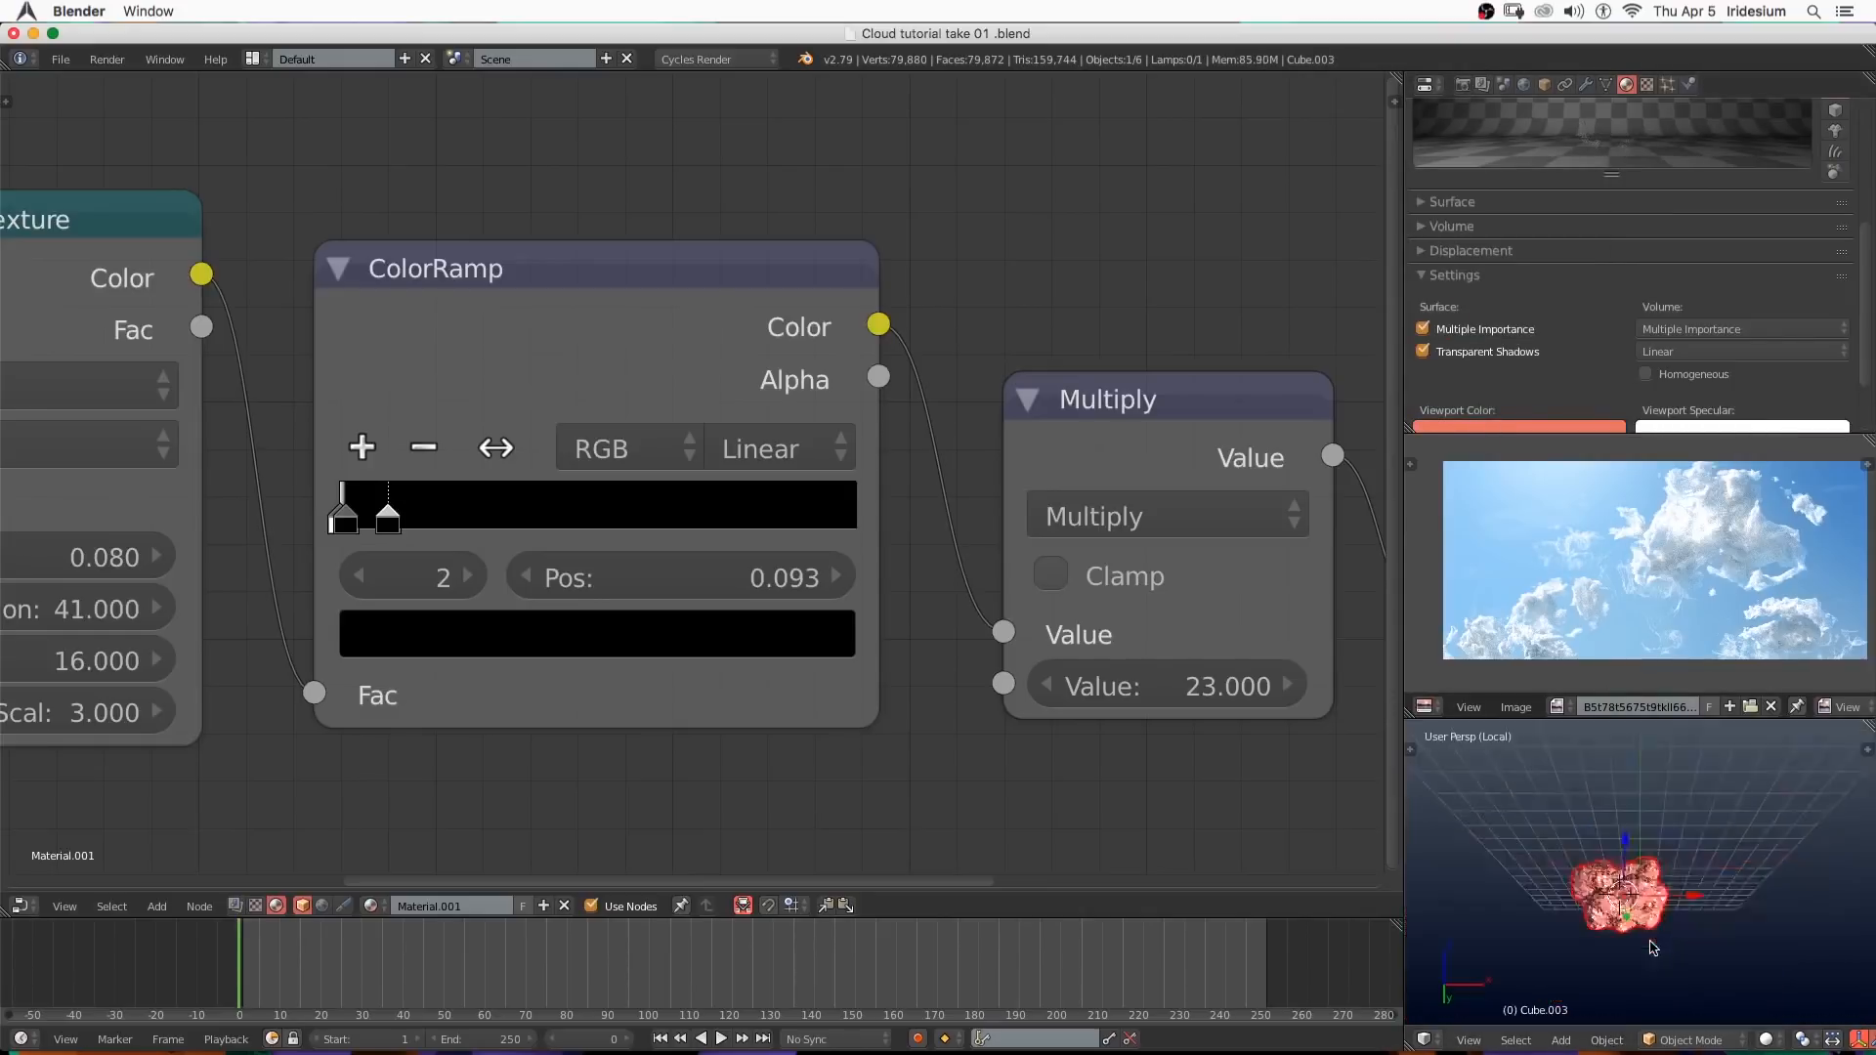
click(1165, 686)
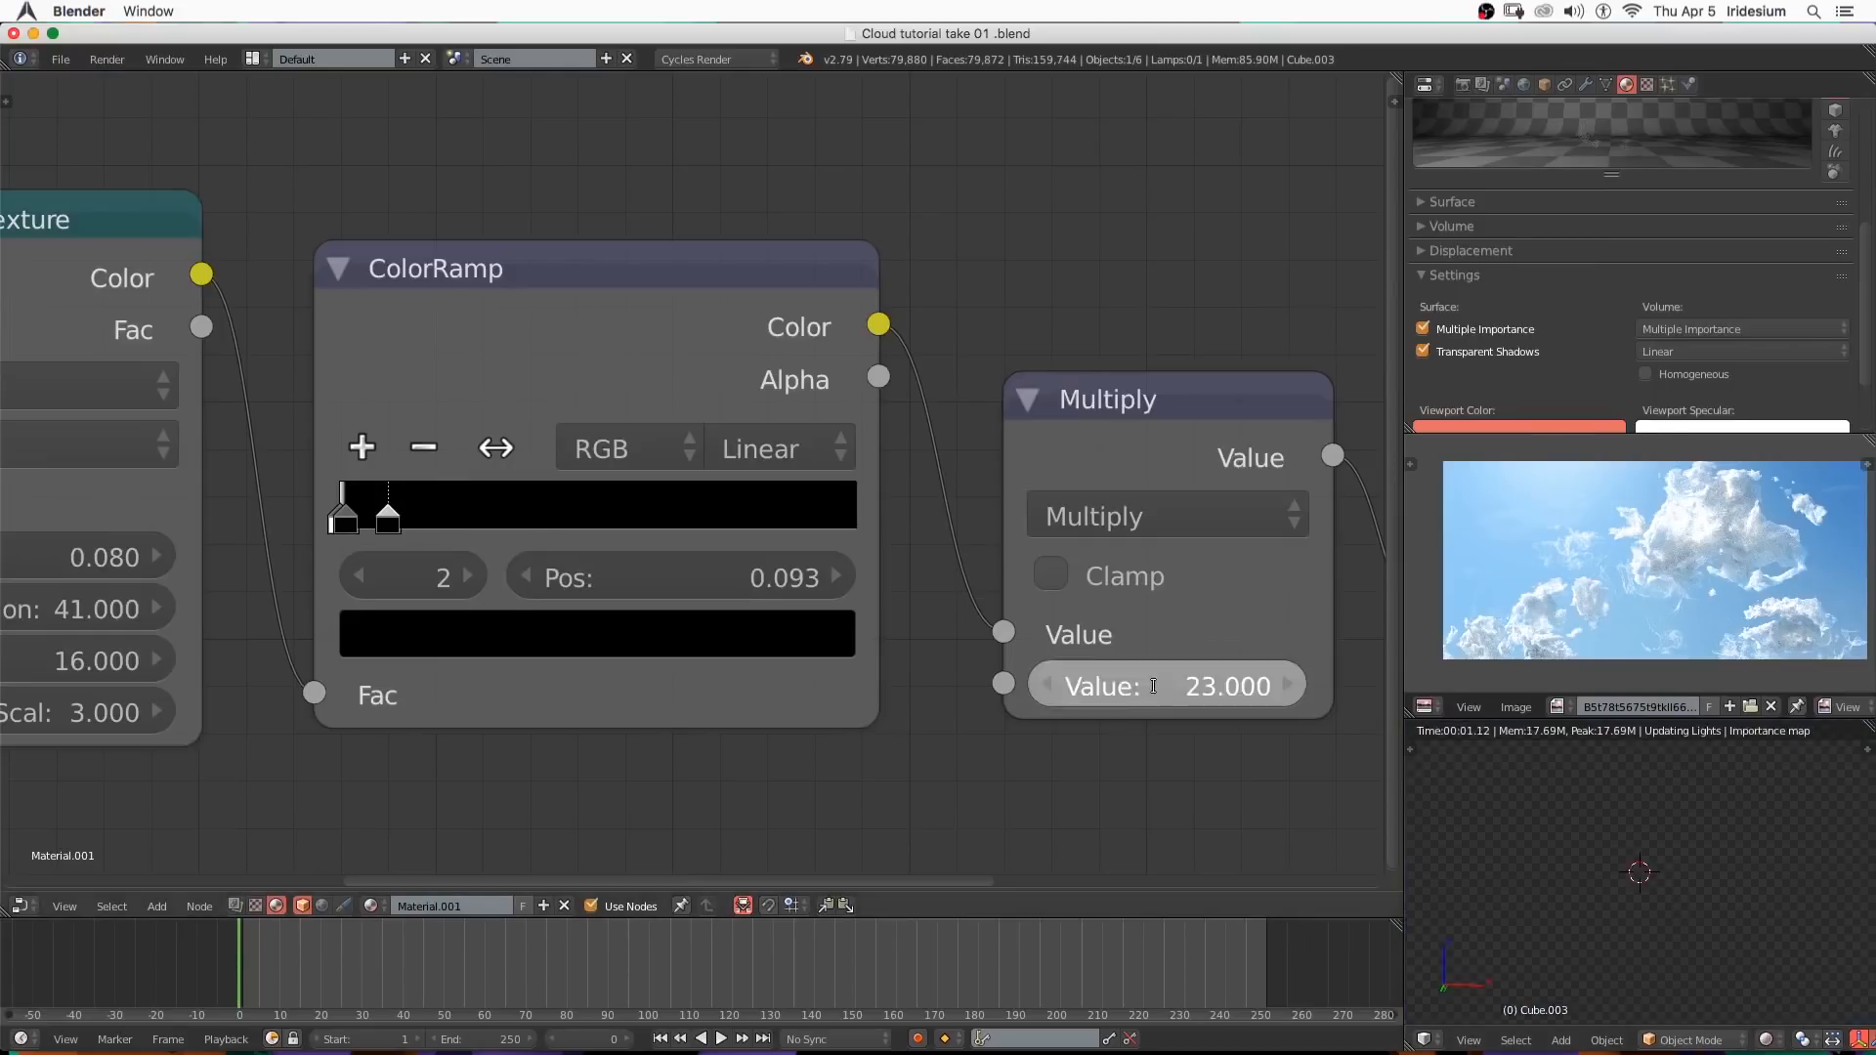
text(5)
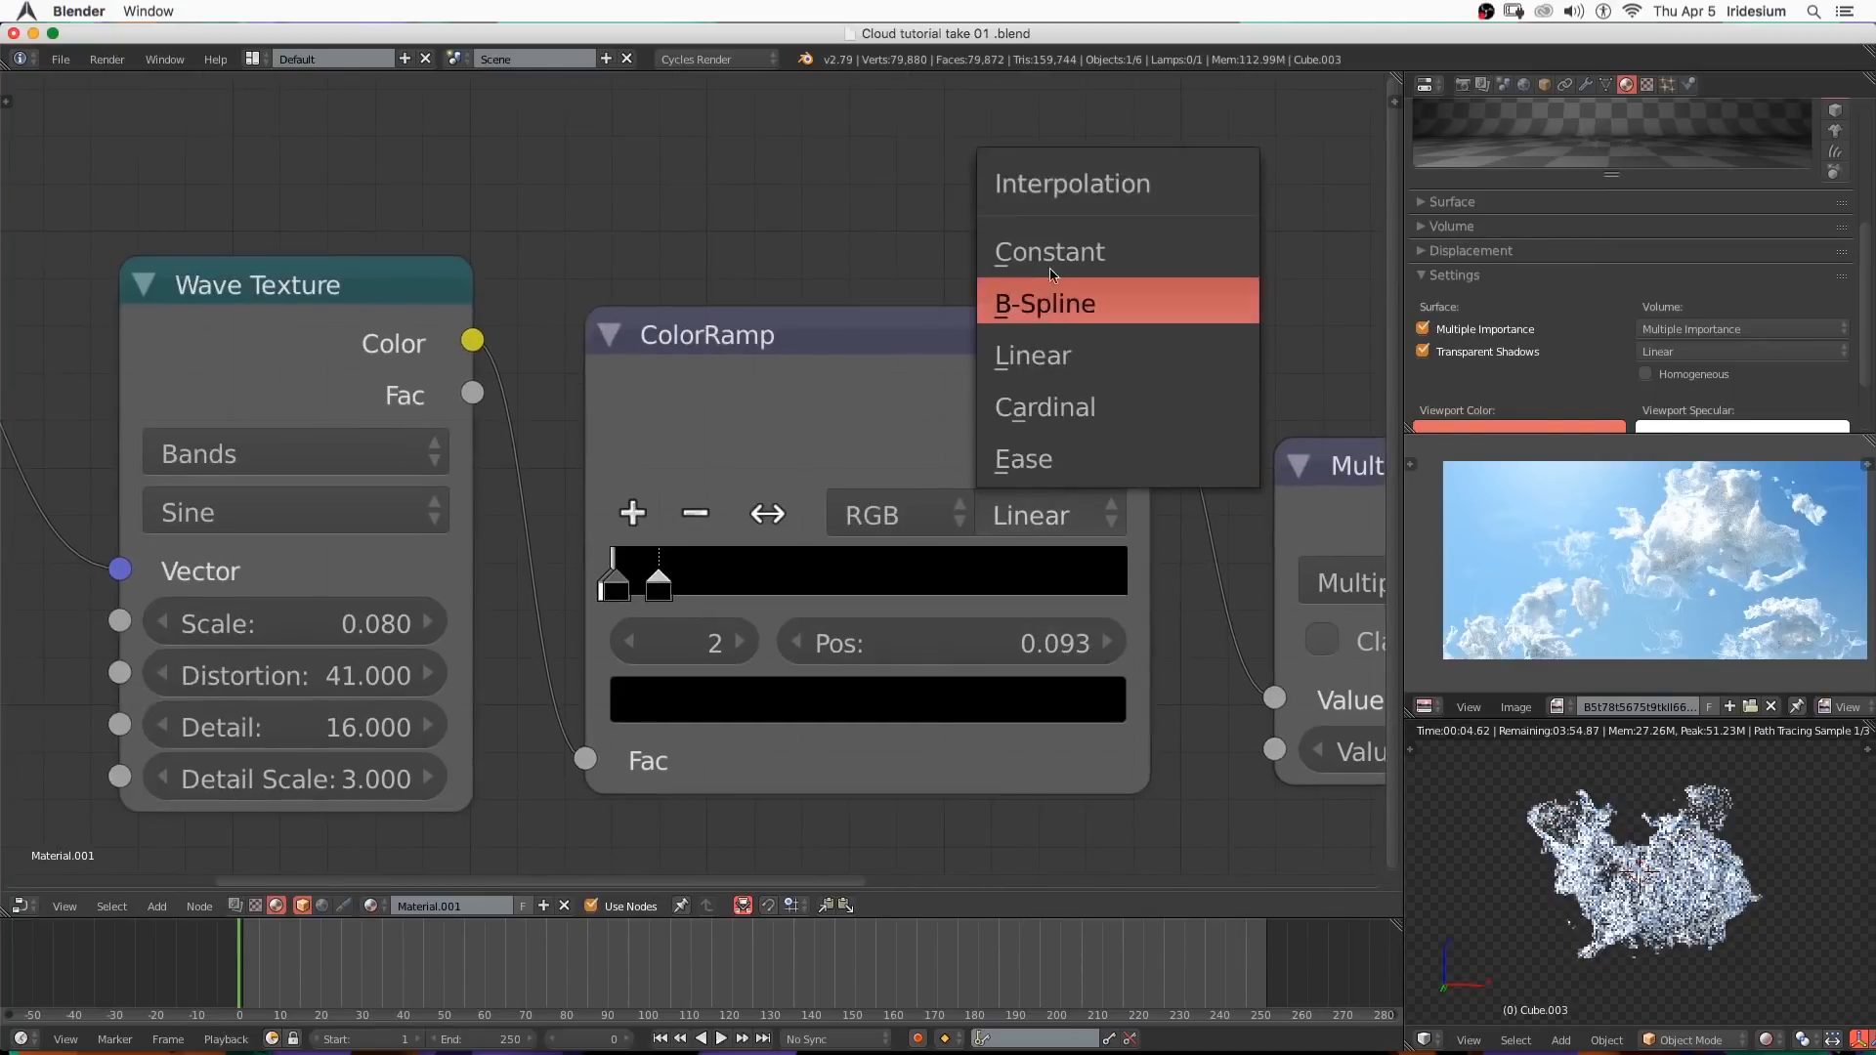
click(1048, 252)
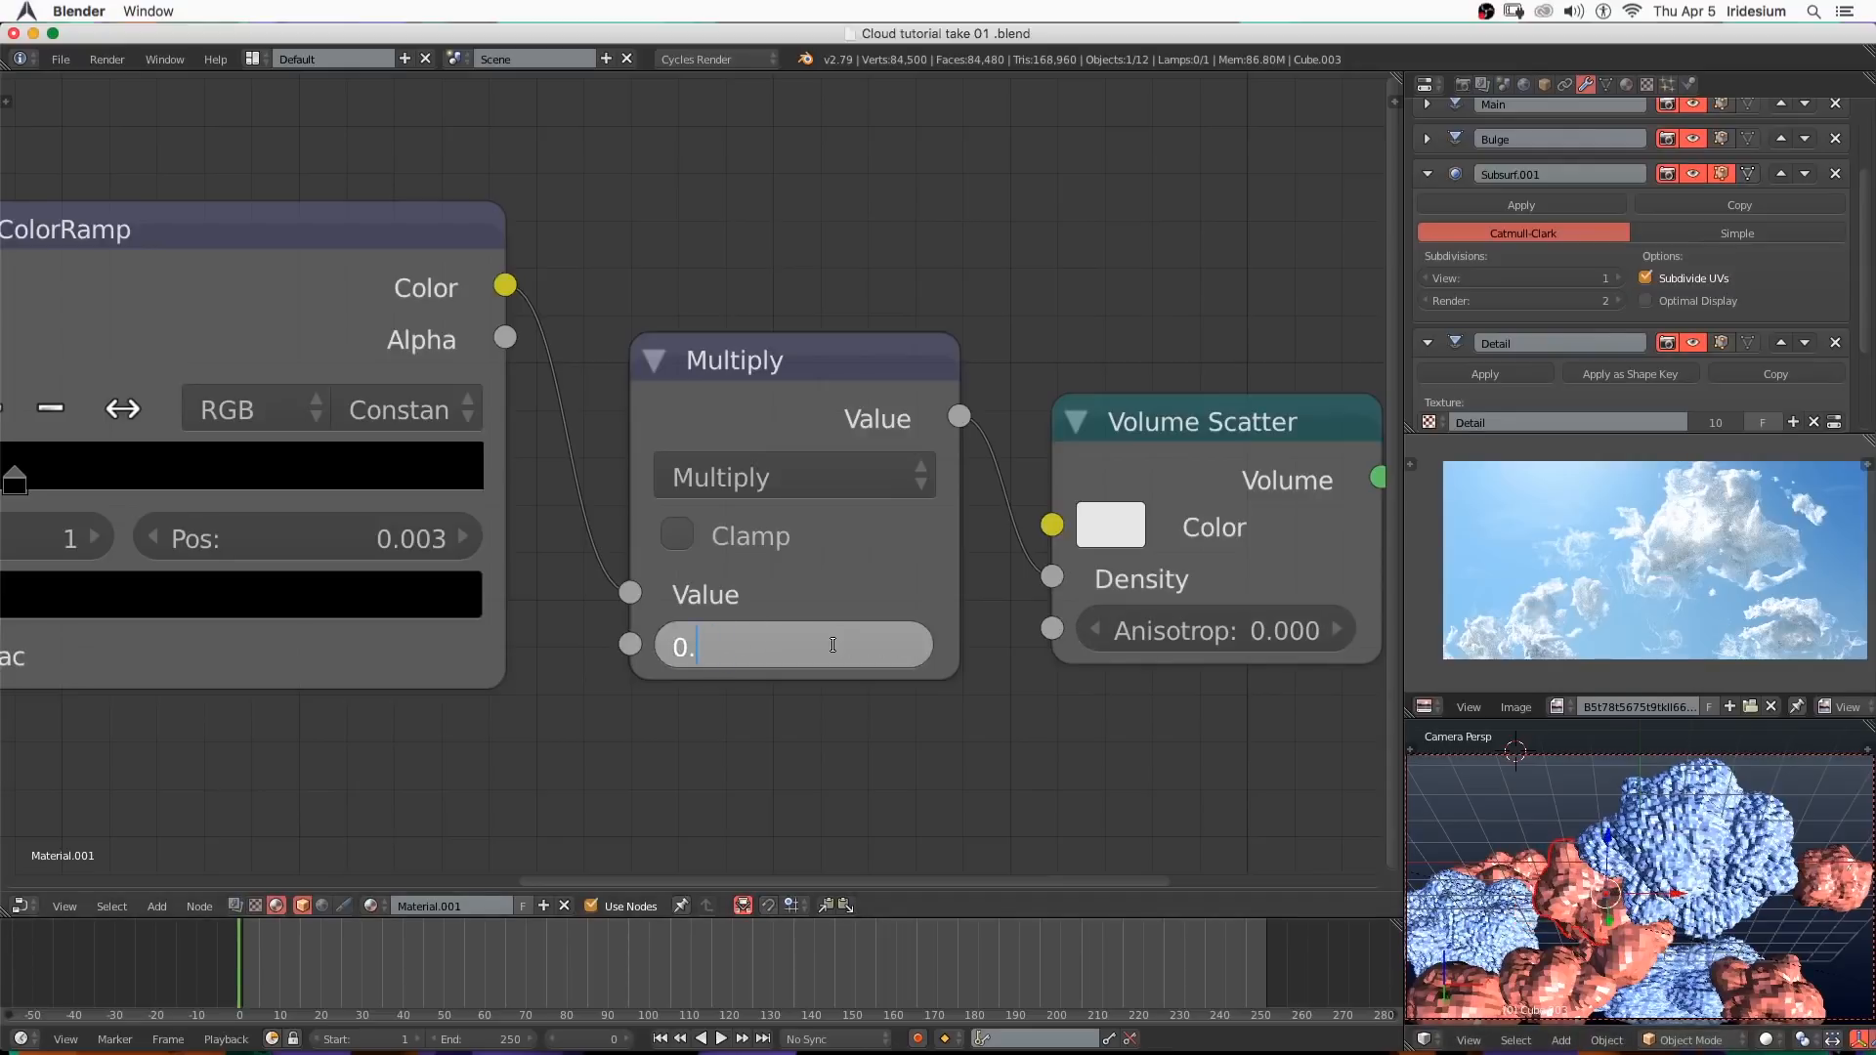
text(0.200)
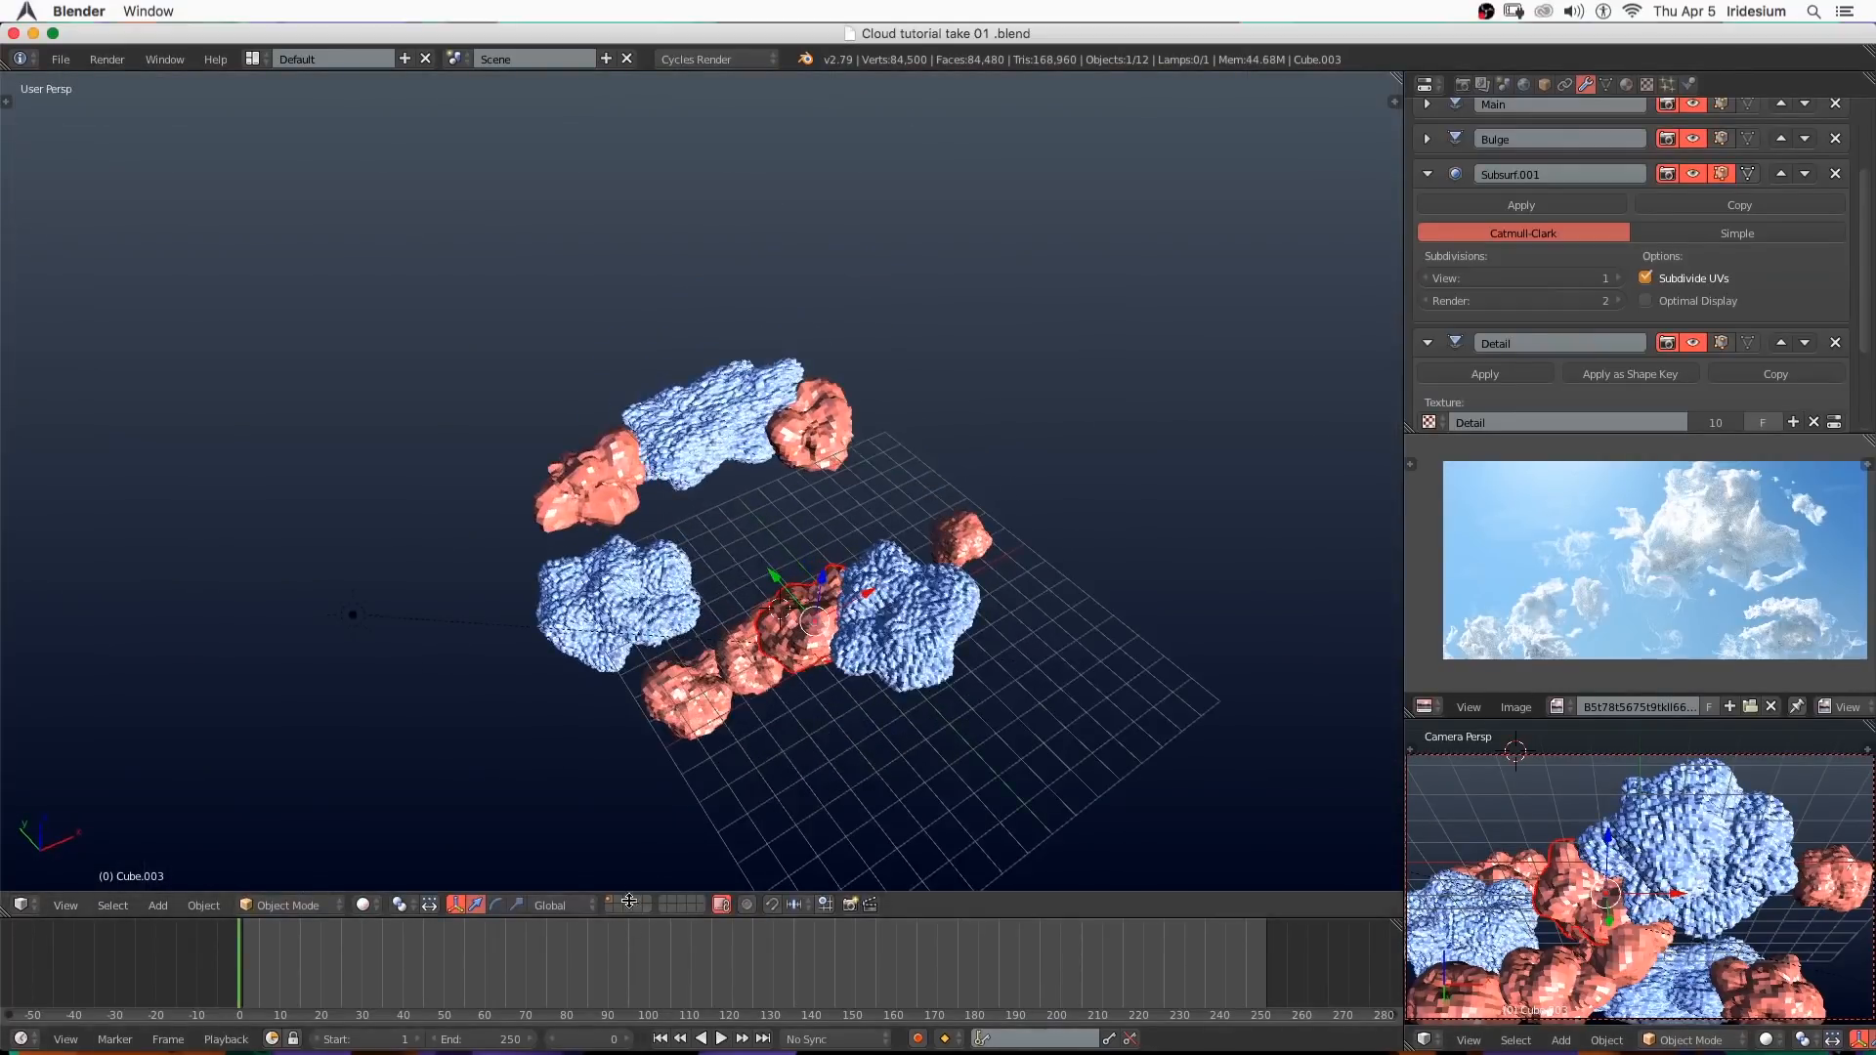
On an empty layer add a cube and extrude it into a tall column shape.
click(156, 905)
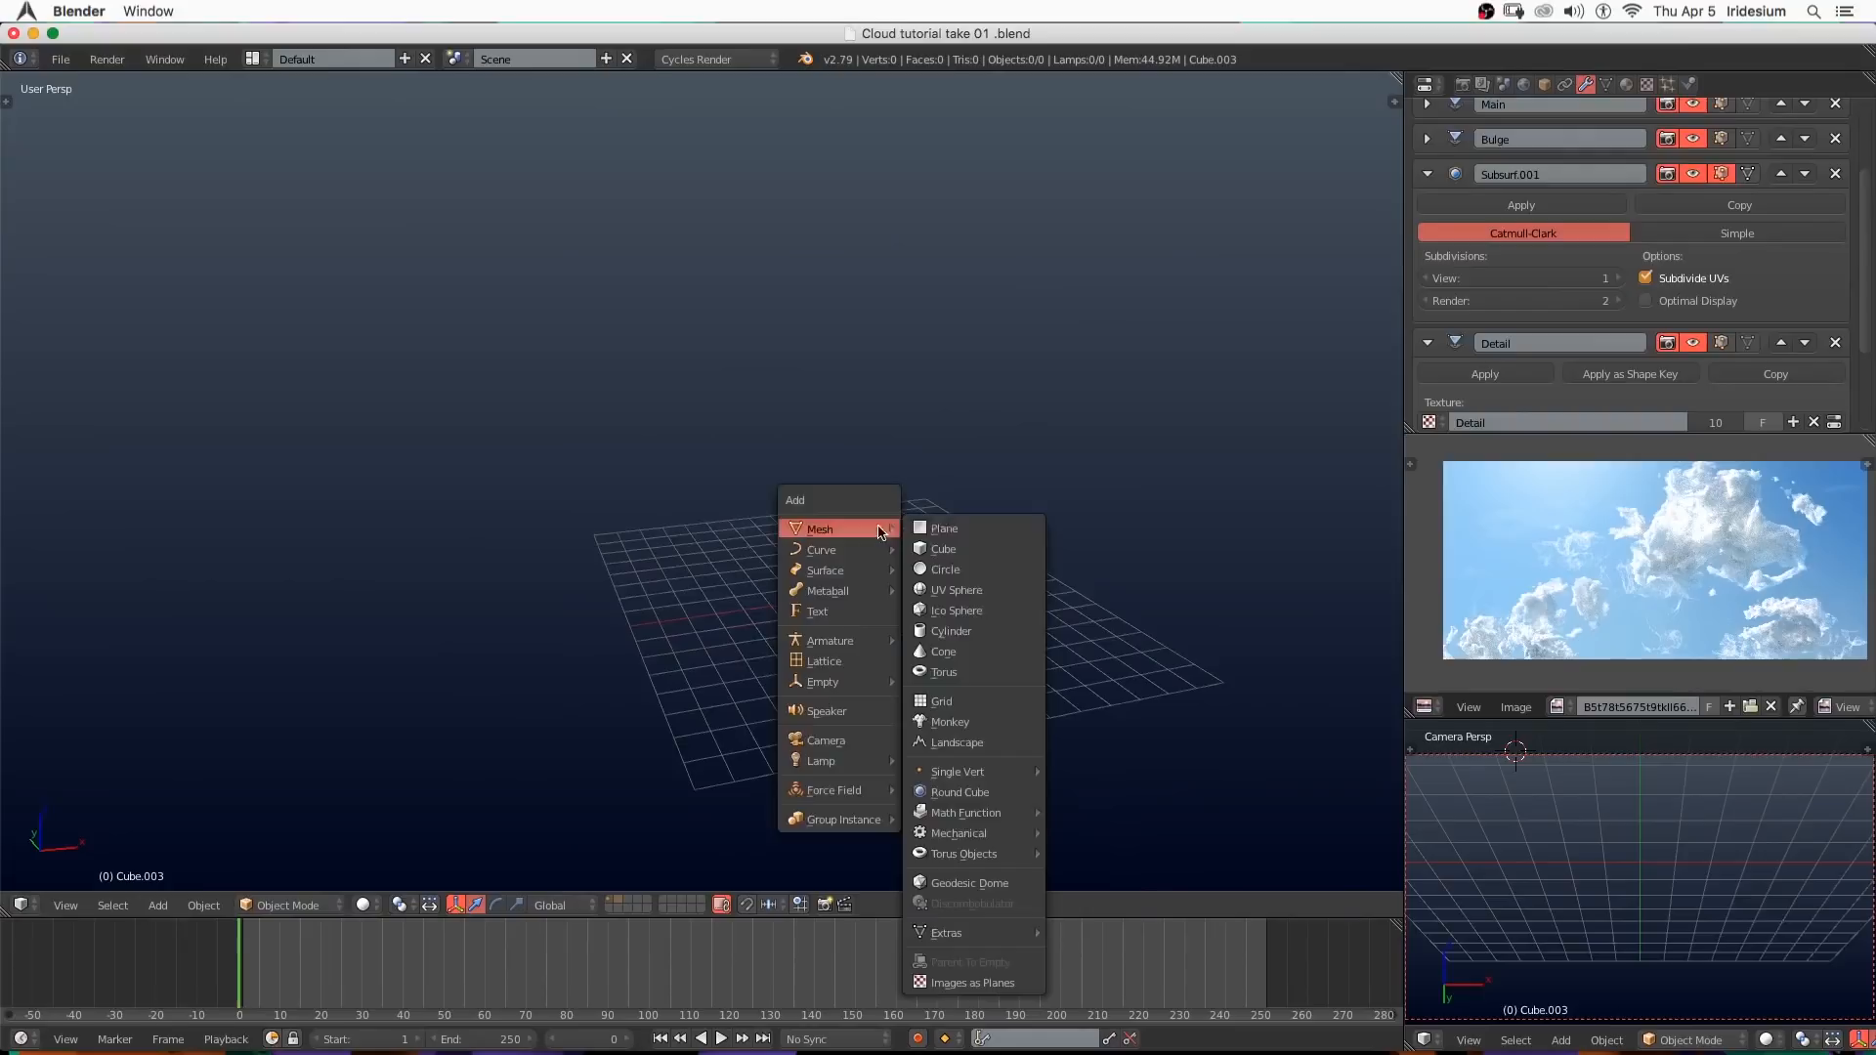
click(942, 547)
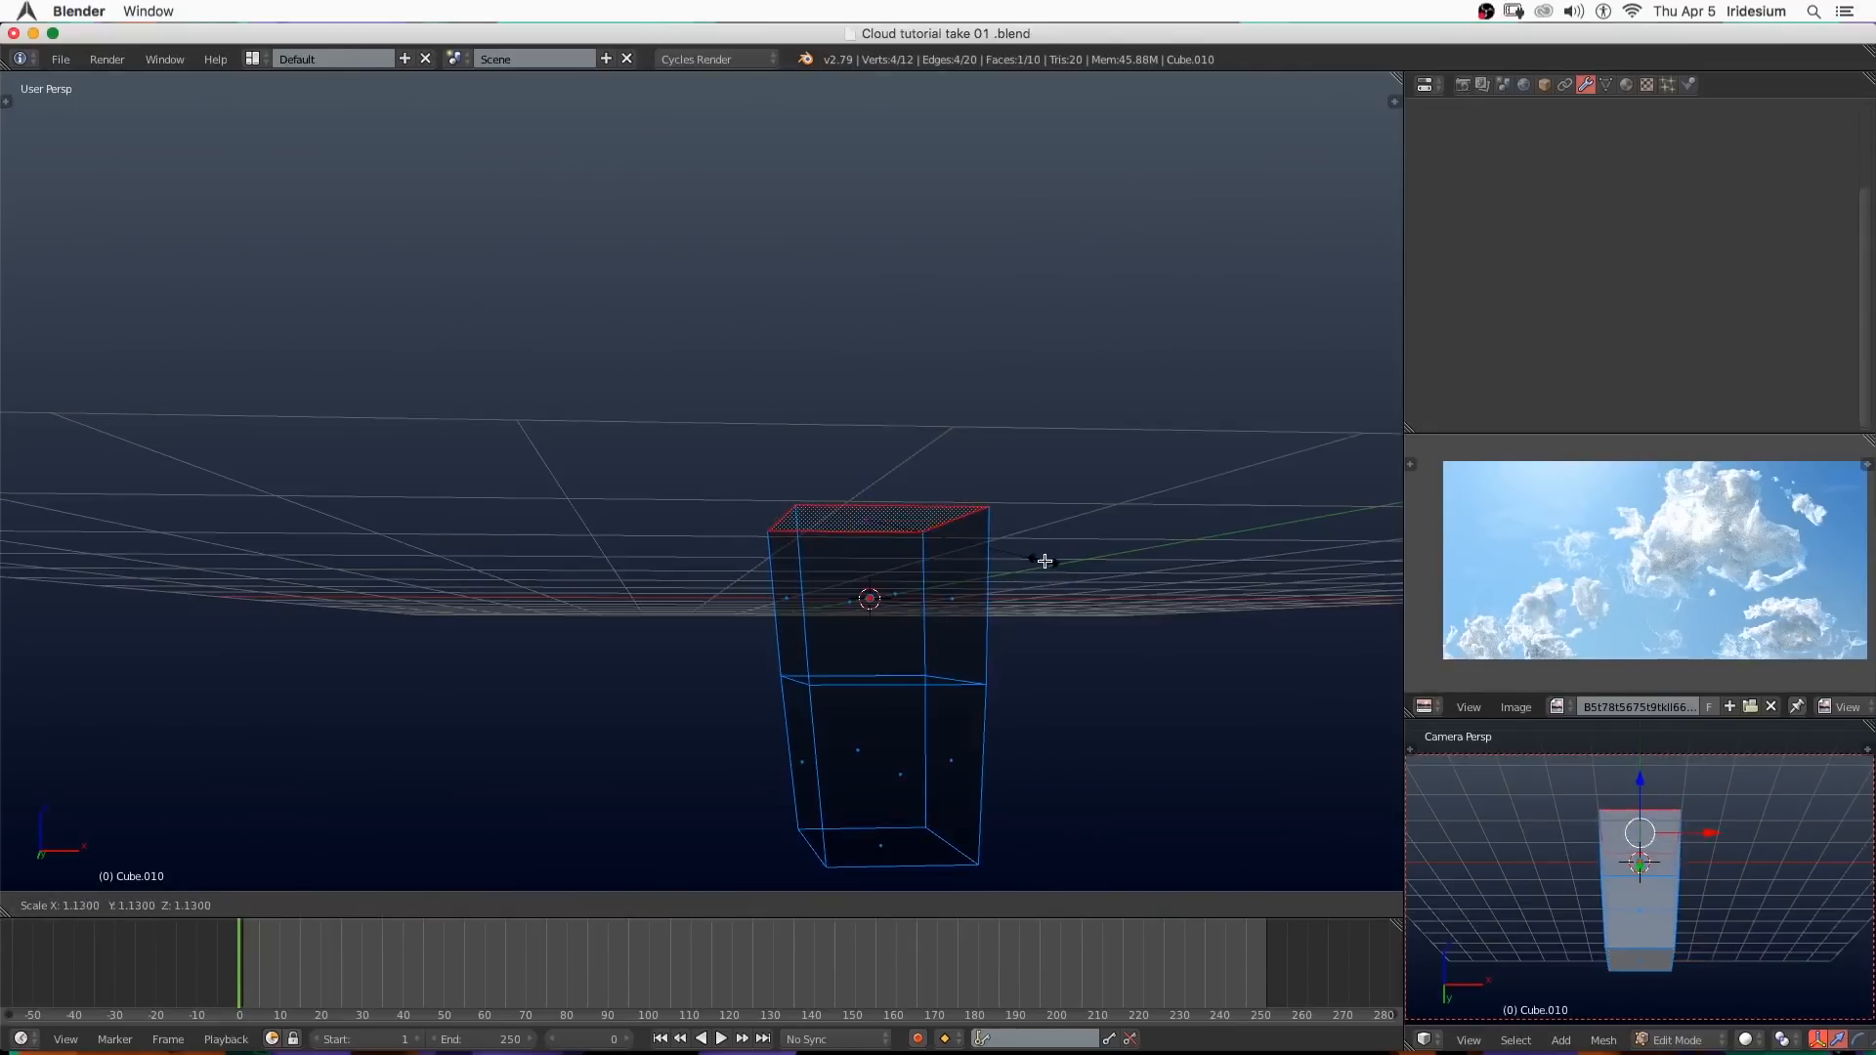
key(Tab)
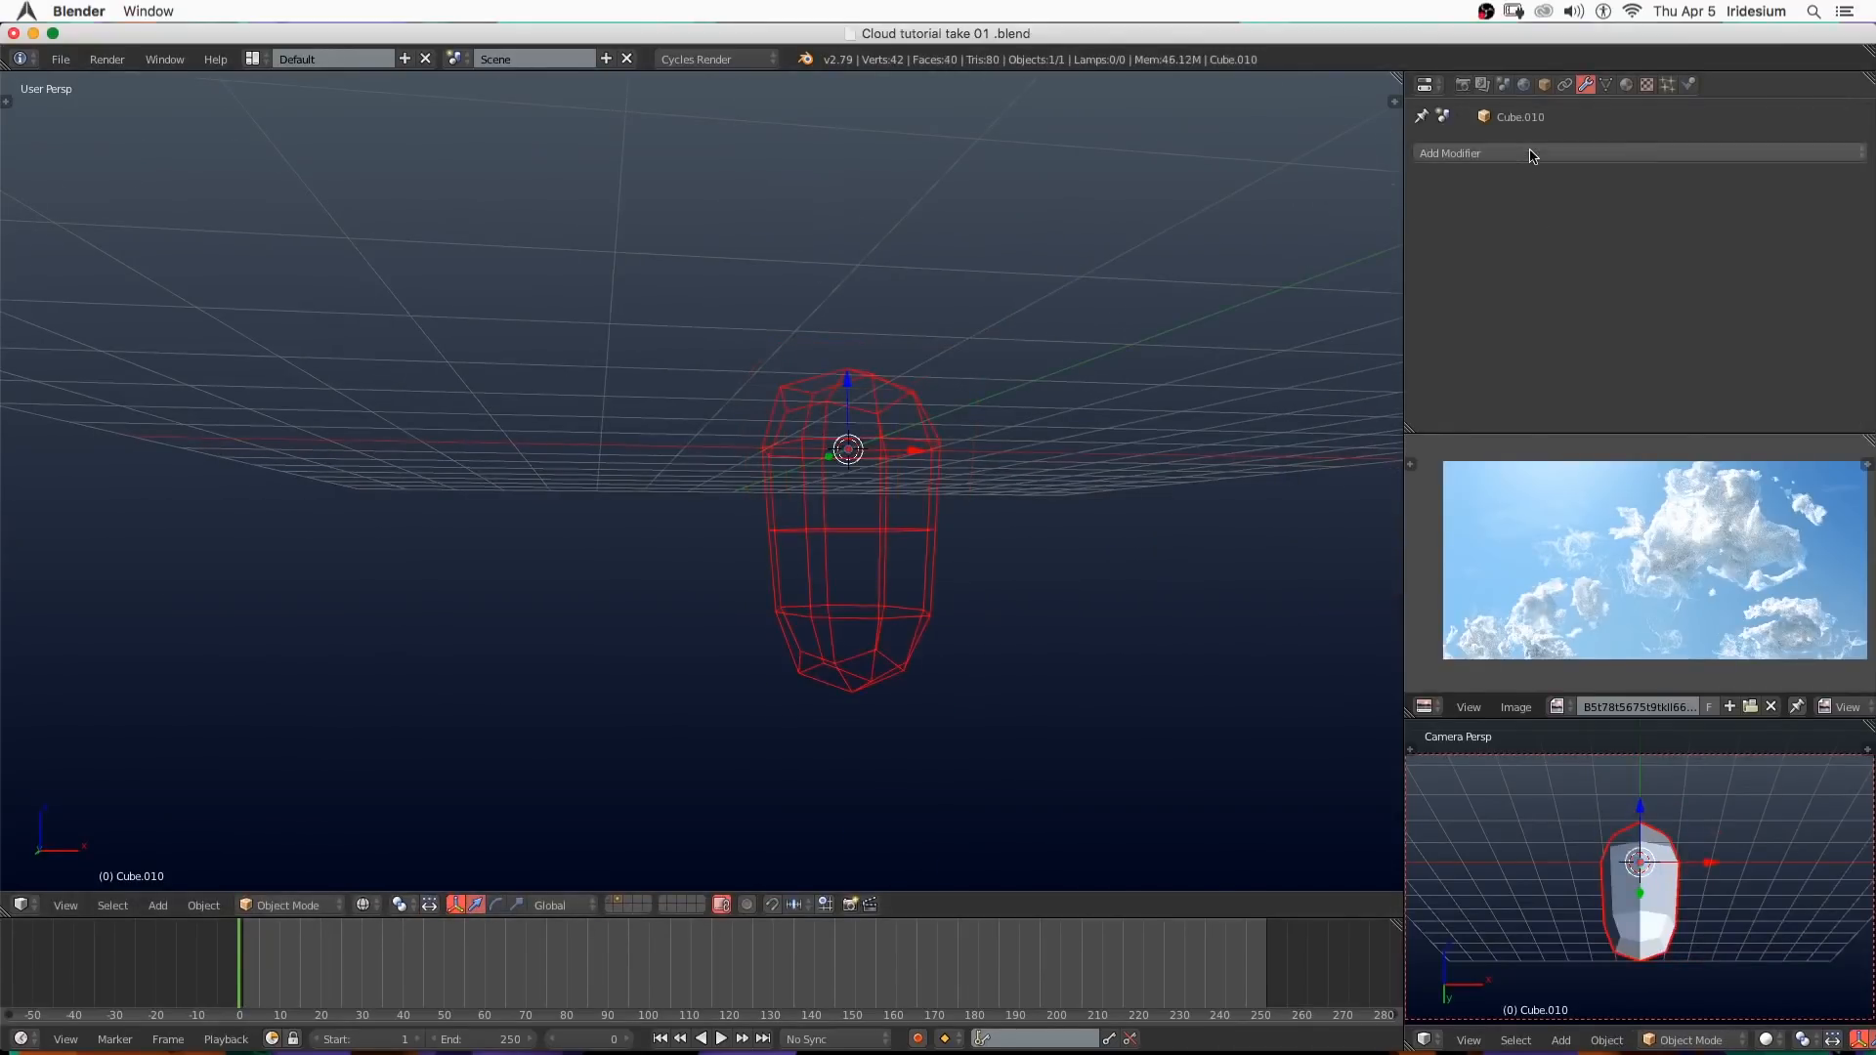
Add a Displace modifier using texture Main in Global coordinates, reshape the top, and move the column to its own layer.
click(1448, 153)
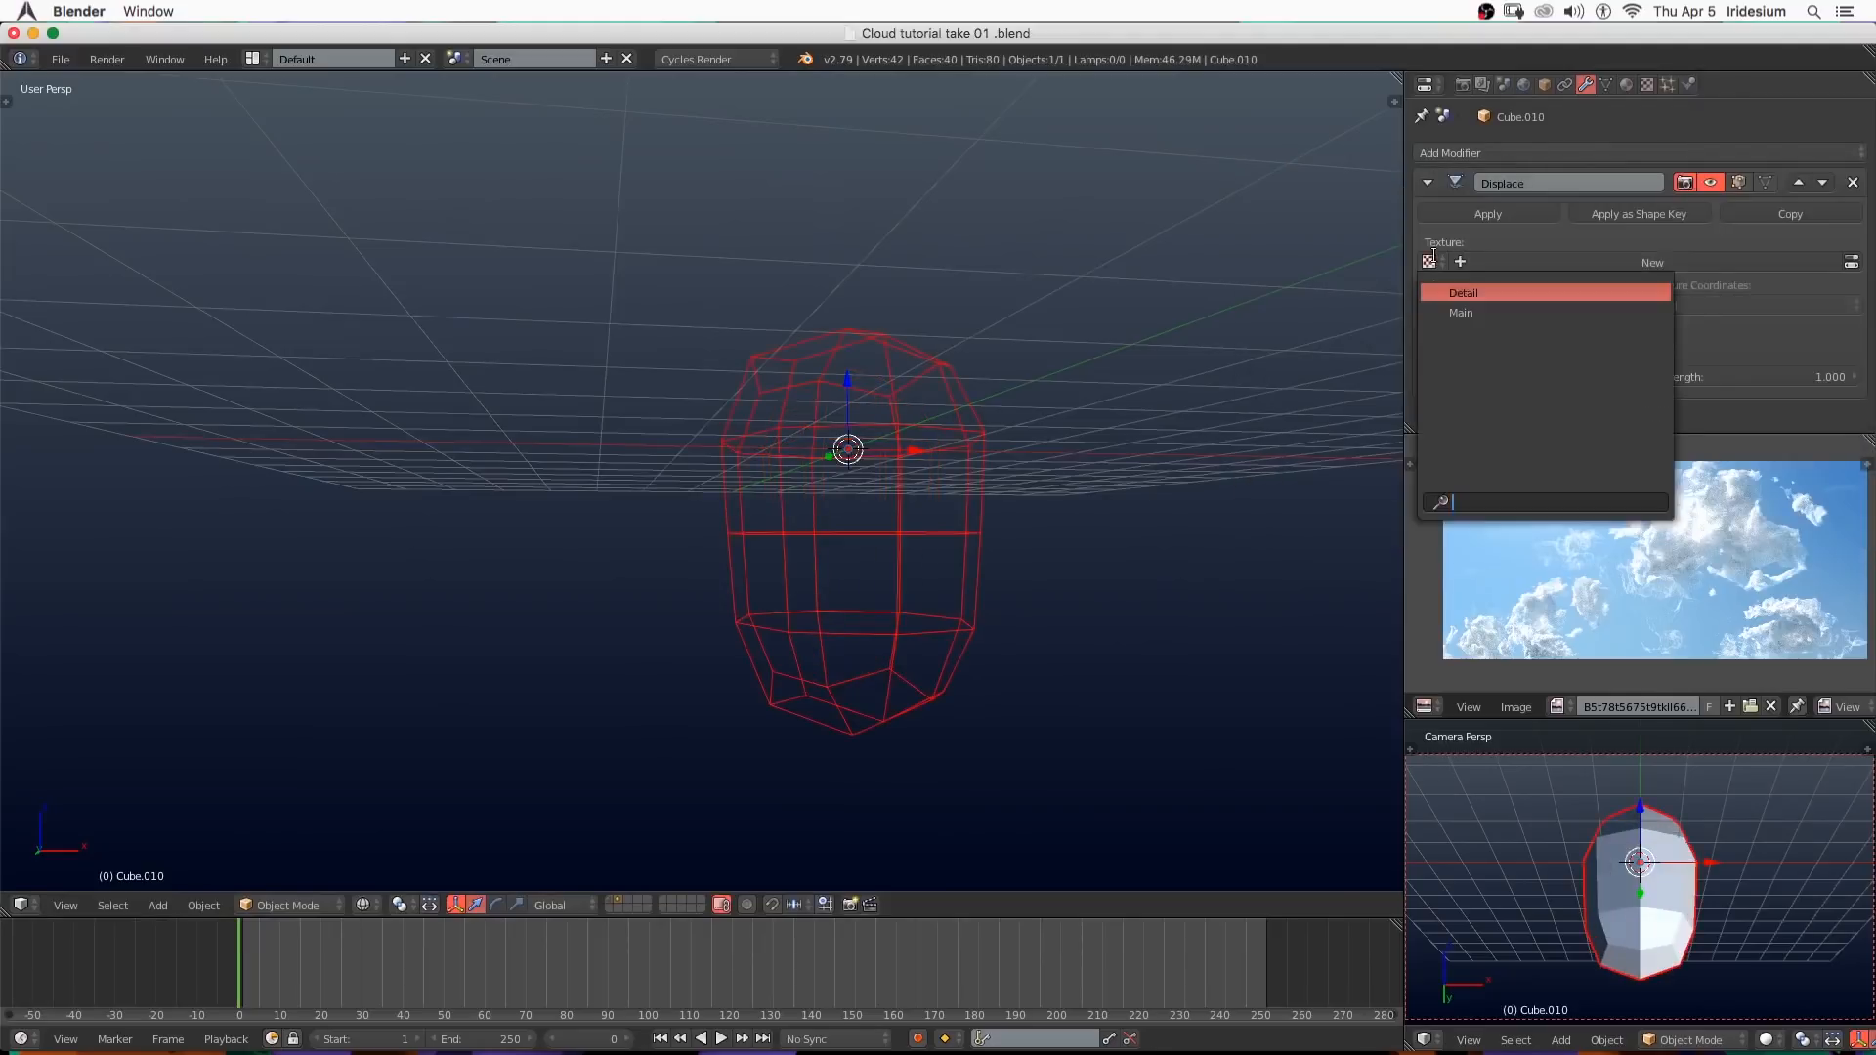
click(1462, 313)
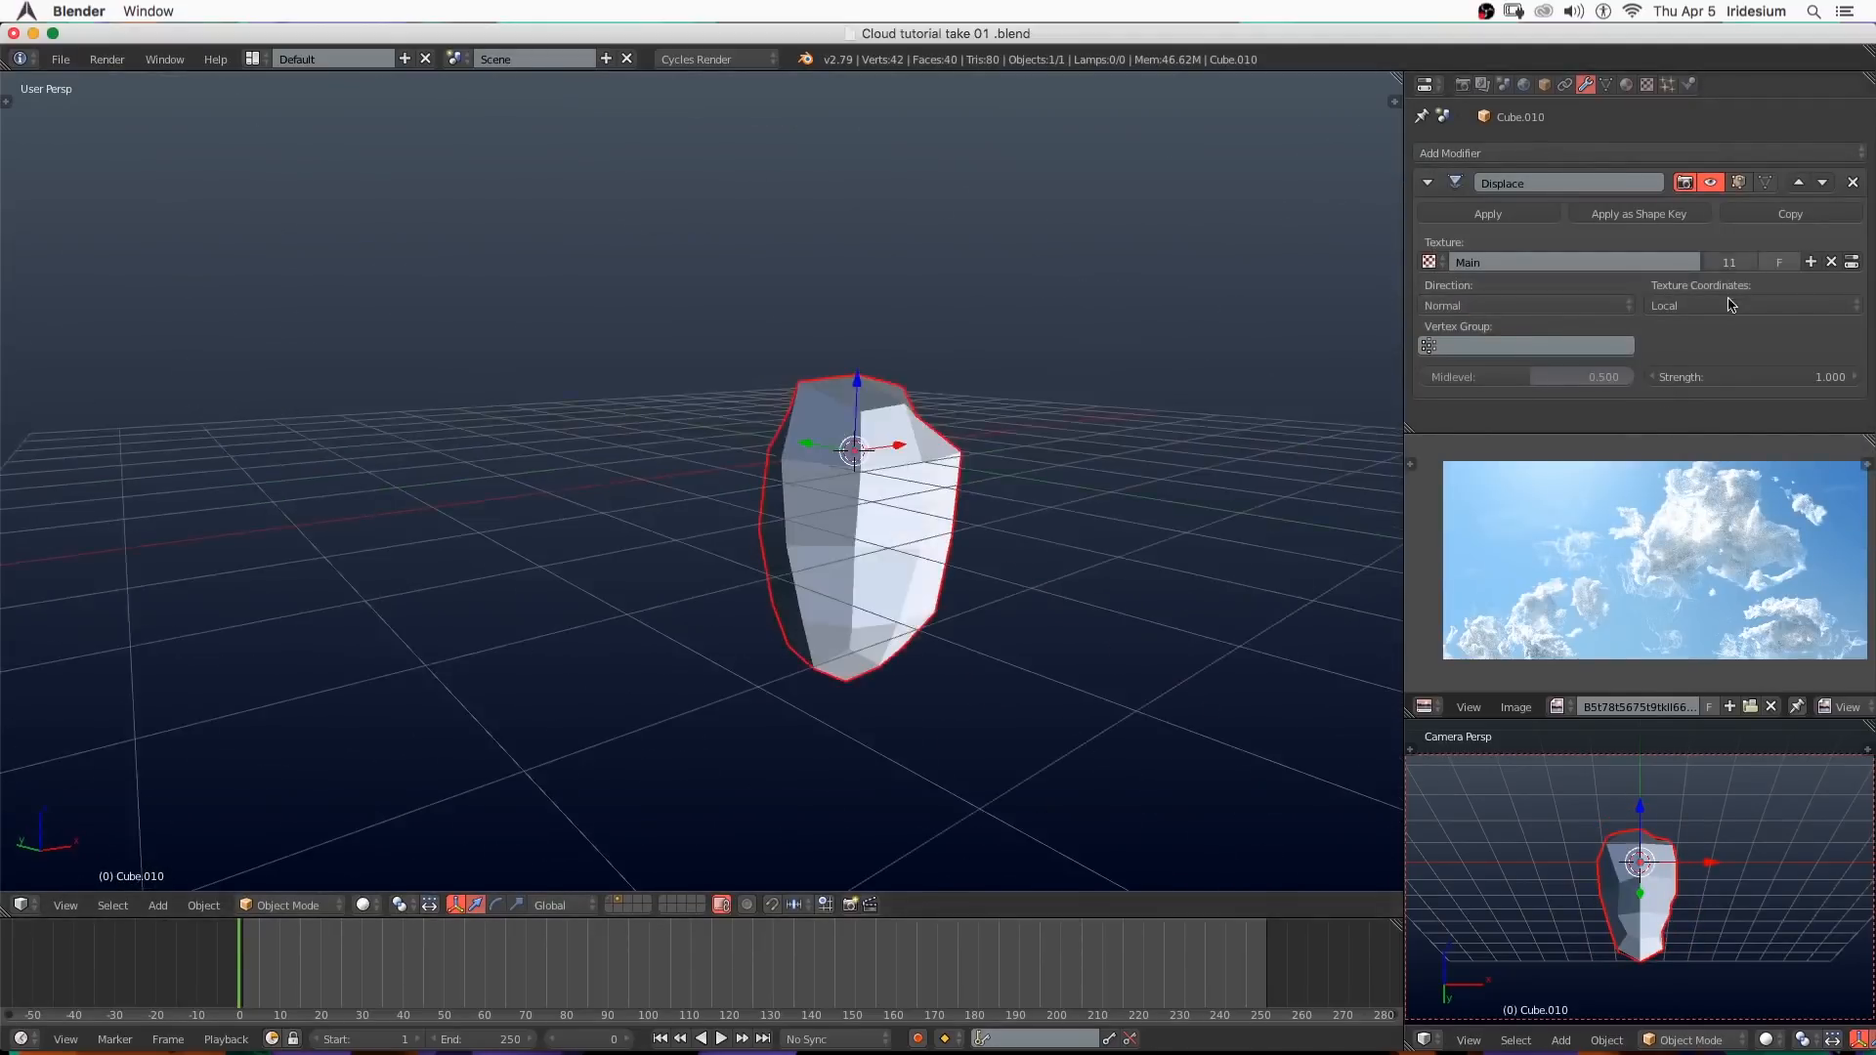
click(1750, 305)
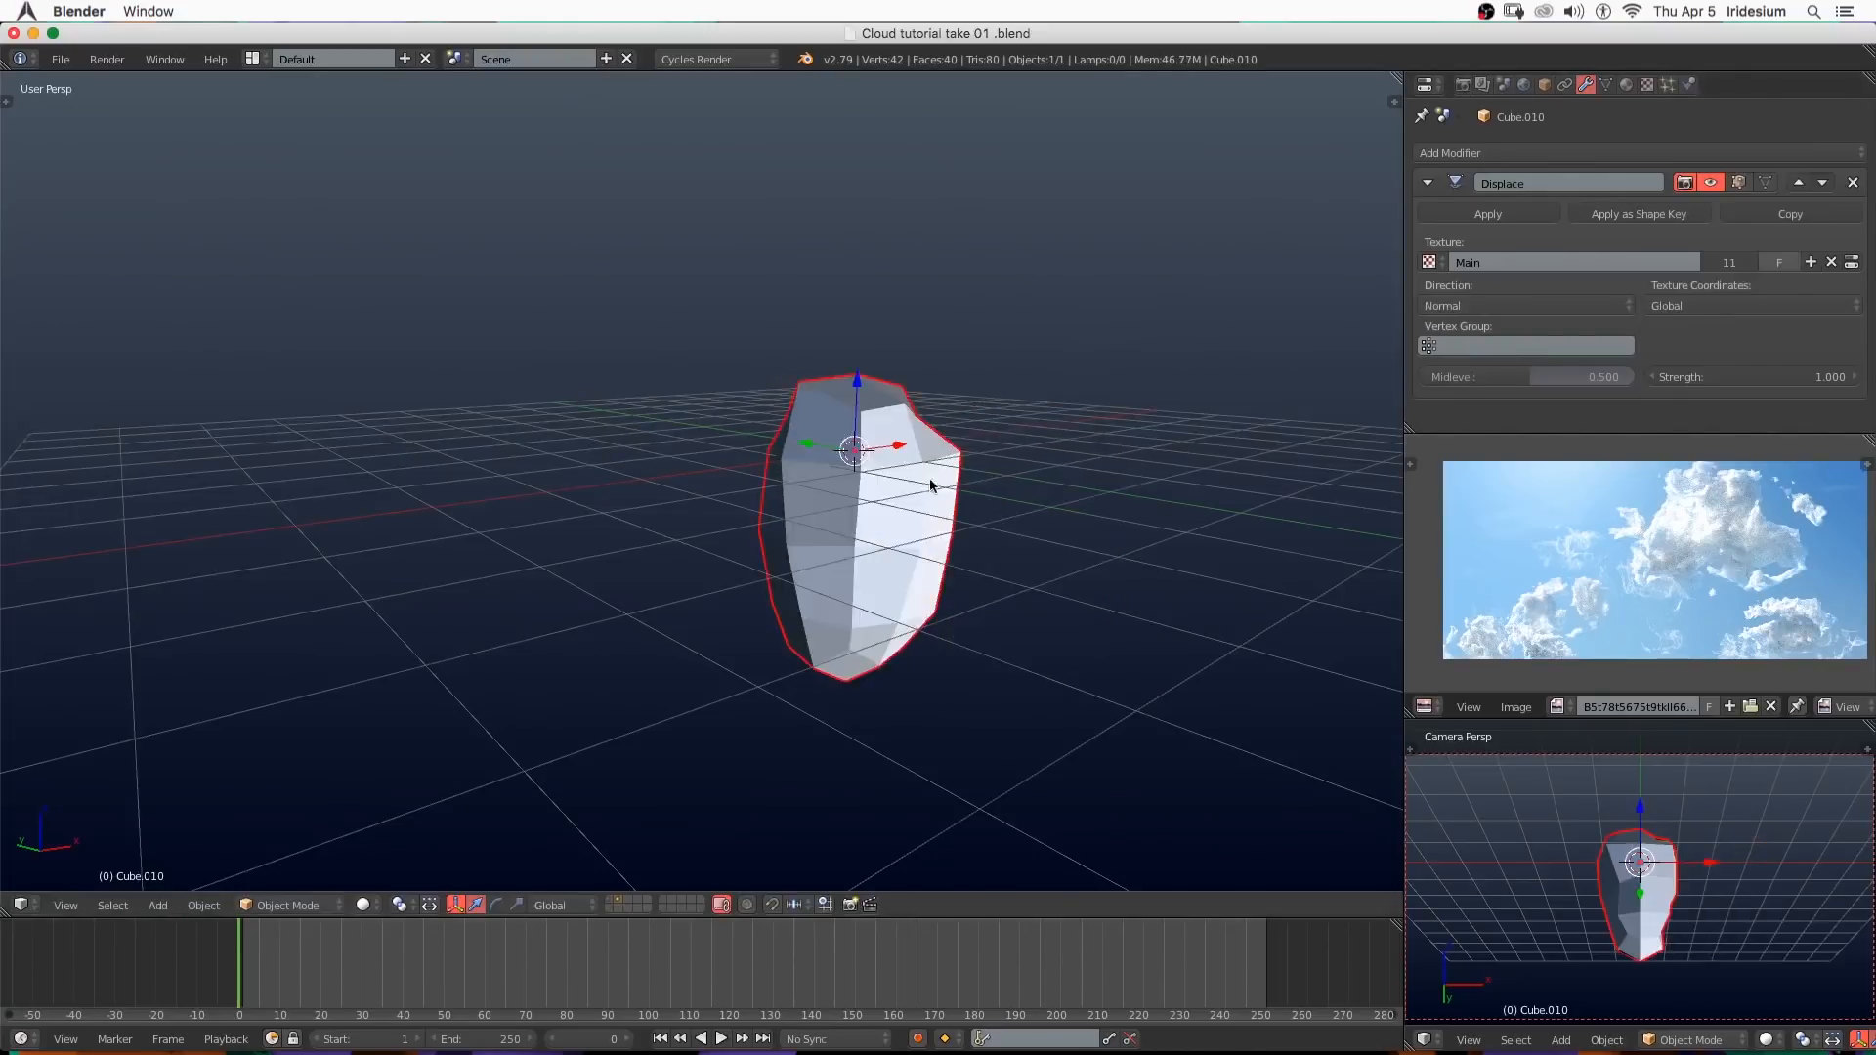
key(Tab)
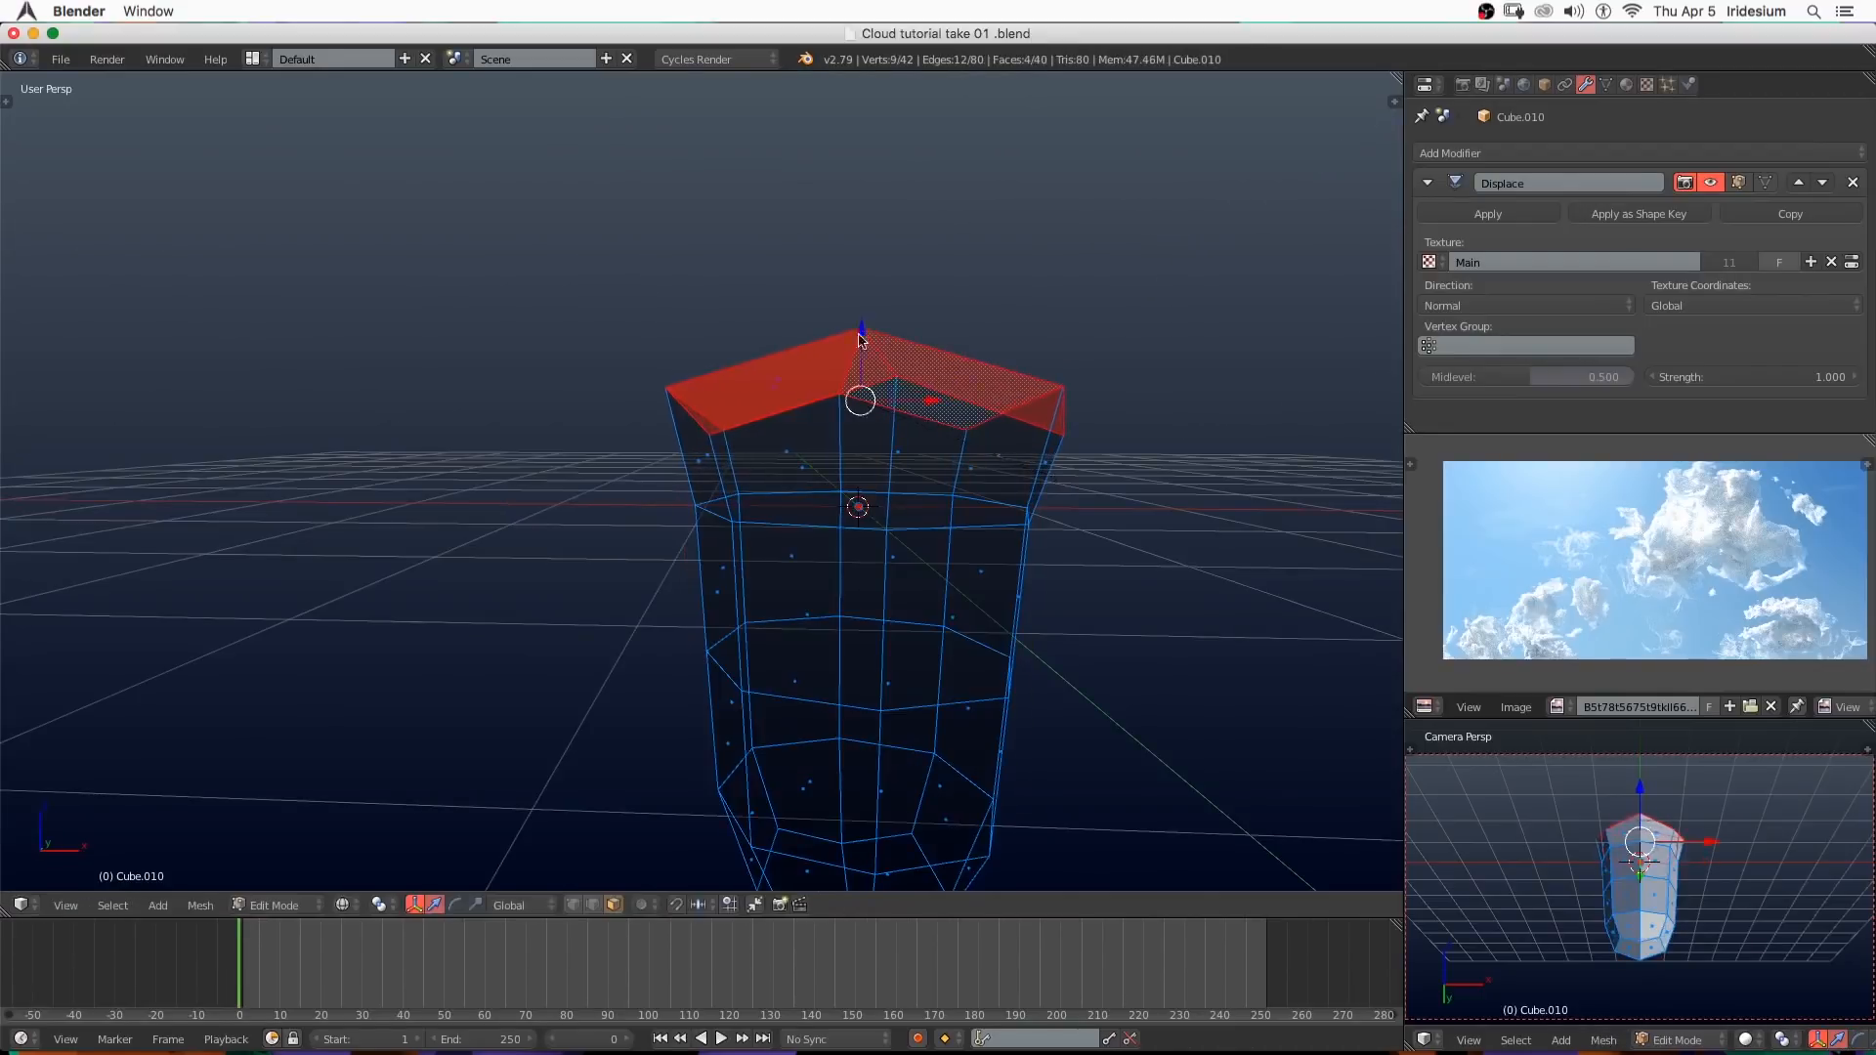
key(Tab)
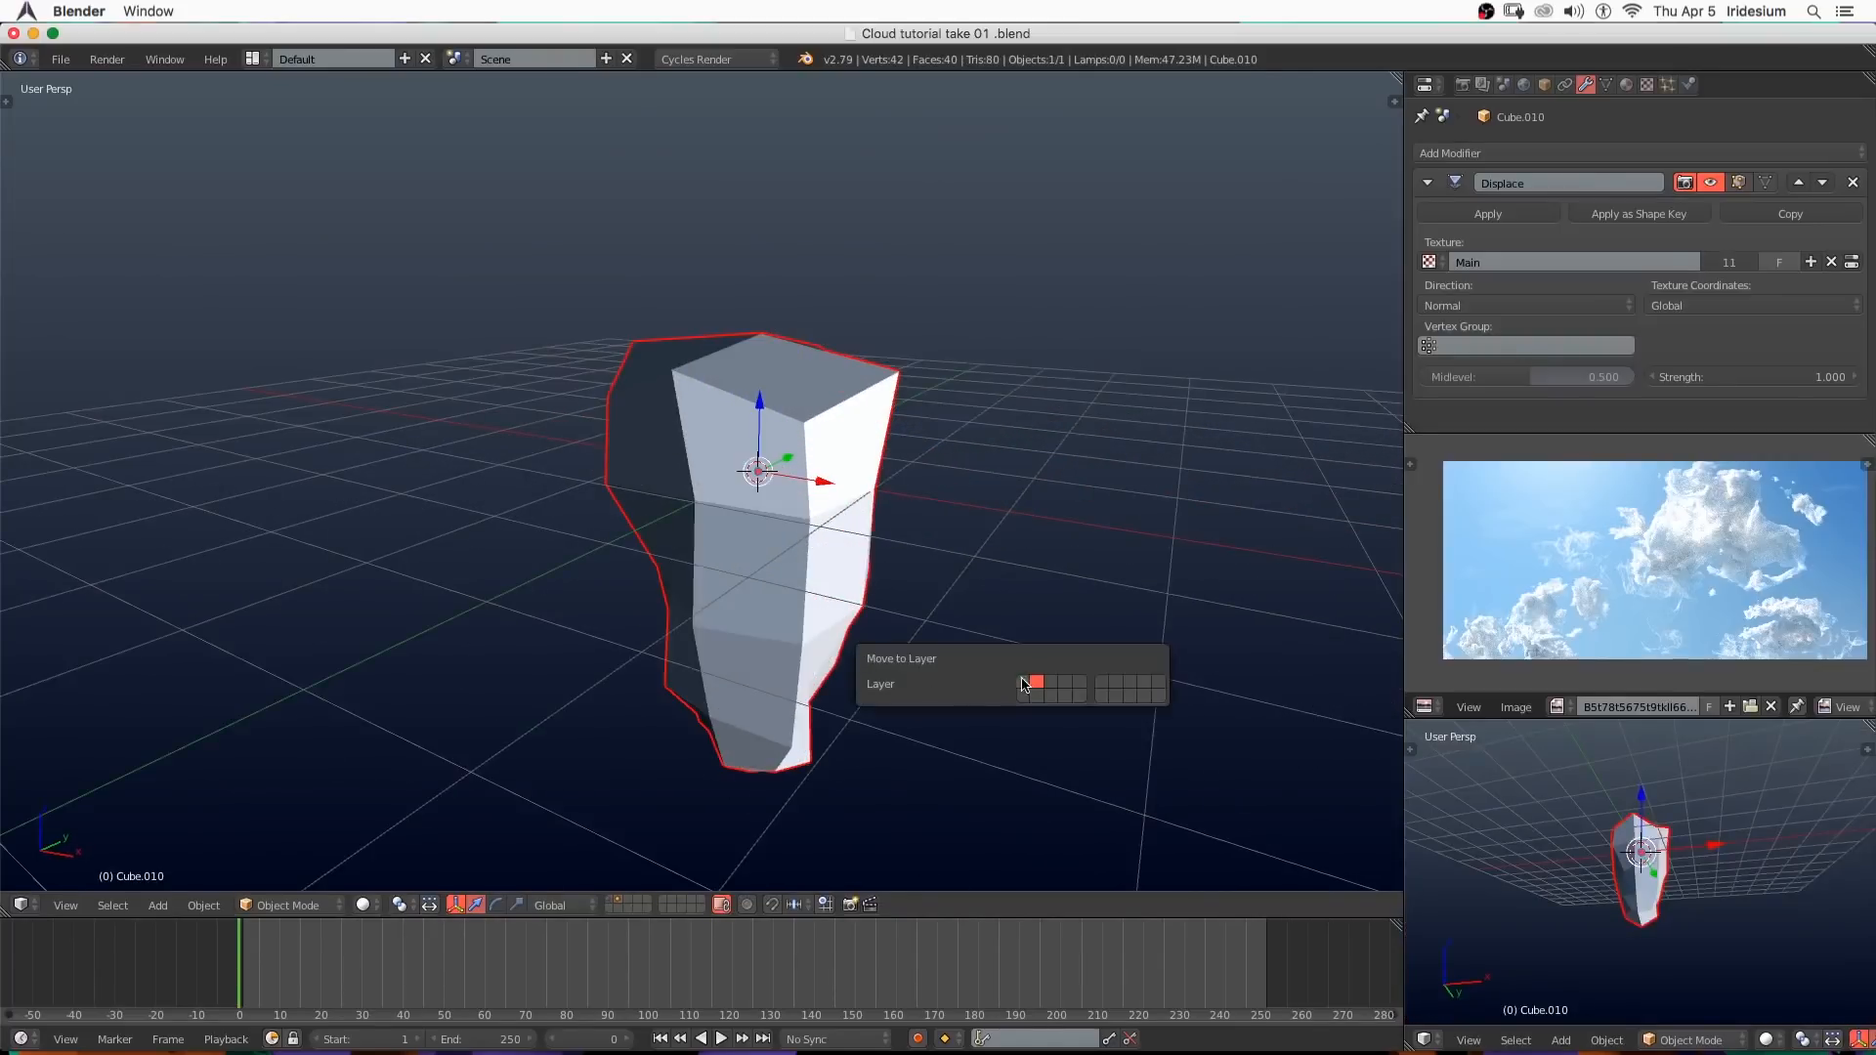
click(1036, 682)
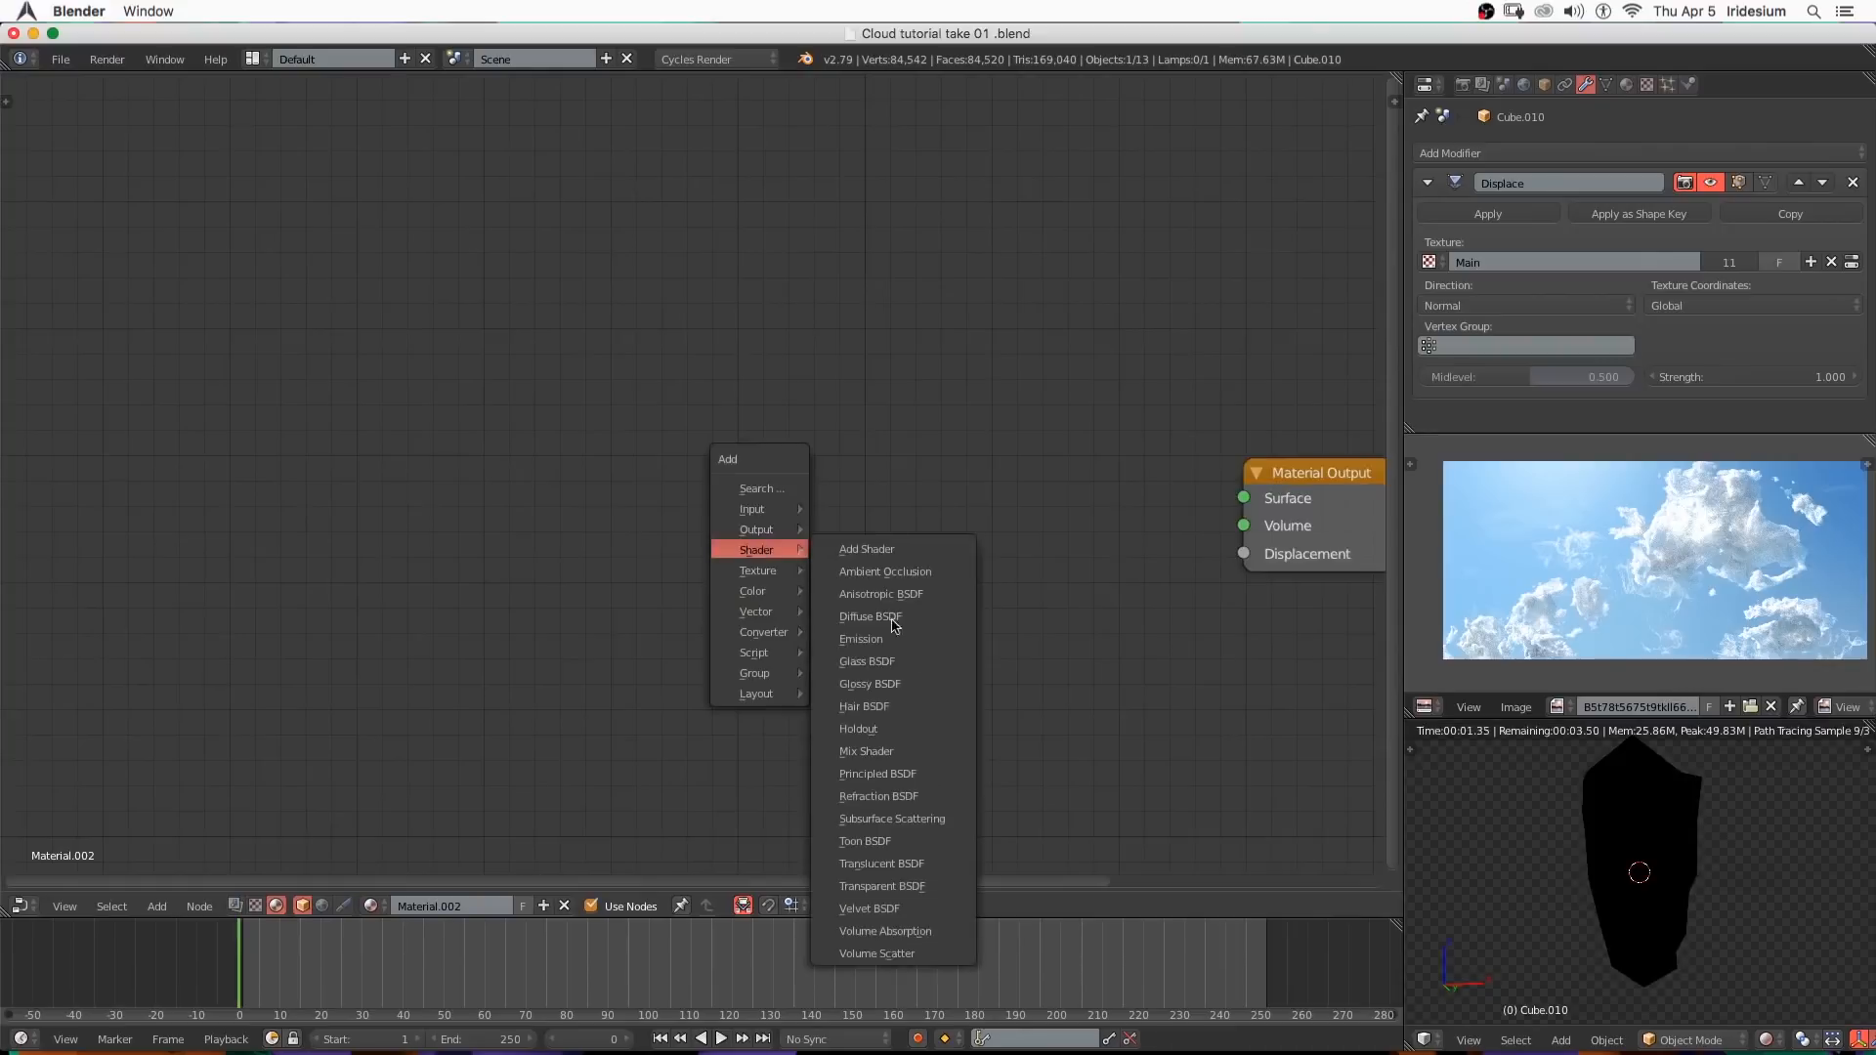
Add Volume Scatter, Musgrave Texture, a Multiply math node and a ColorRamp to the column material.
click(875, 954)
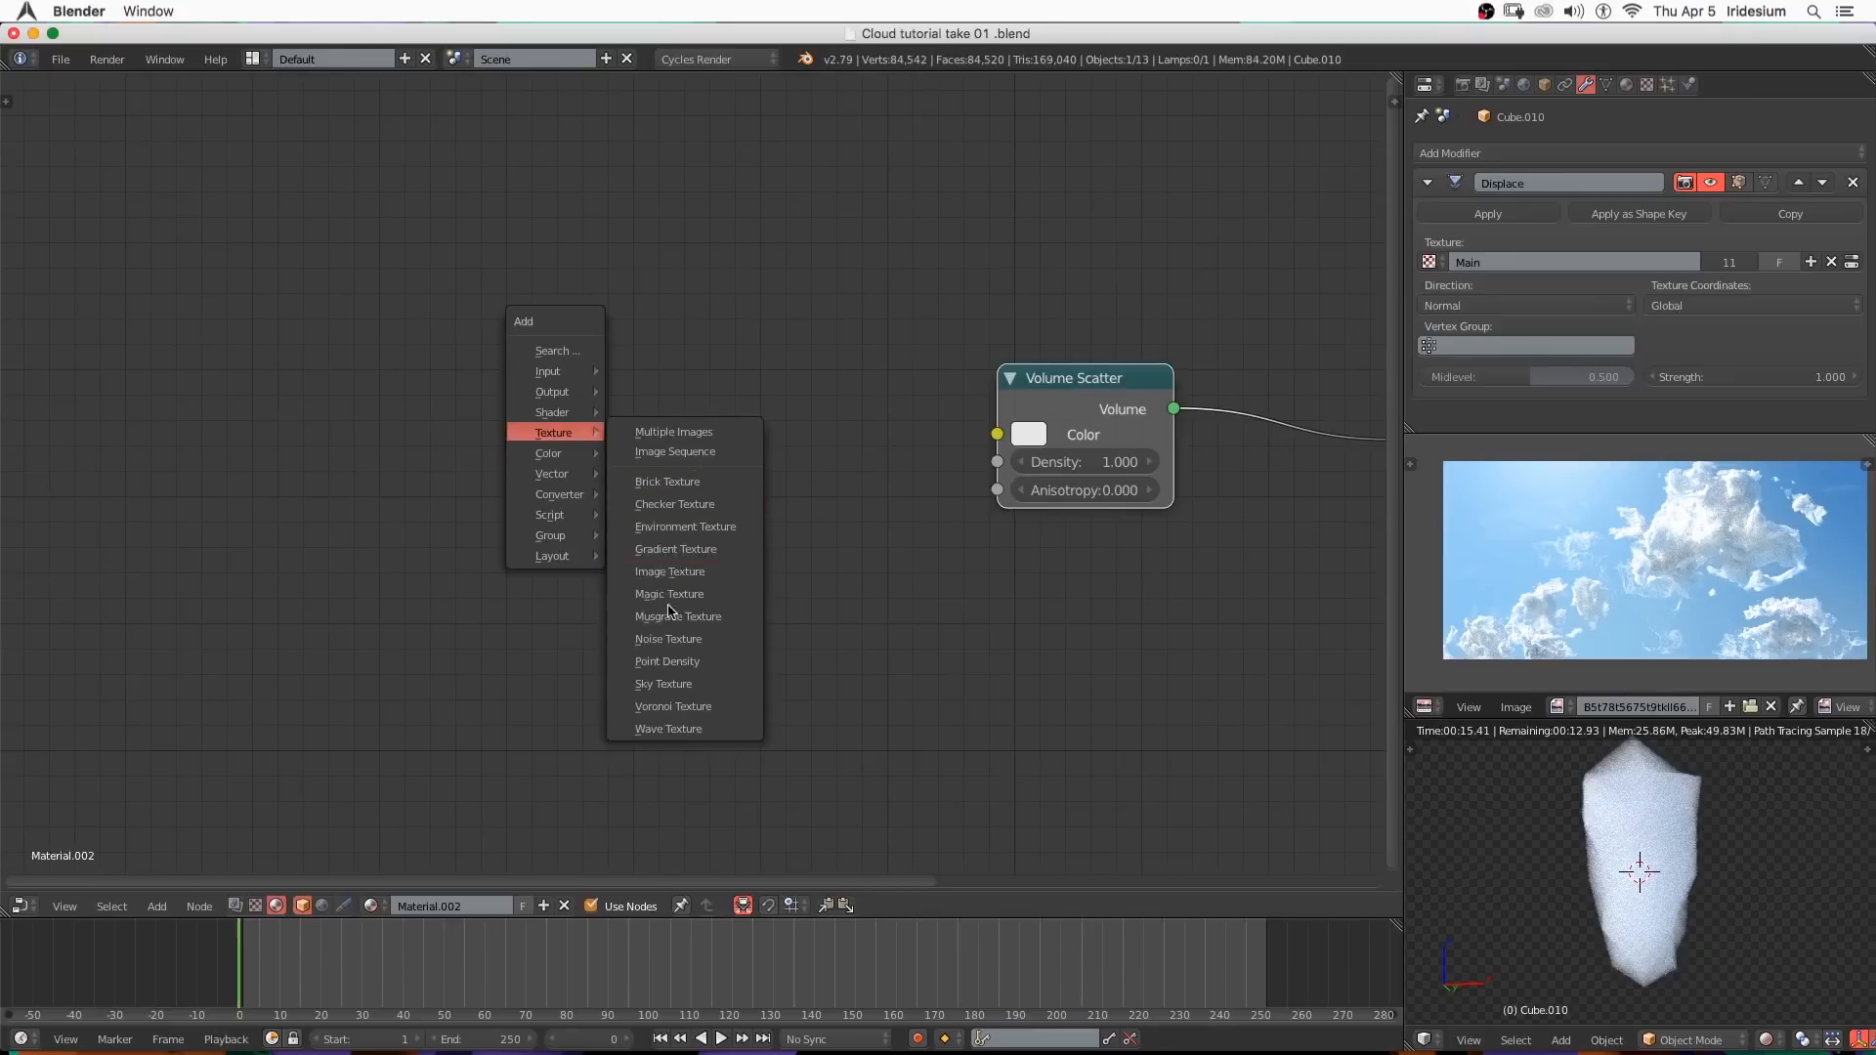
click(678, 616)
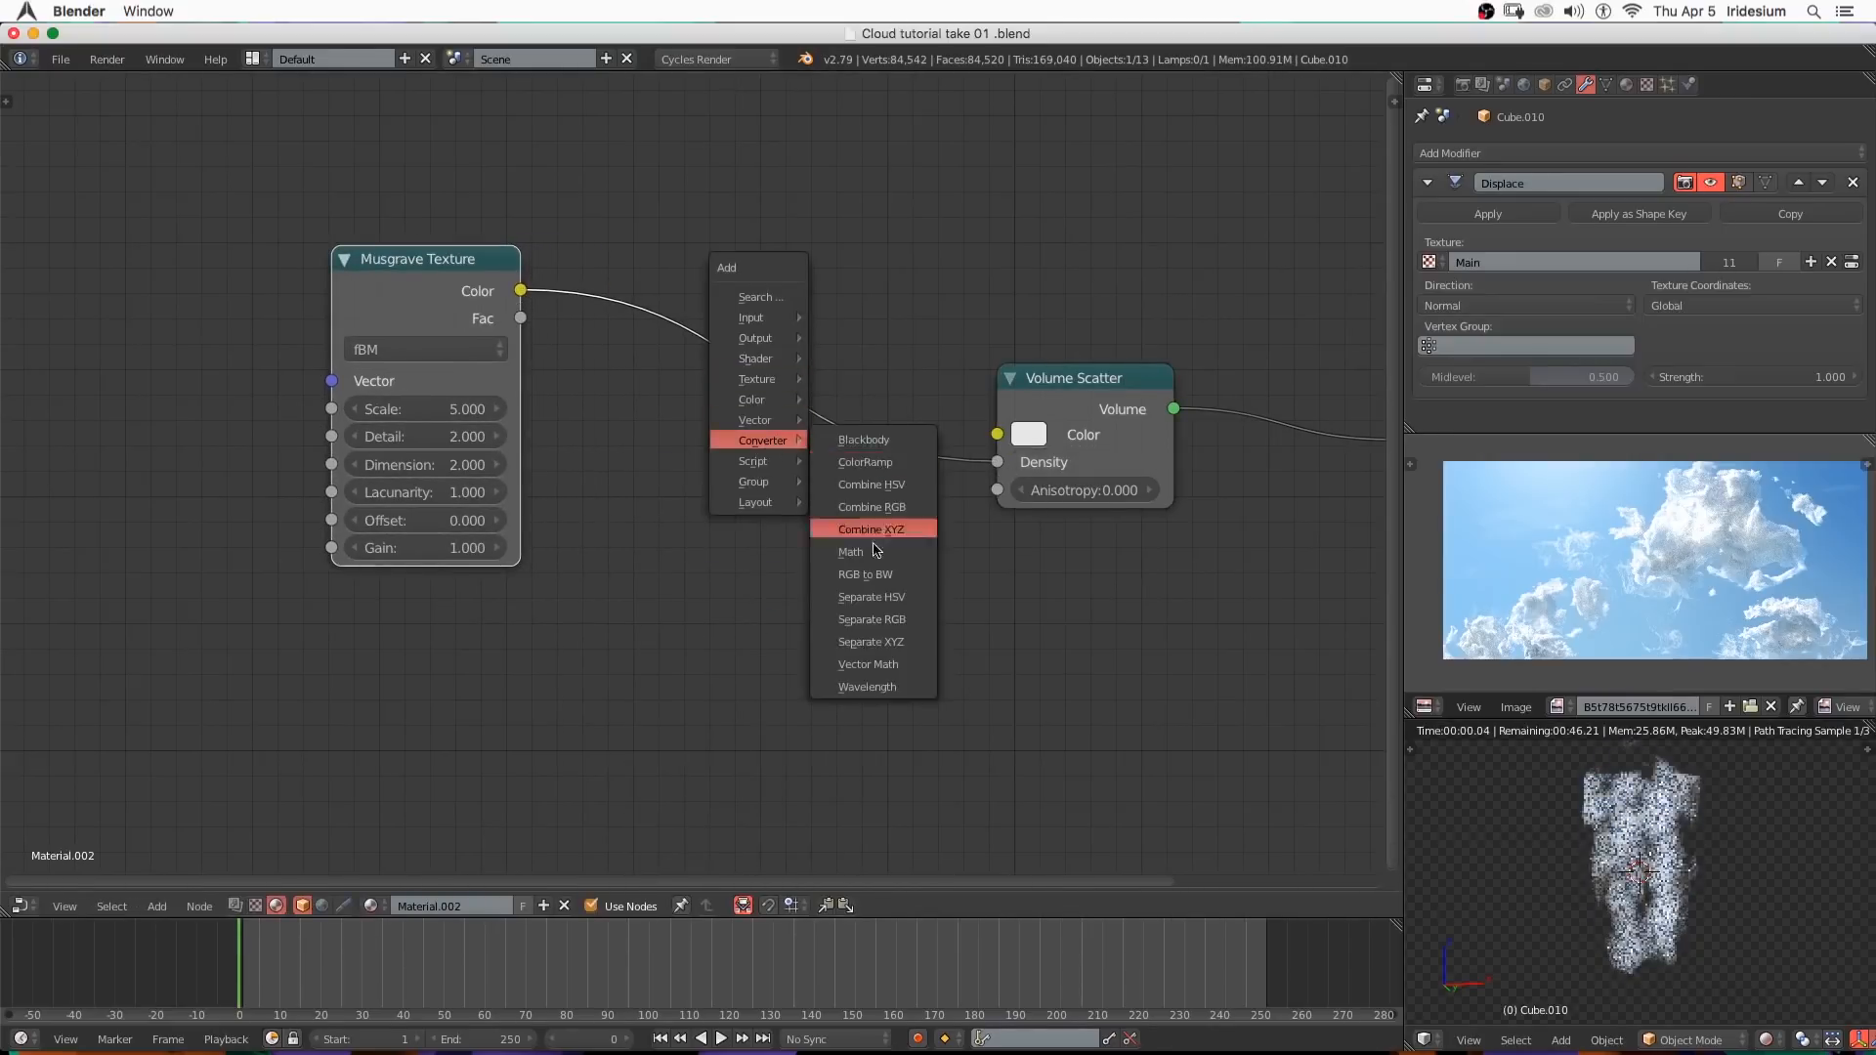
click(850, 551)
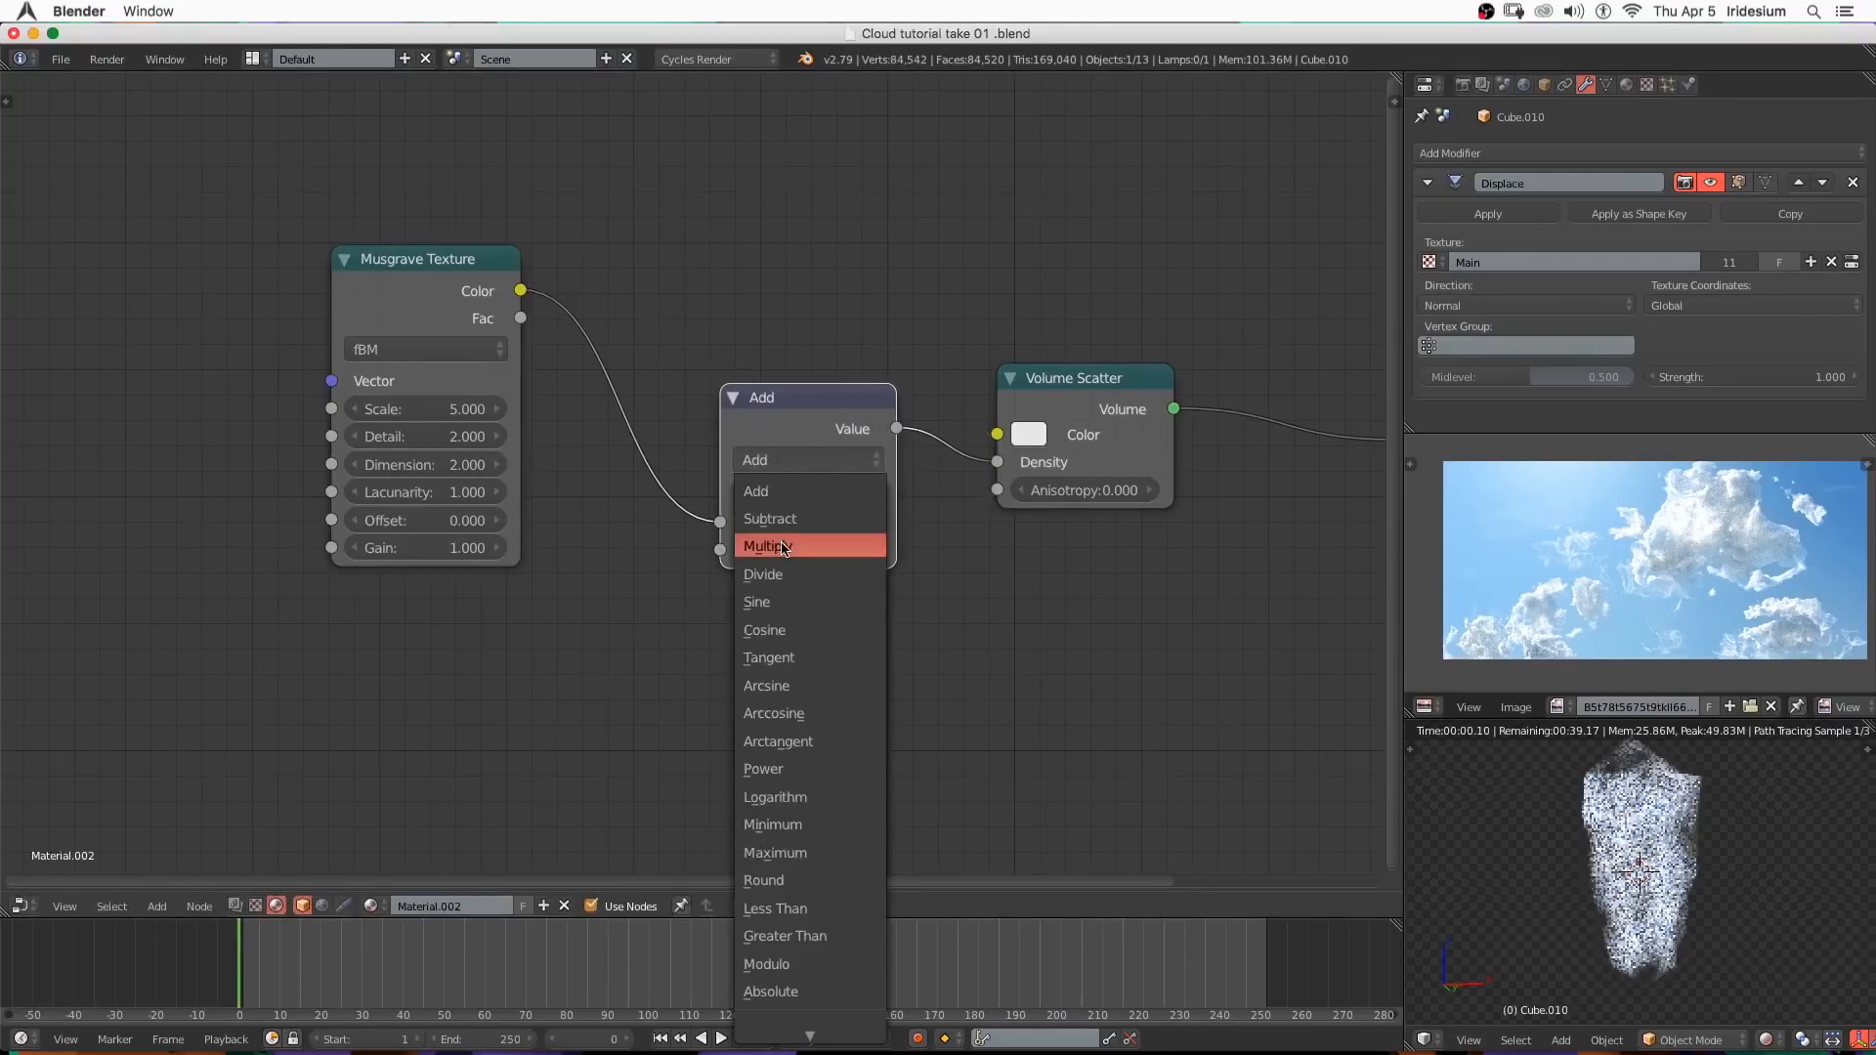
click(766, 545)
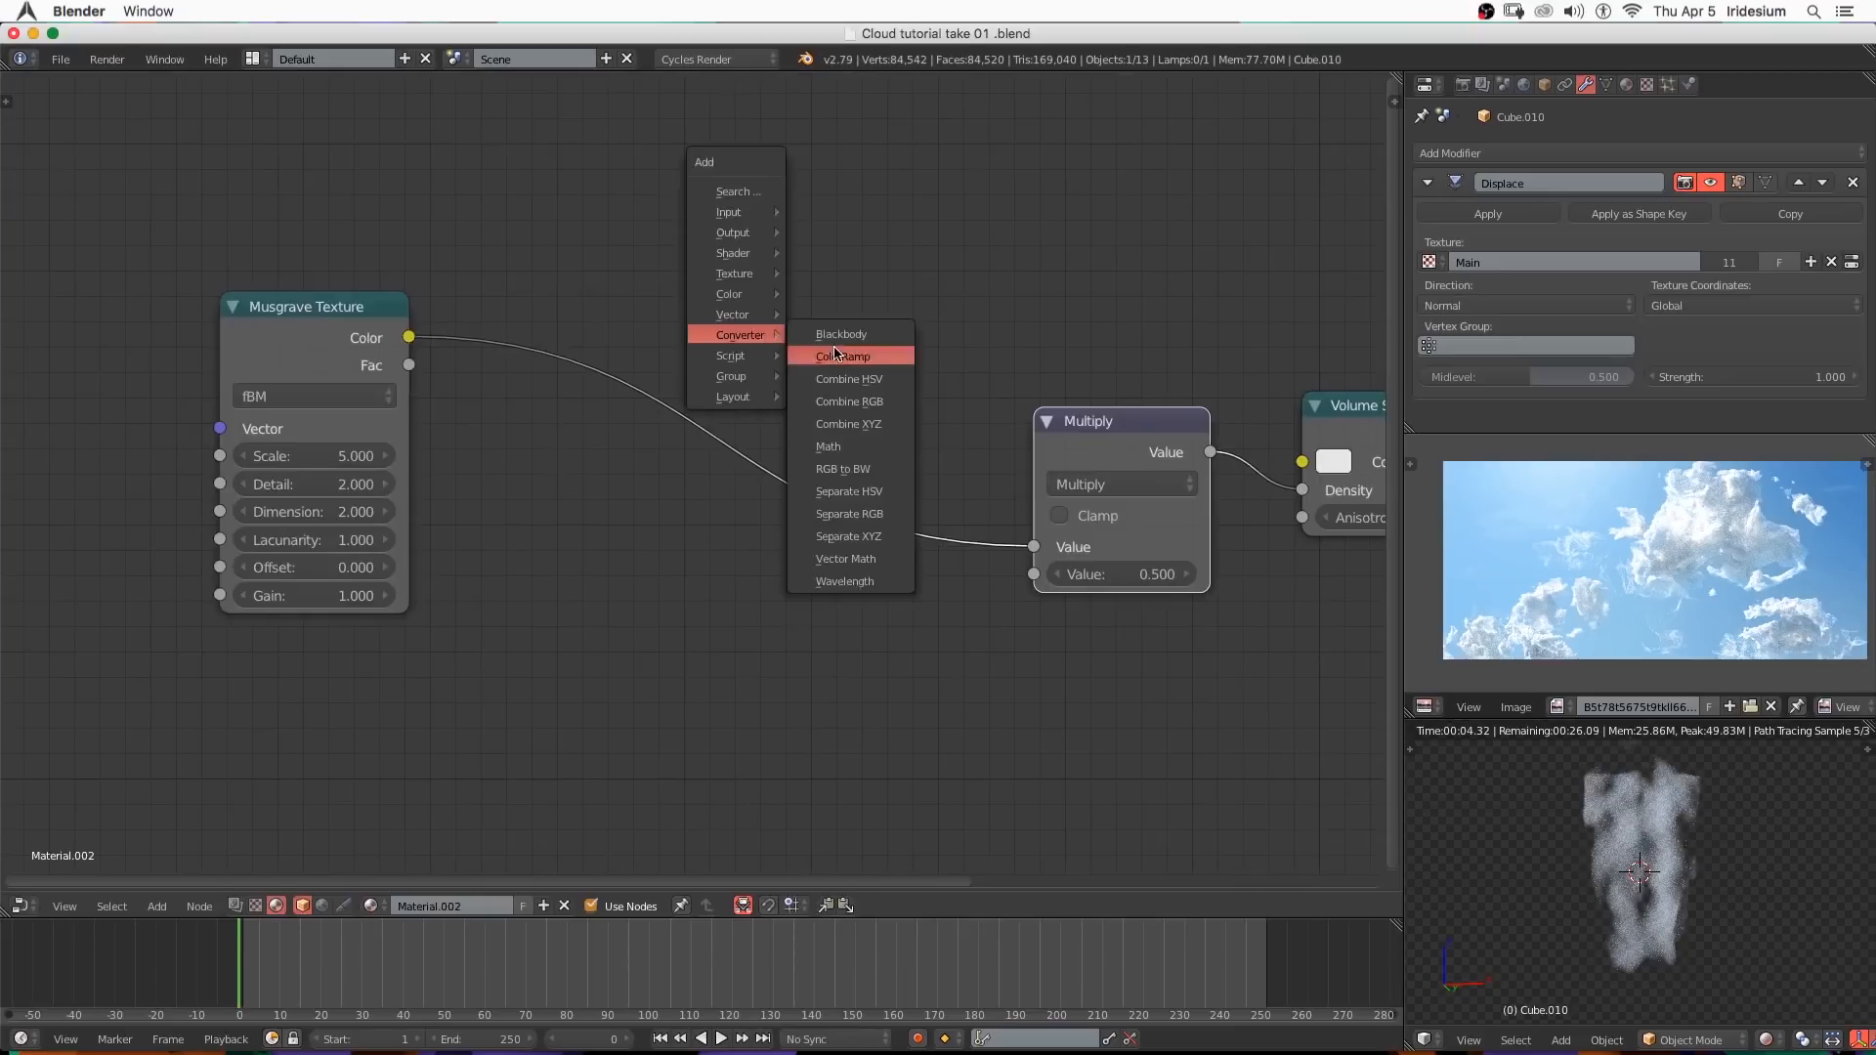
click(845, 355)
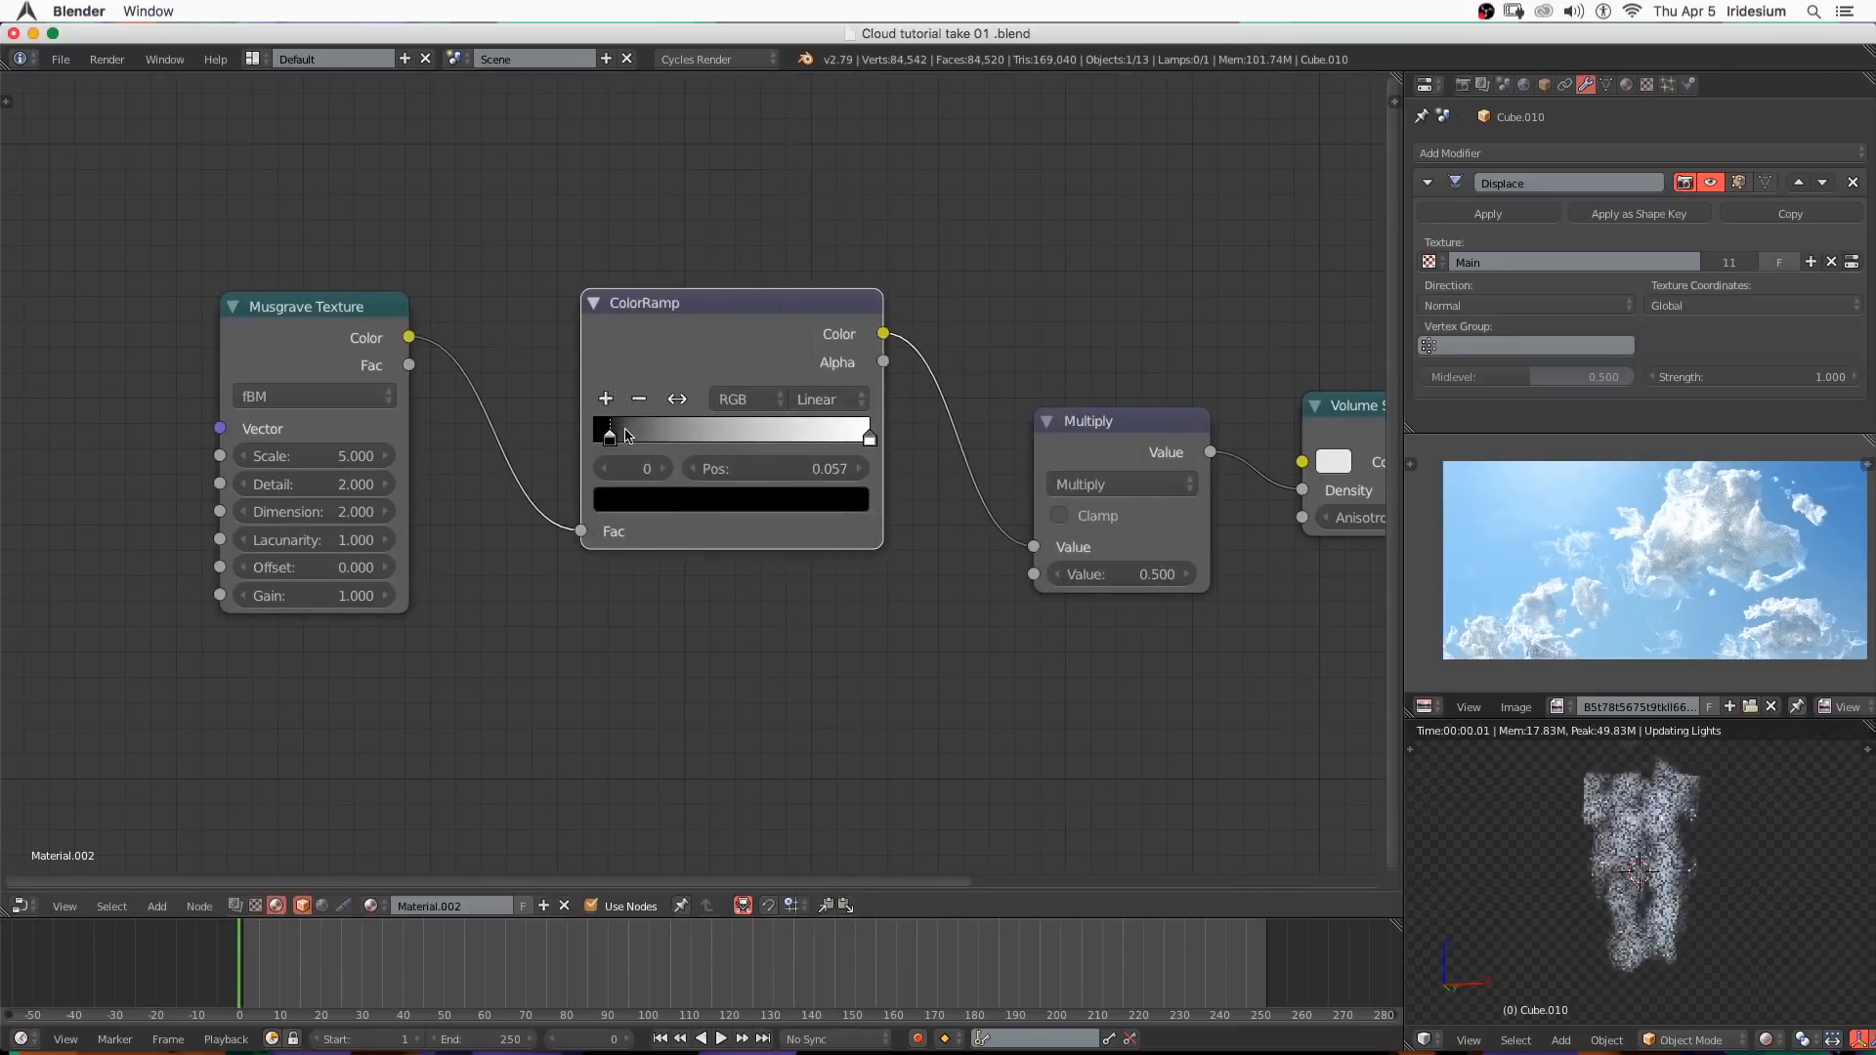
Make the ramp Constant and set the Musgrave texture to Ridged Multifractal with scale 1.6.
click(822, 398)
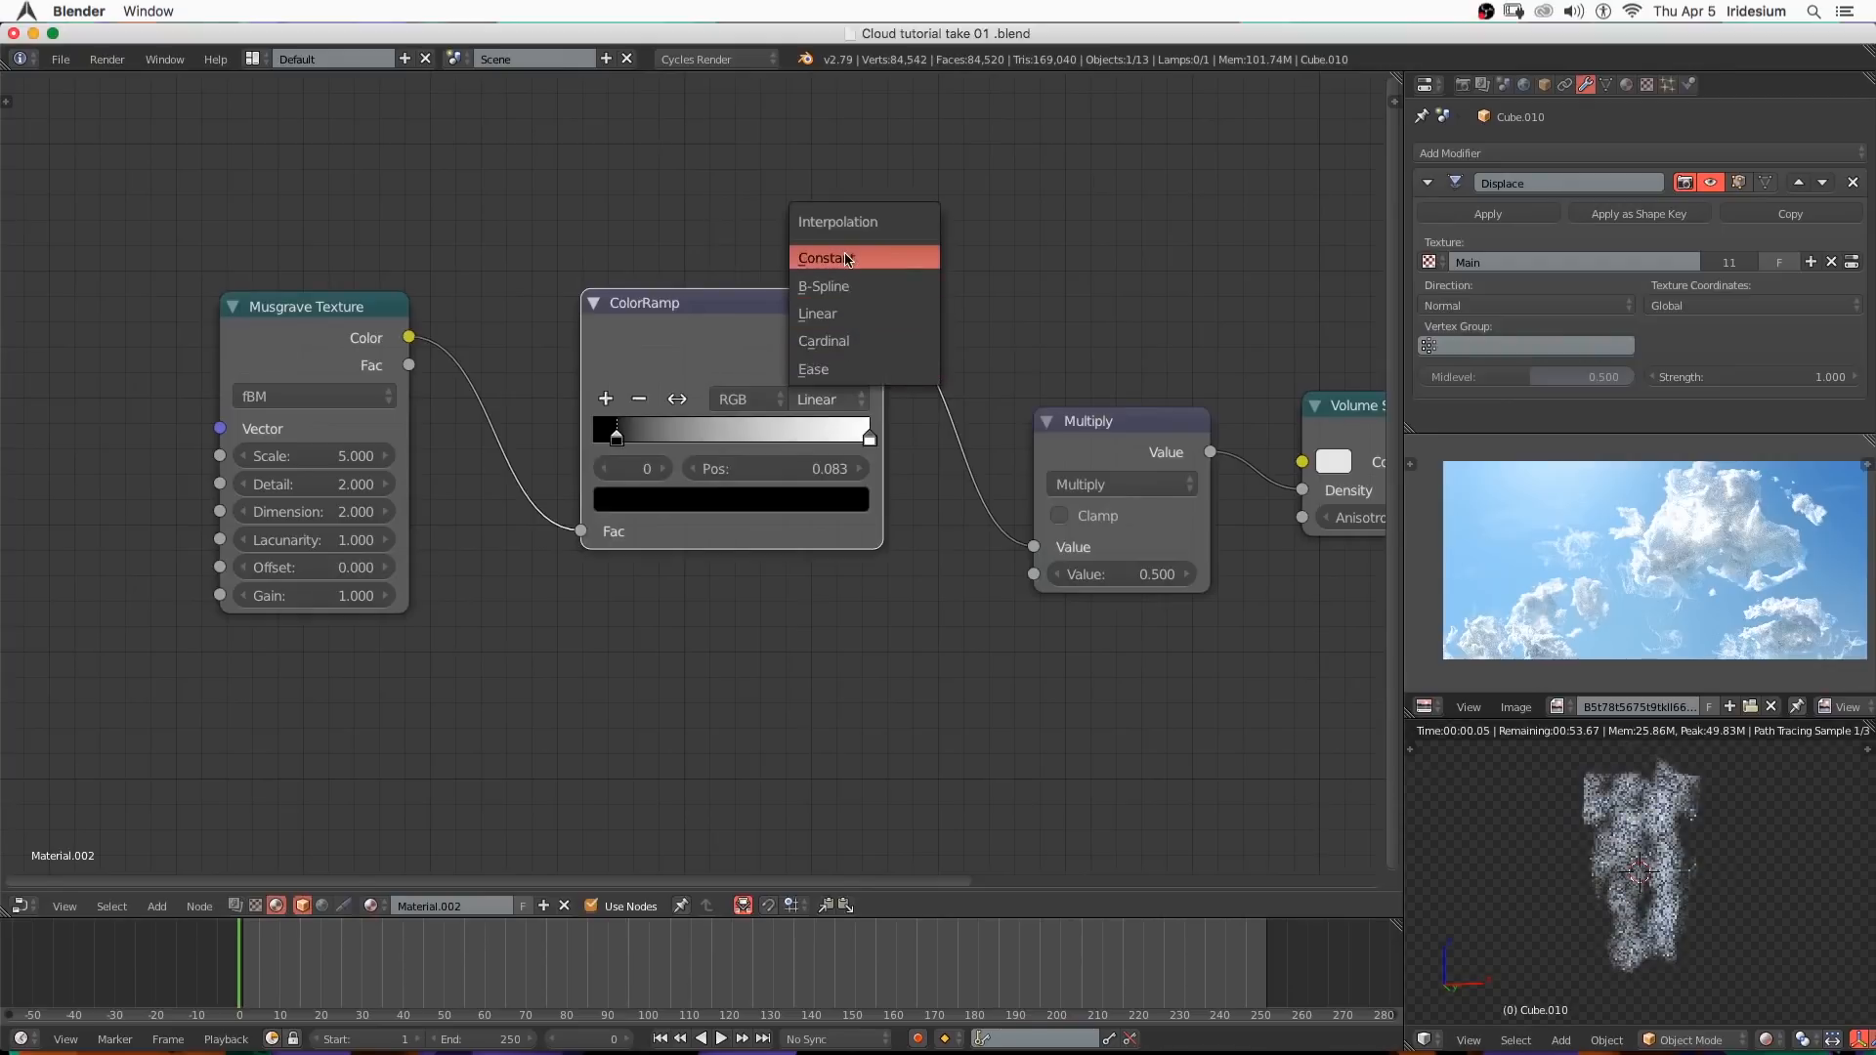
click(821, 258)
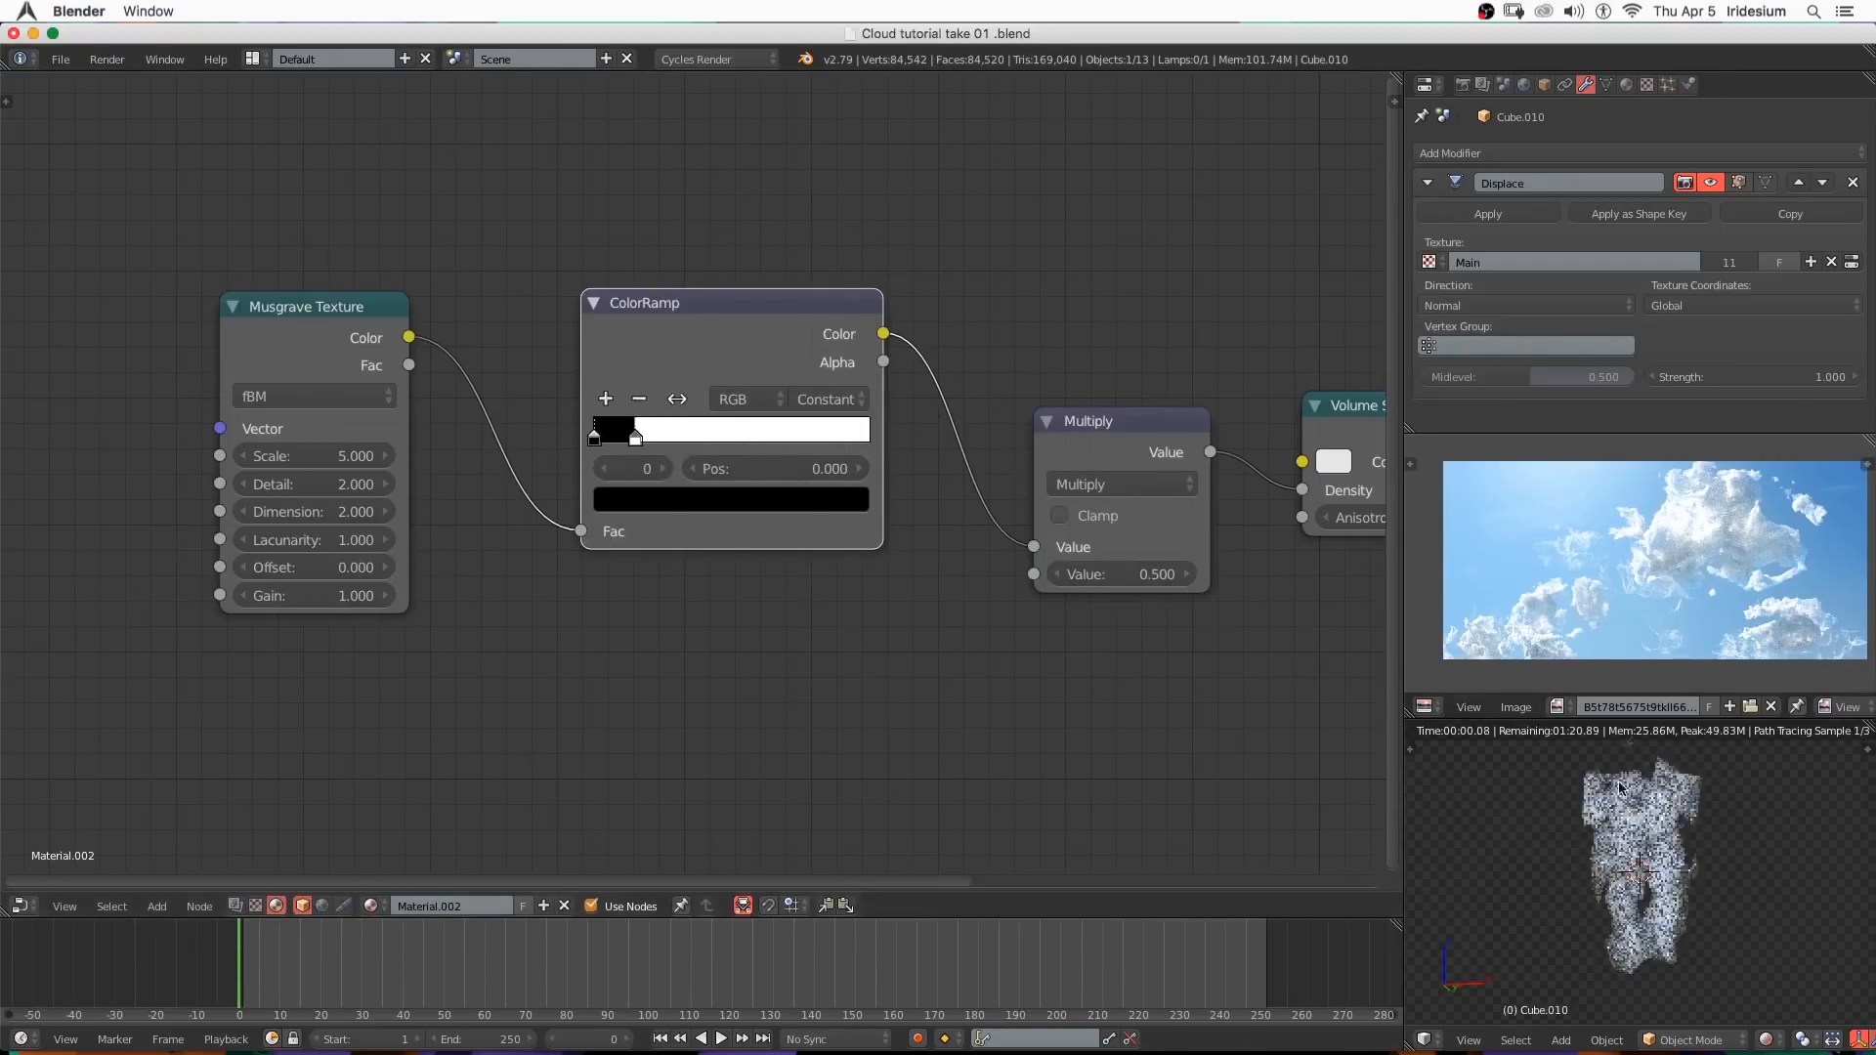
click(312, 456)
text(1.600)
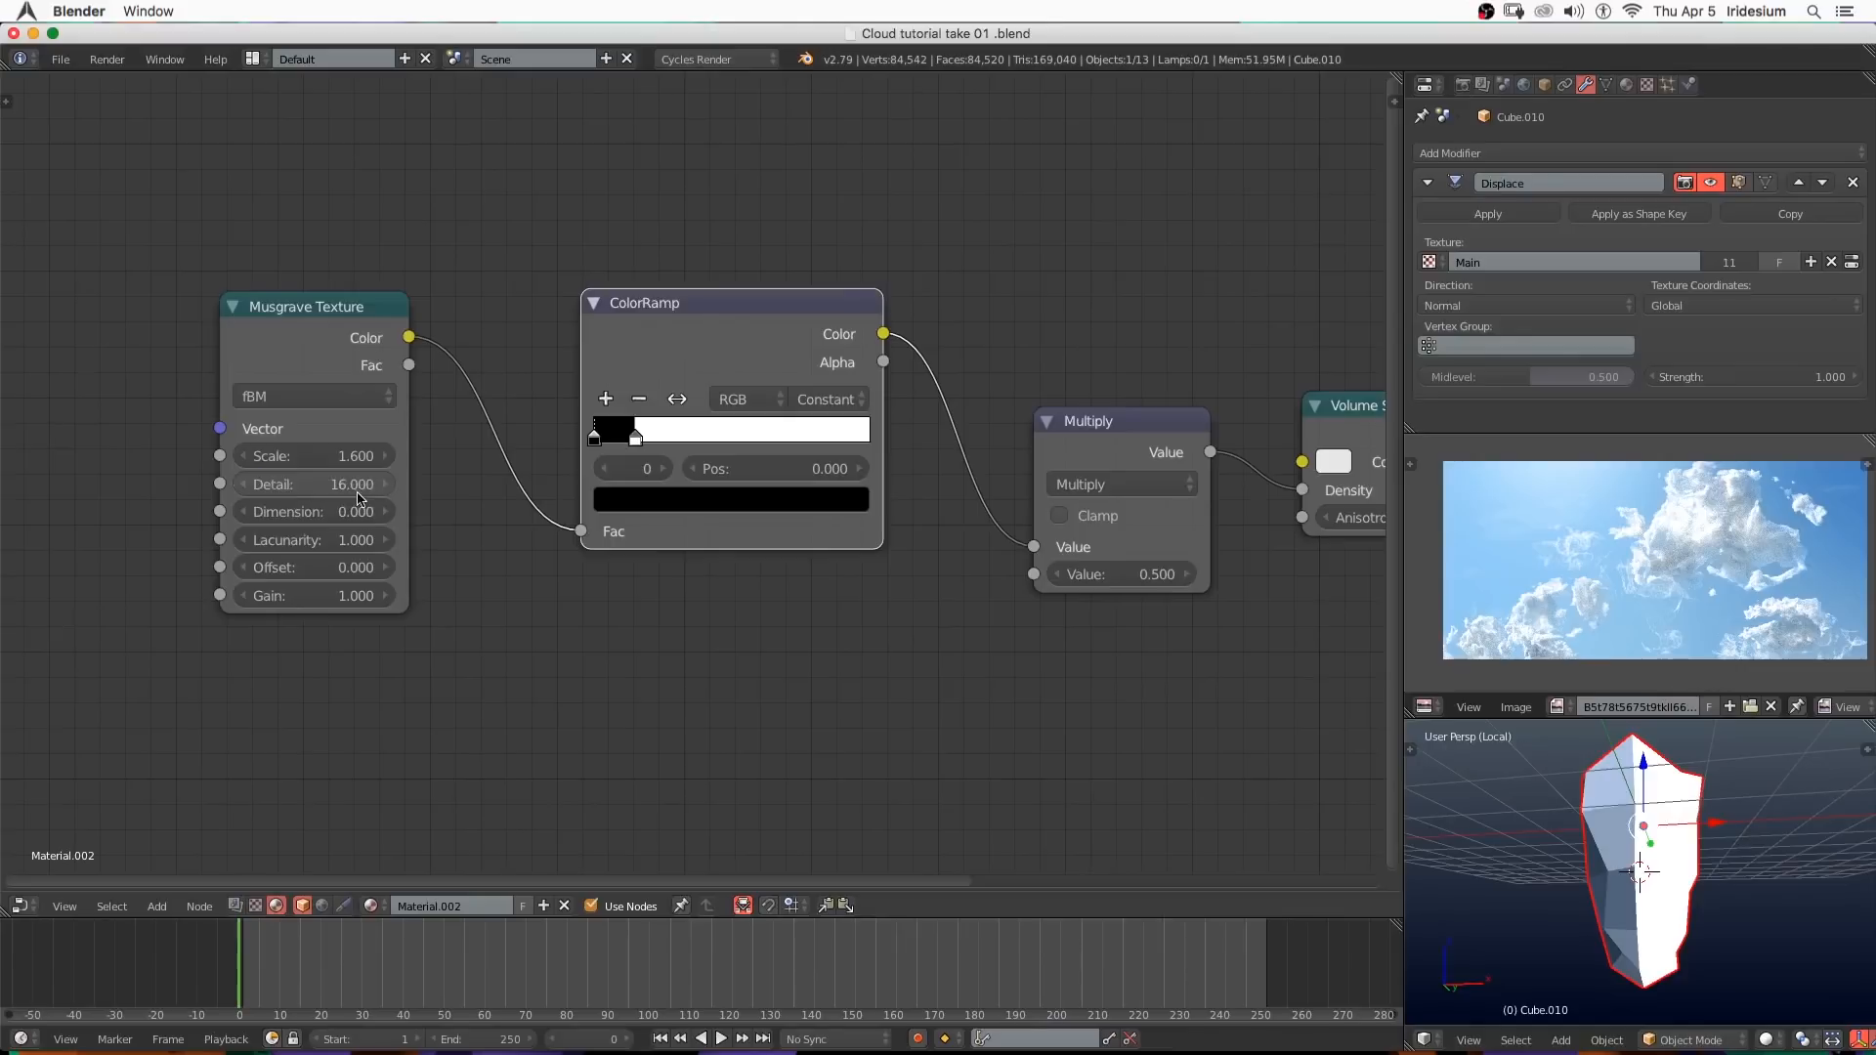
click(313, 397)
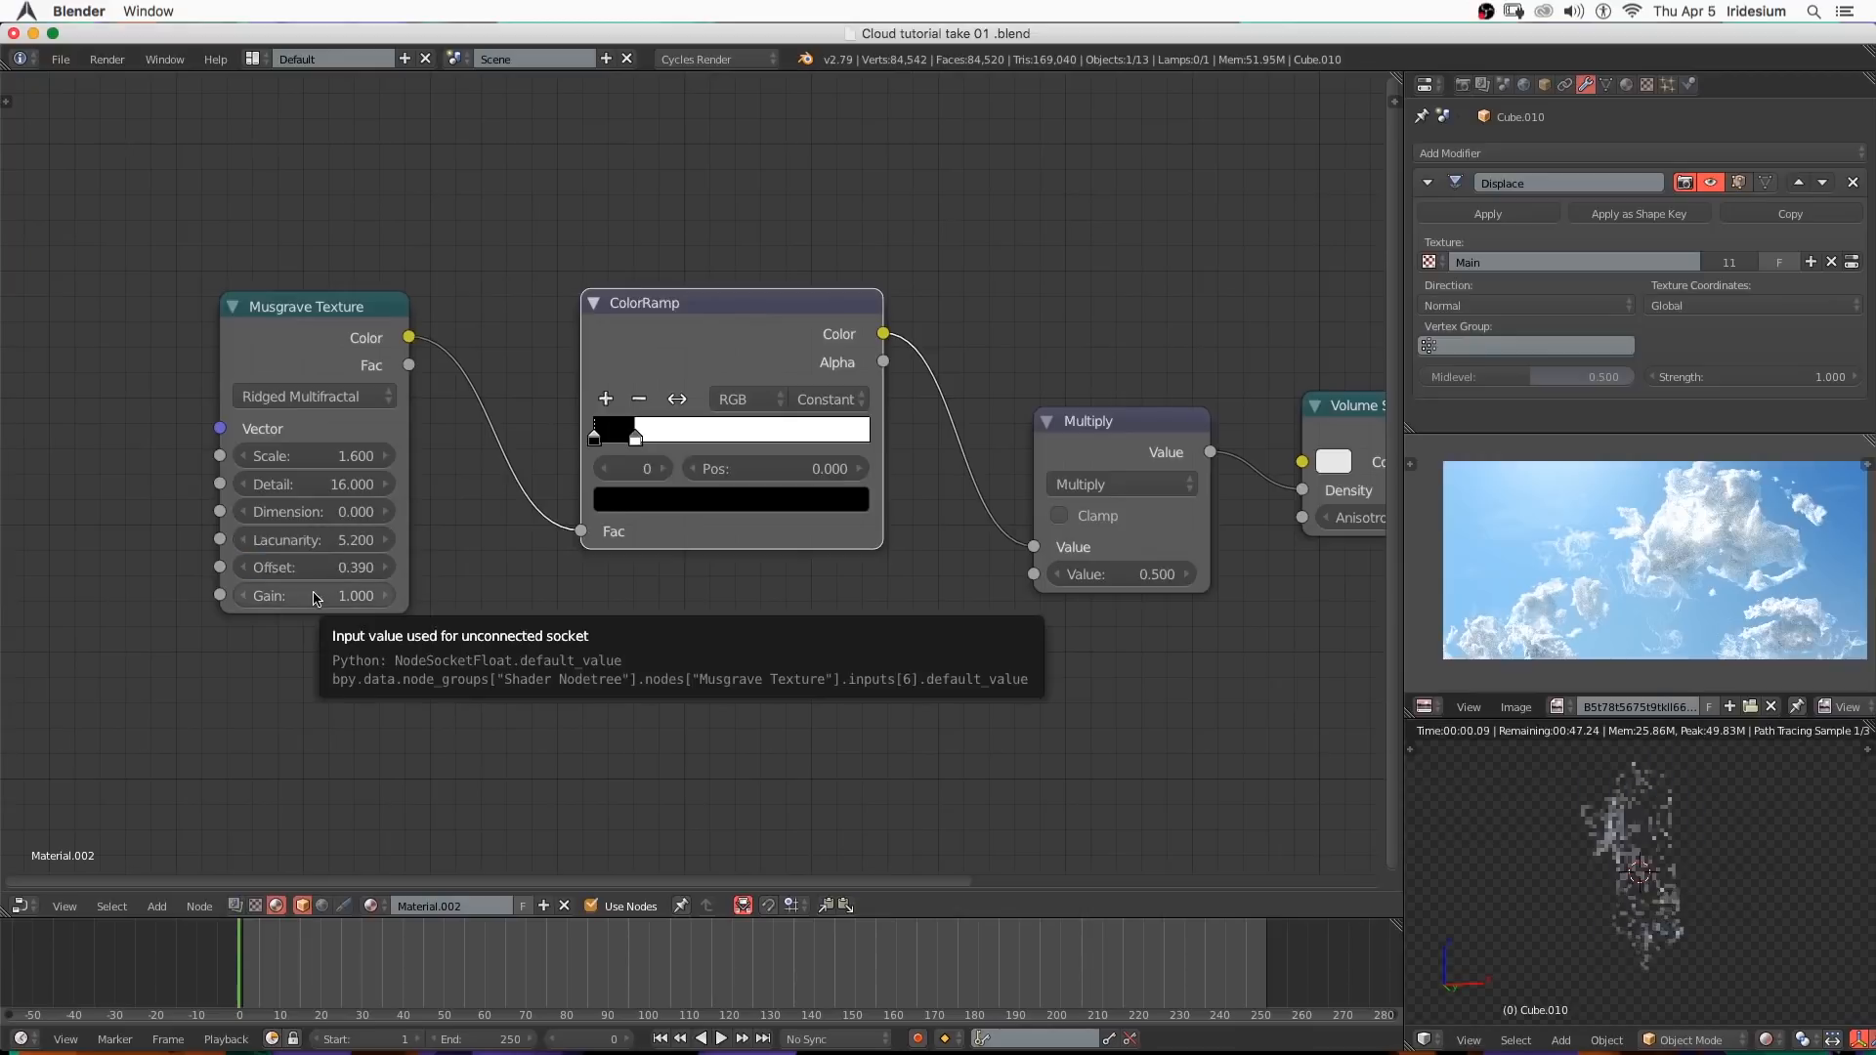
Lower the Musgrave gain to 0.5, move the ramp stop near 0.155 and raise the Multiply value to 8.
click(313, 594)
text(0.500)
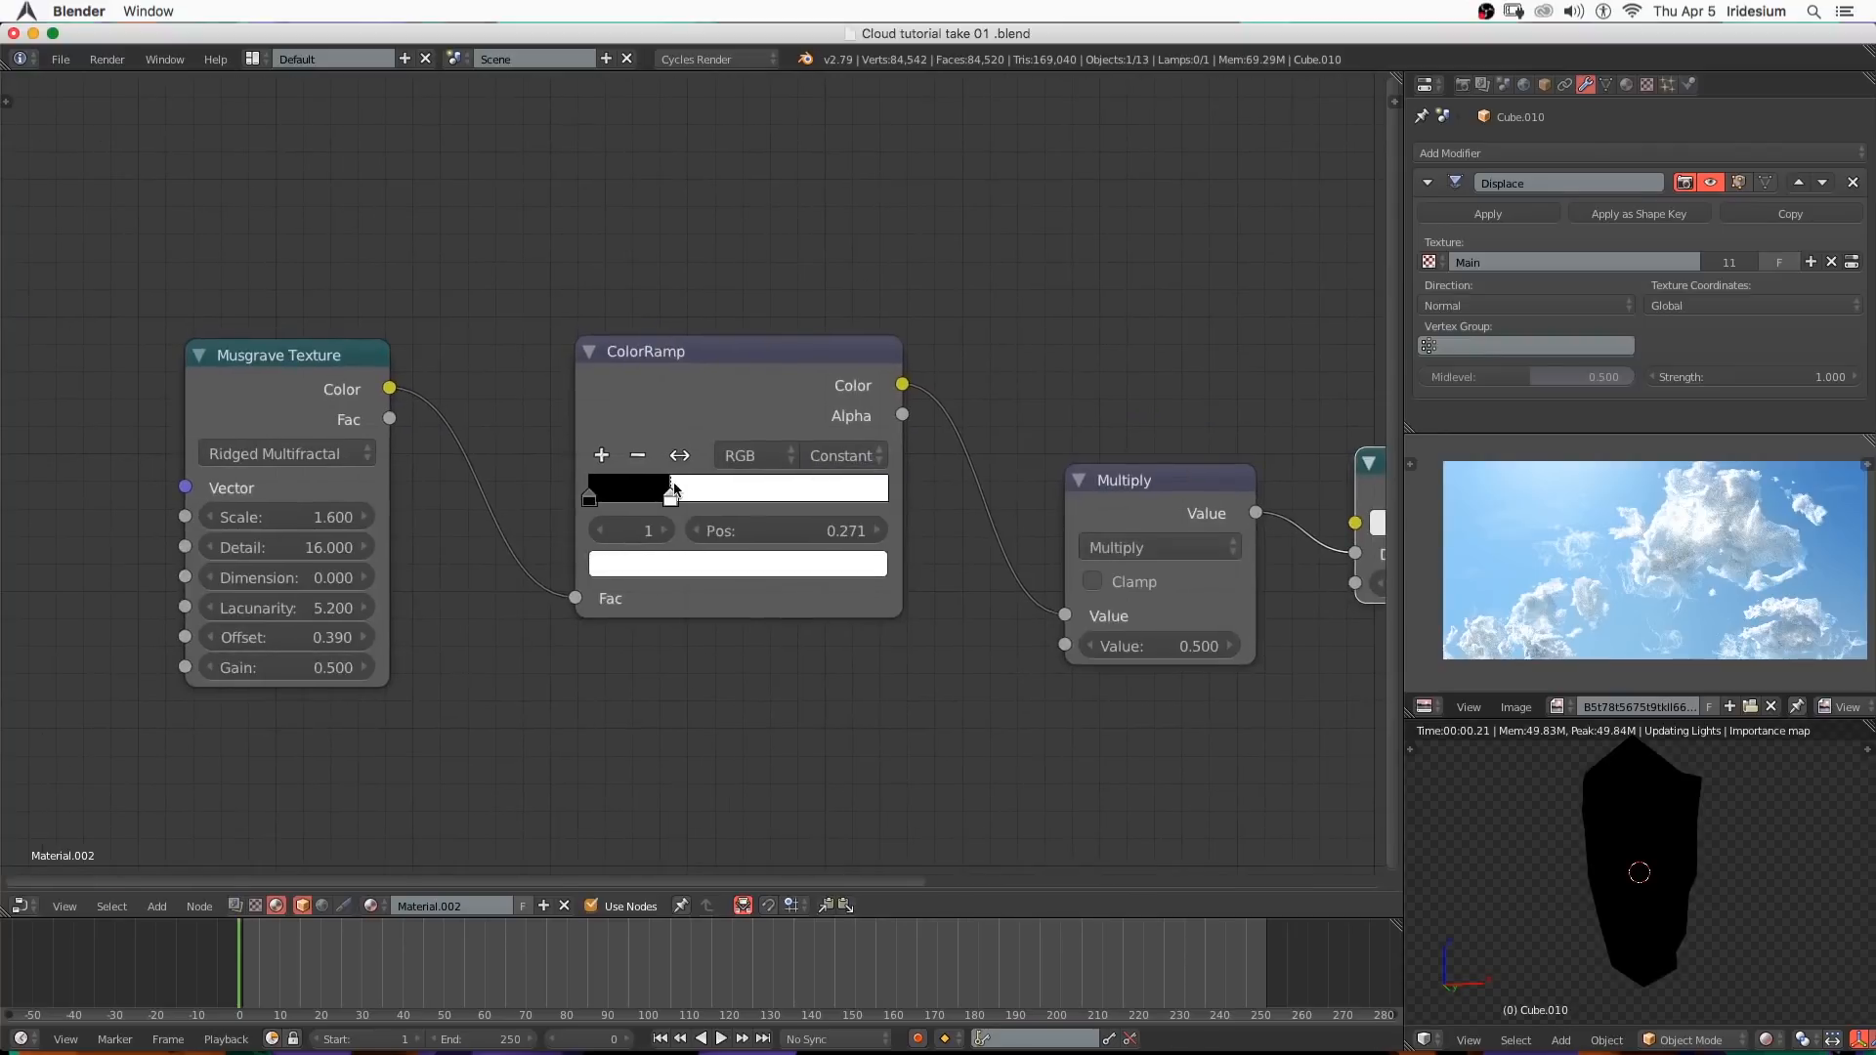
drag(670, 494, 643, 494)
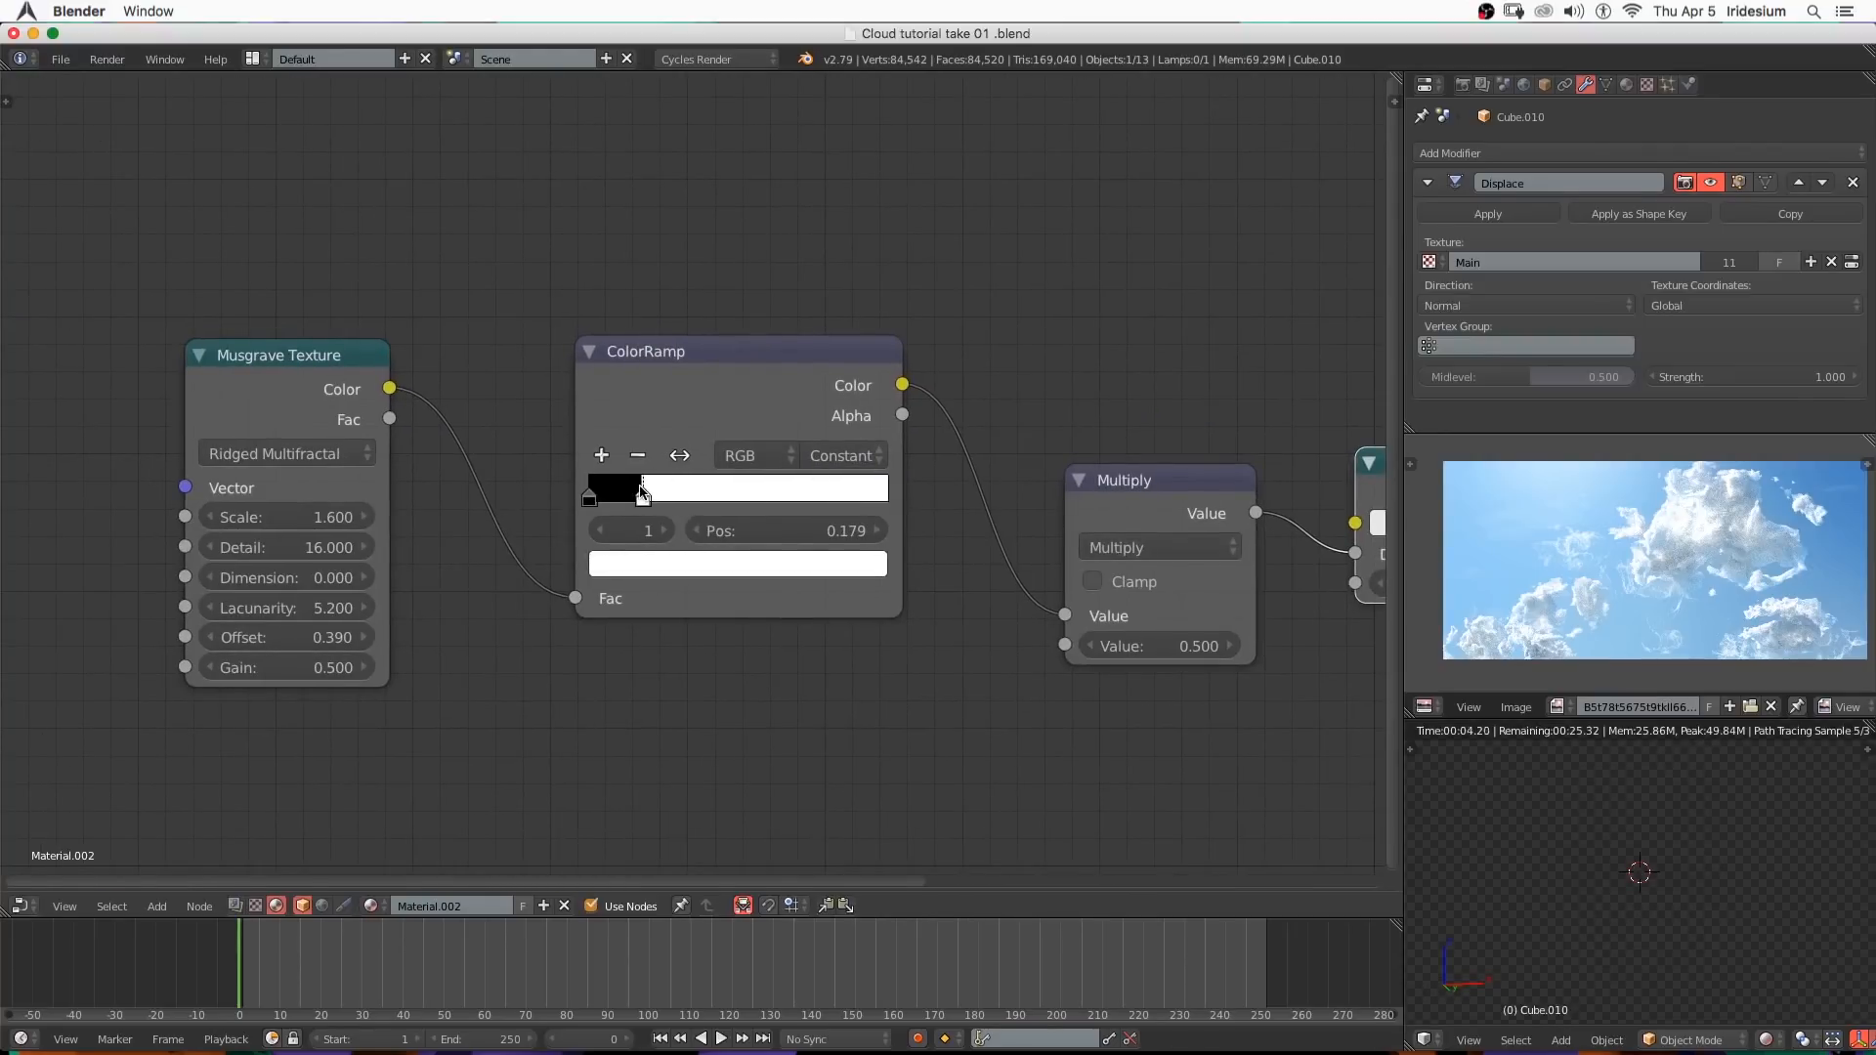
drag(642, 489, 631, 488)
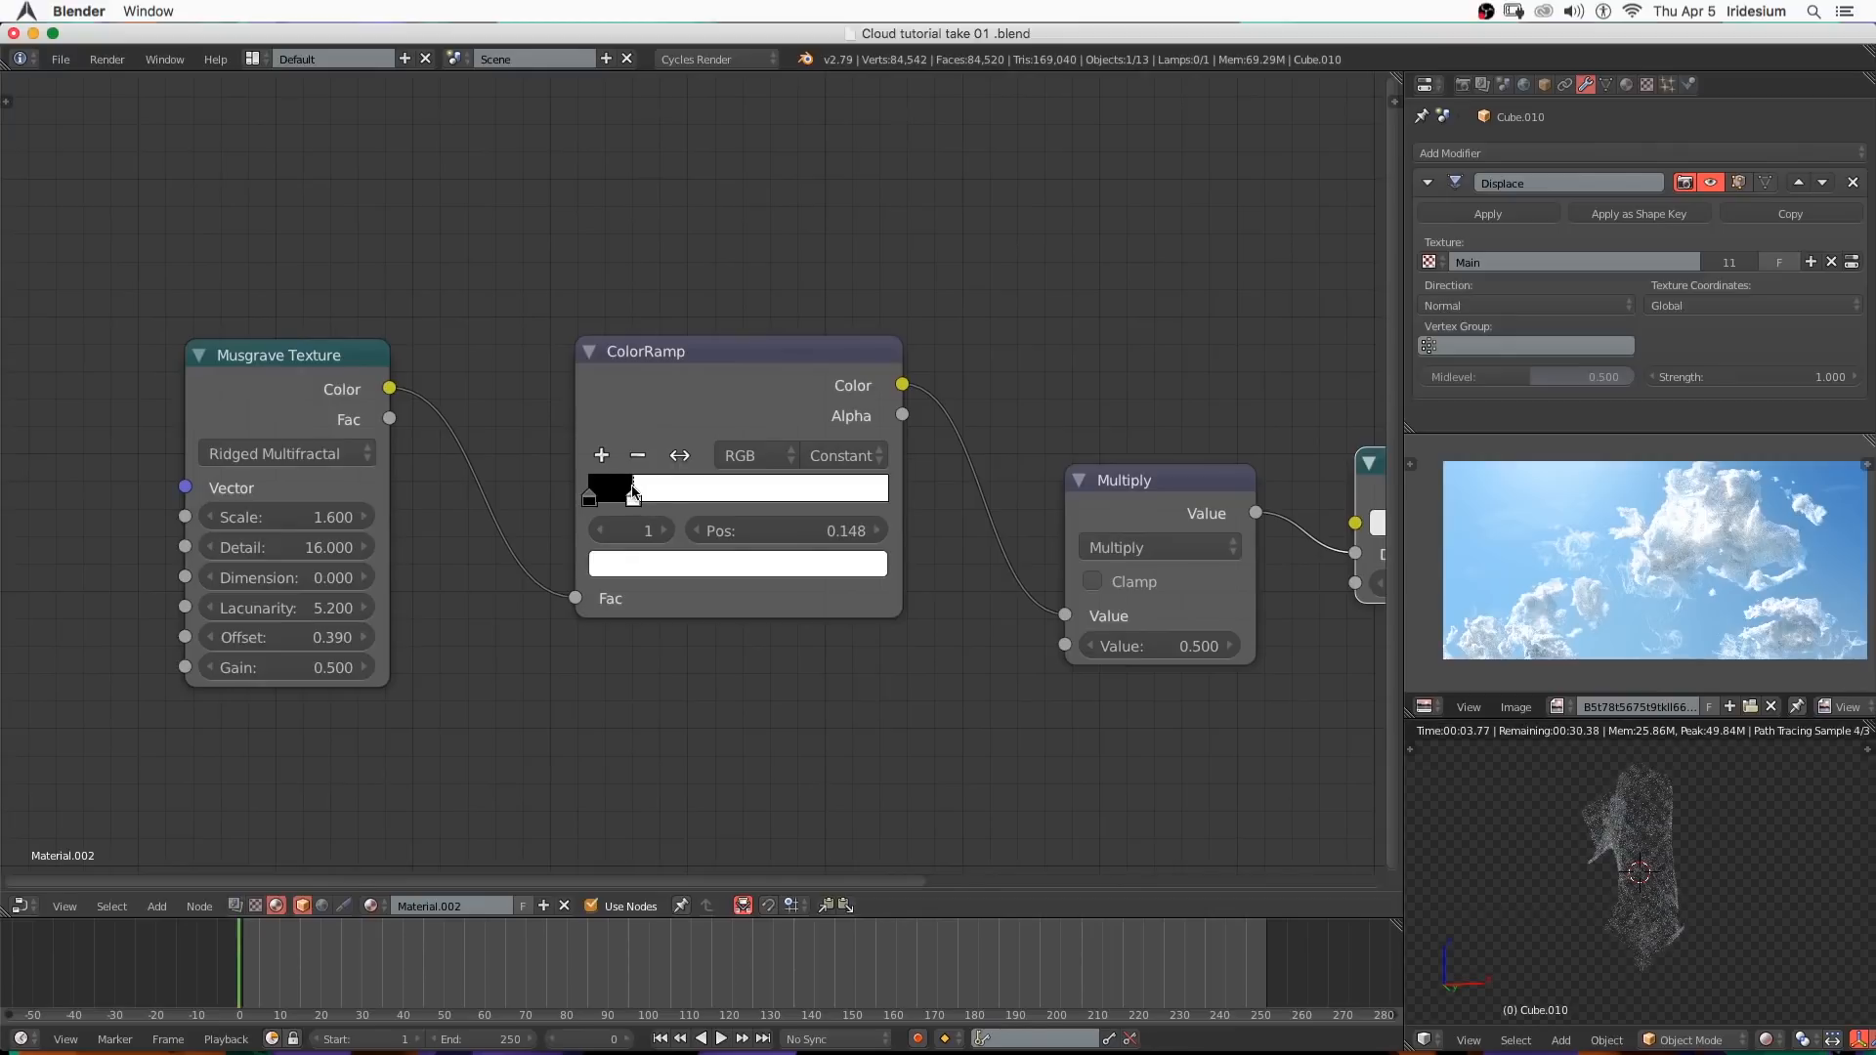
click(1157, 644)
text(8.000)
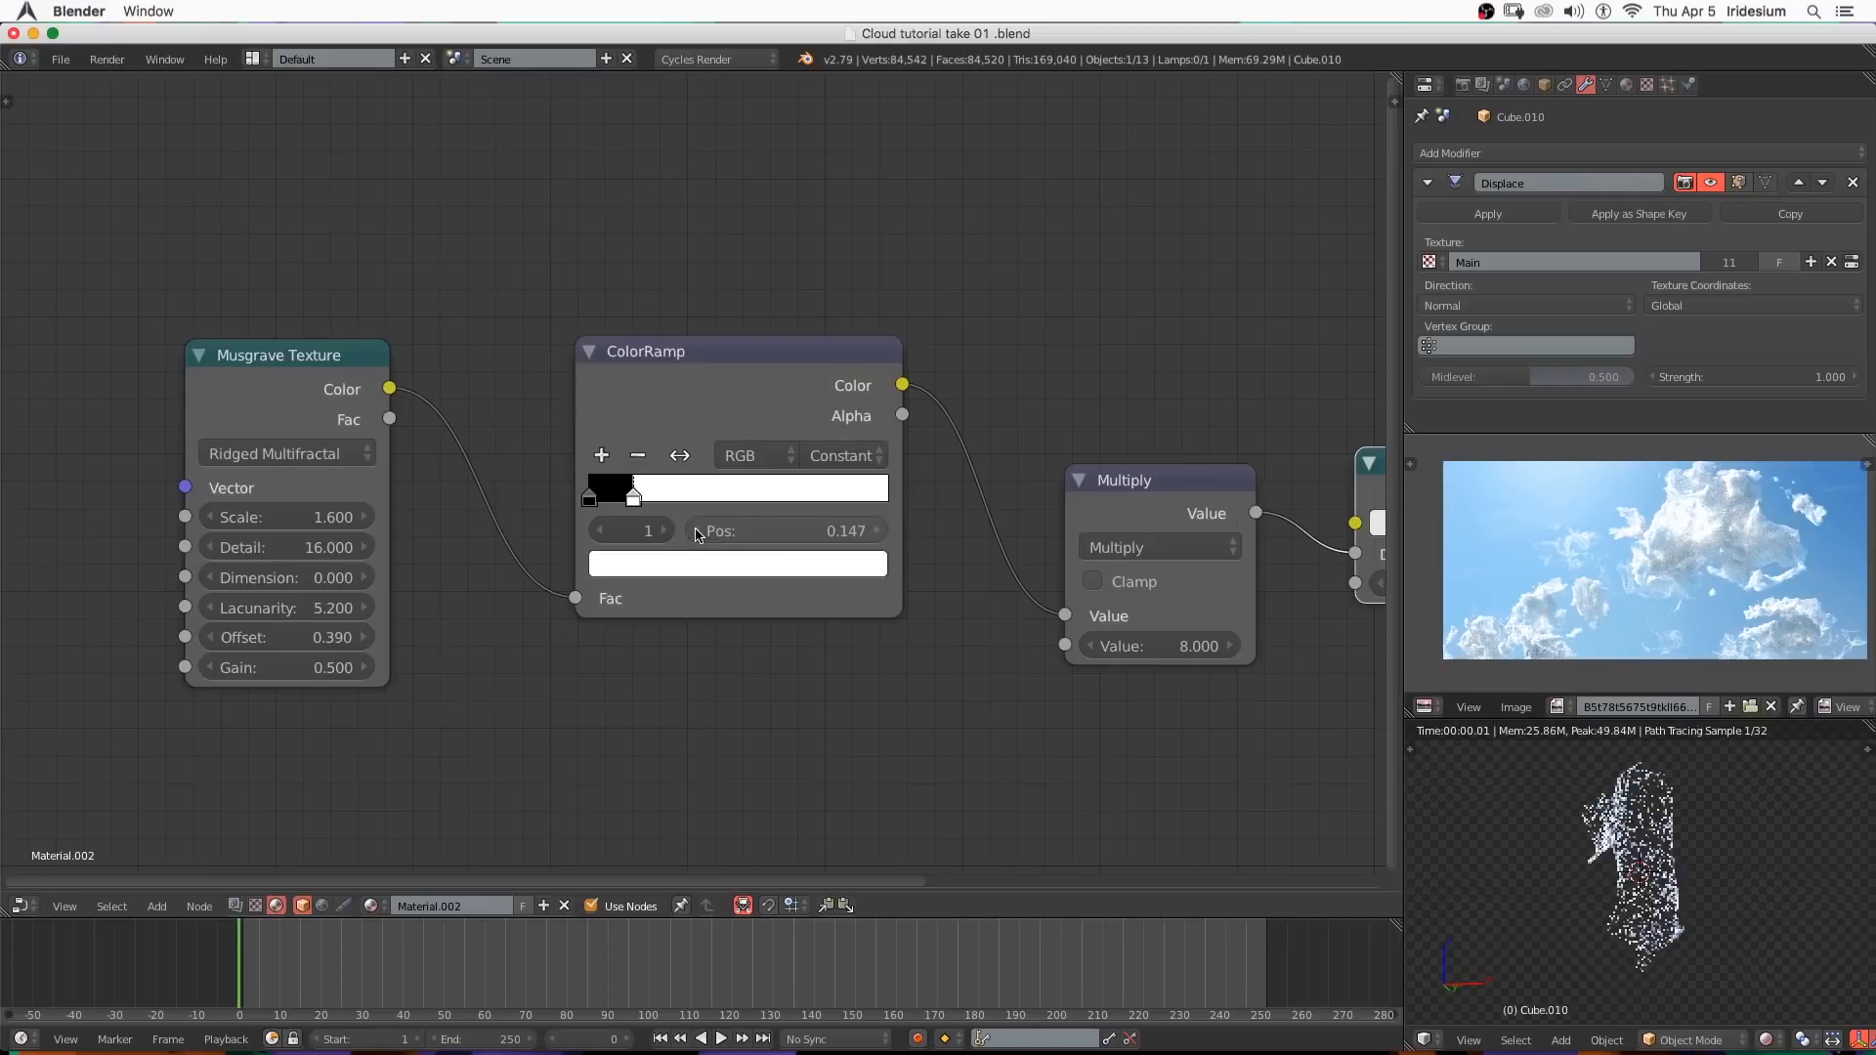
click(783, 529)
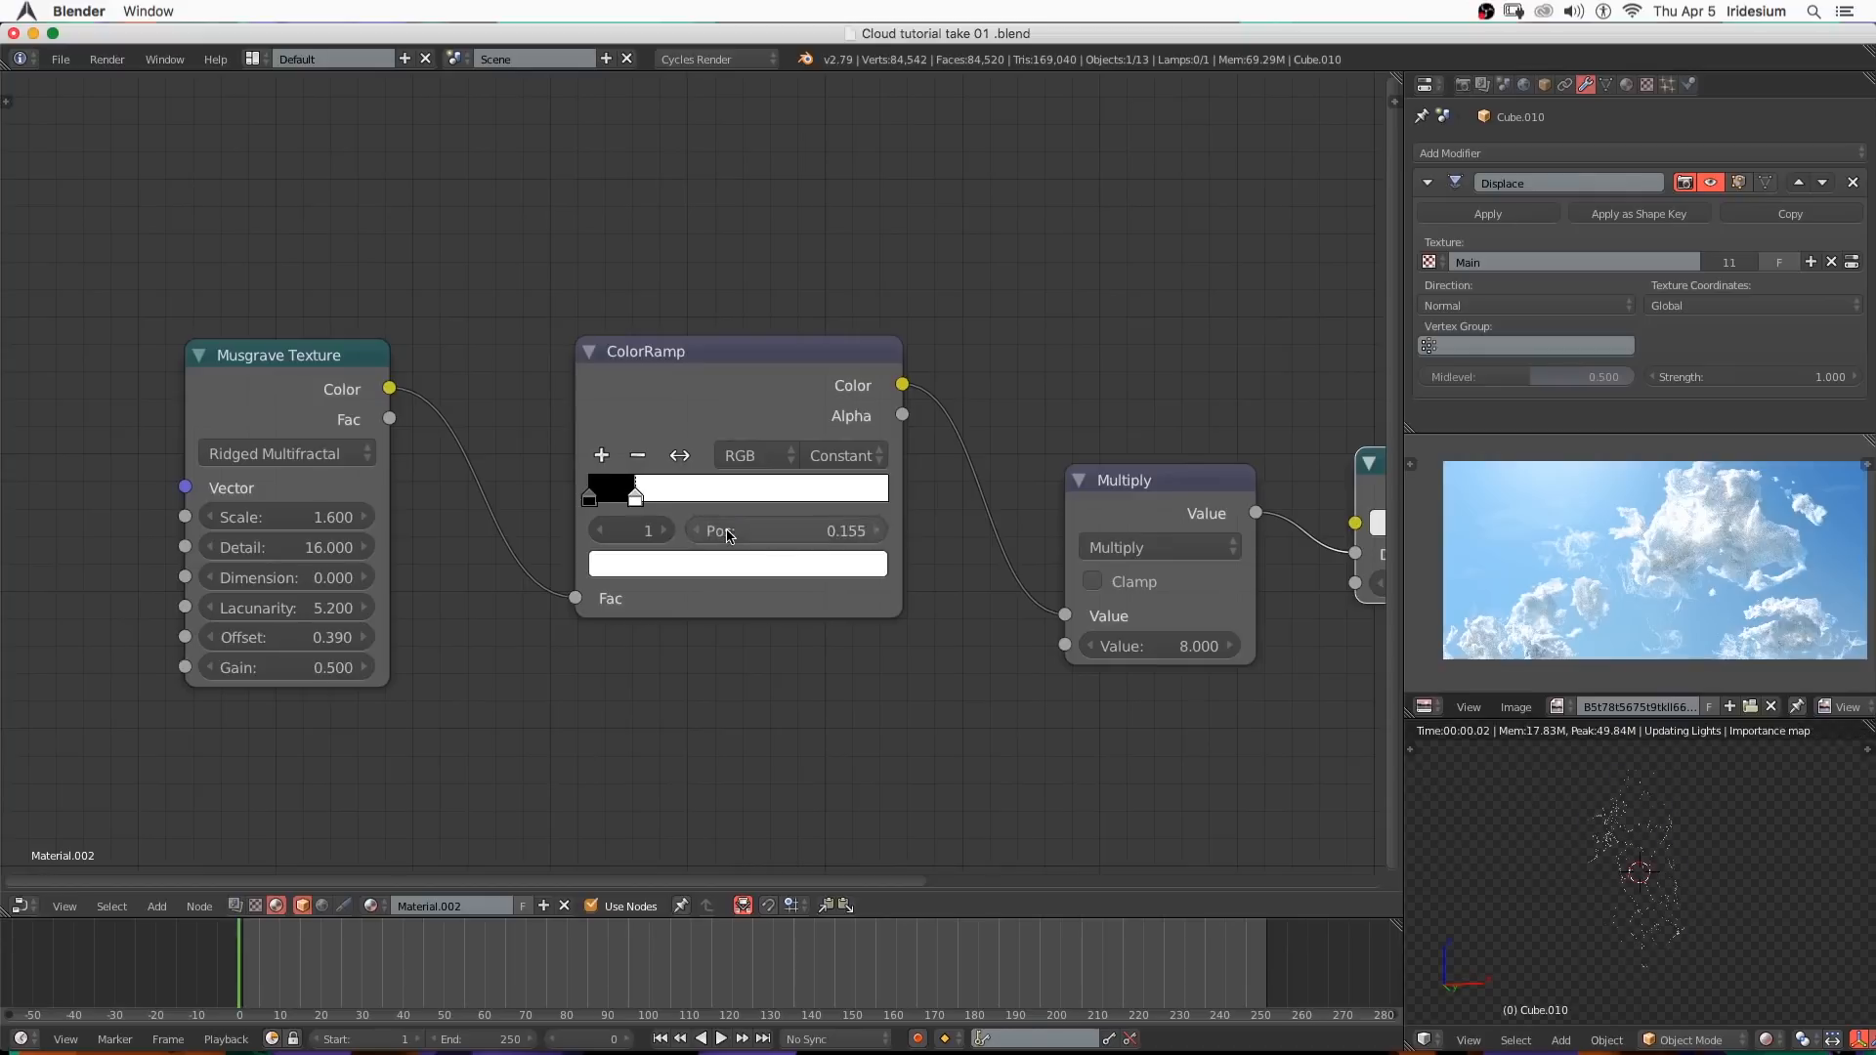
click(287, 516)
text(2.000)
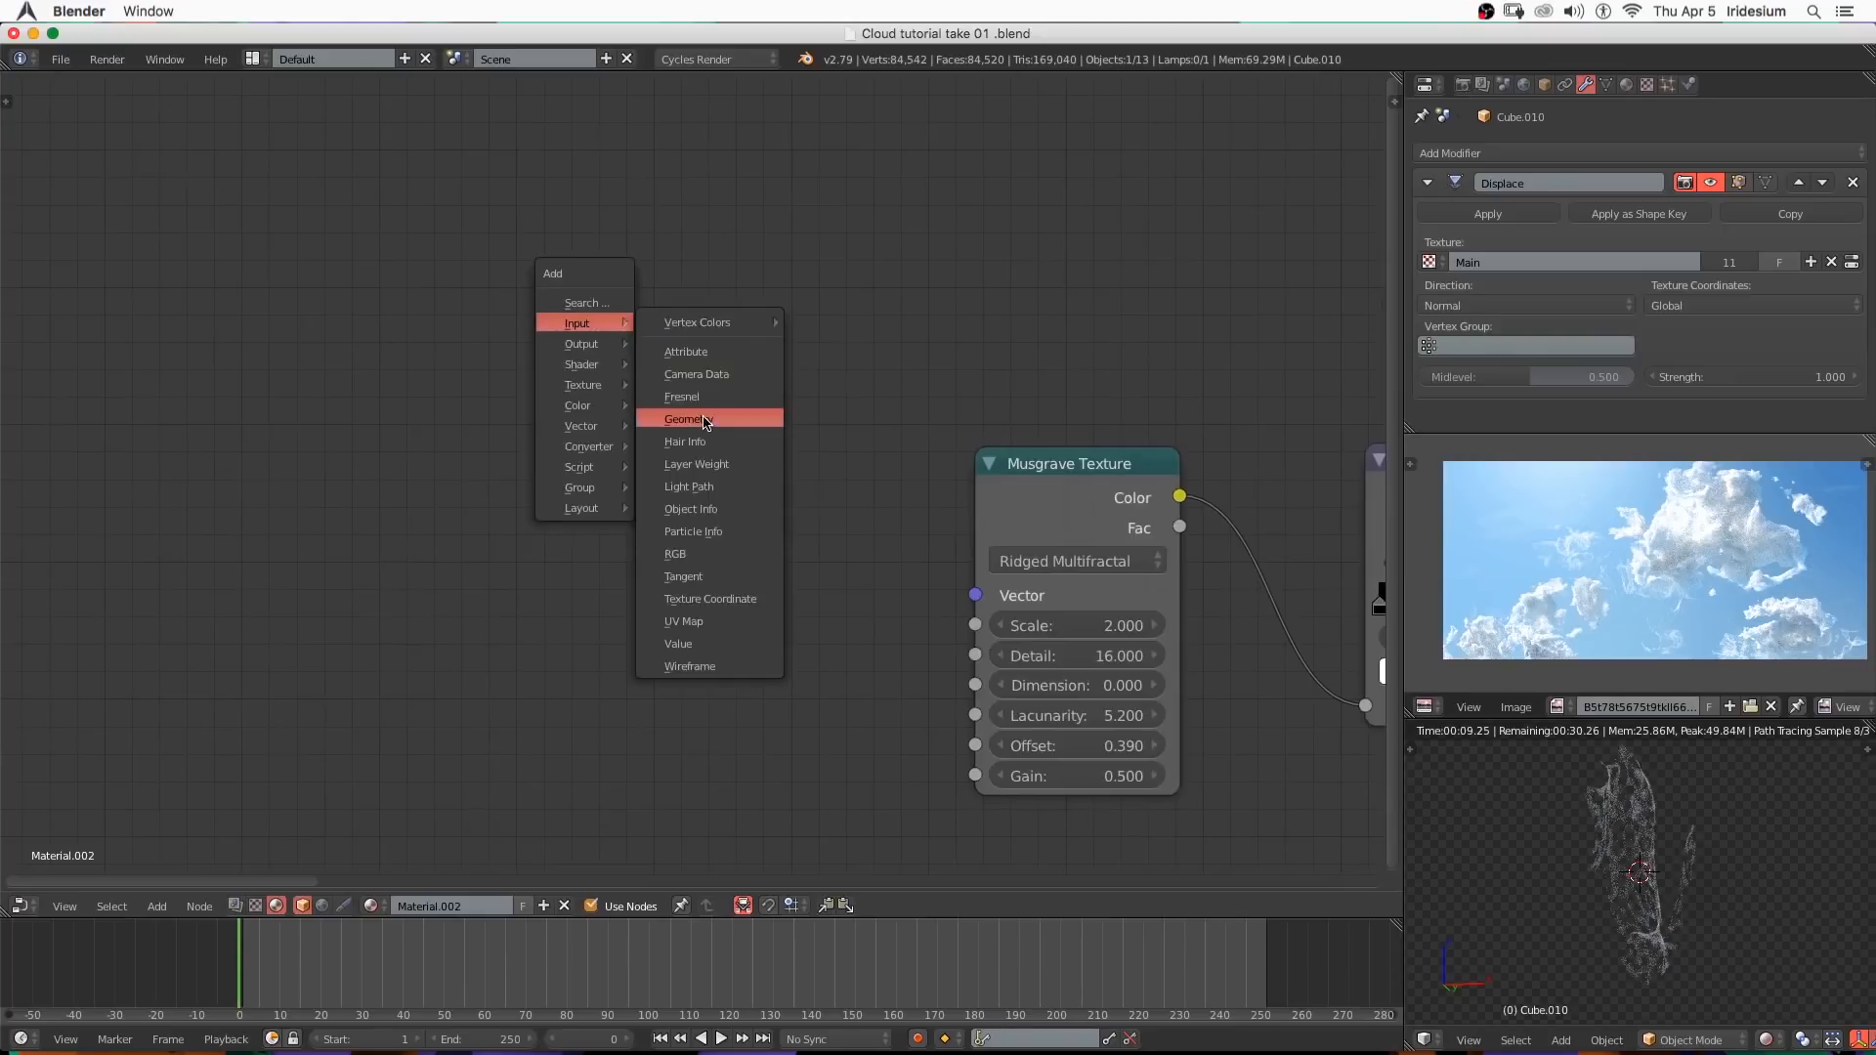
Feed Geometry Position through a Mapping node scaled 0.8, 0.8, 0.23 into the Musgrave vector.
click(684, 418)
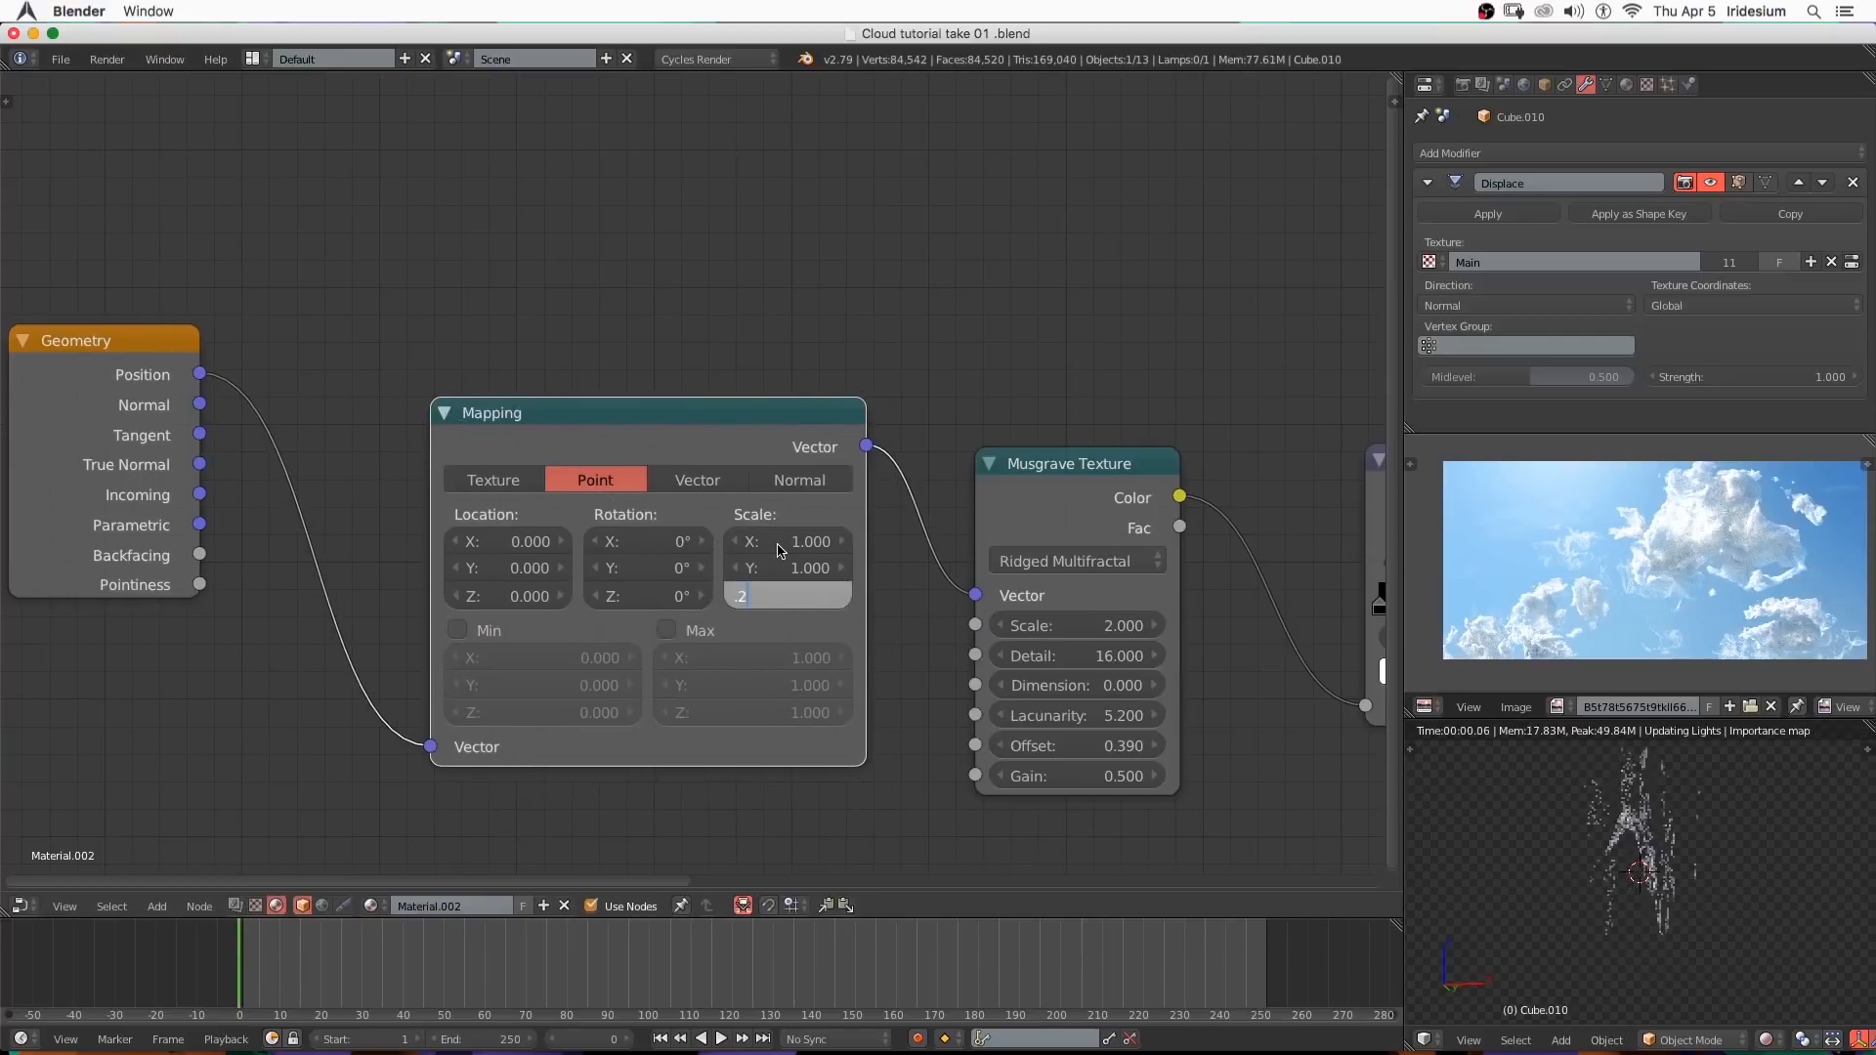
text(0.230)
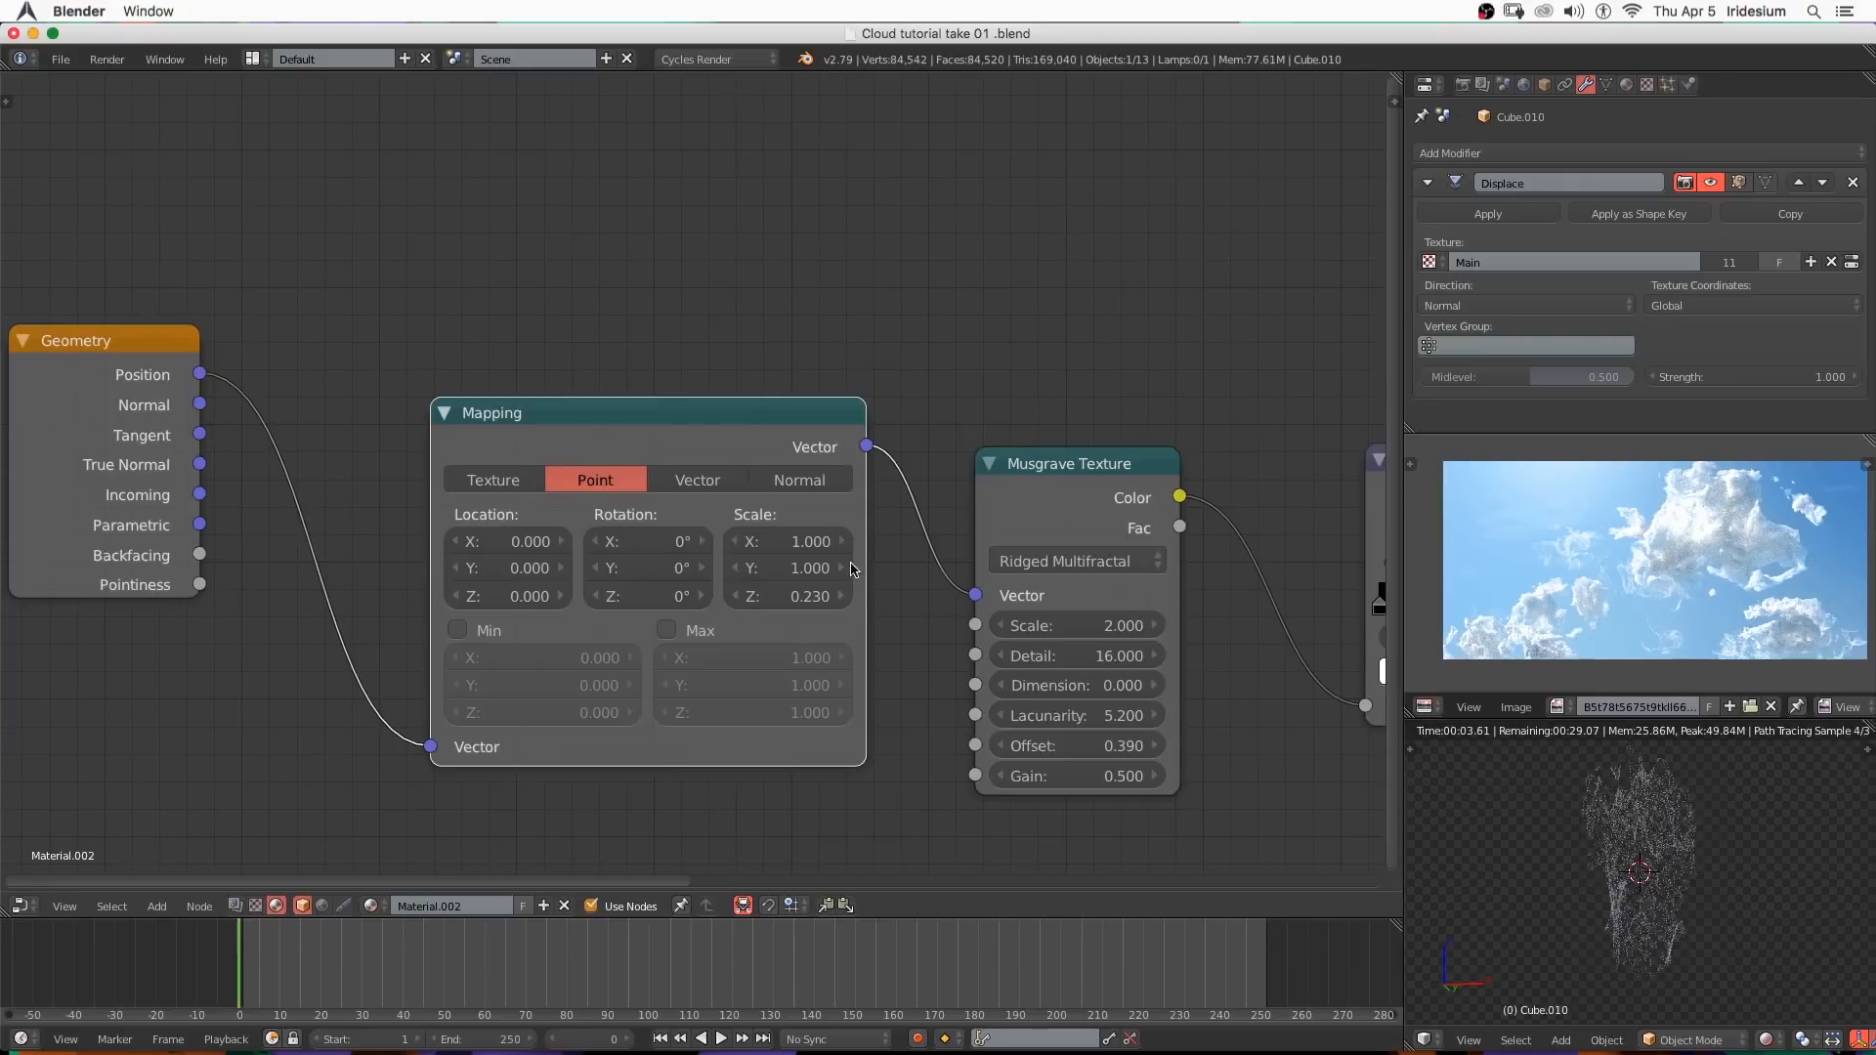
click(787, 541)
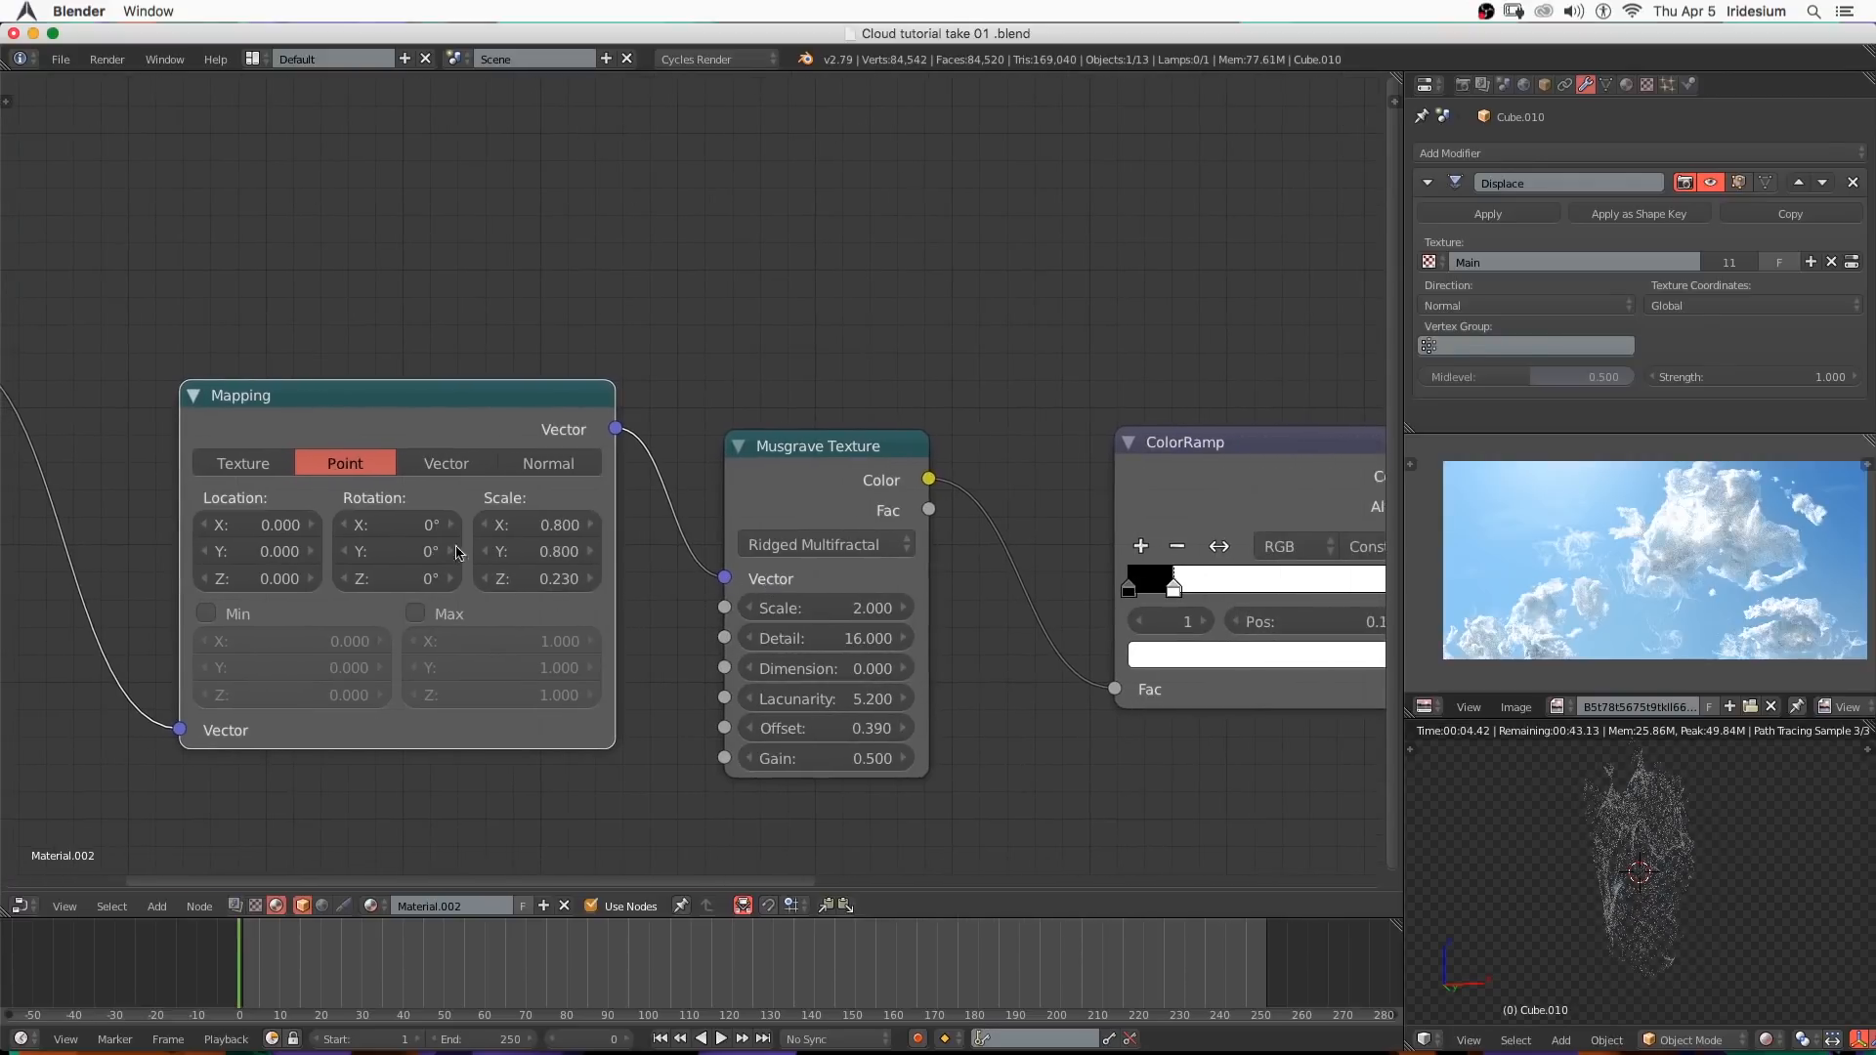
click(535, 523)
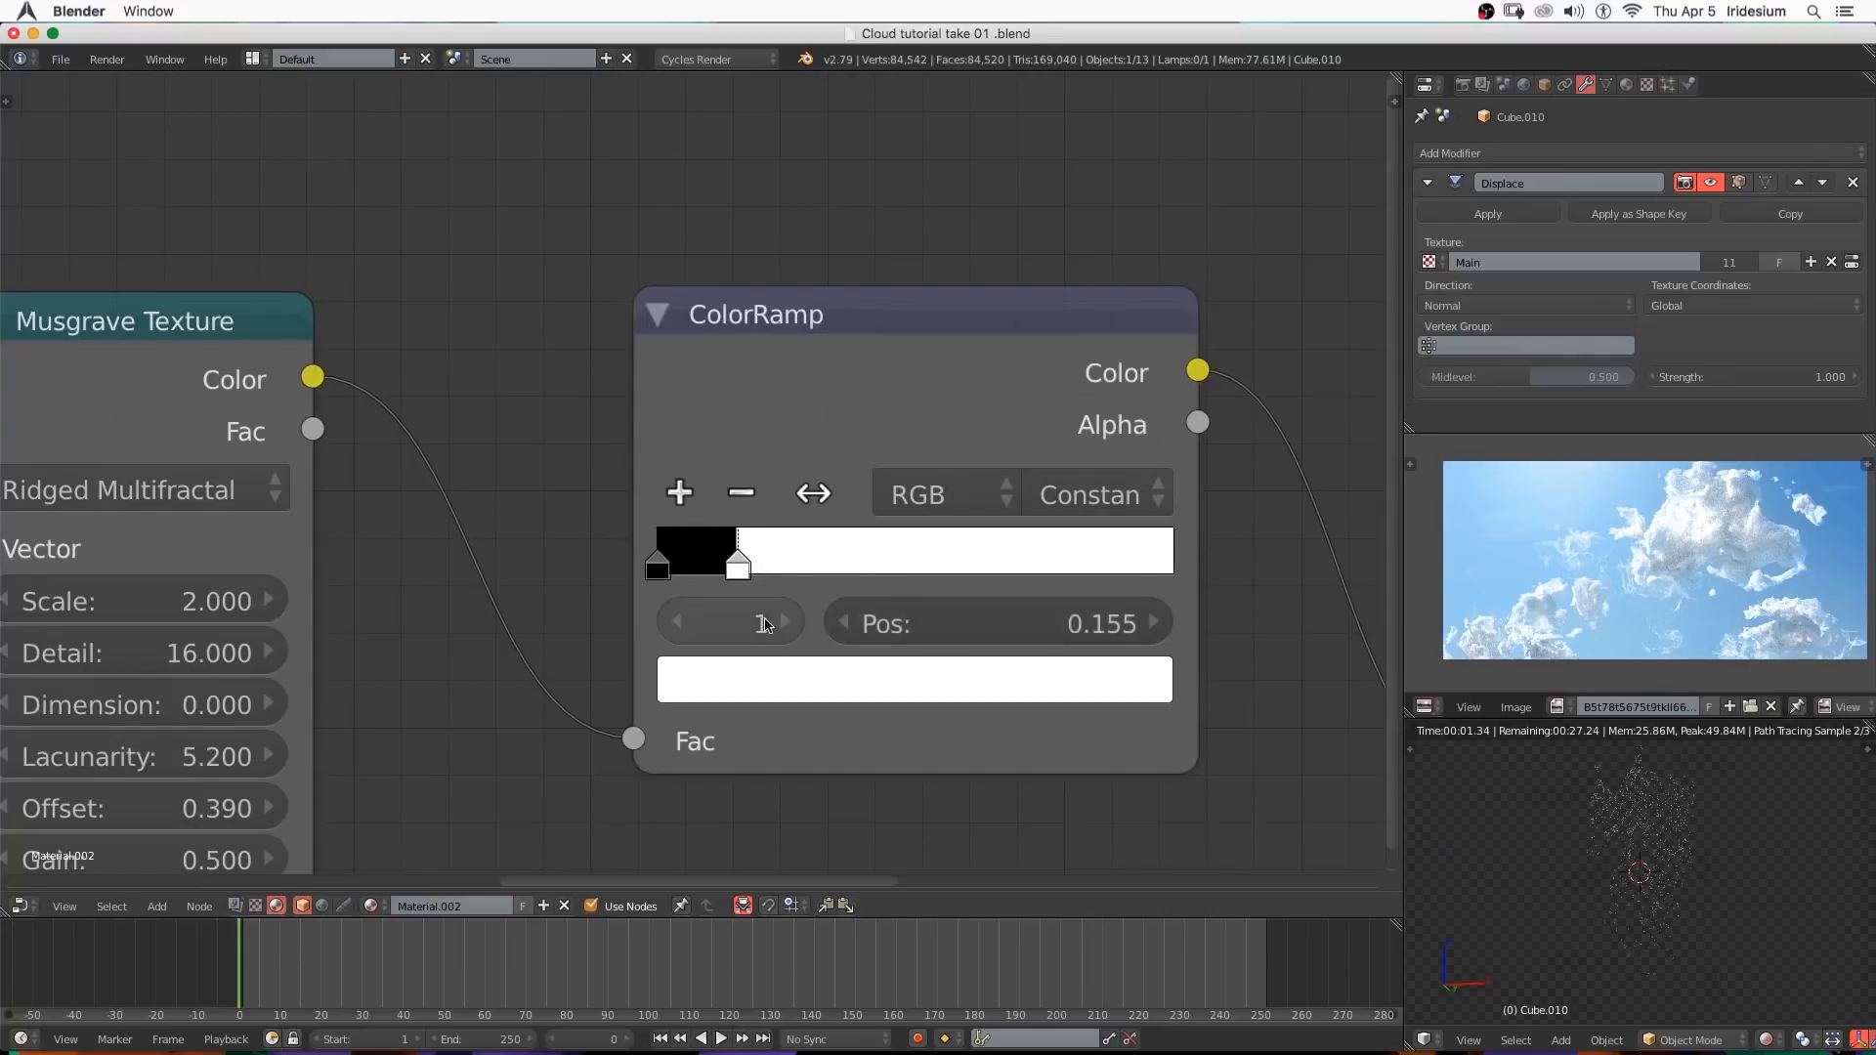
After checking the enlarged render preview, set the column's ColorRamp interpolation to Linear.
click(993, 623)
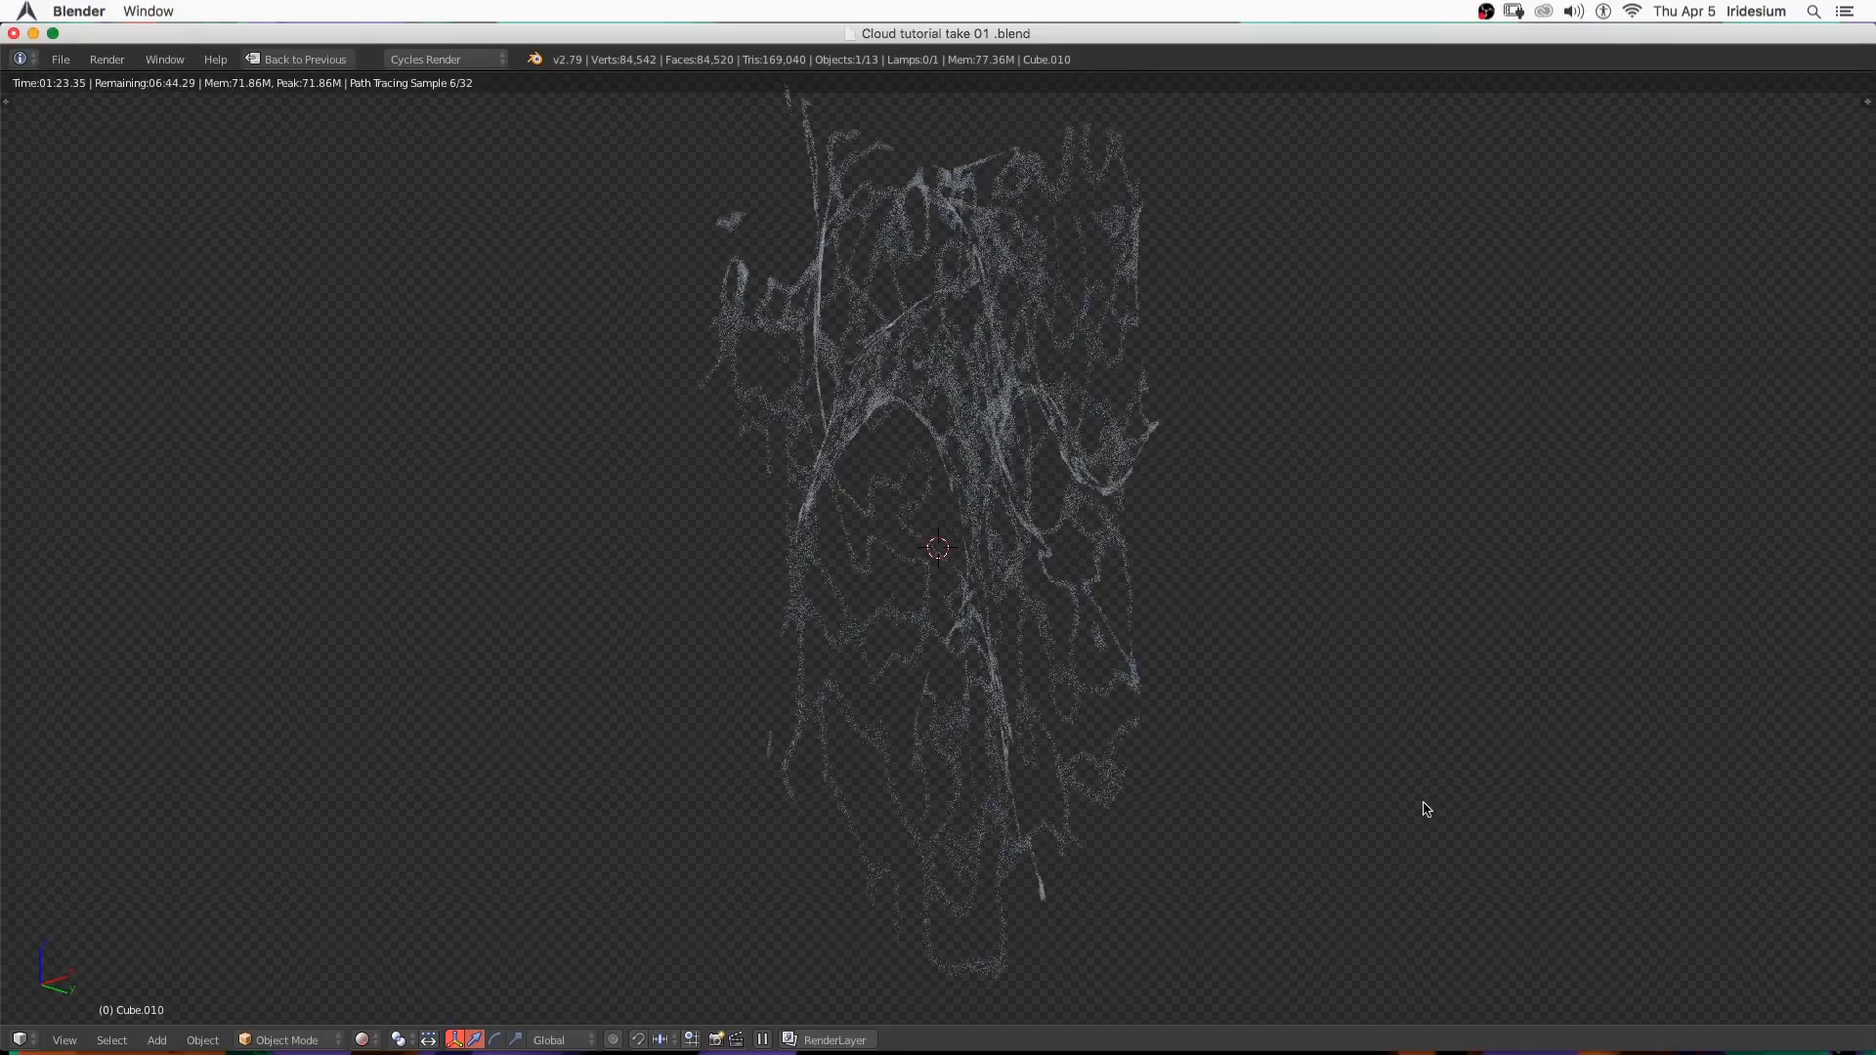
click(305, 59)
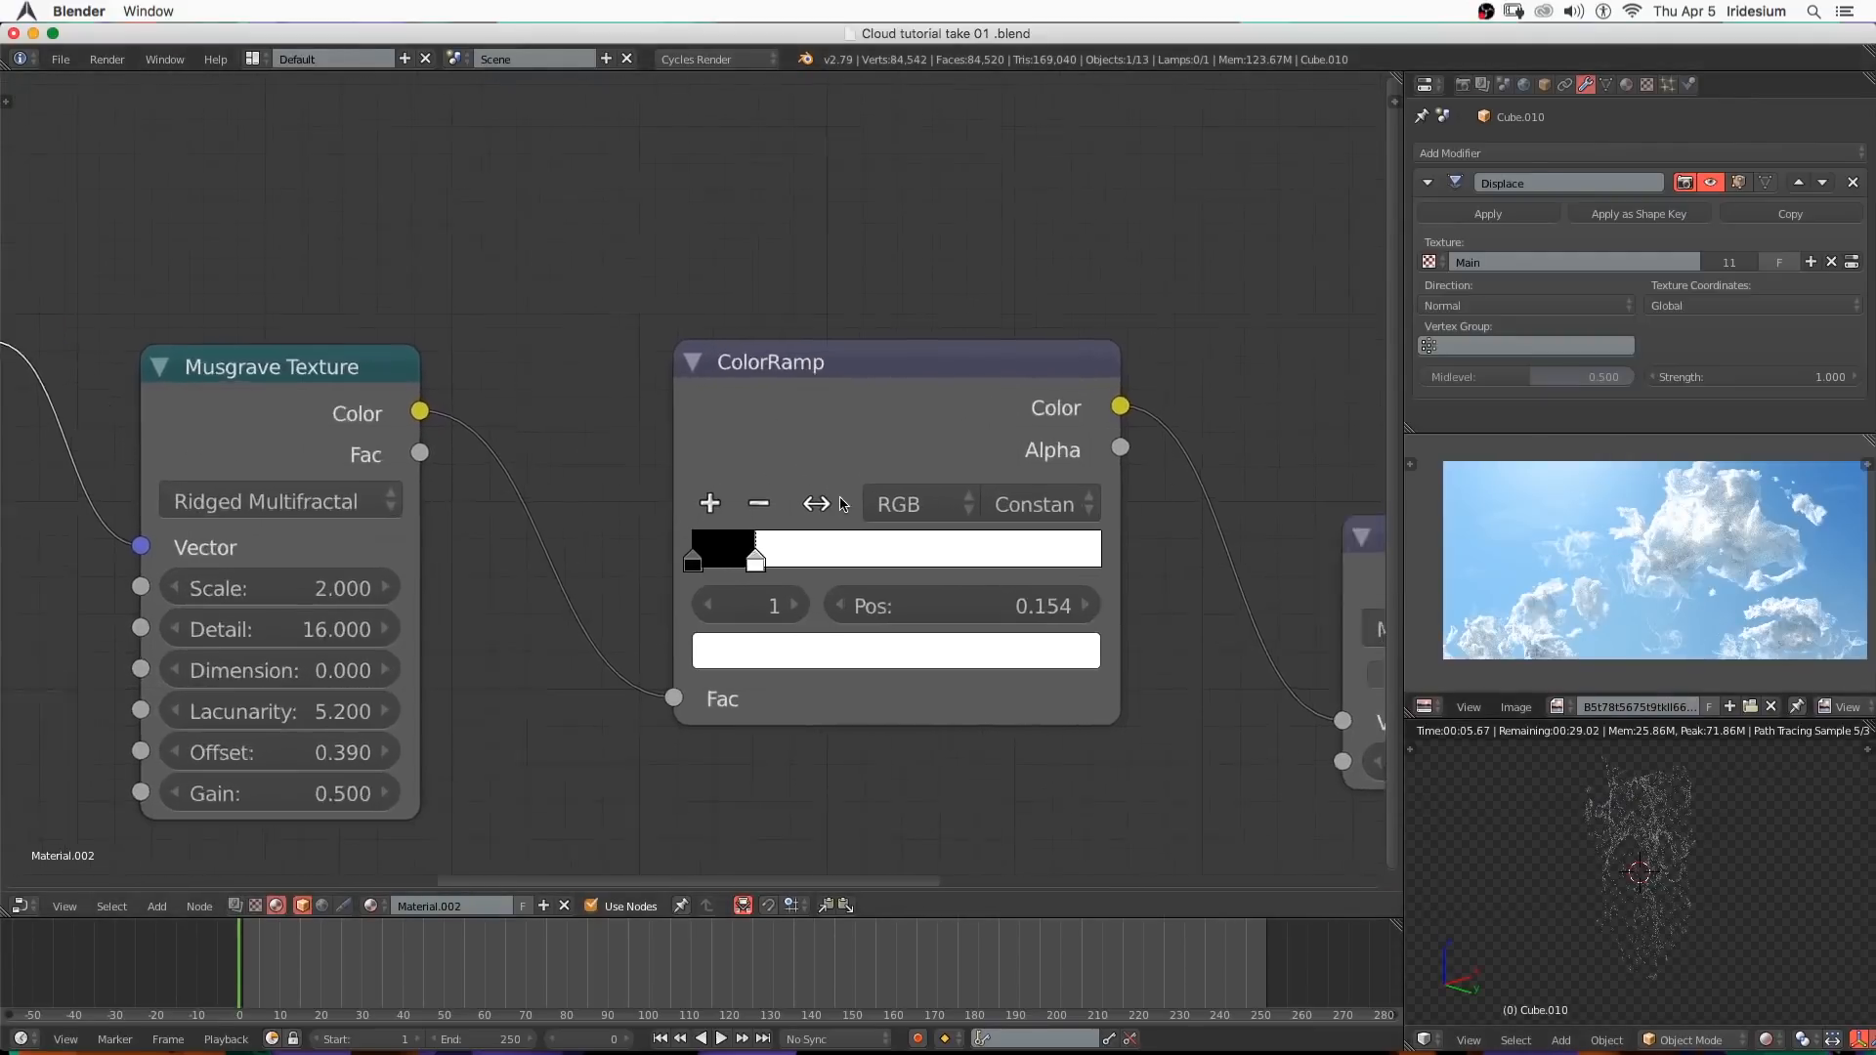
click(1036, 504)
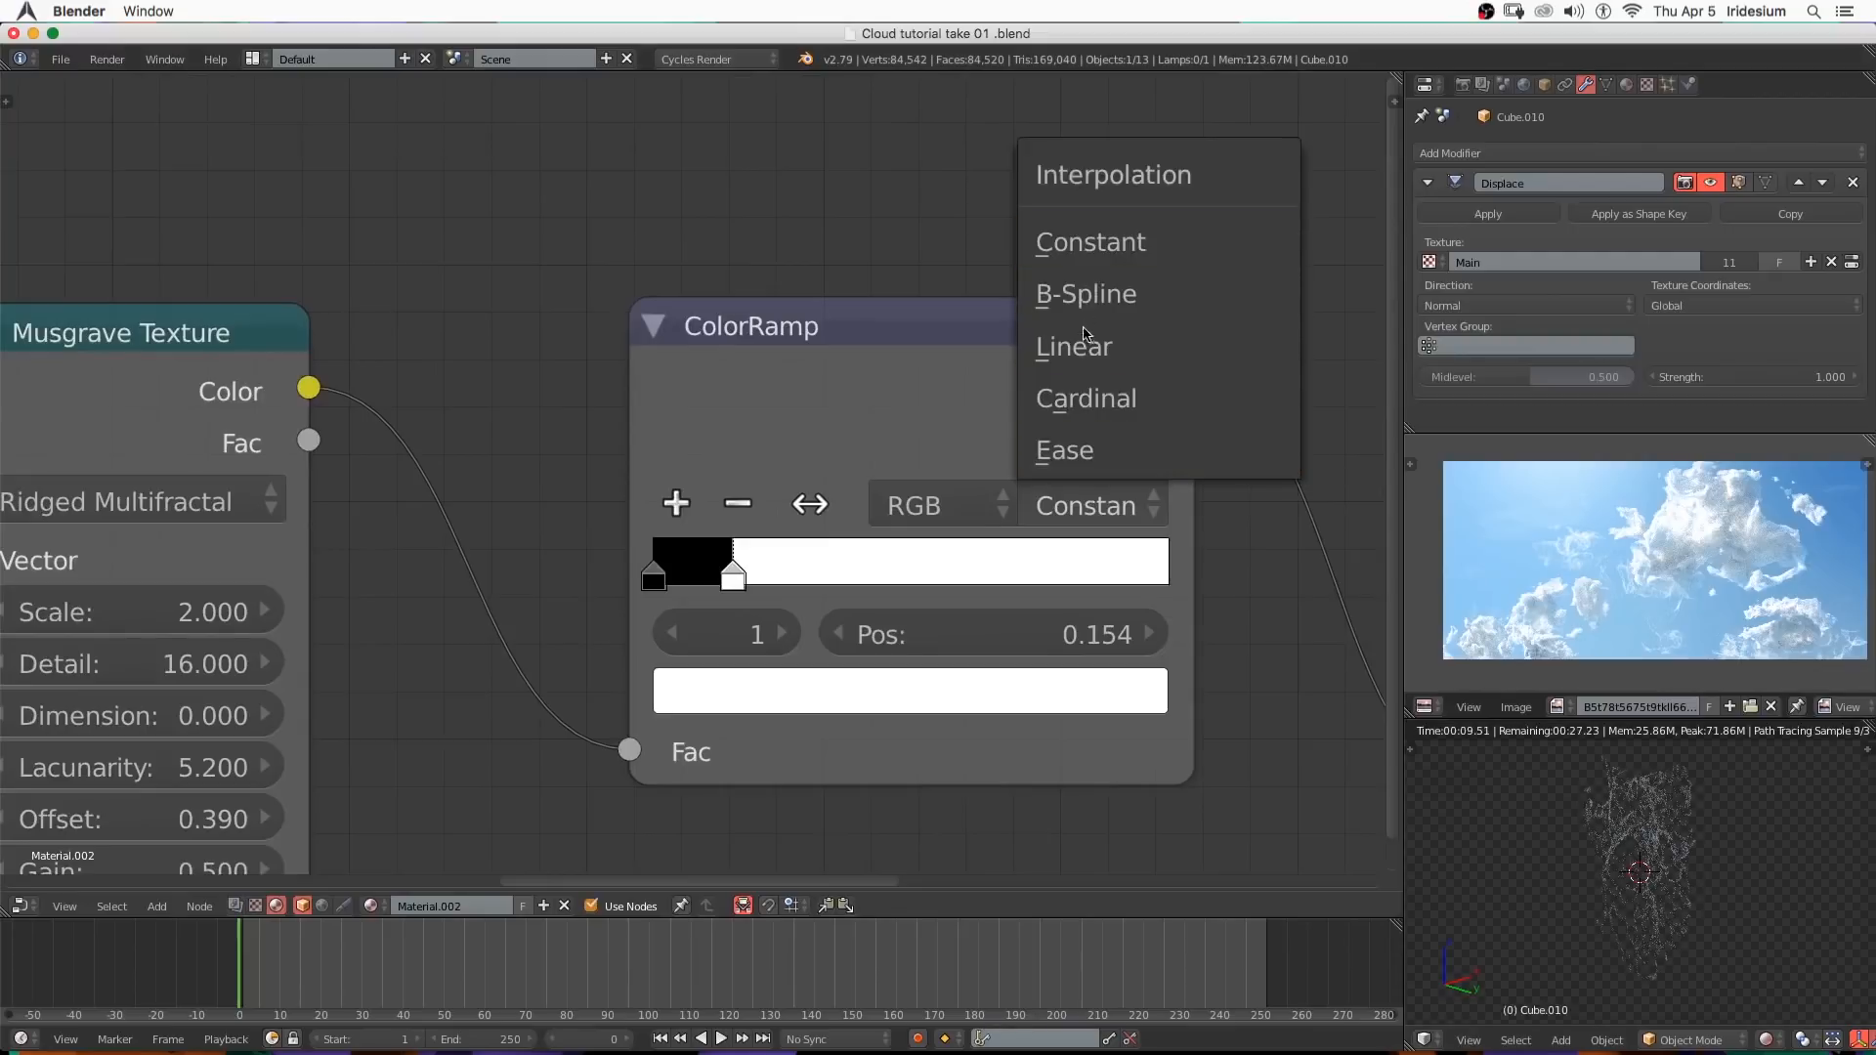
click(1073, 346)
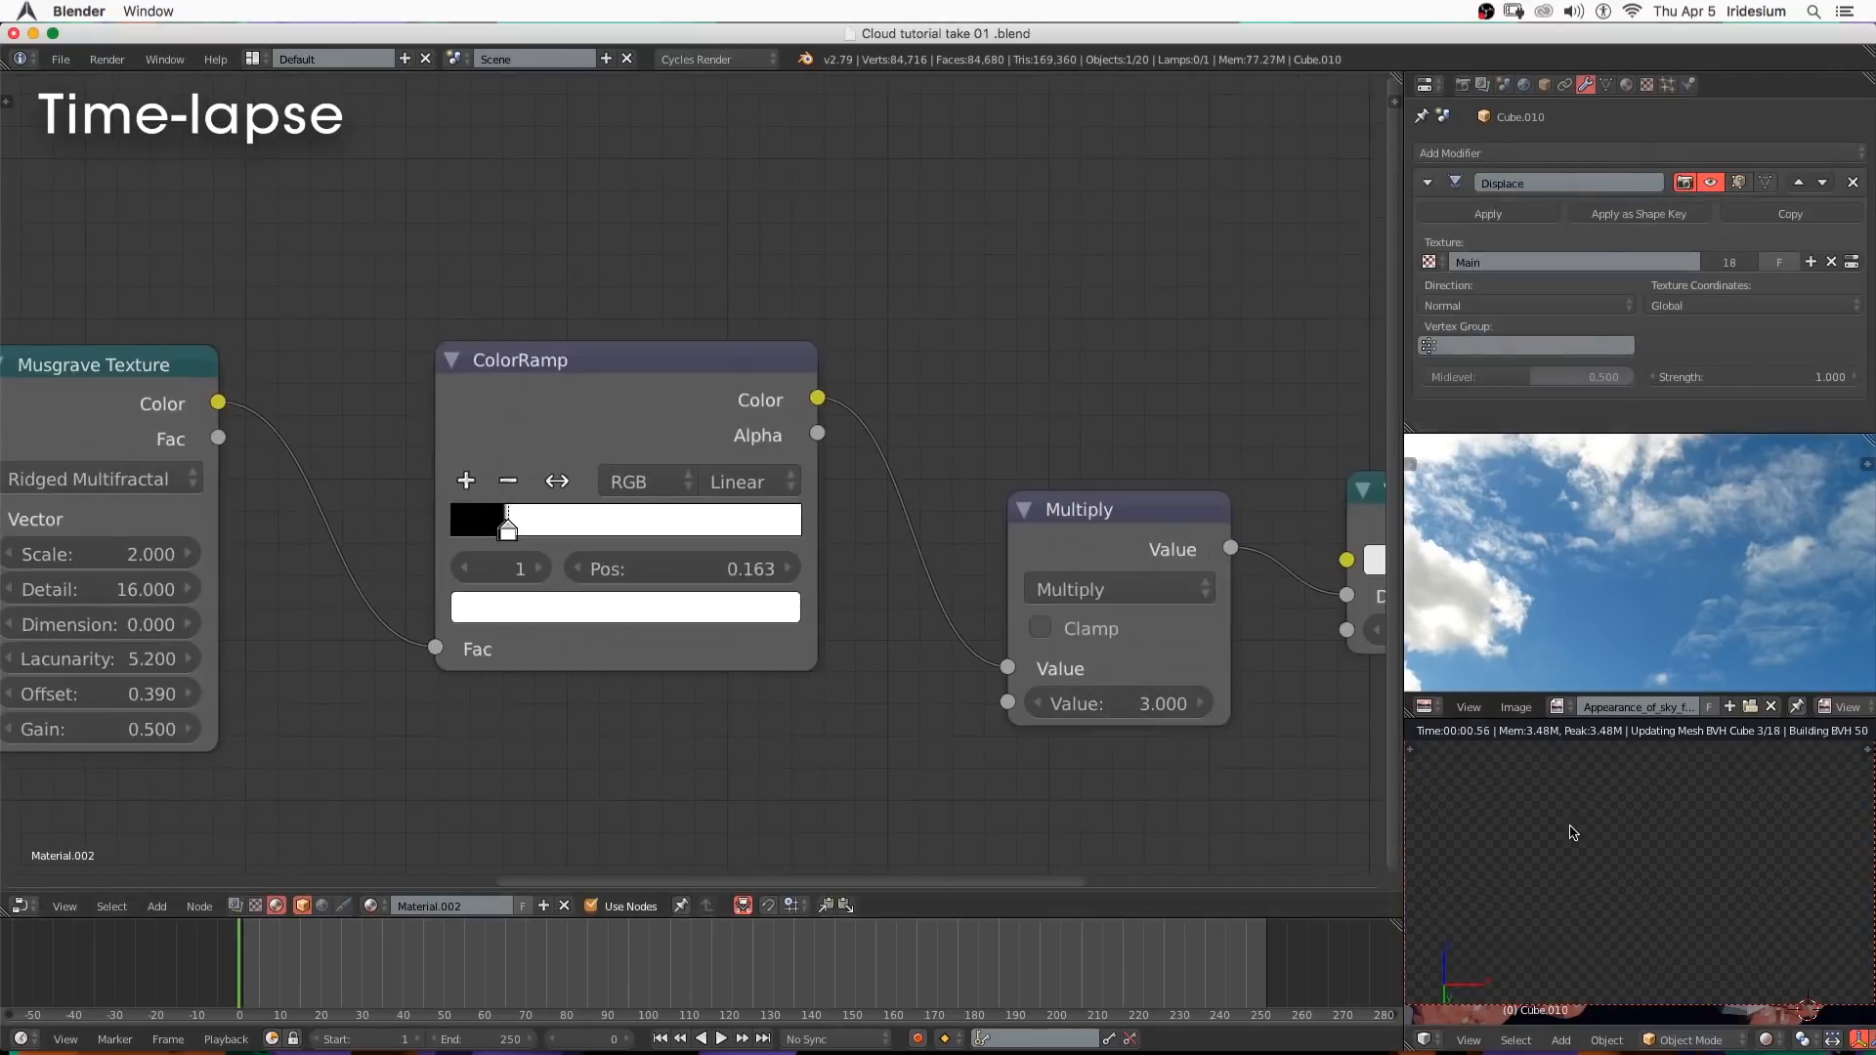
Review the Sampling and main render settings in the Render properties.
click(1118, 704)
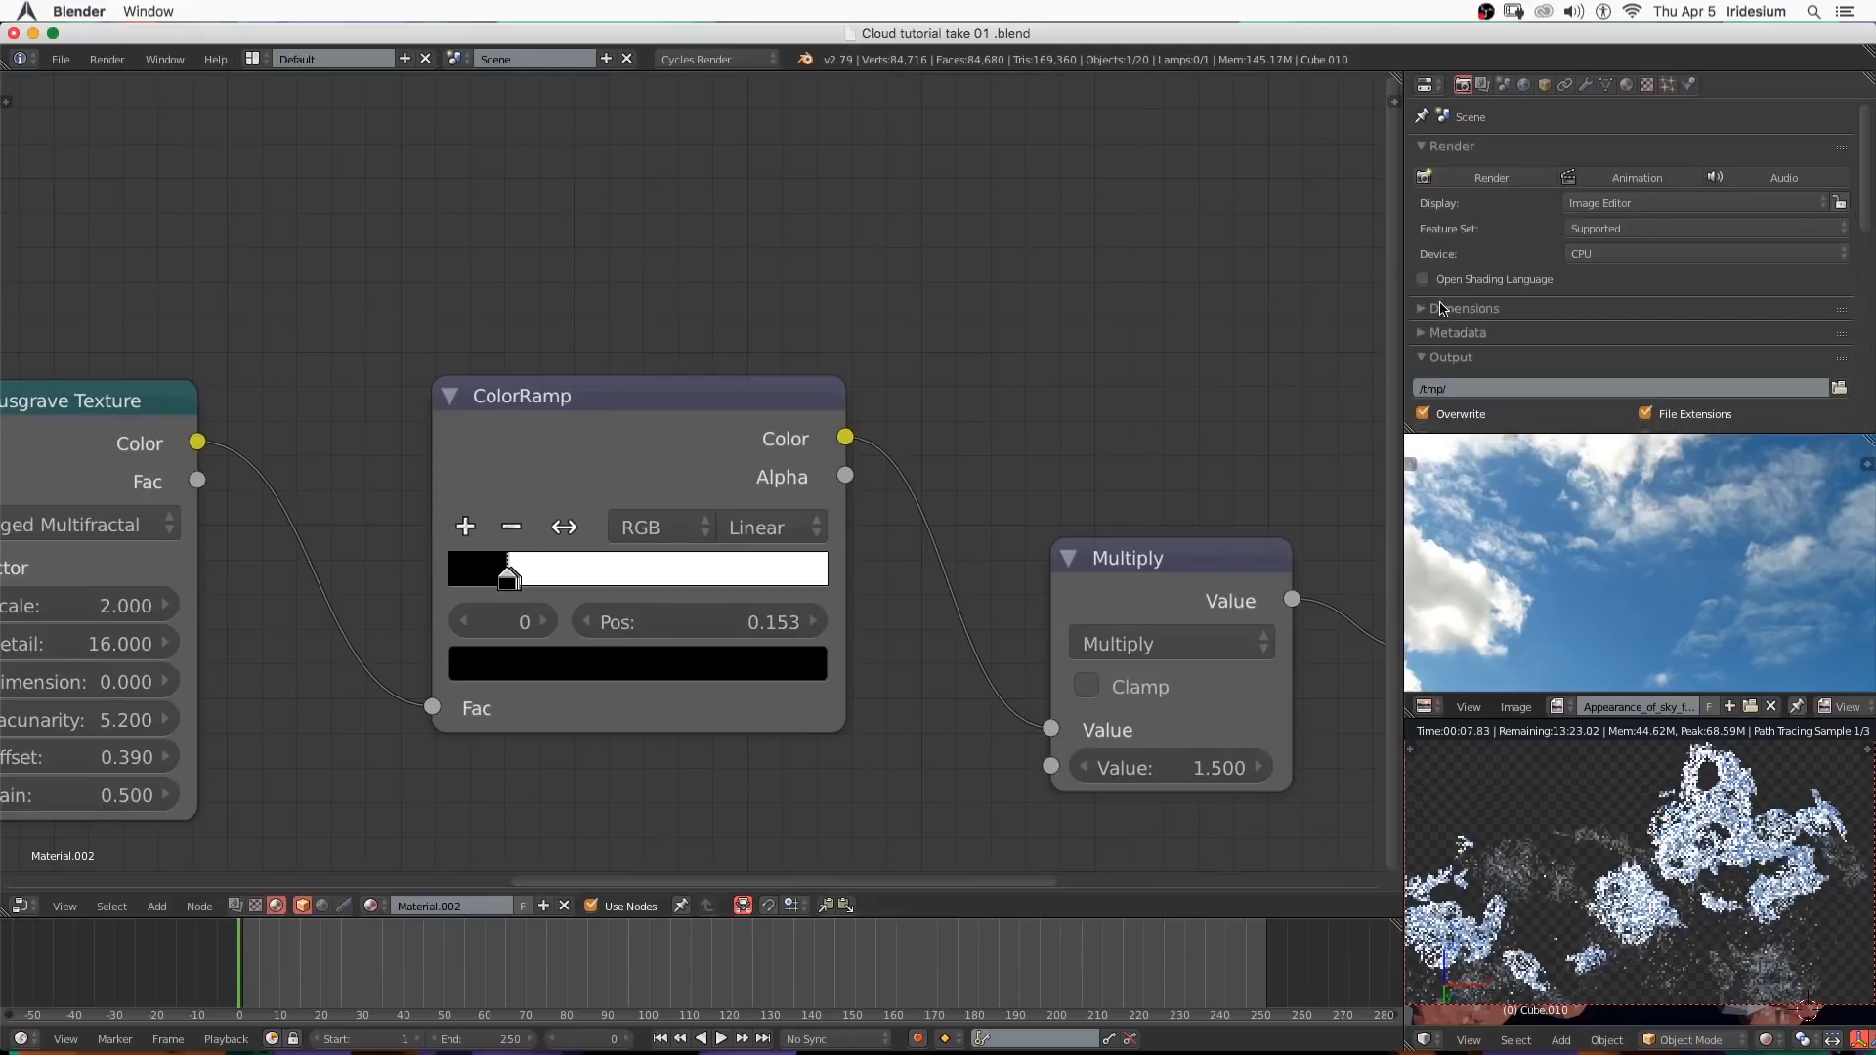
click(1454, 248)
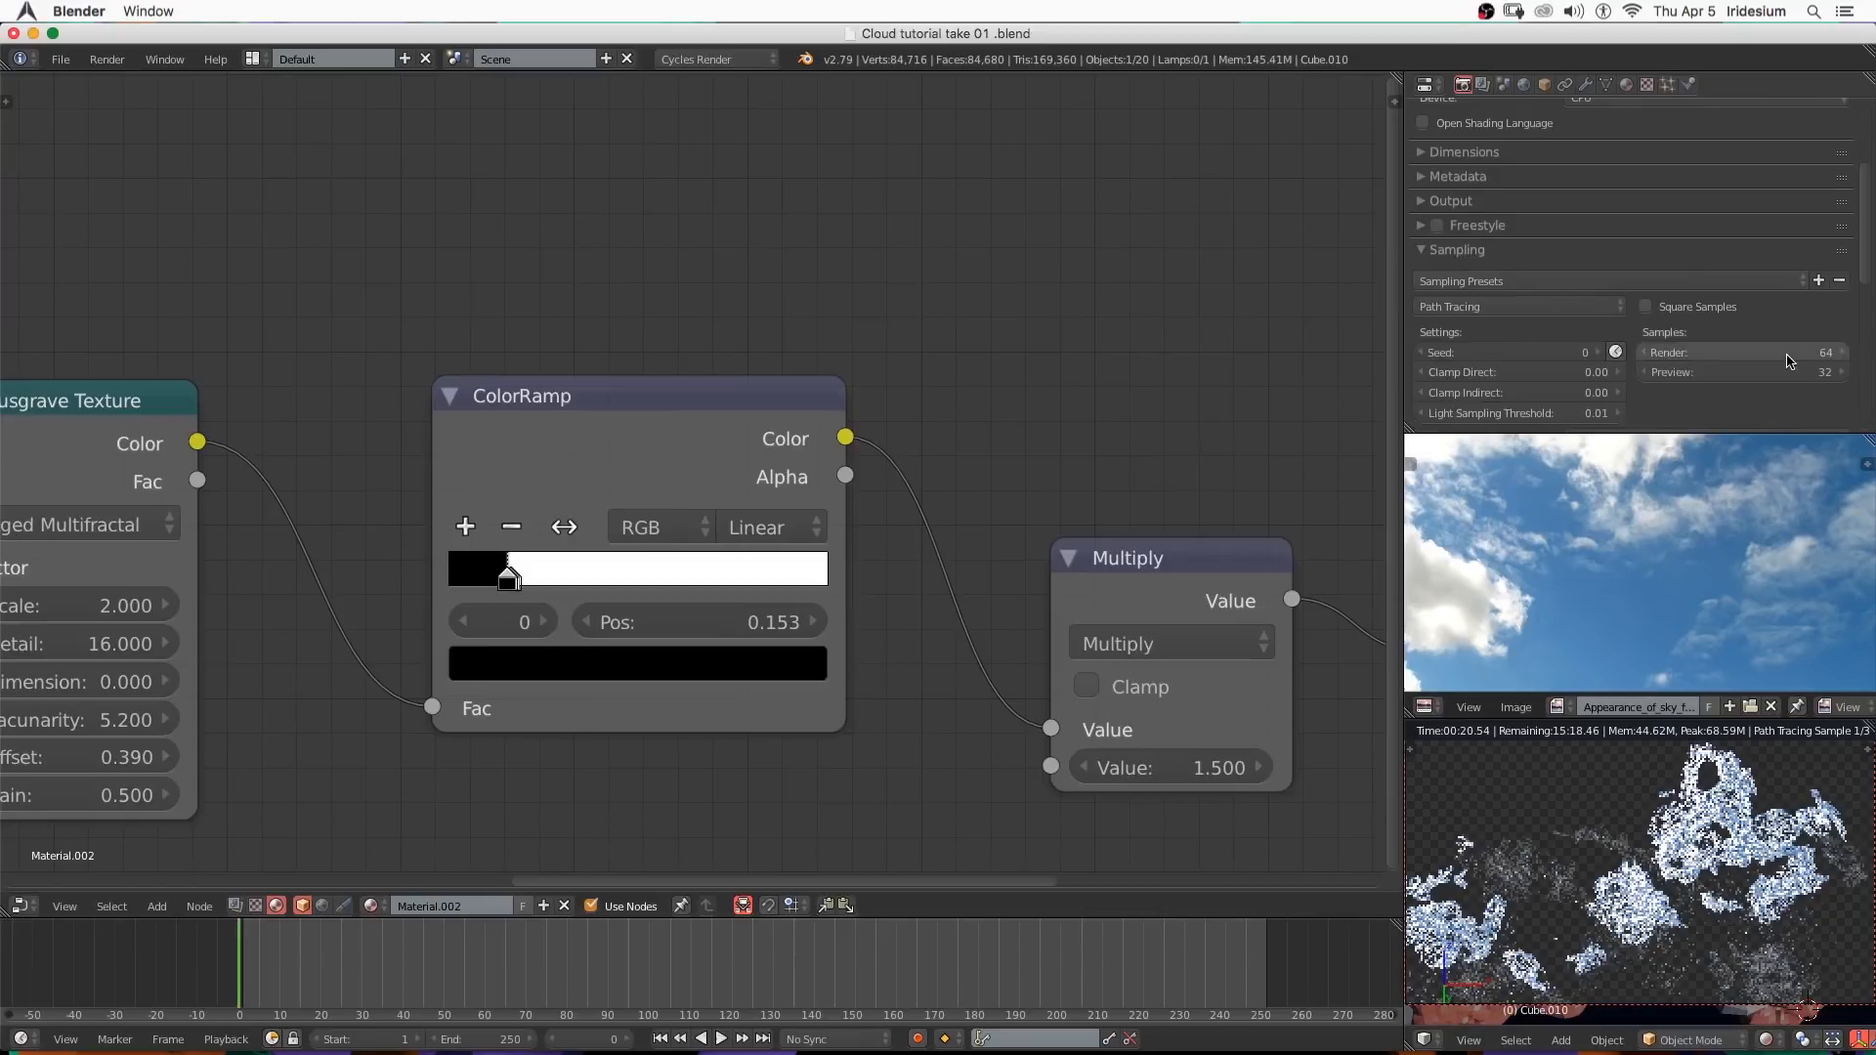
click(1458, 273)
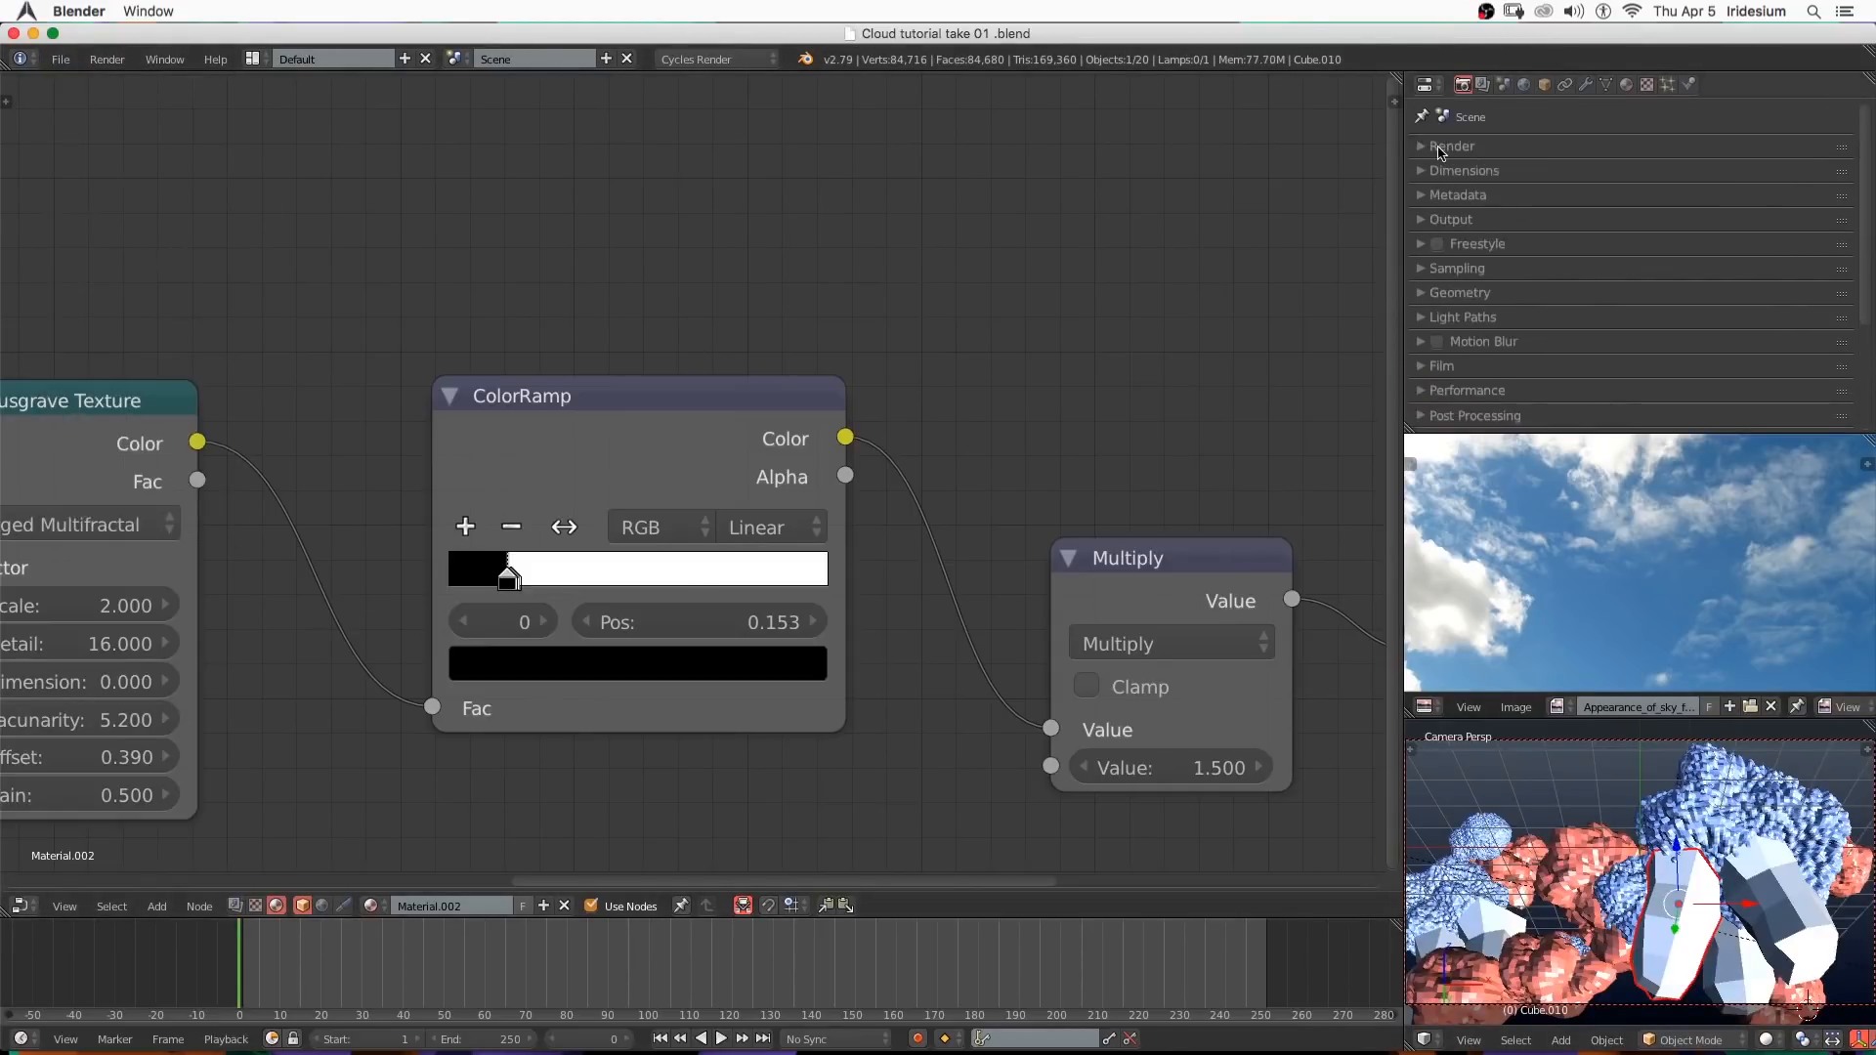
click(1451, 147)
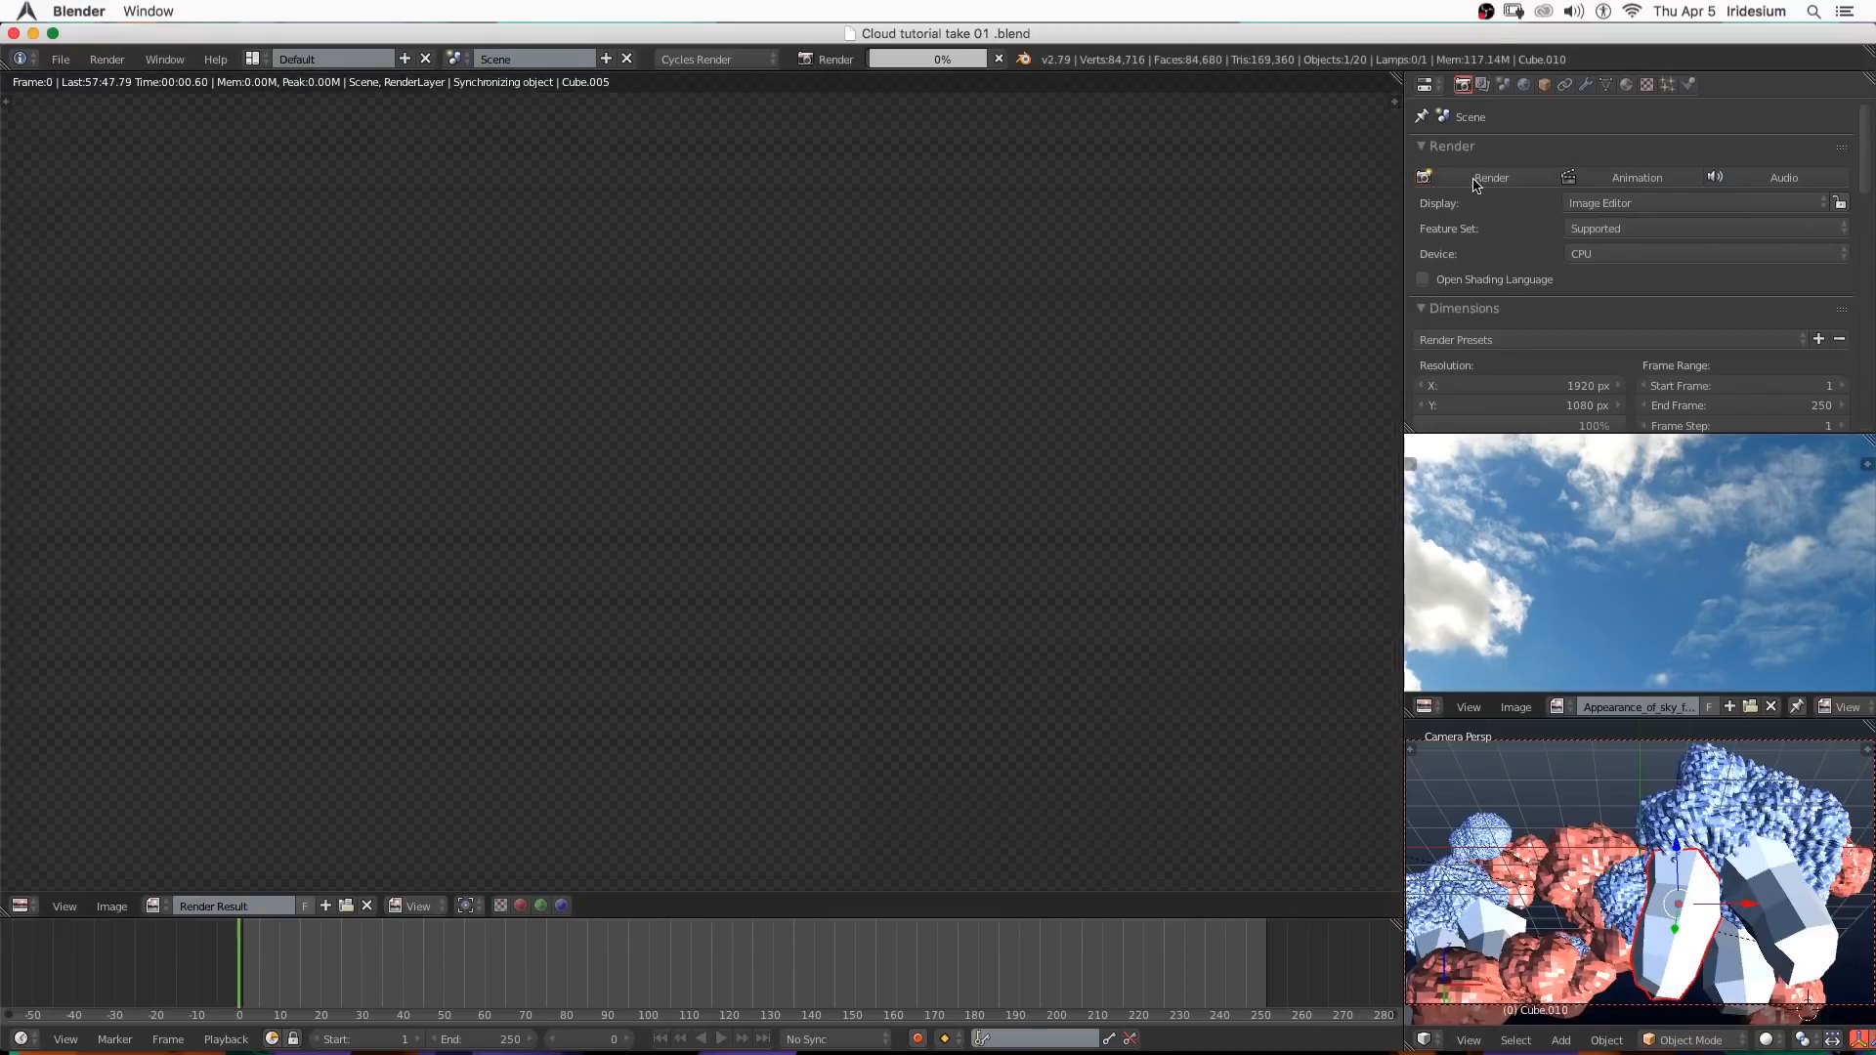
Render the current frame of the volumetric clouds.
click(1489, 178)
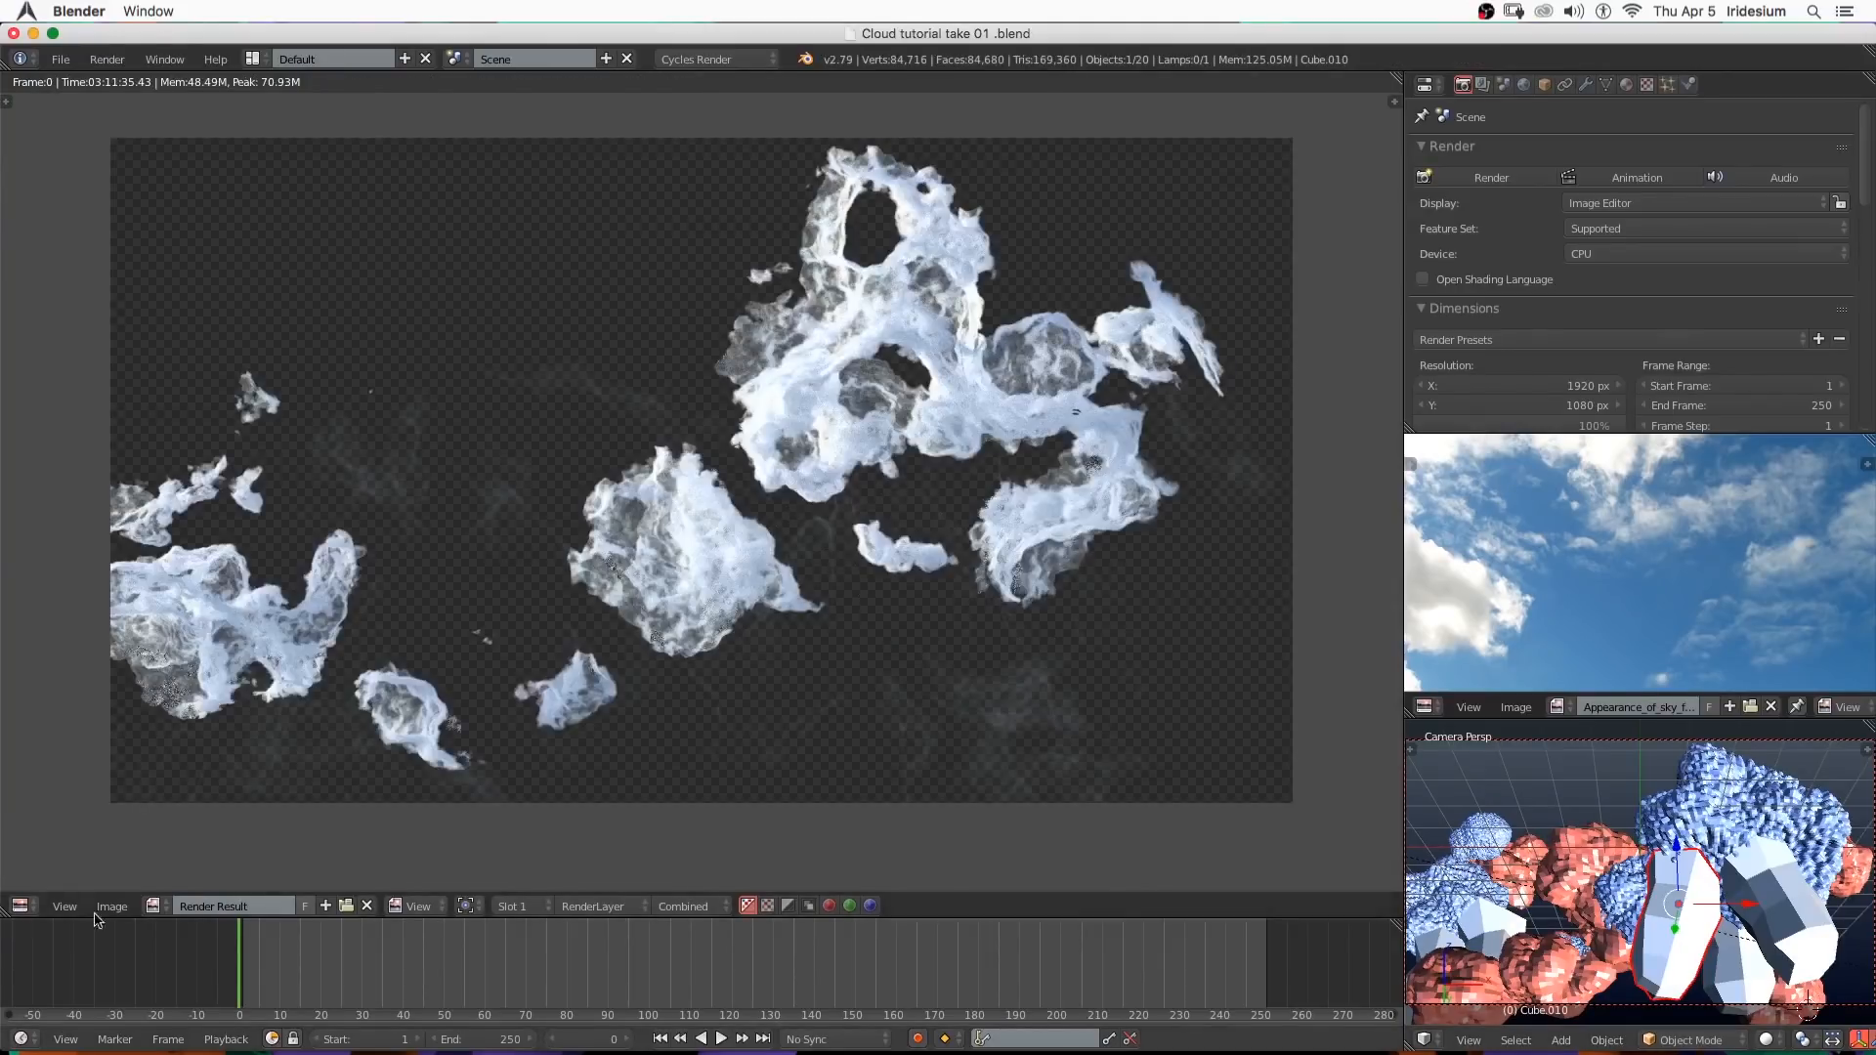
mouse_move(987, 364)
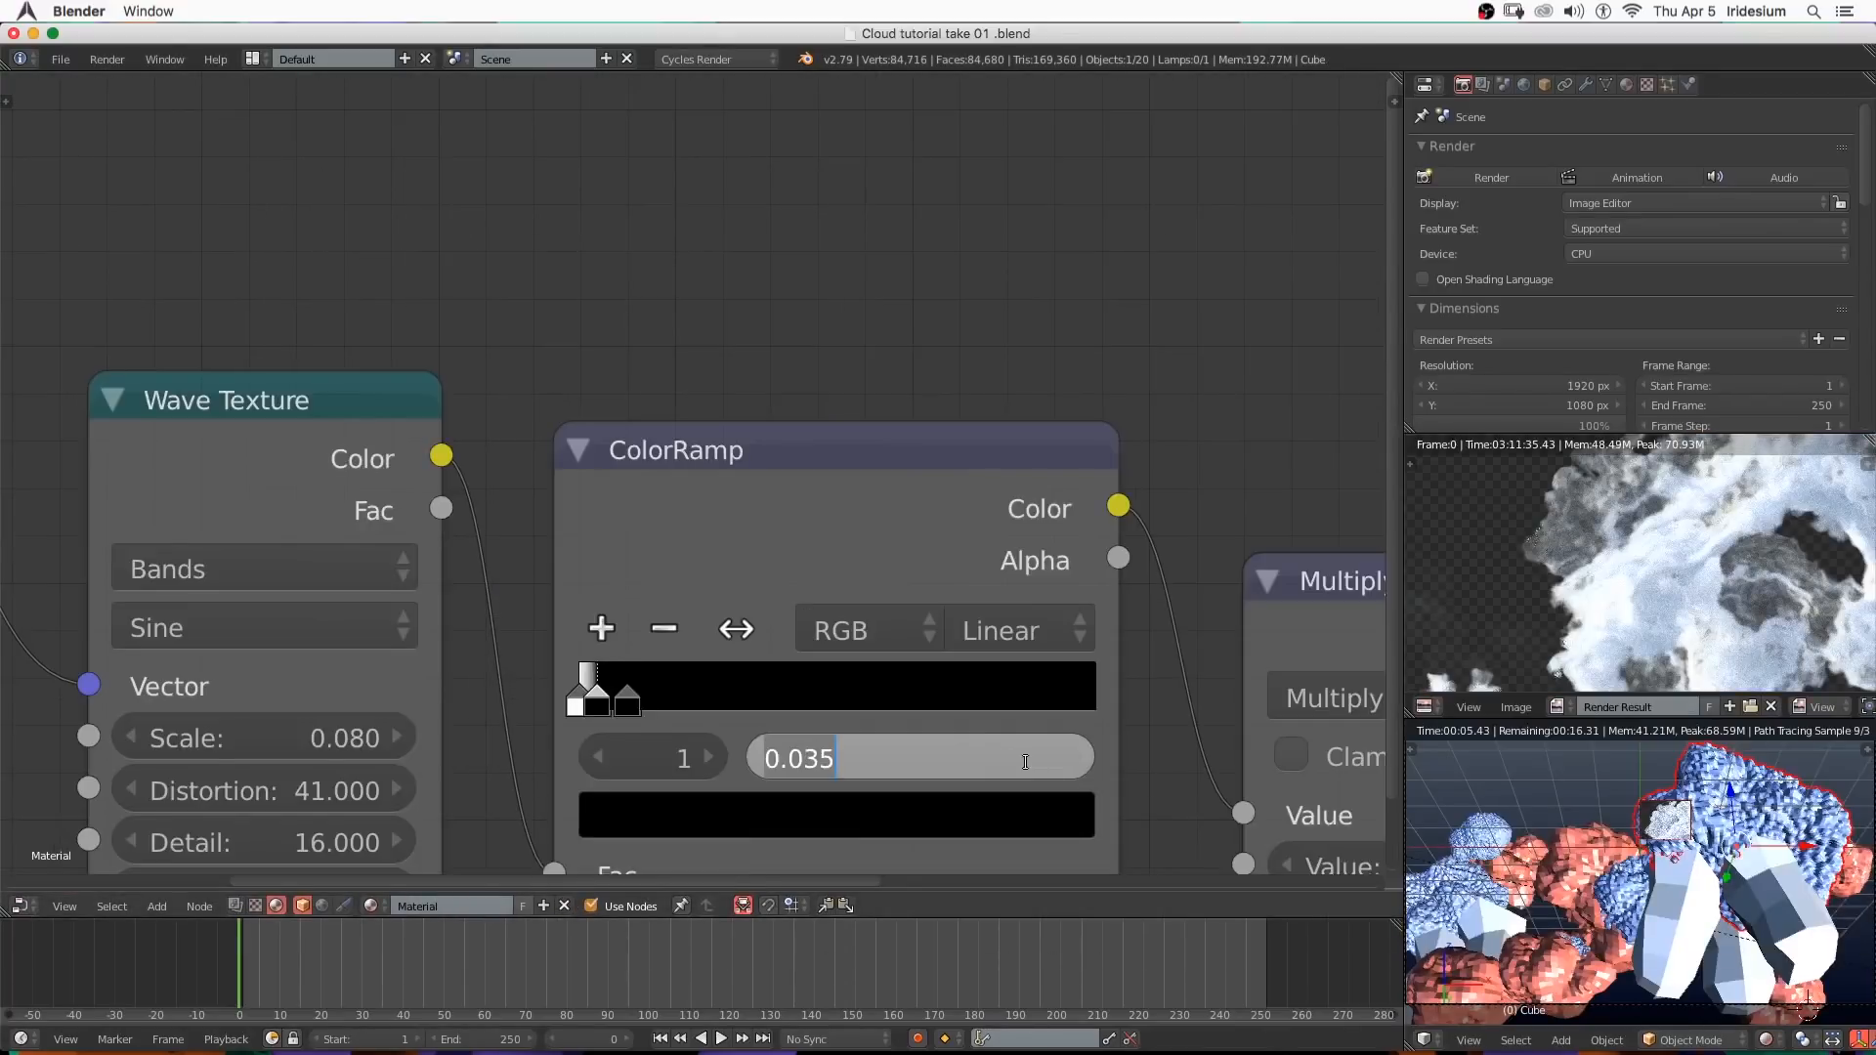
Set a mist ramp position of 0.05 and cloud mapping scale 0.6, then re-render.
text(0.05)
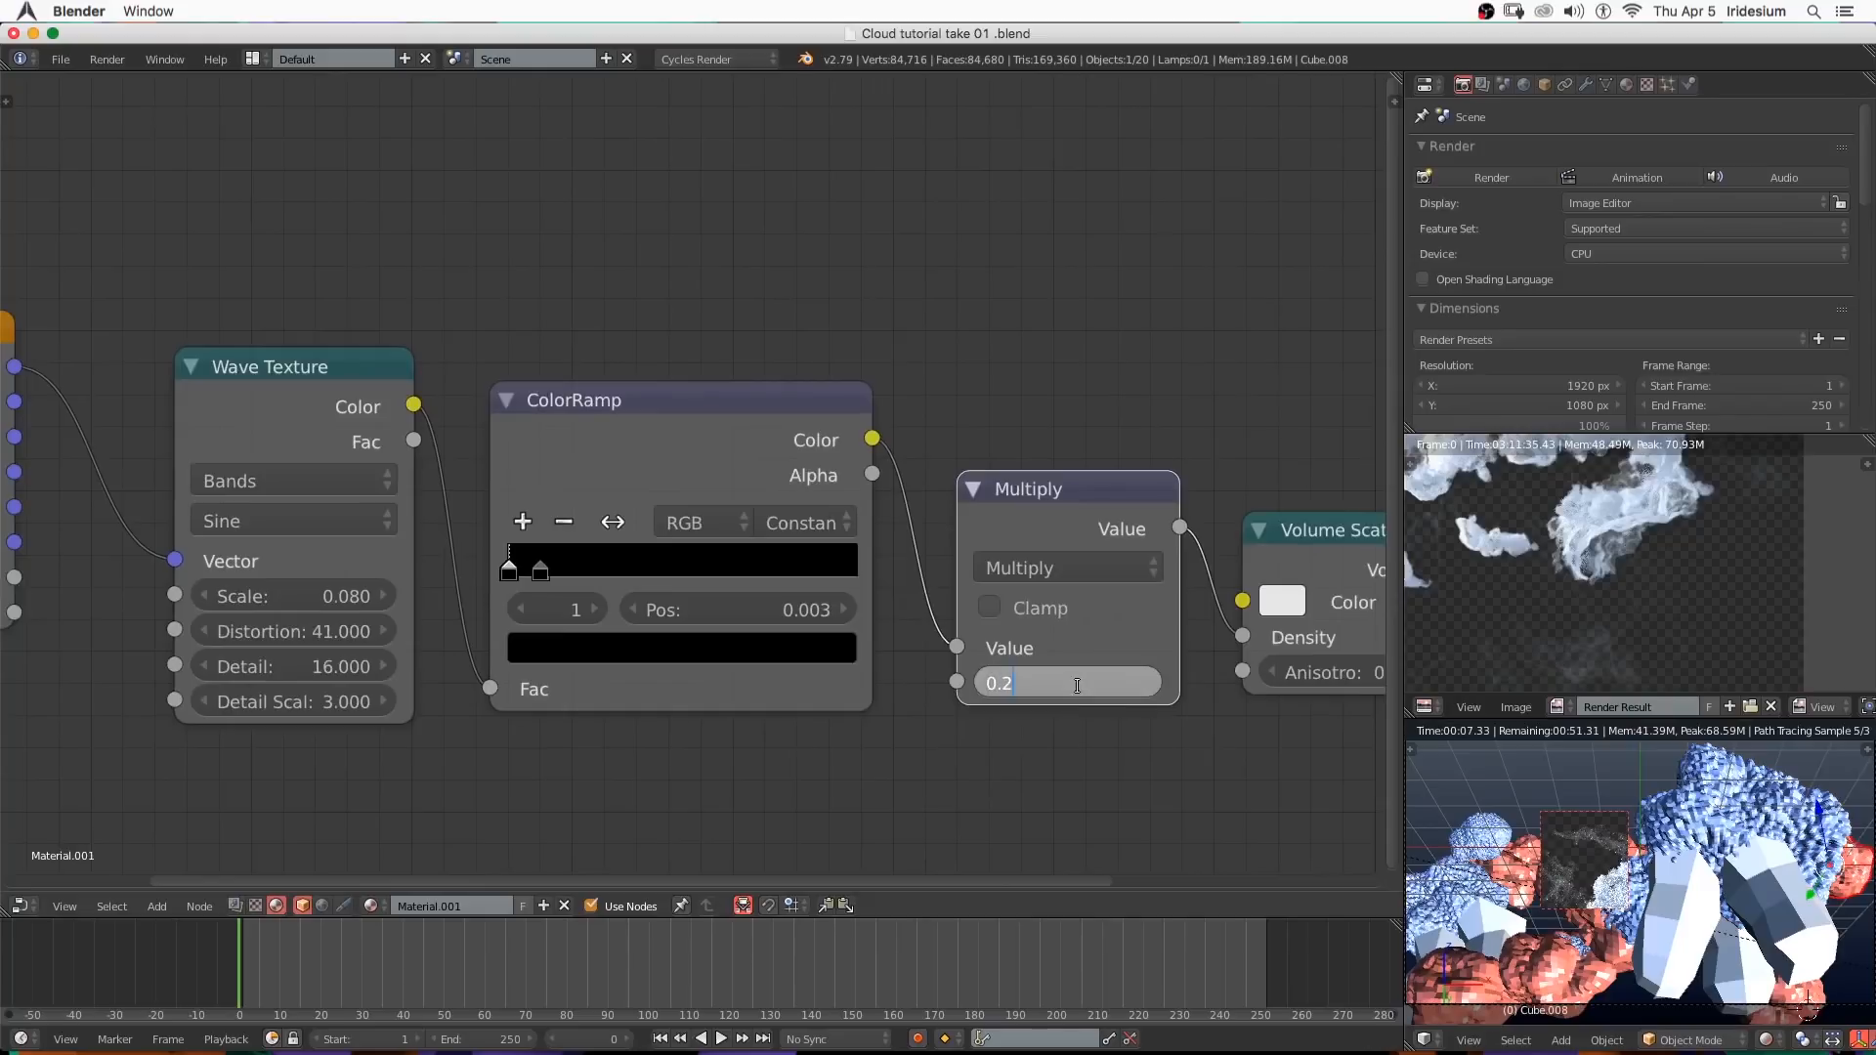
text(0.600)
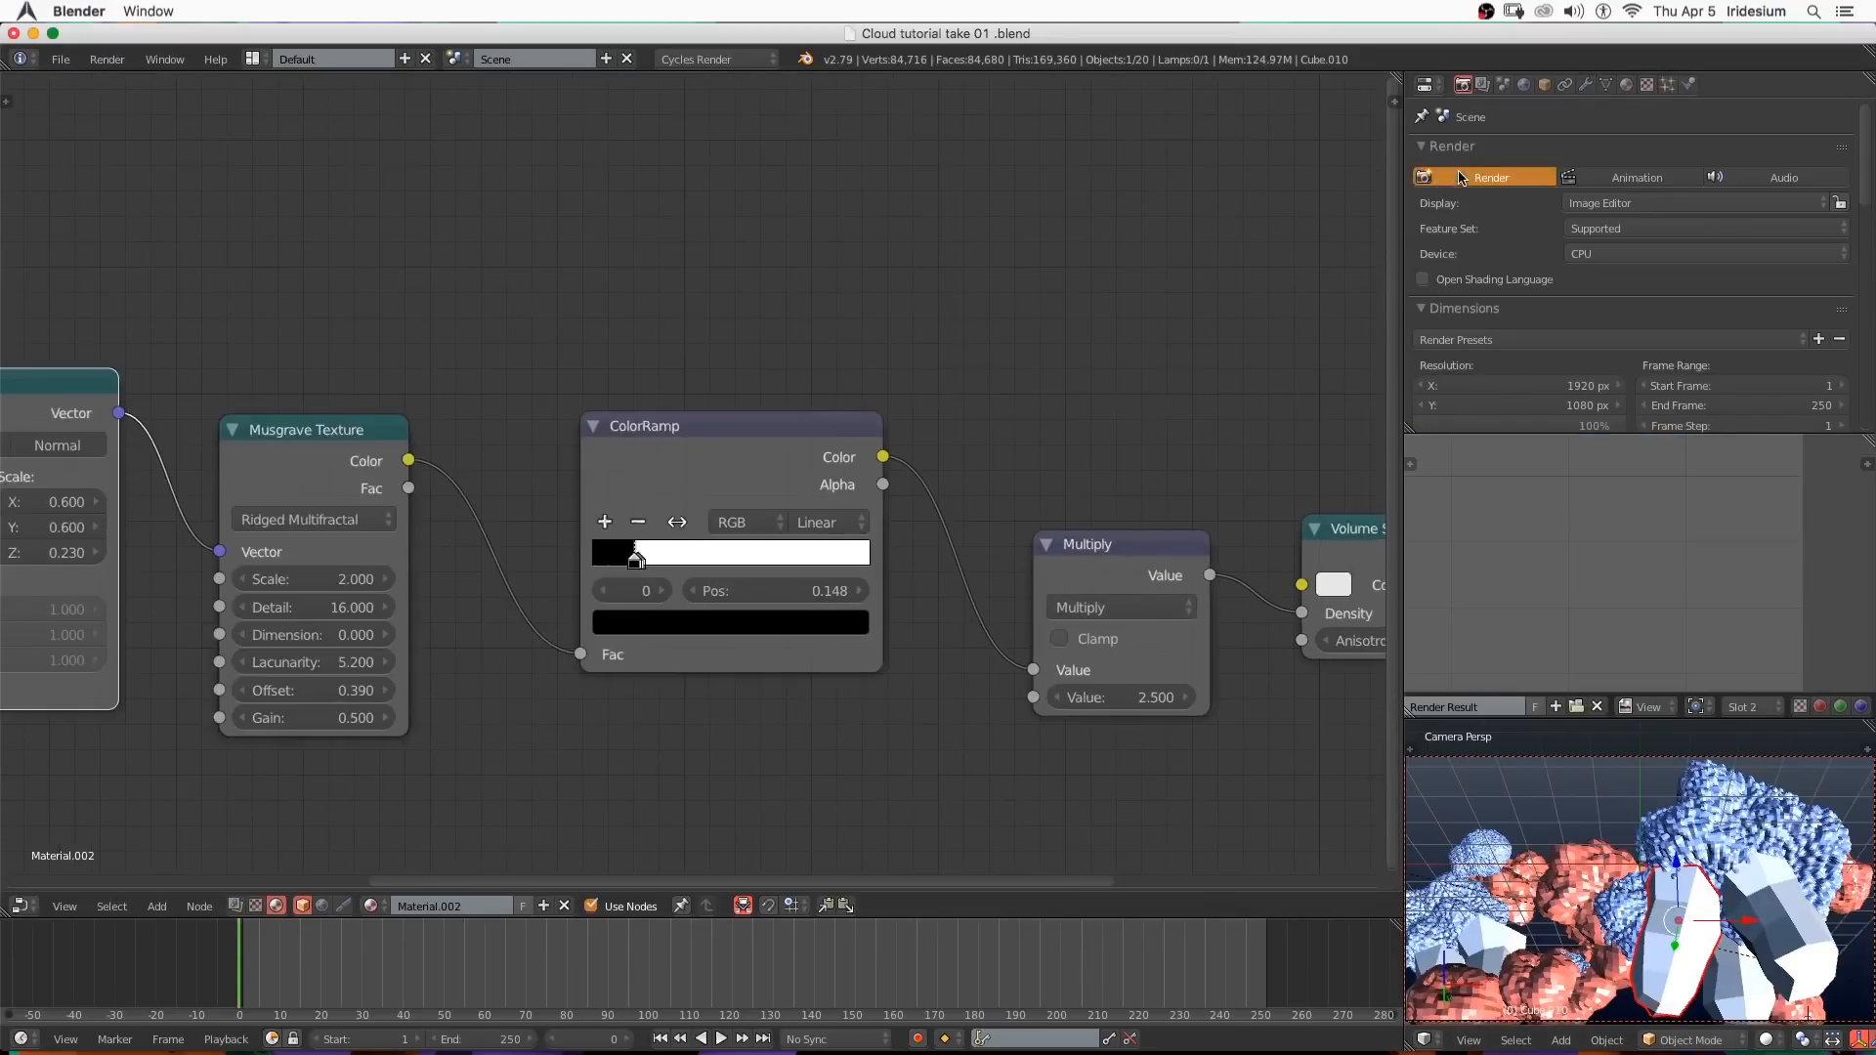
click(1489, 176)
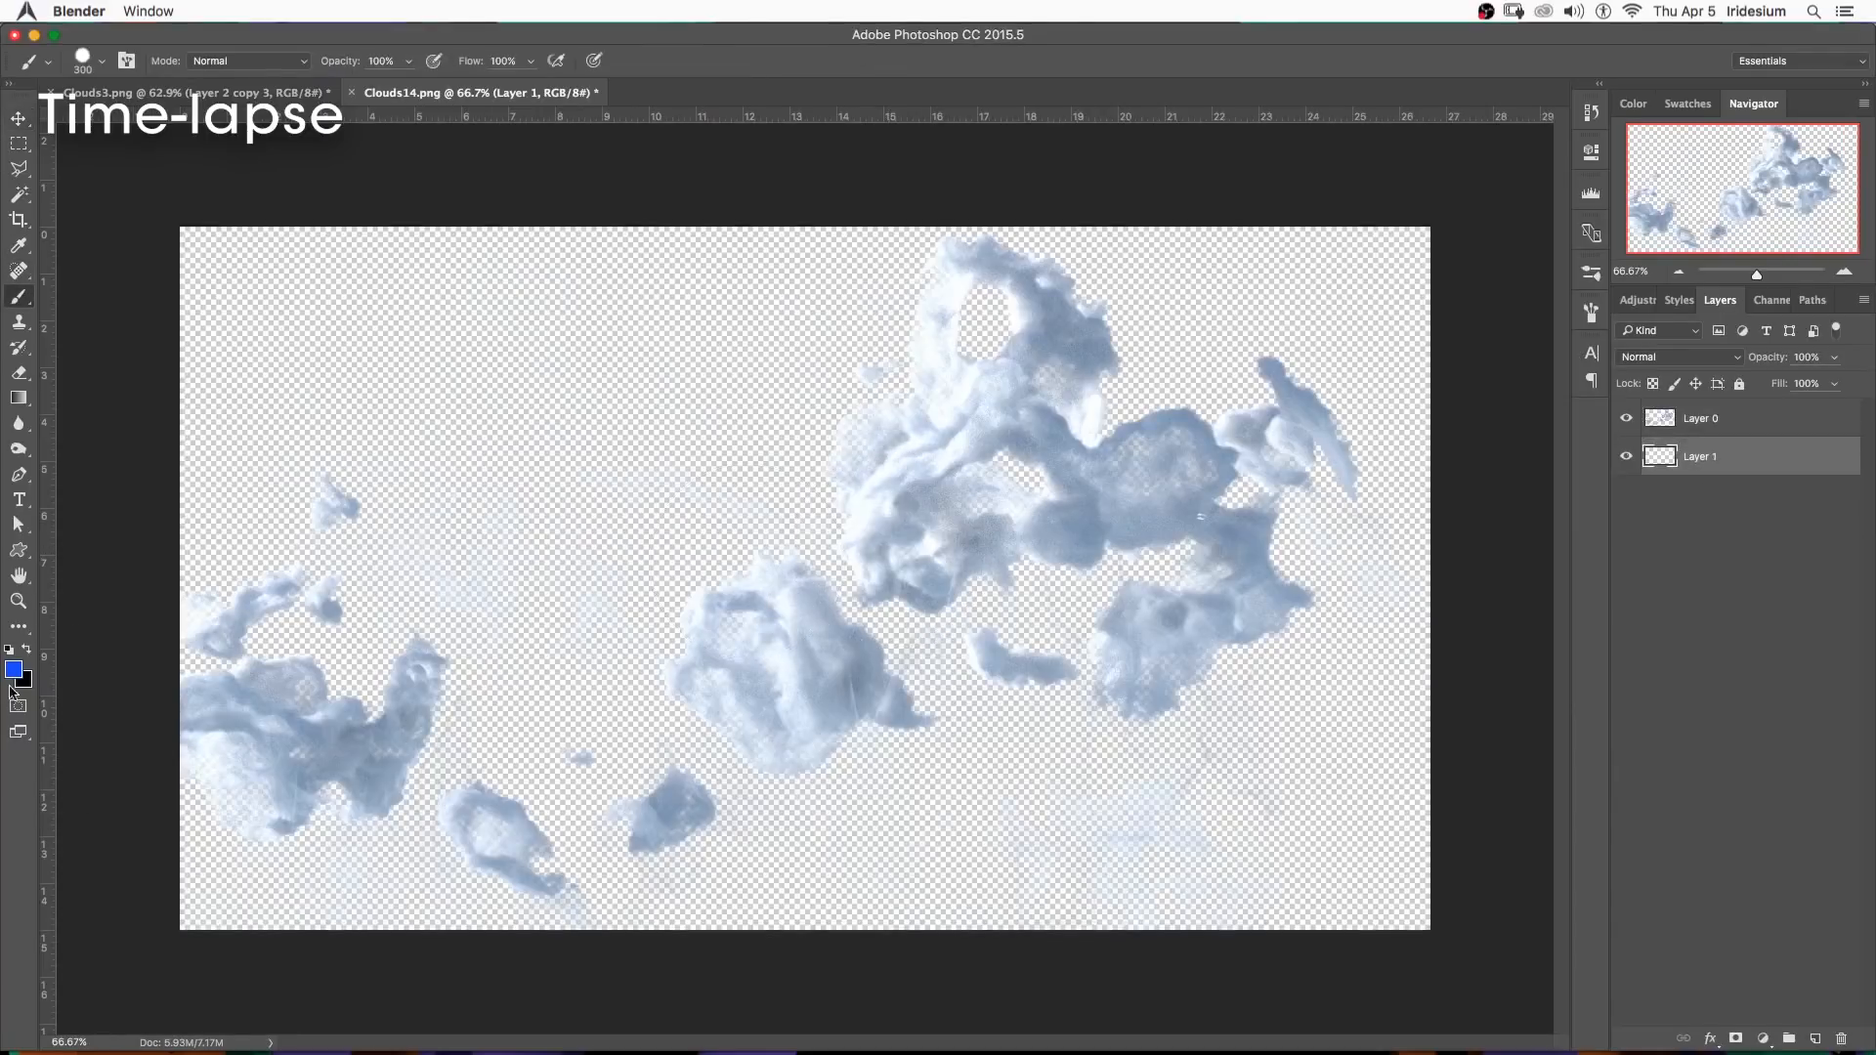
Pick a medium blue then a lighter blue as foreground colours for the sky patches.
click(14, 668)
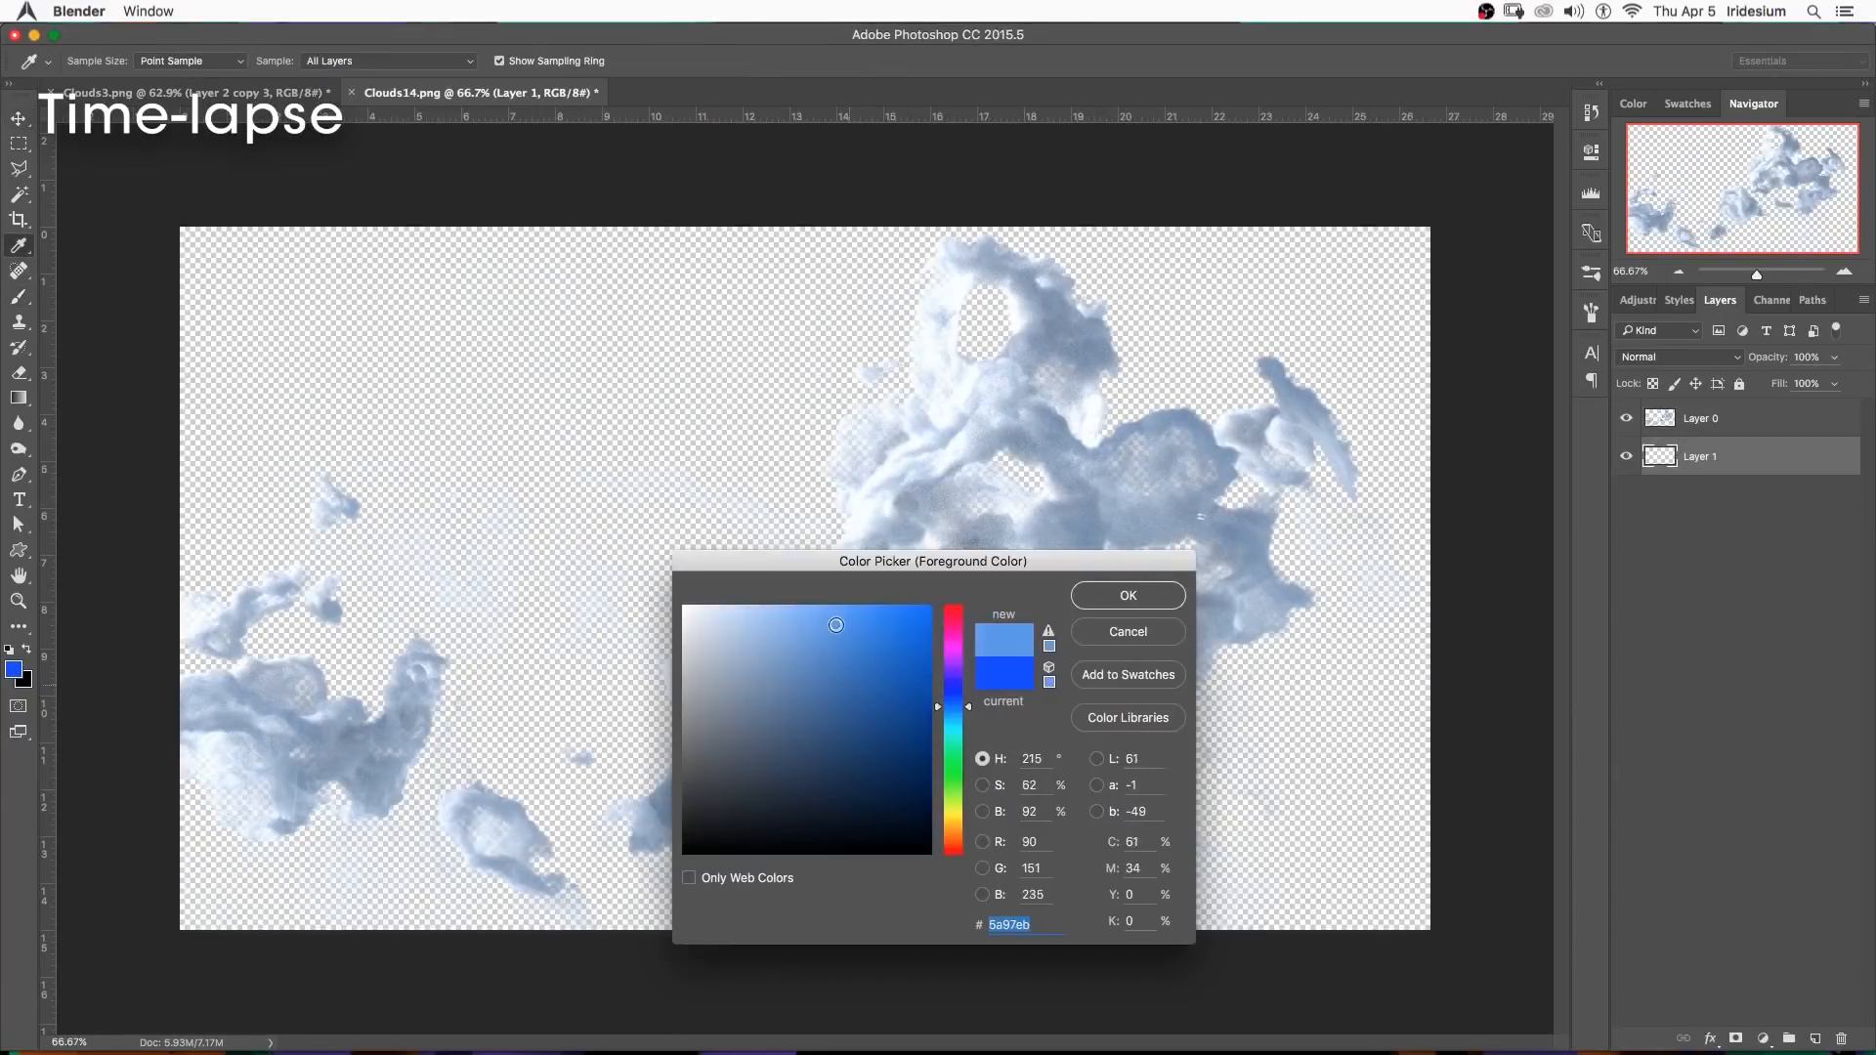
click(1126, 596)
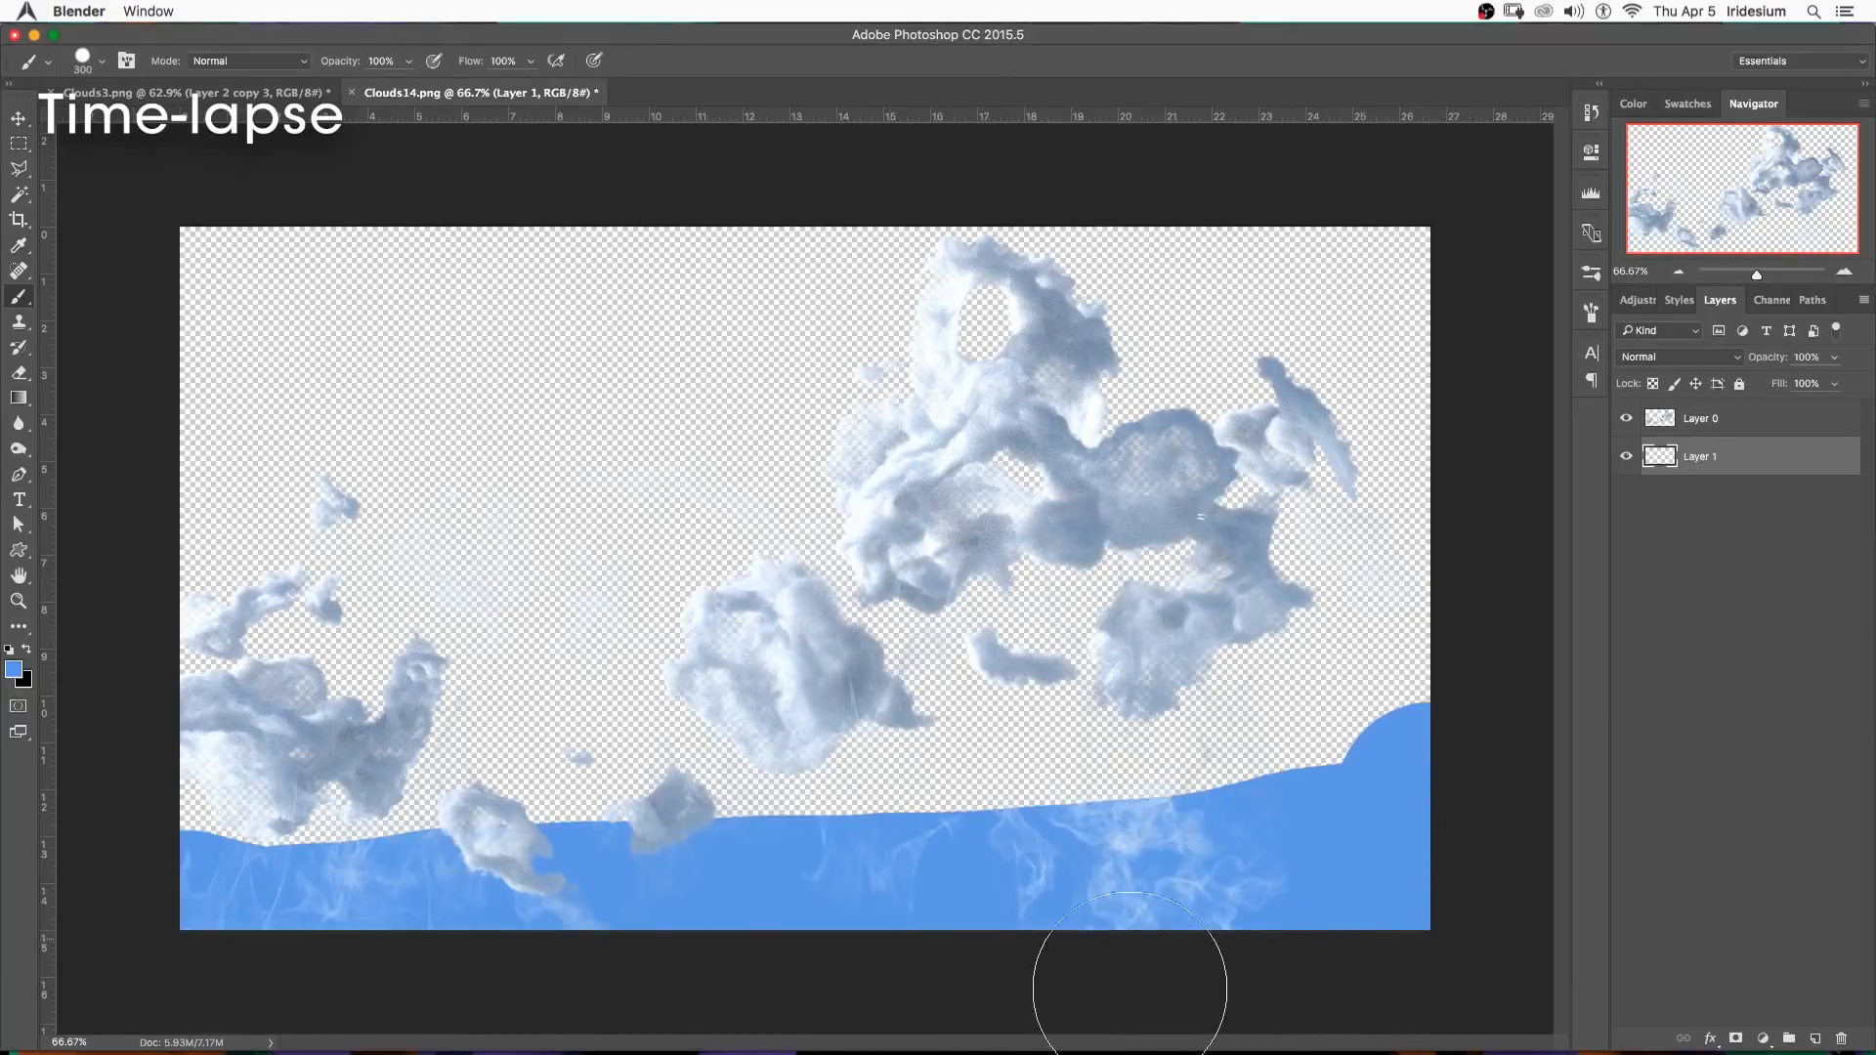
click(14, 670)
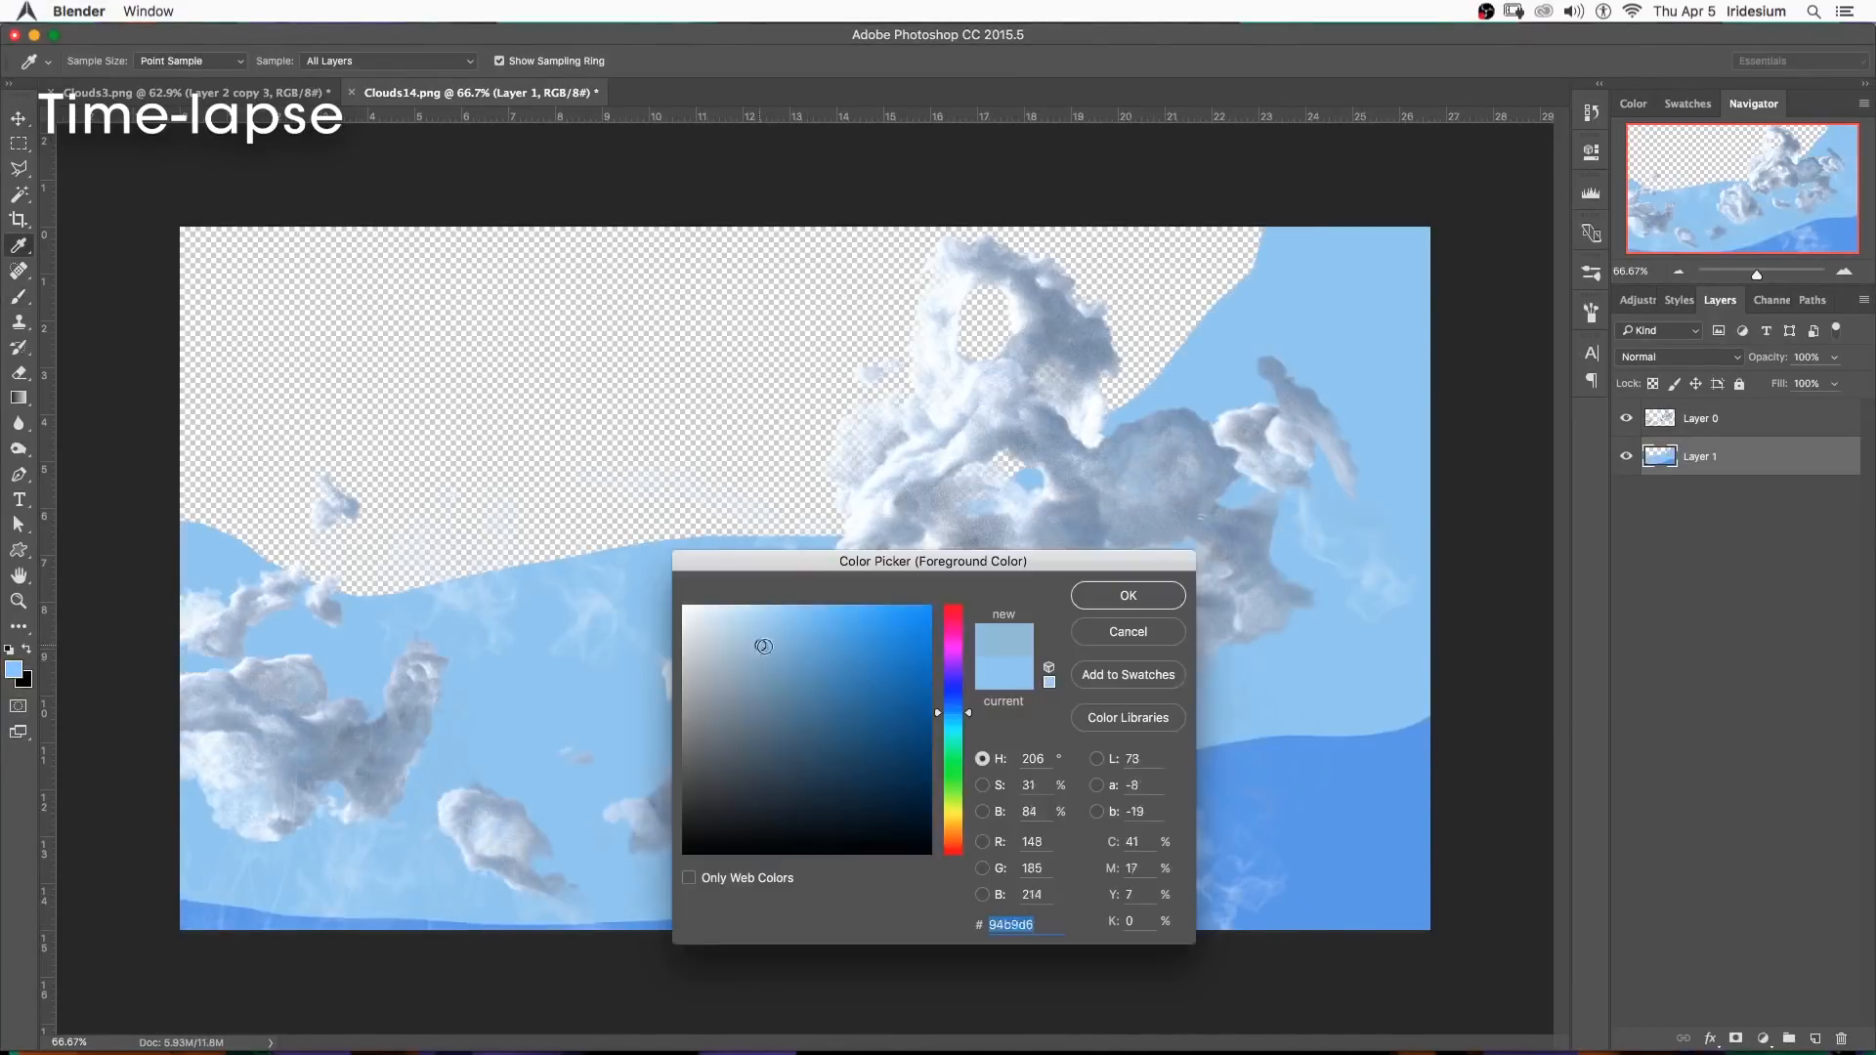
click(862, 666)
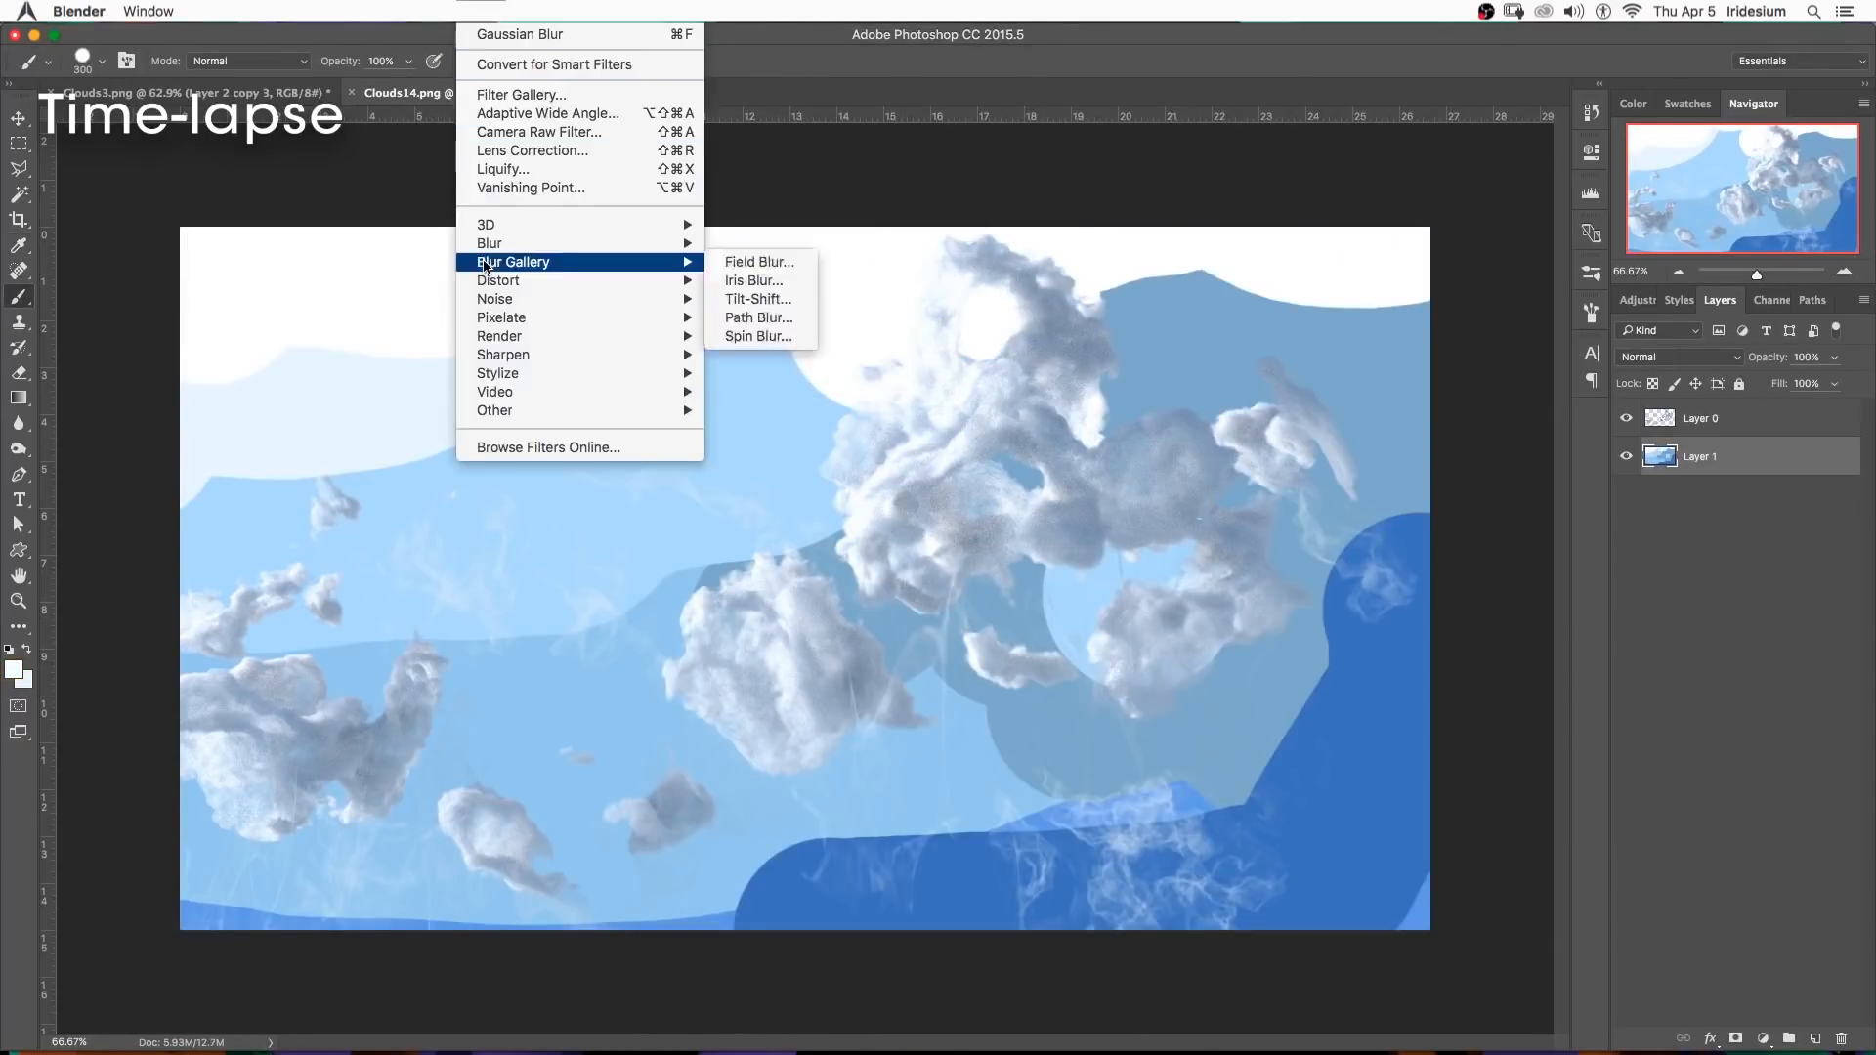
Gaussian-blur the patches (~170 radius), raise Levels black input to 24, and add a new layer.
click(520, 33)
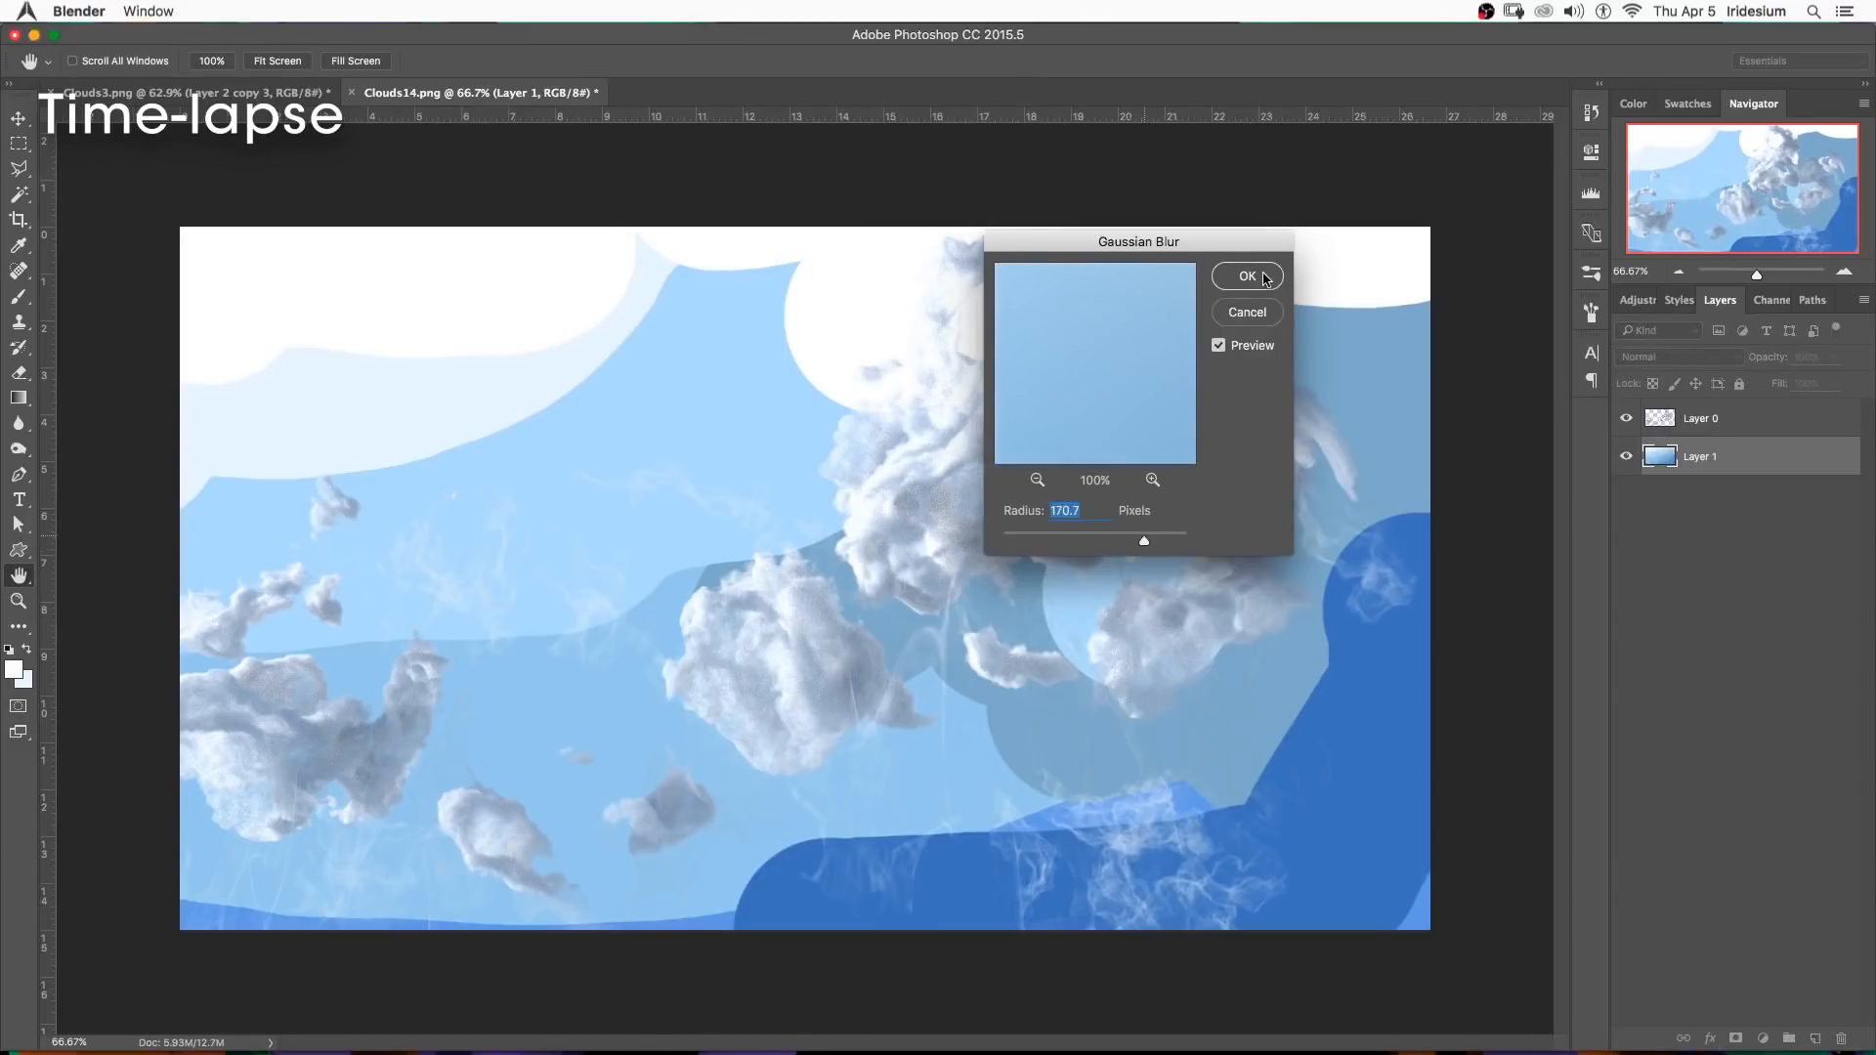
click(1246, 275)
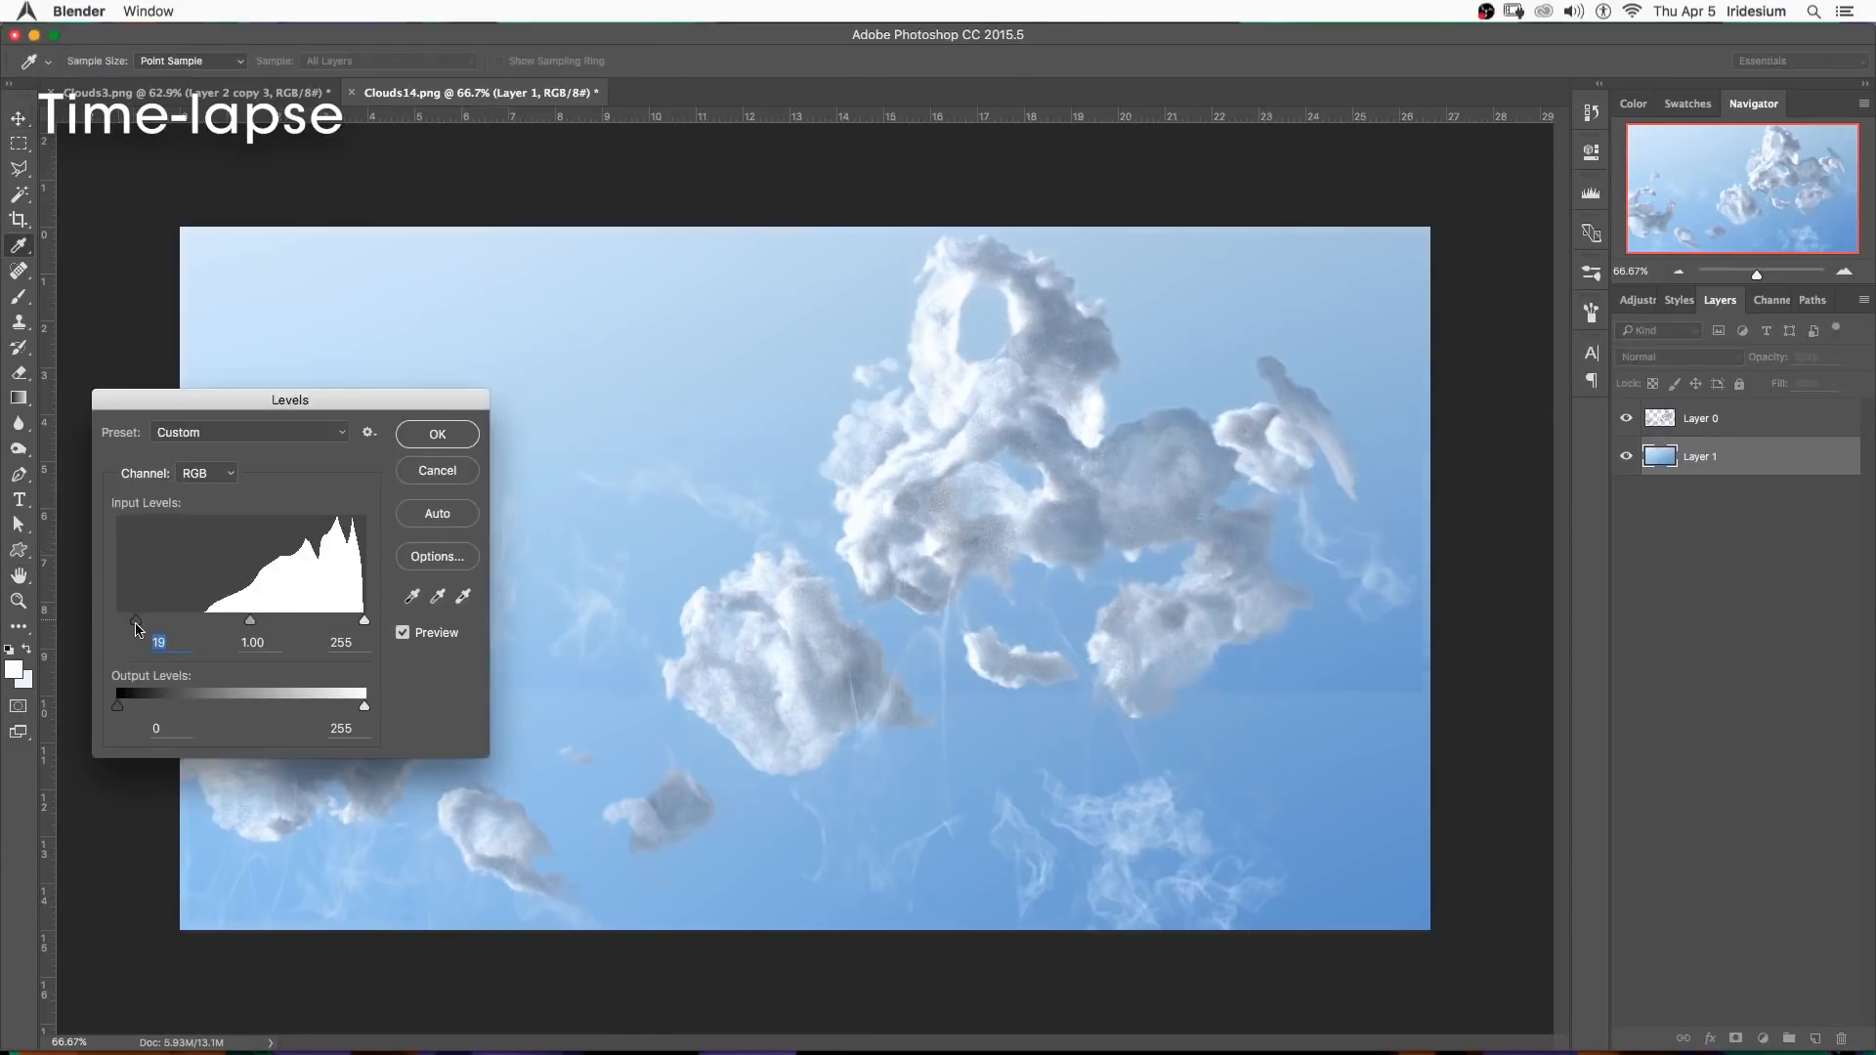
drag(135, 622, 141, 621)
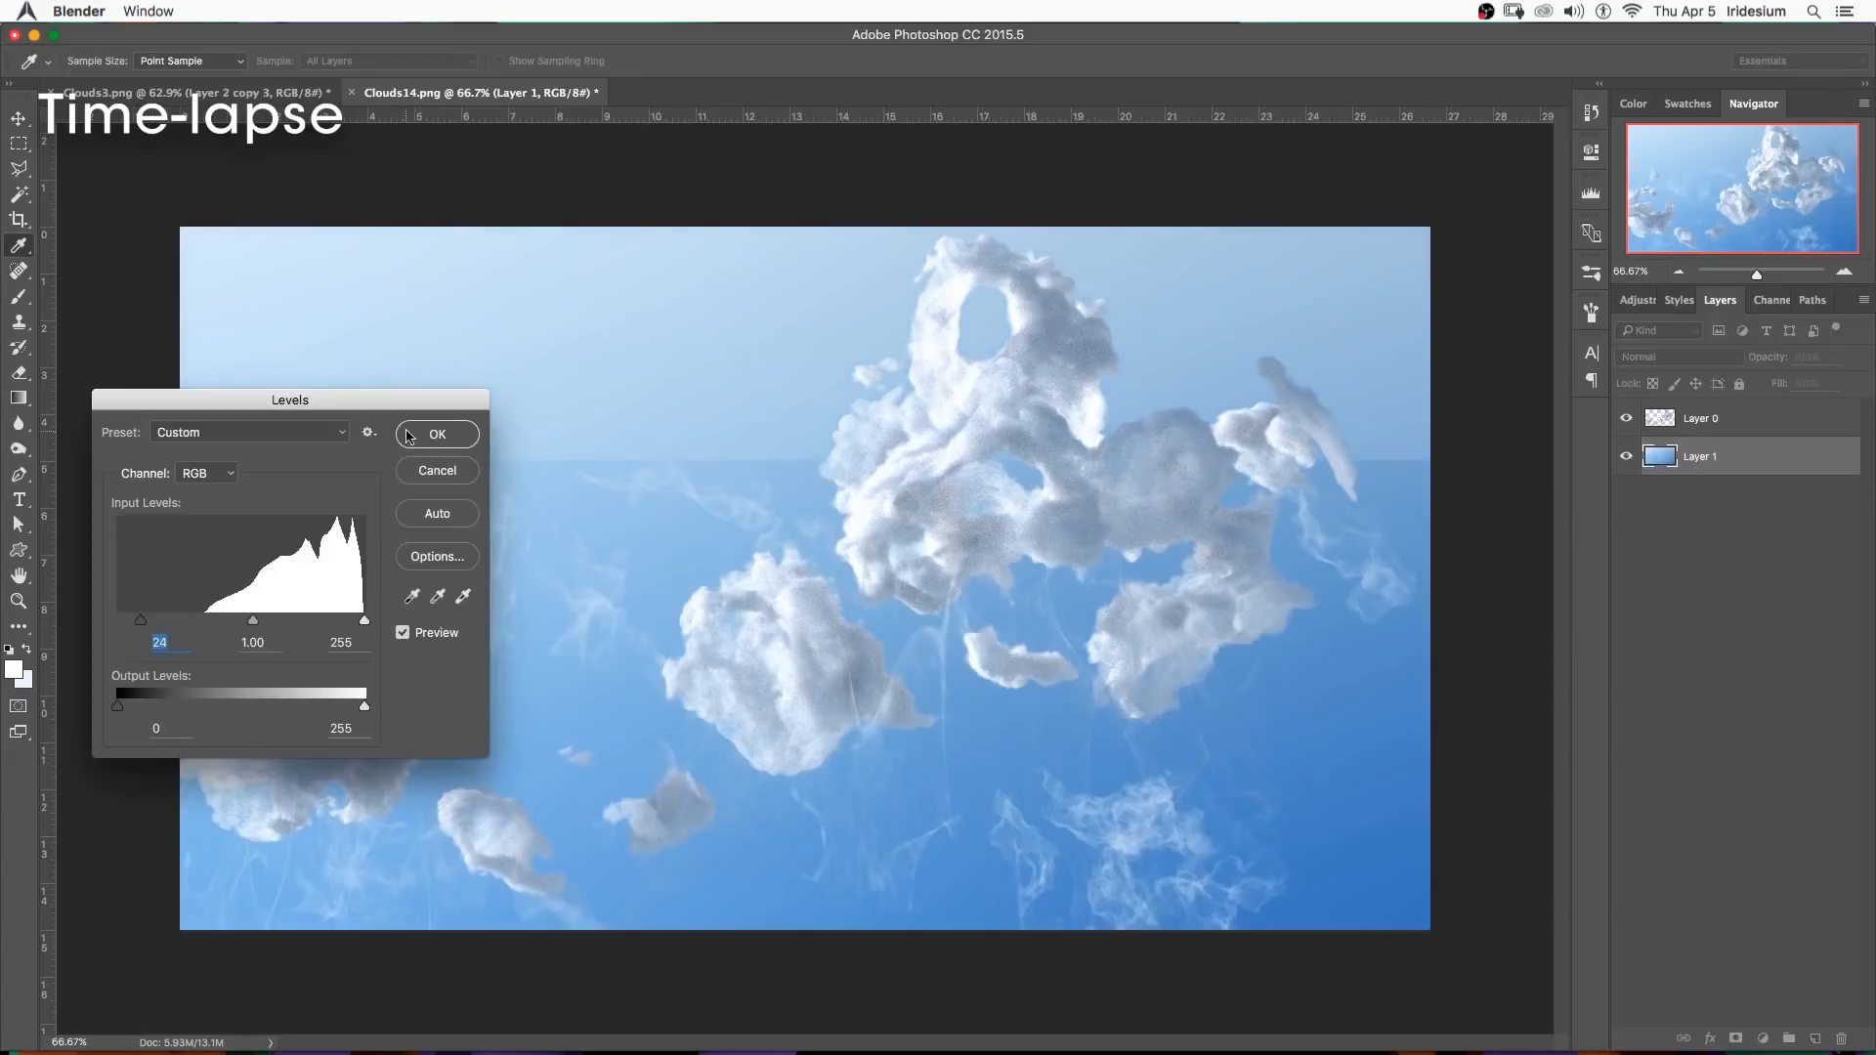
click(436, 433)
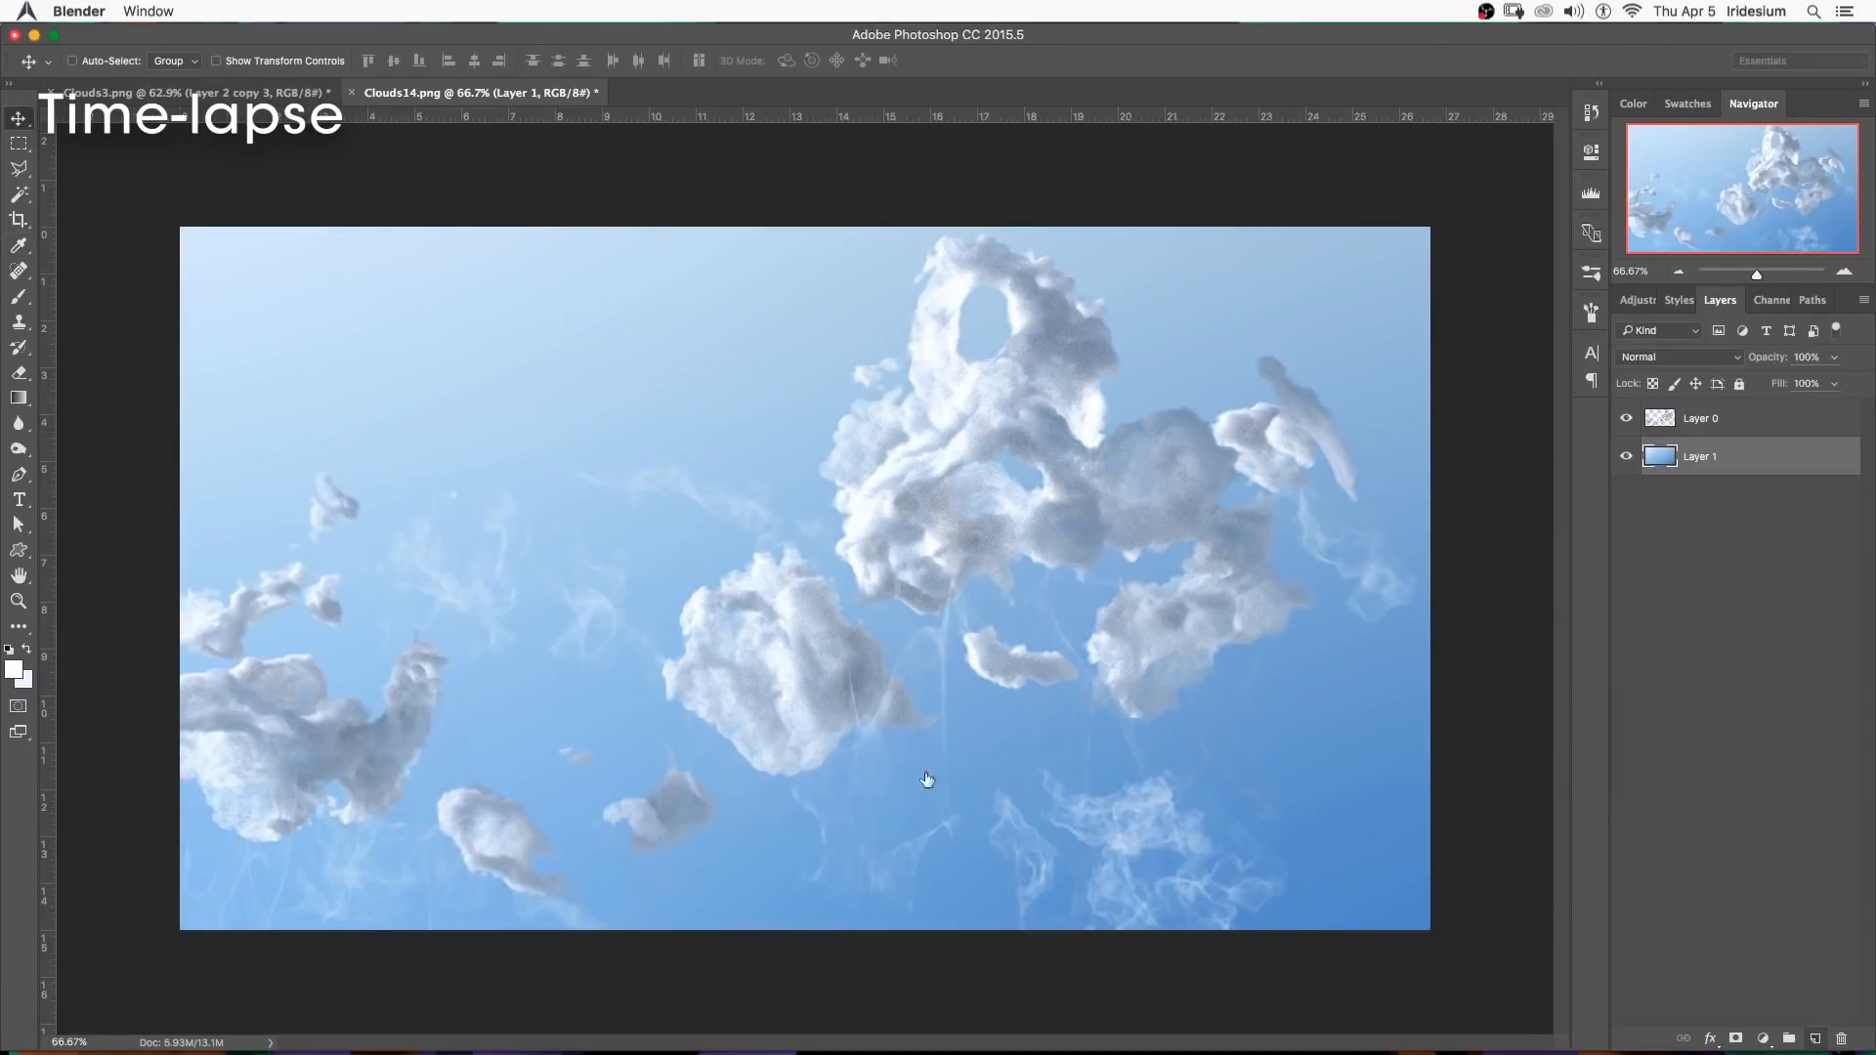
click(17, 670)
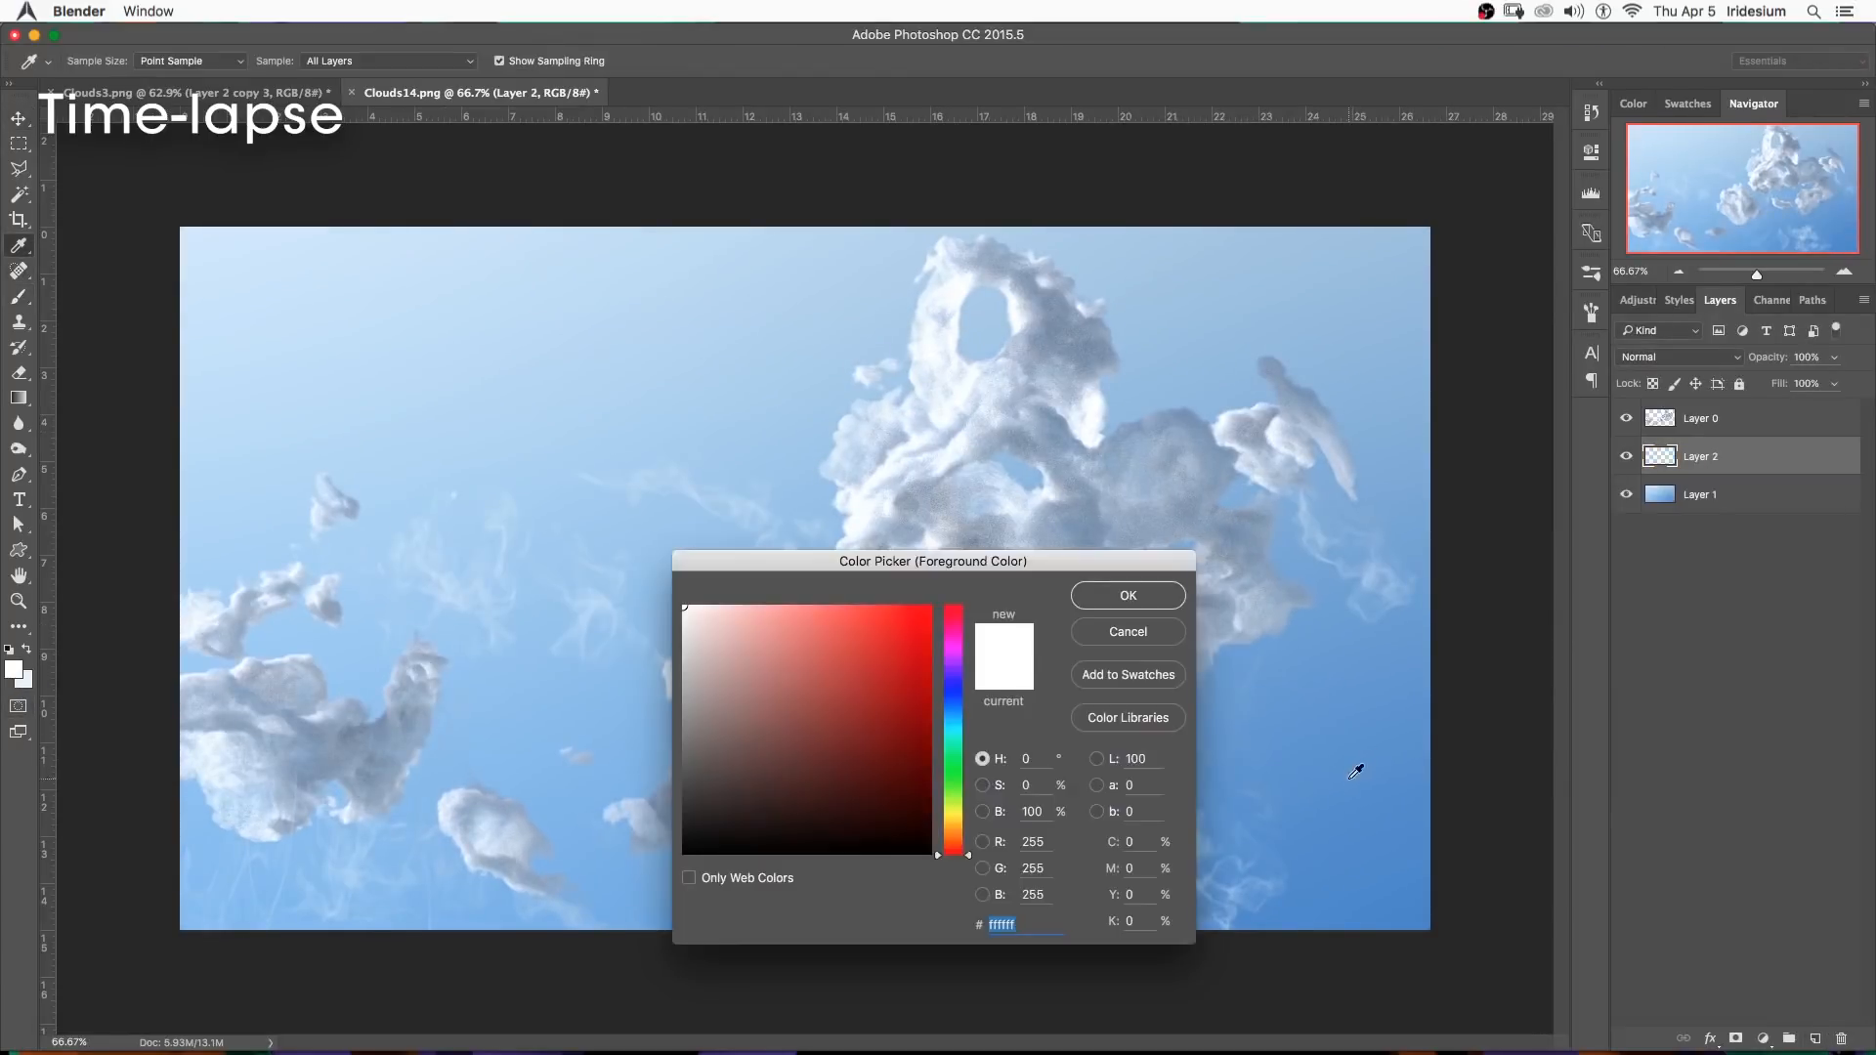
Paint a tint patch on the new layer, lower its opacity and deepen it with Levels.
click(1125, 594)
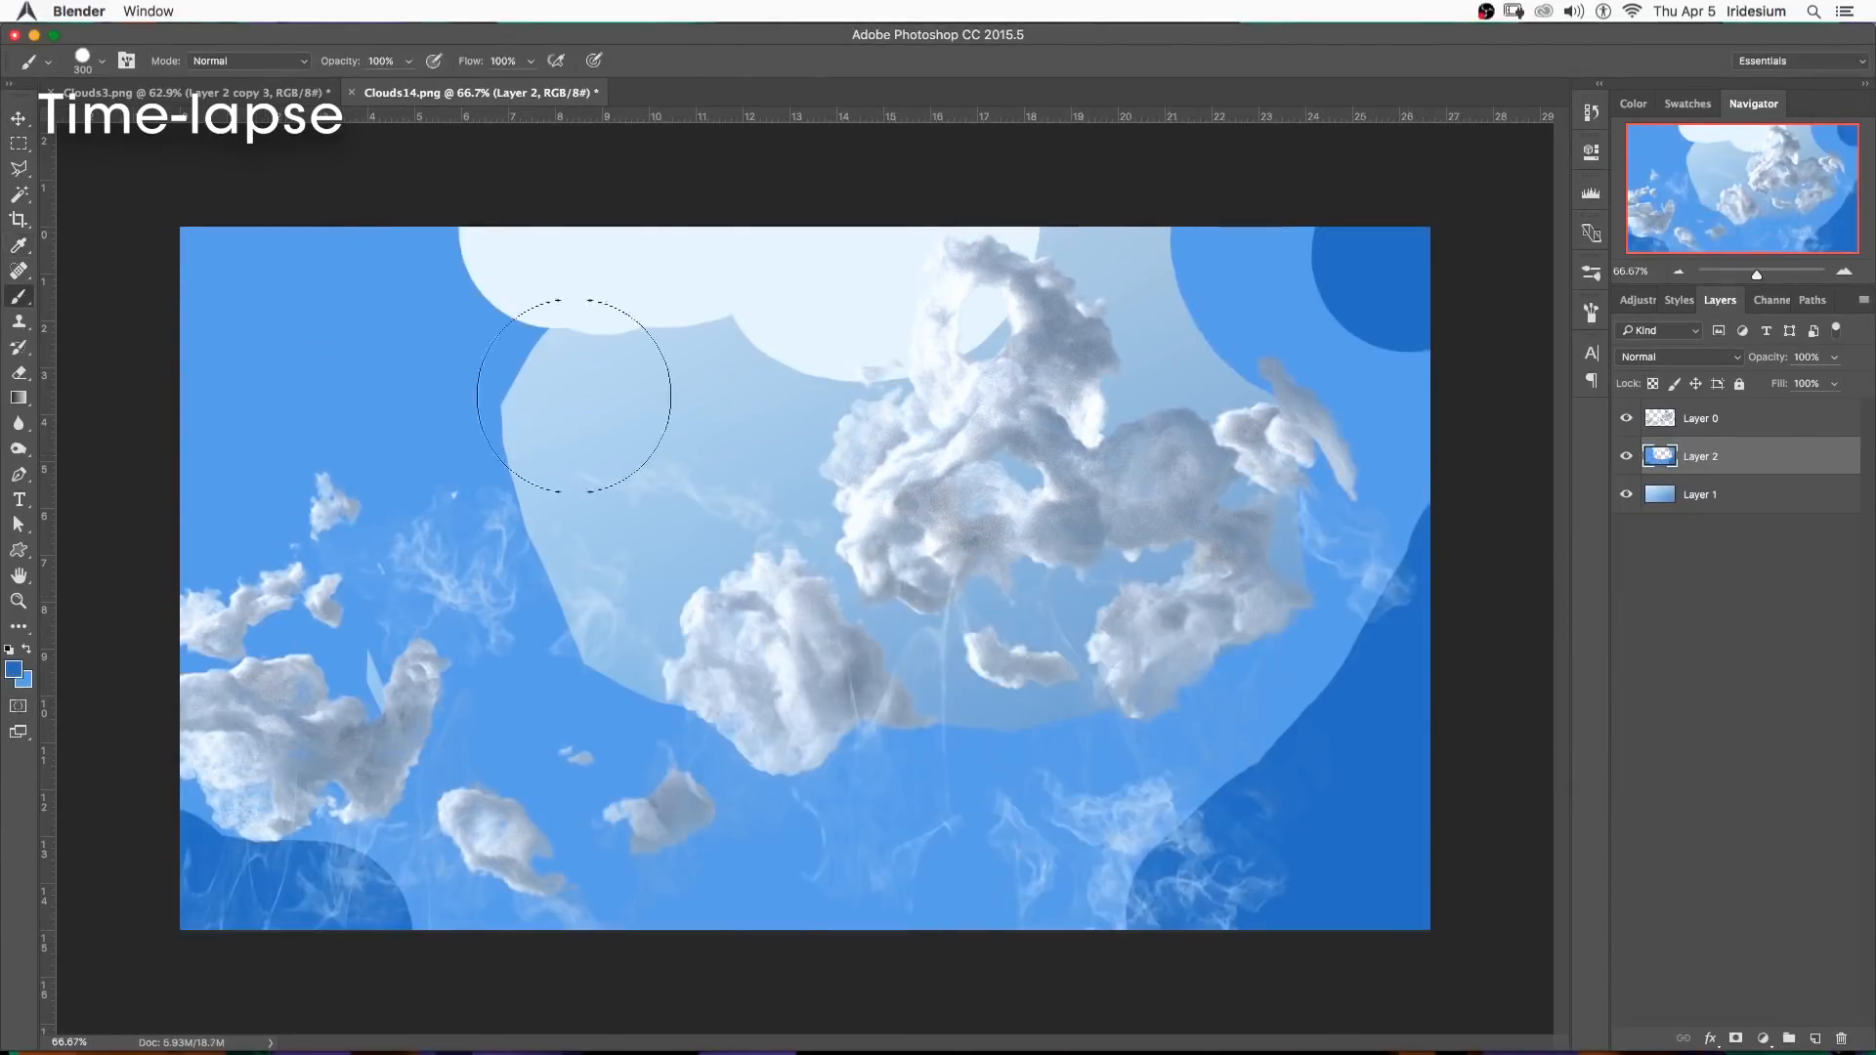
click(1626, 455)
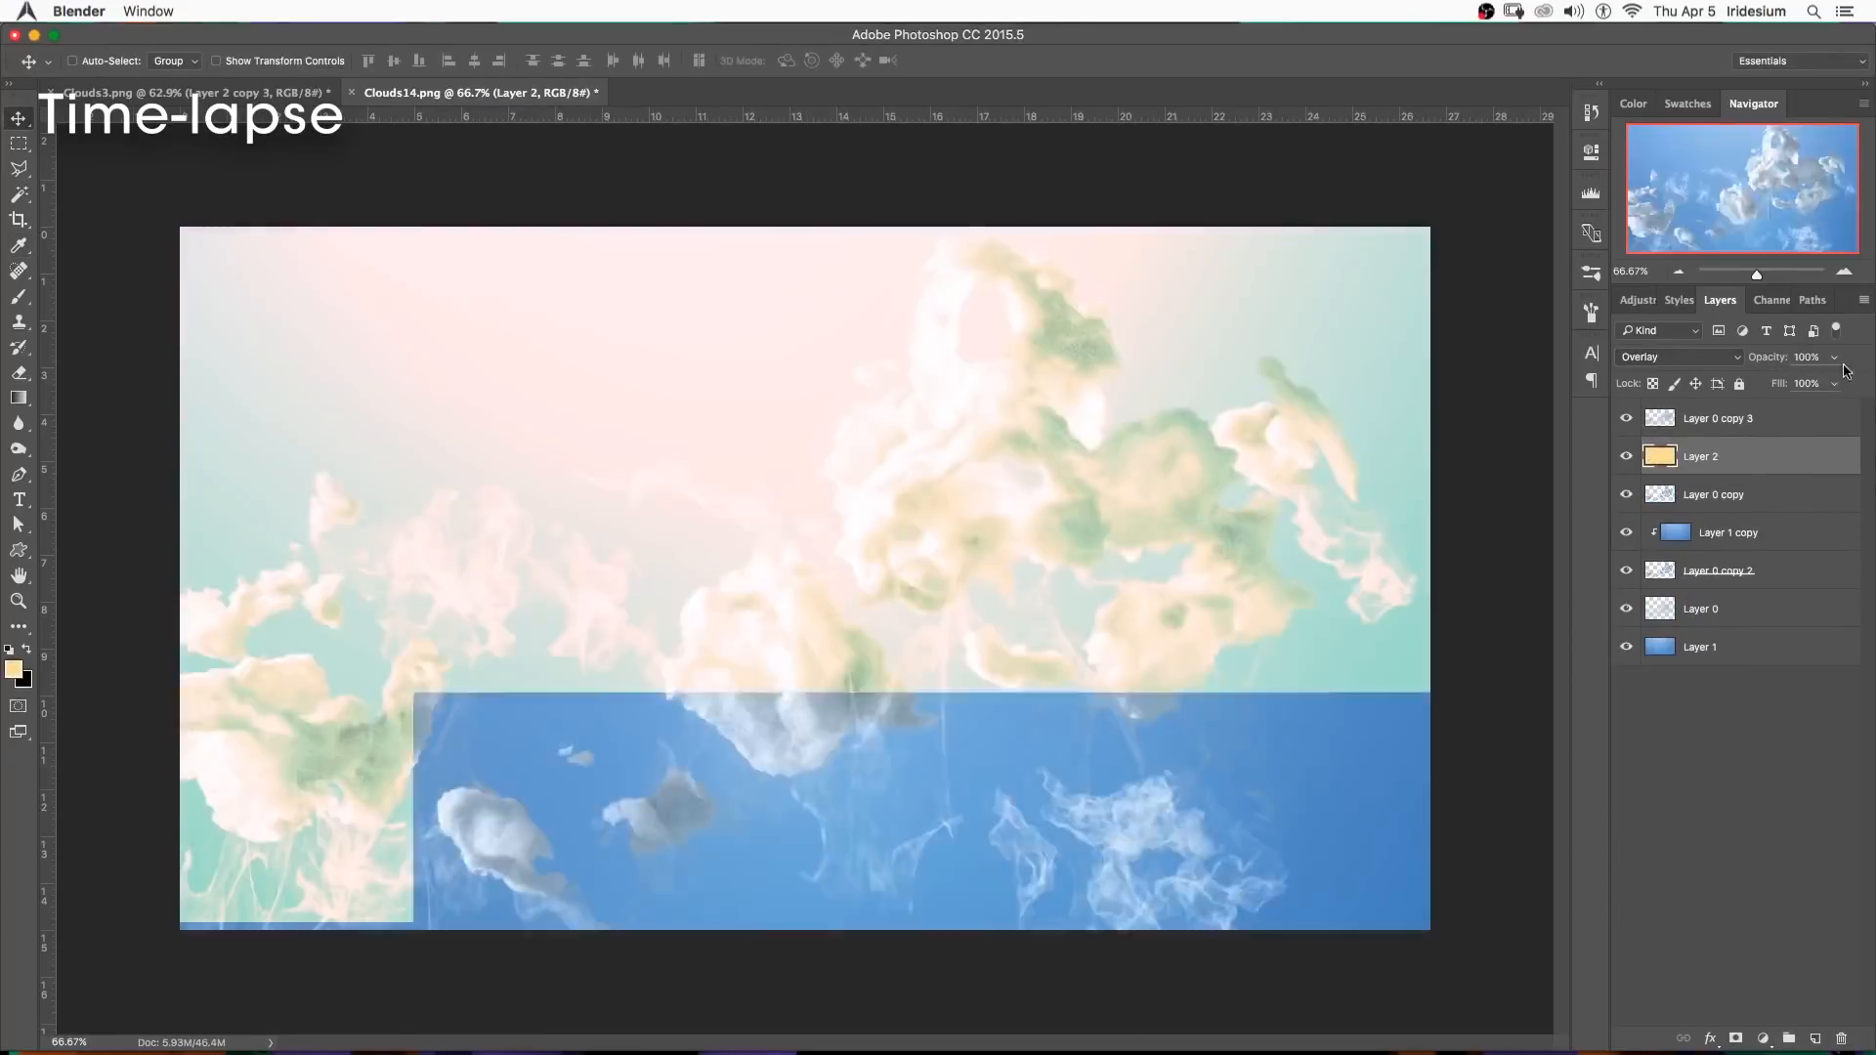
drag(1821, 383, 1794, 383)
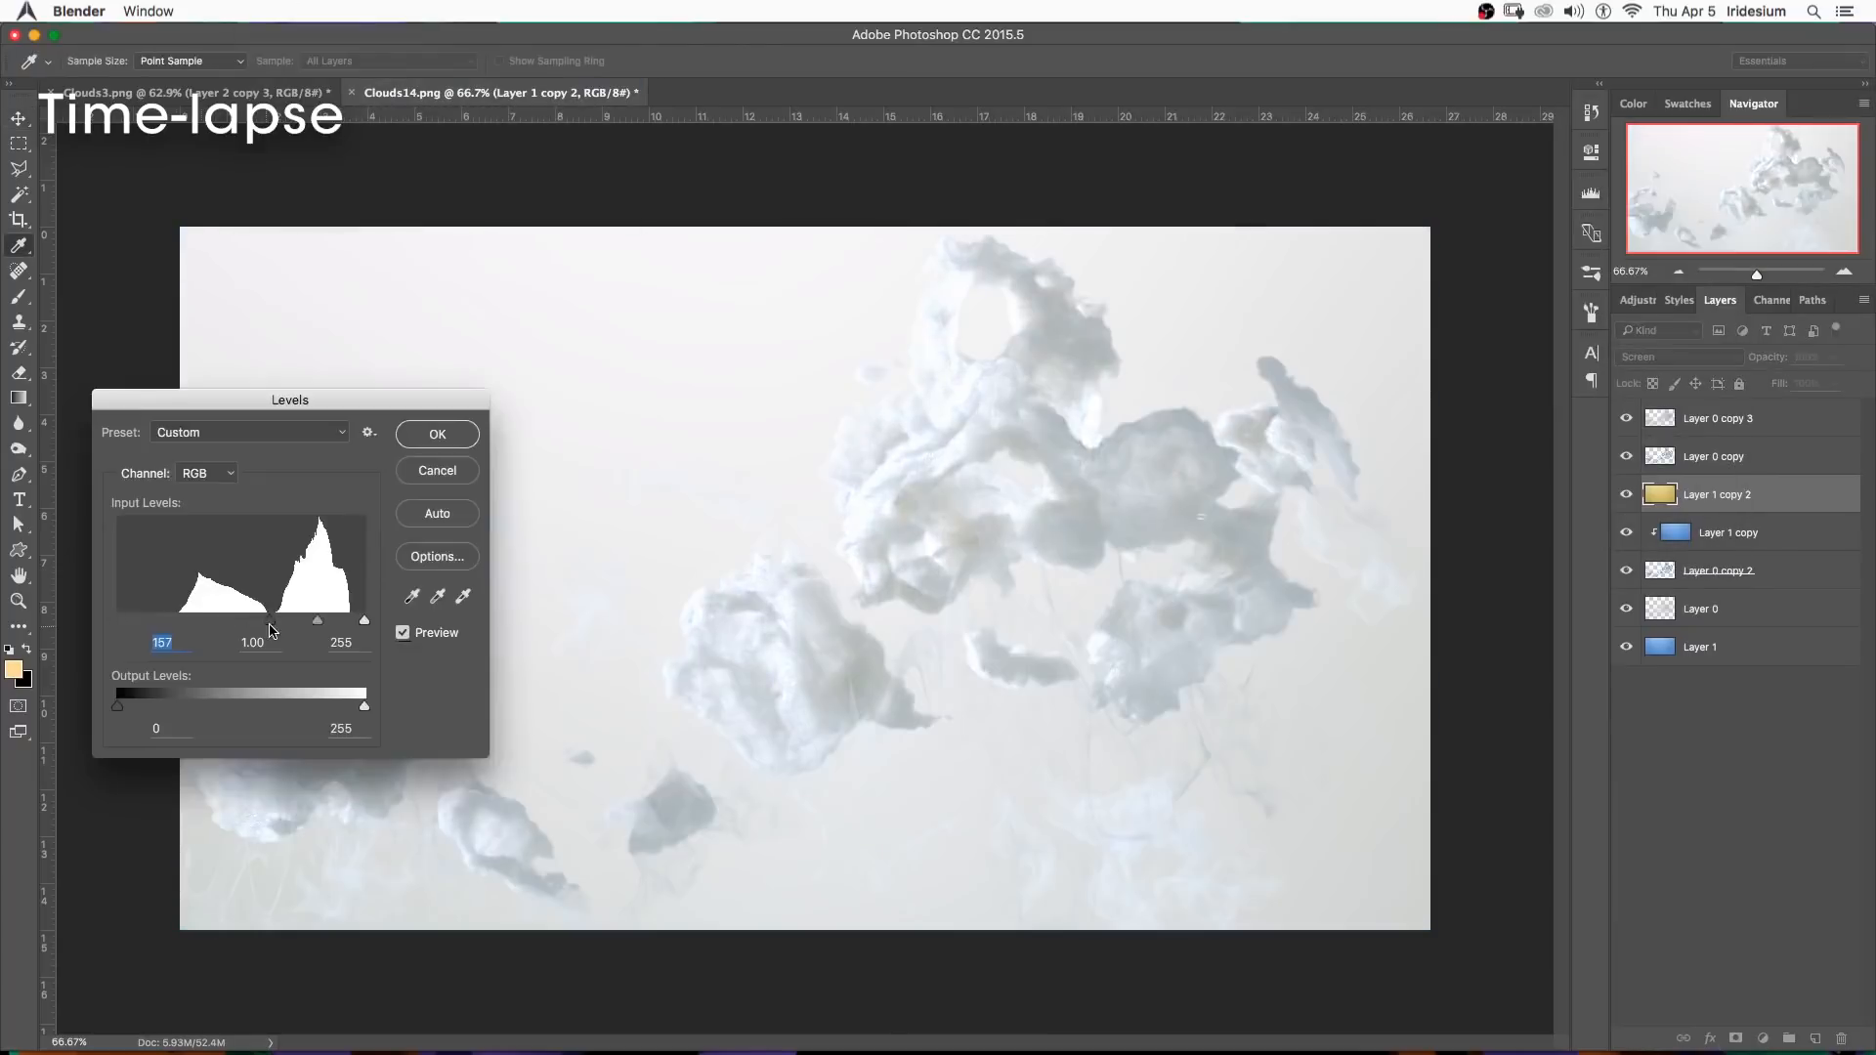
click(436, 434)
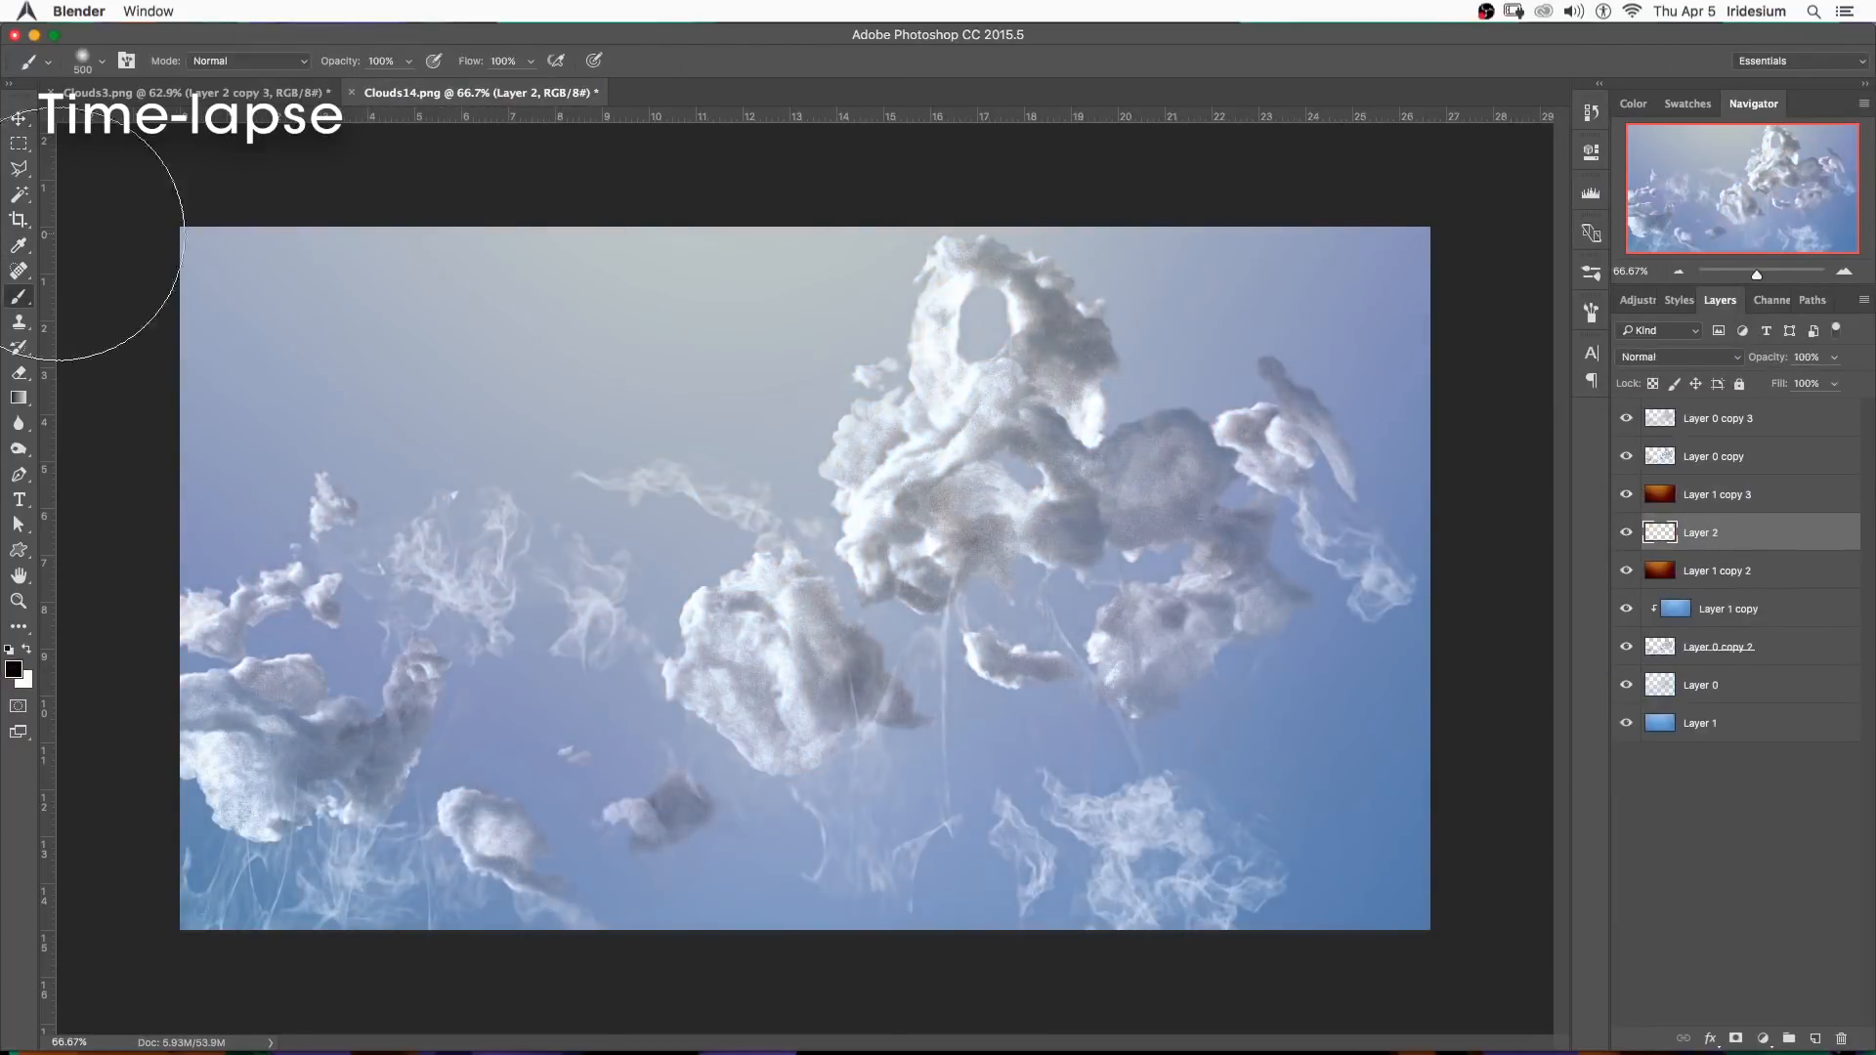